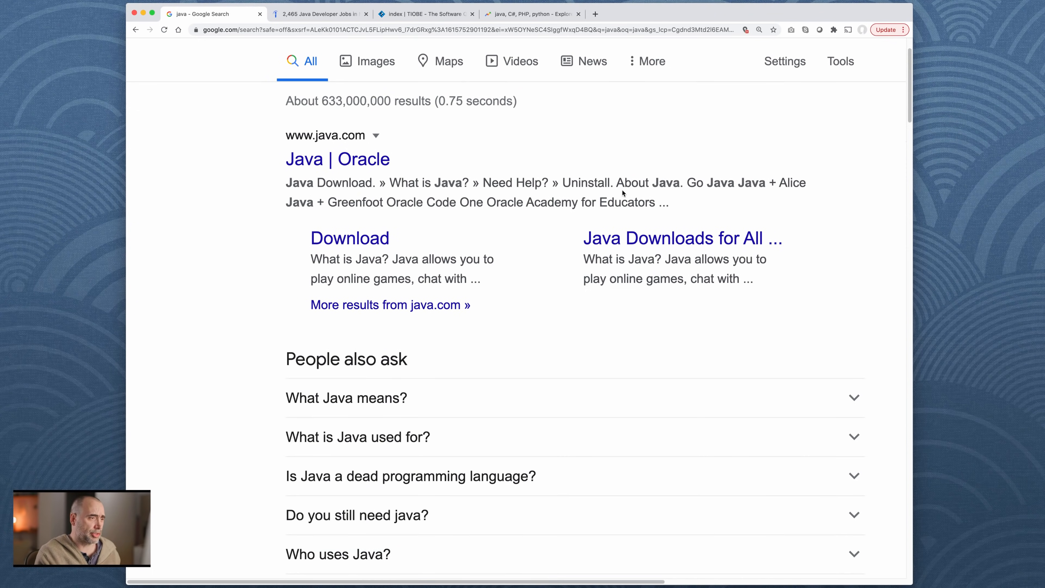
# Step: Expand the 'What is Java used for?' question under People also ask
pyautogui.scroll(-3)
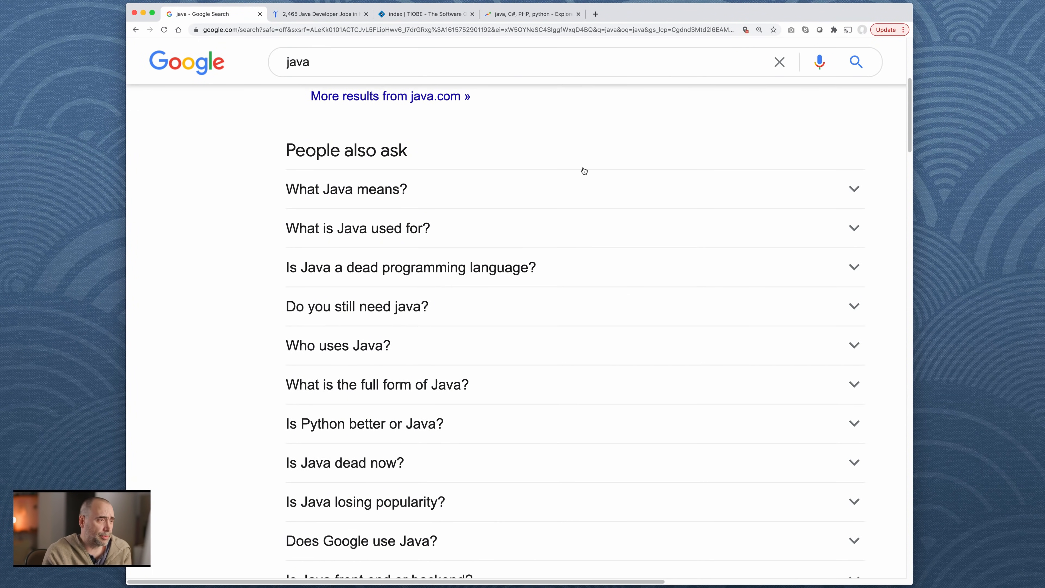
pyautogui.click(358, 228)
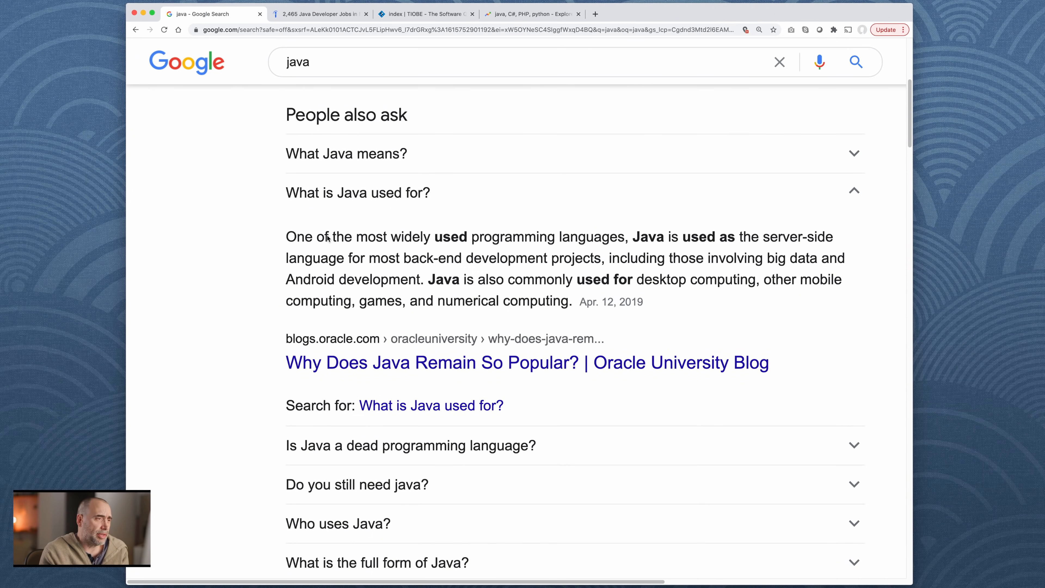
pyautogui.moveTo(615, 239)
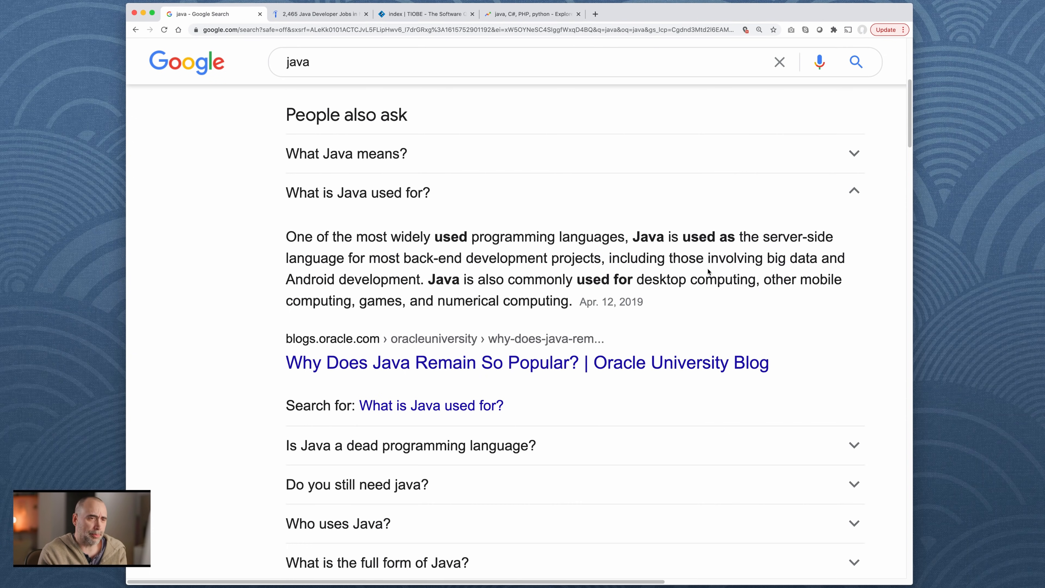
pyautogui.moveTo(493, 286)
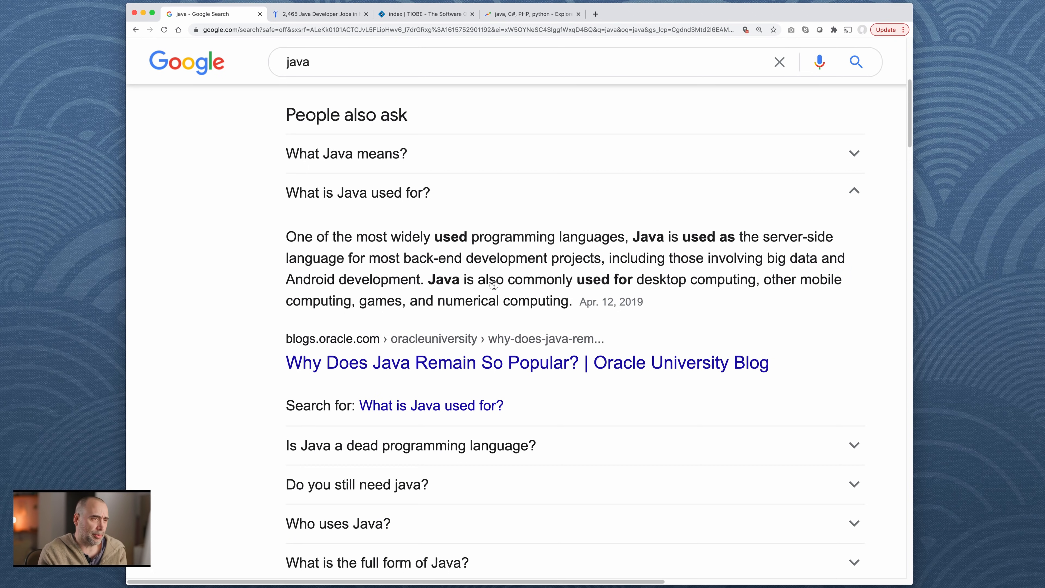
pyautogui.moveTo(703, 283)
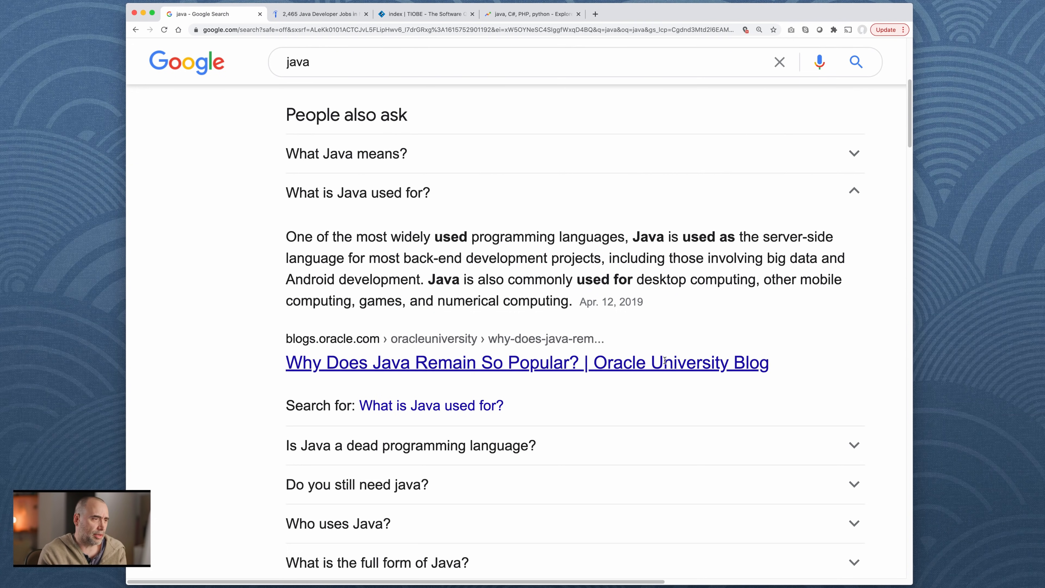
# Step: Expand 'Is Java a dead programming language?' and read the TIOBE decline answer, highlighting a phrase
pyautogui.scroll(-3)
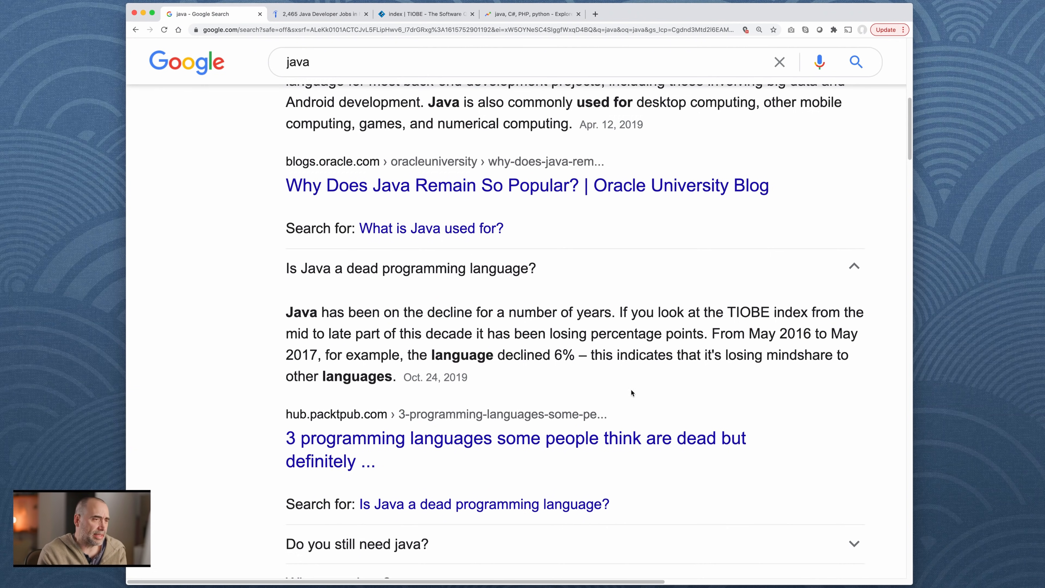
pyautogui.scroll(-3)
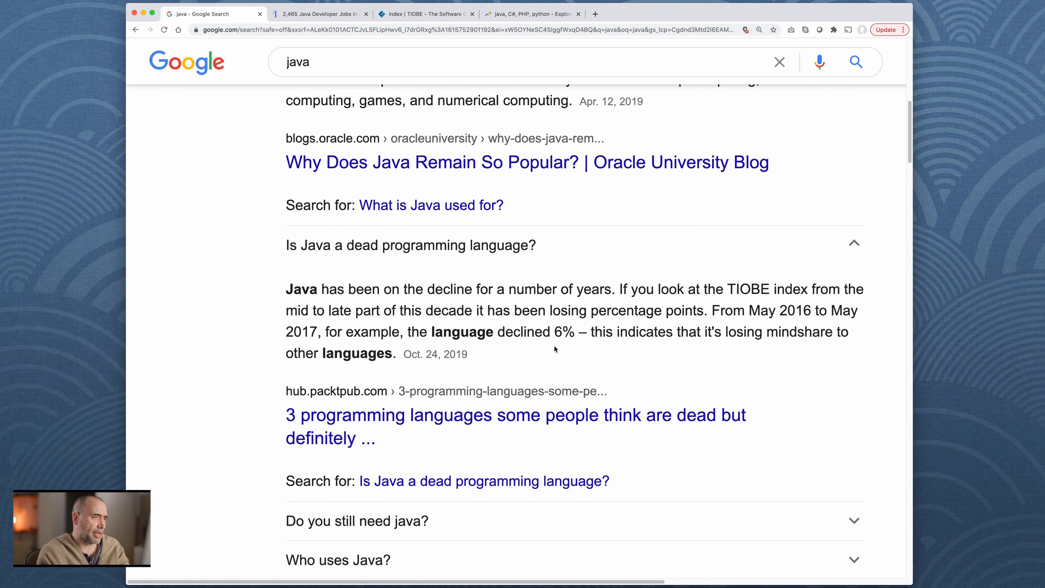
pyautogui.scroll(-3)
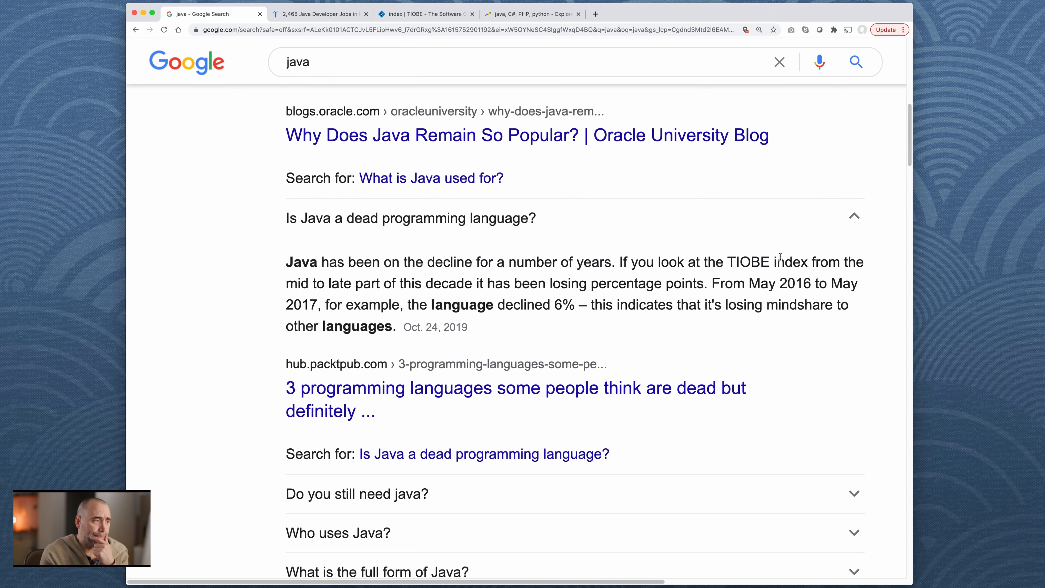
pyautogui.moveTo(383, 281)
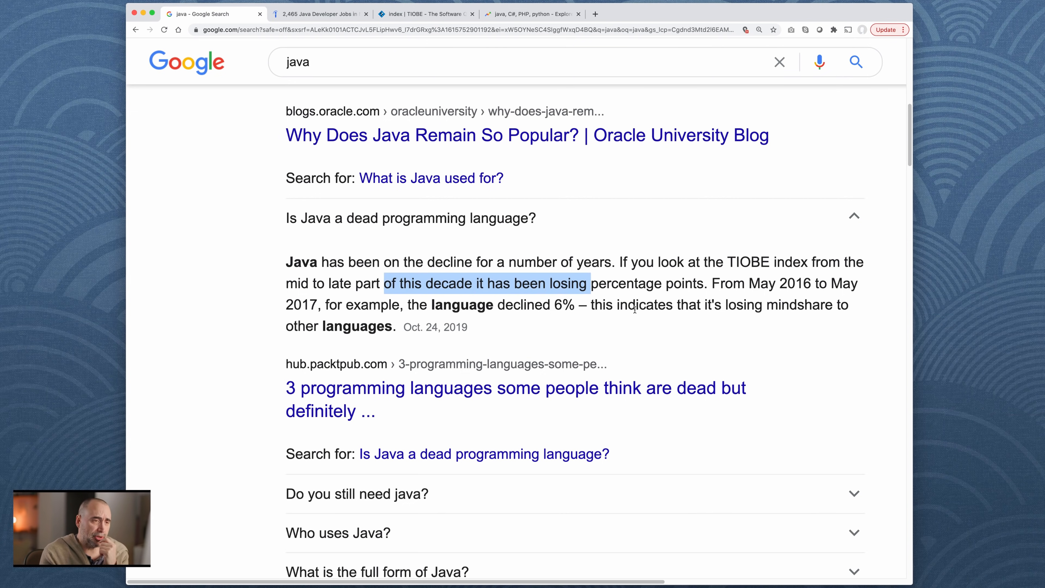
pyautogui.moveTo(830, 287)
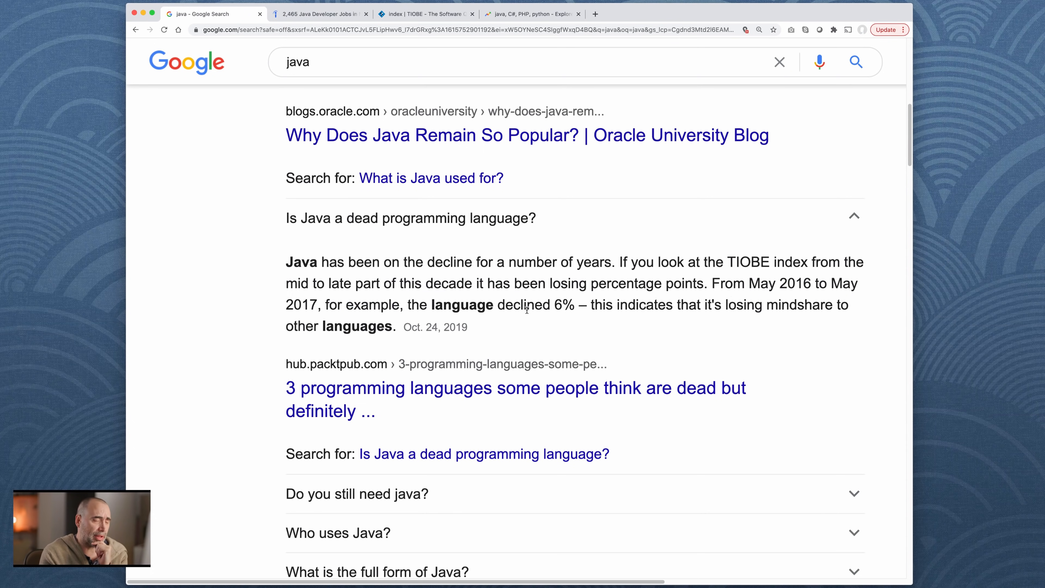
pyautogui.doubleClick(546, 305)
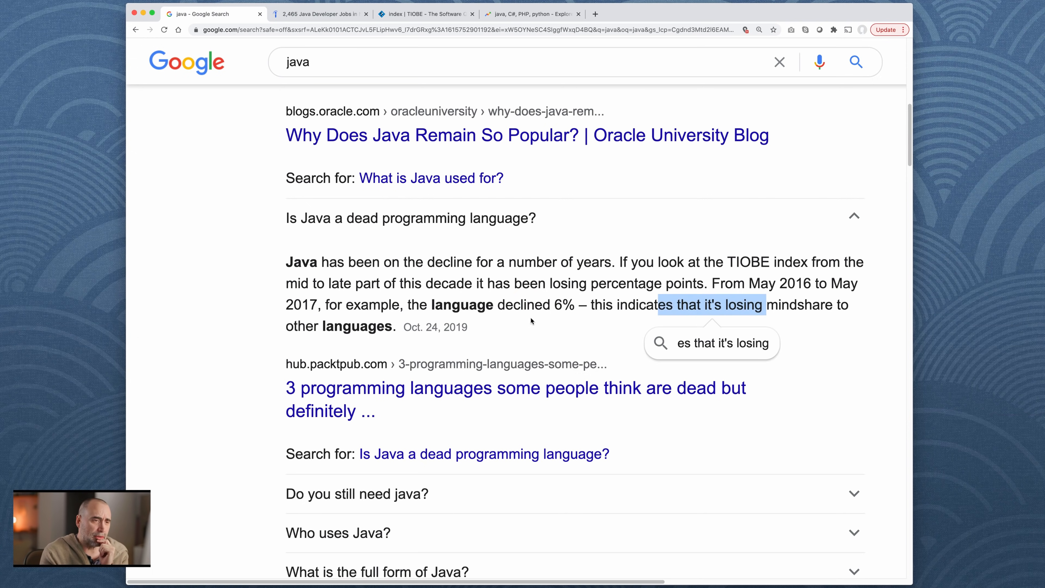
pyautogui.moveTo(557, 326)
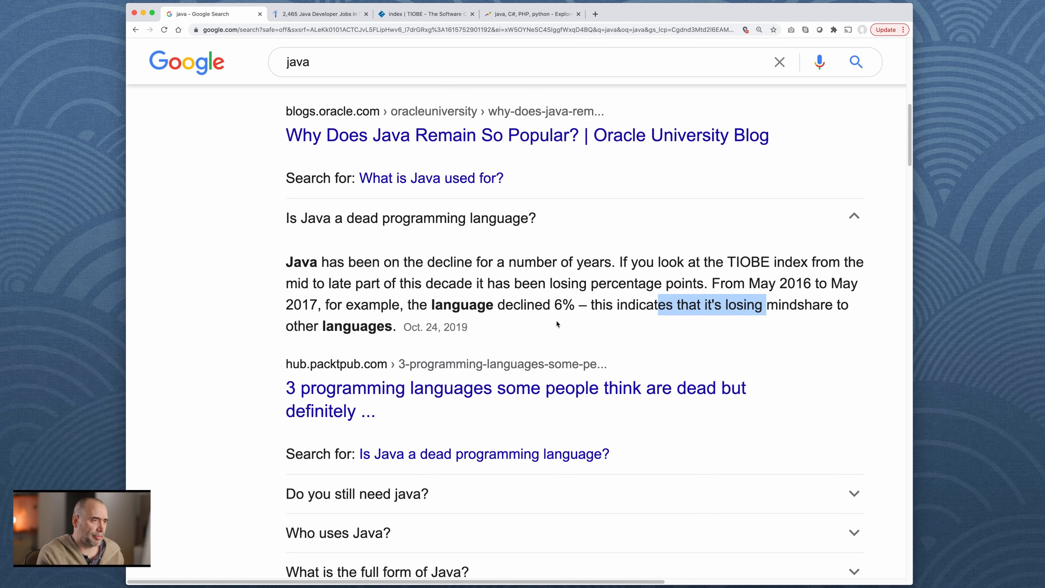
pyautogui.scroll(-3)
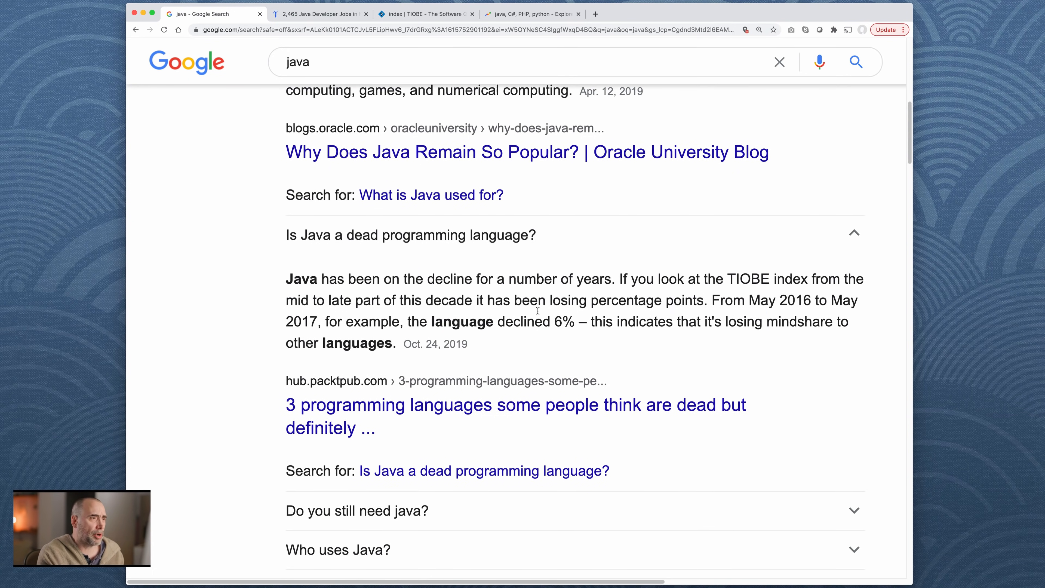
pyautogui.scroll(3)
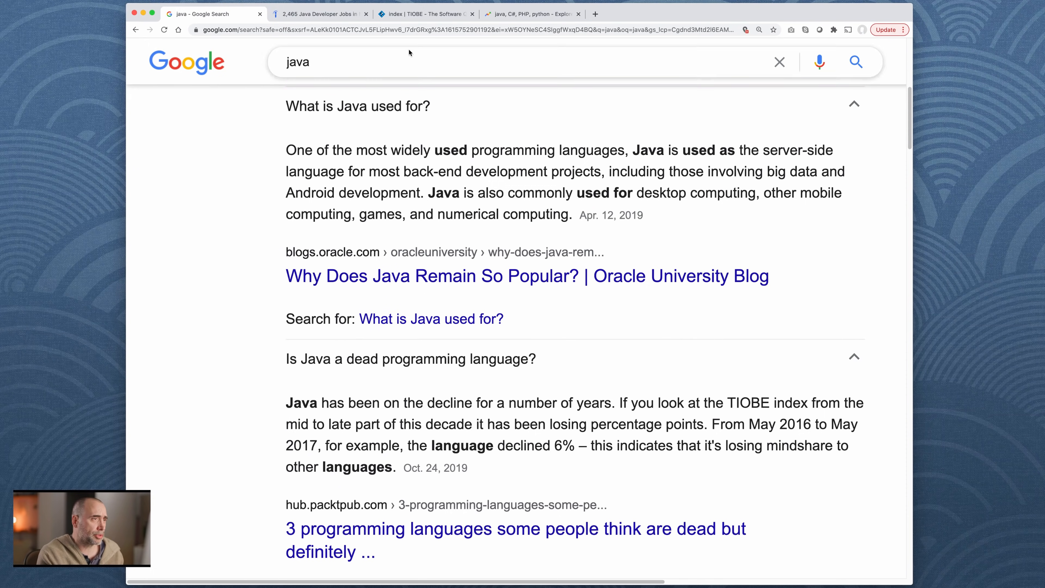
# Step: Switch to the TIOBE Index tab and bring the March 2021 ranking table into view
pyautogui.click(425, 13)
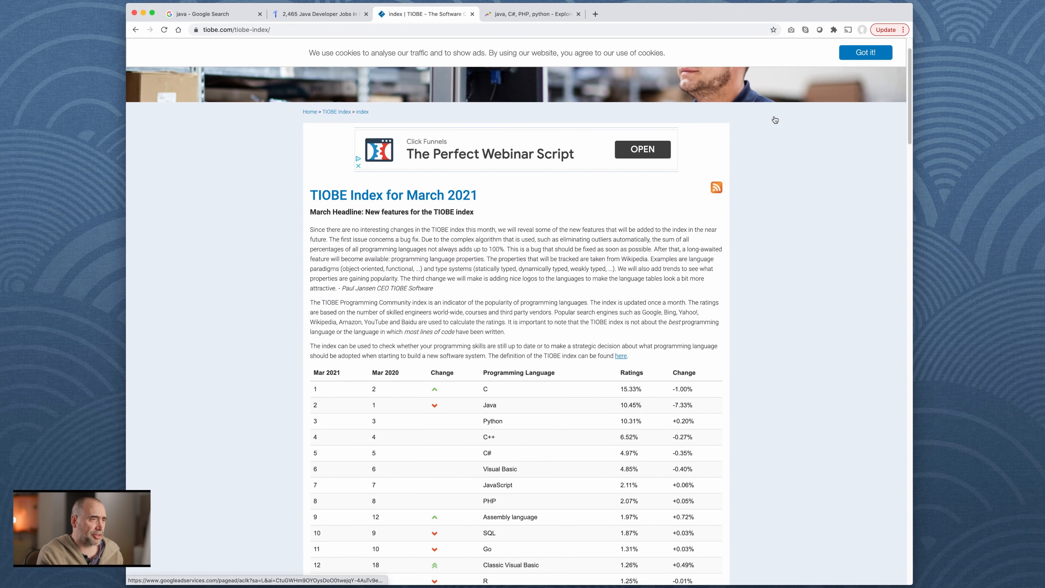
pyautogui.scroll(-3)
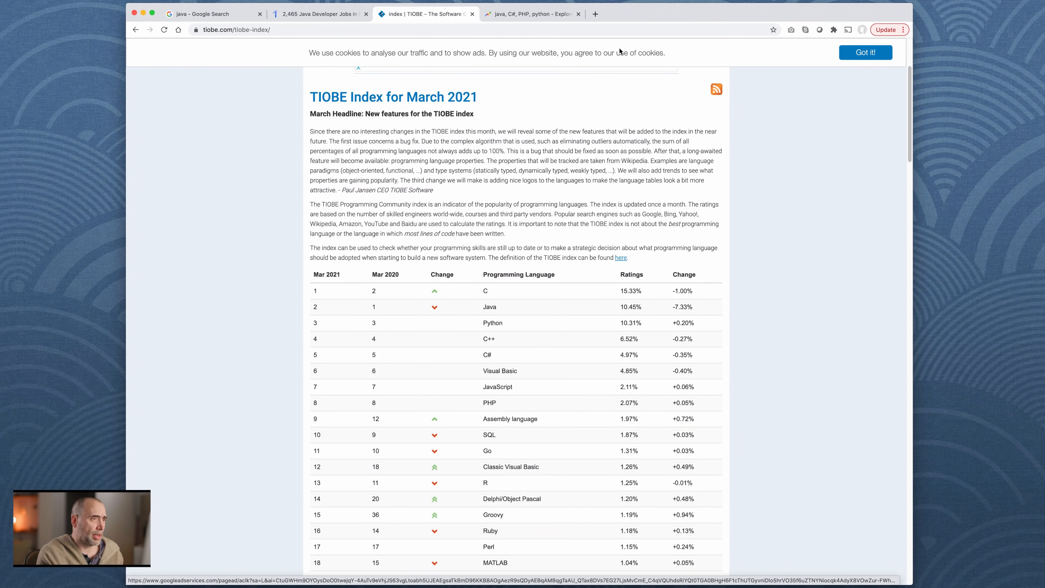
pyautogui.moveTo(902, 248)
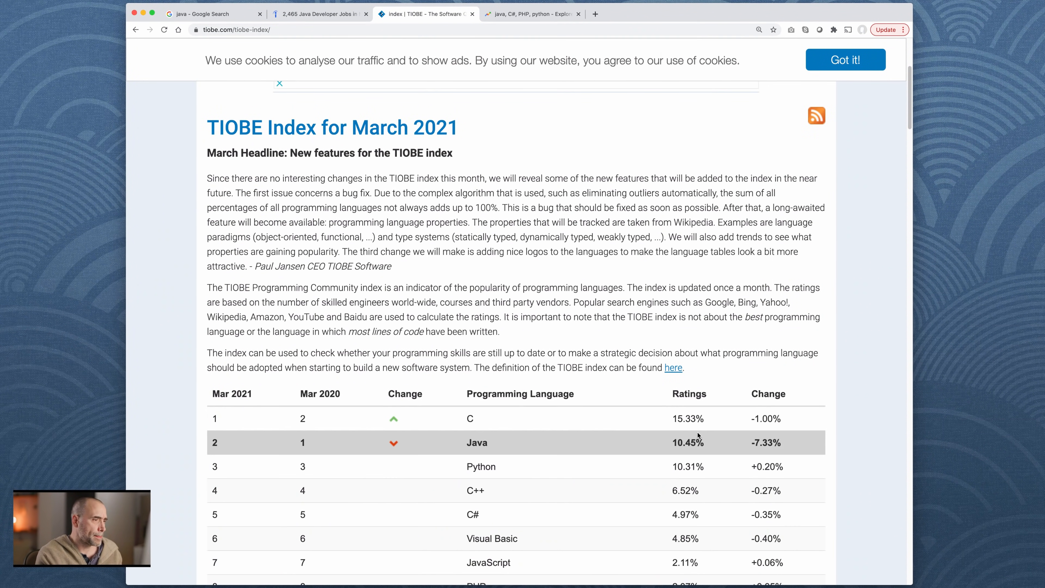
pyautogui.scroll(-3)
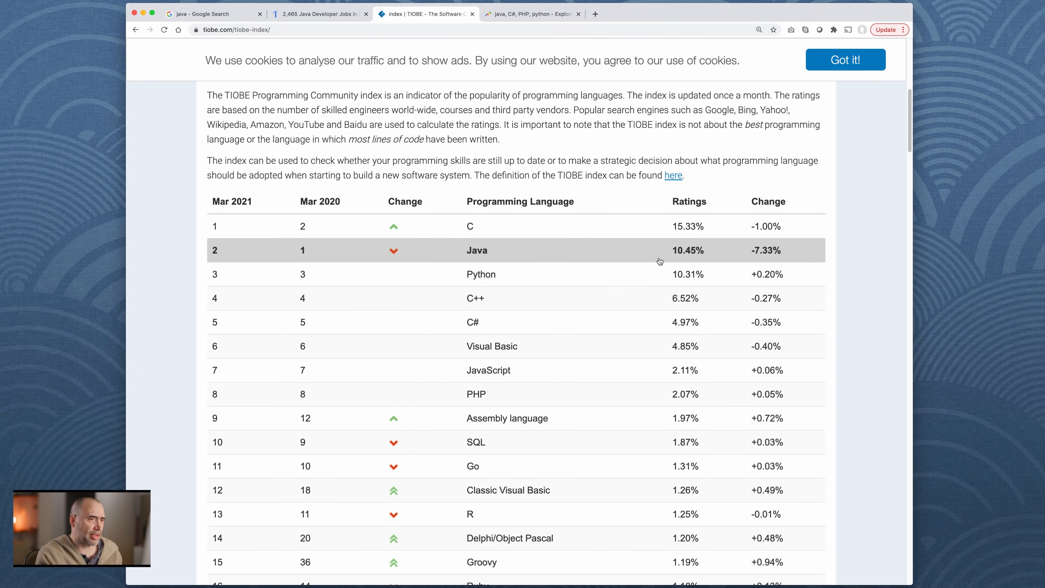
pyautogui.moveTo(750, 252)
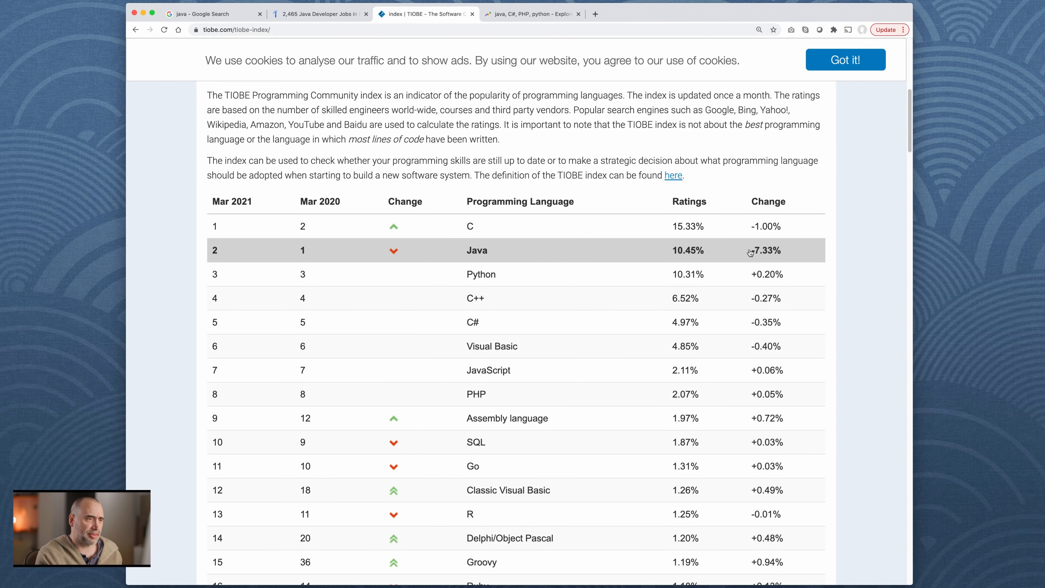
pyautogui.moveTo(366, 249)
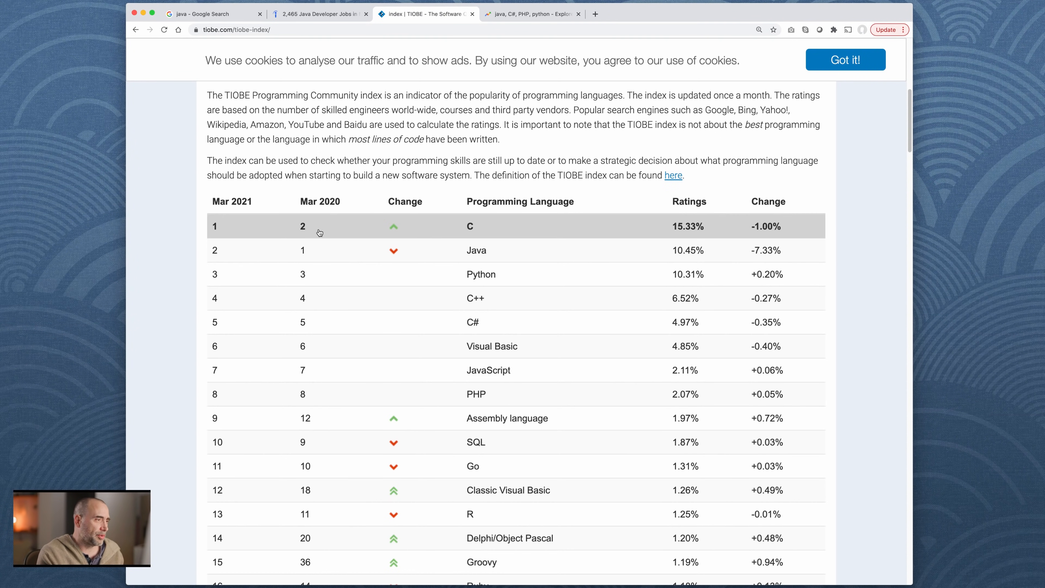
pyautogui.moveTo(824, 254)
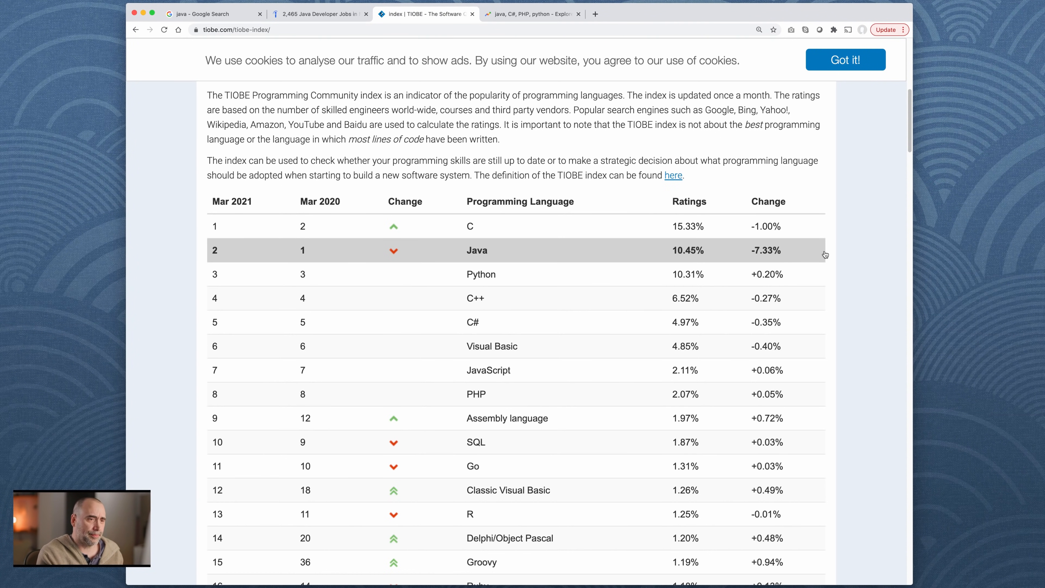
pyautogui.moveTo(696, 255)
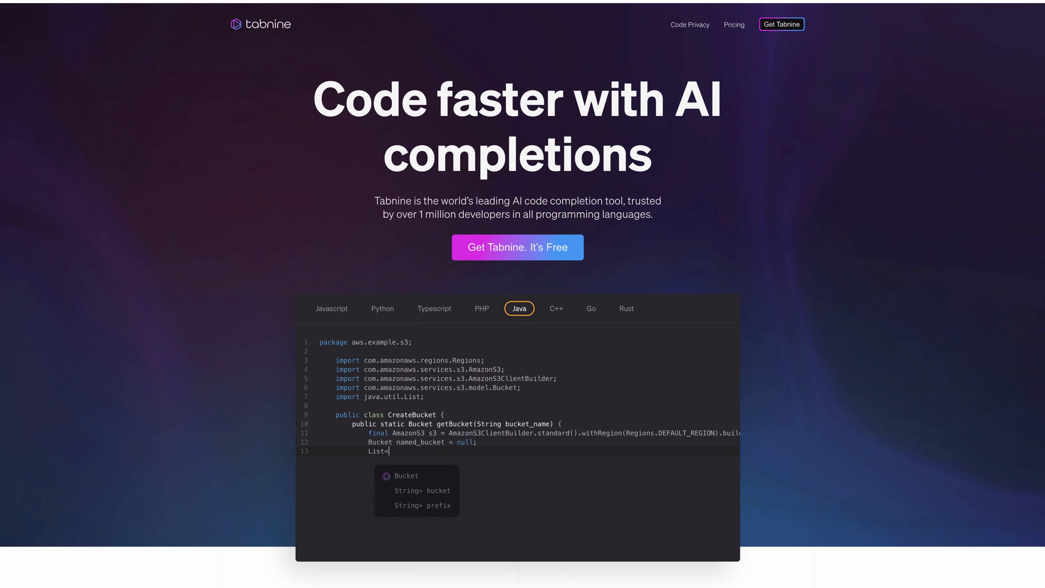
# Step: Cycle the Tabnine code demo through the C++, Go, Rust and JavaScript examples
pyautogui.click(555, 308)
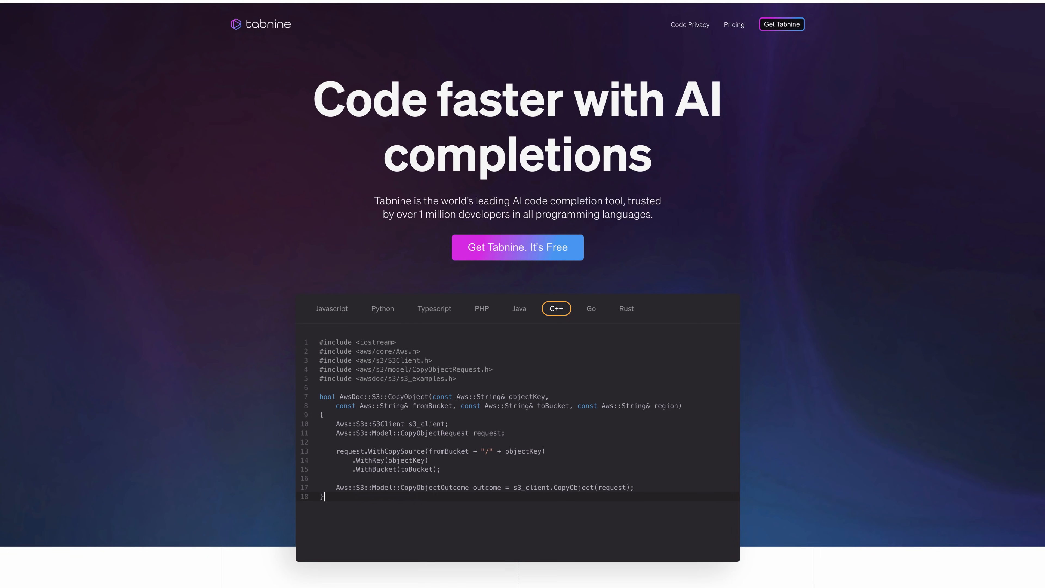
pyautogui.click(590, 308)
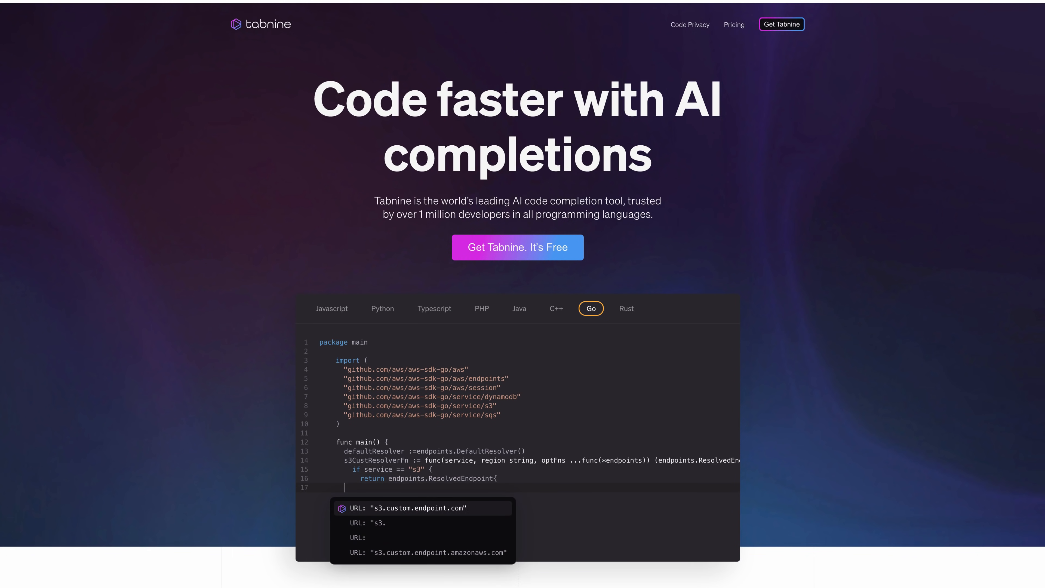
pyautogui.scroll(-3)
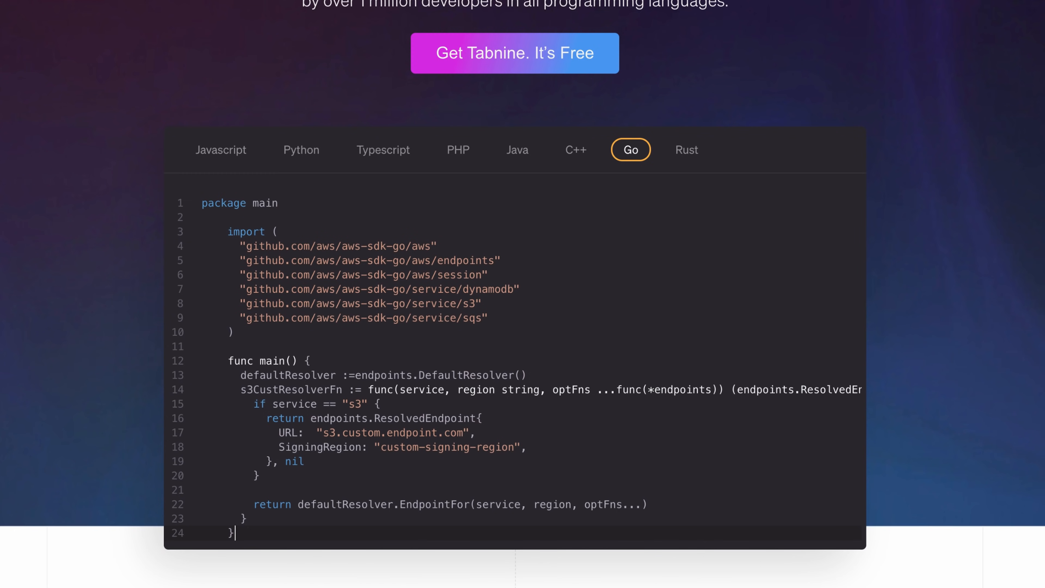
pyautogui.click(686, 149)
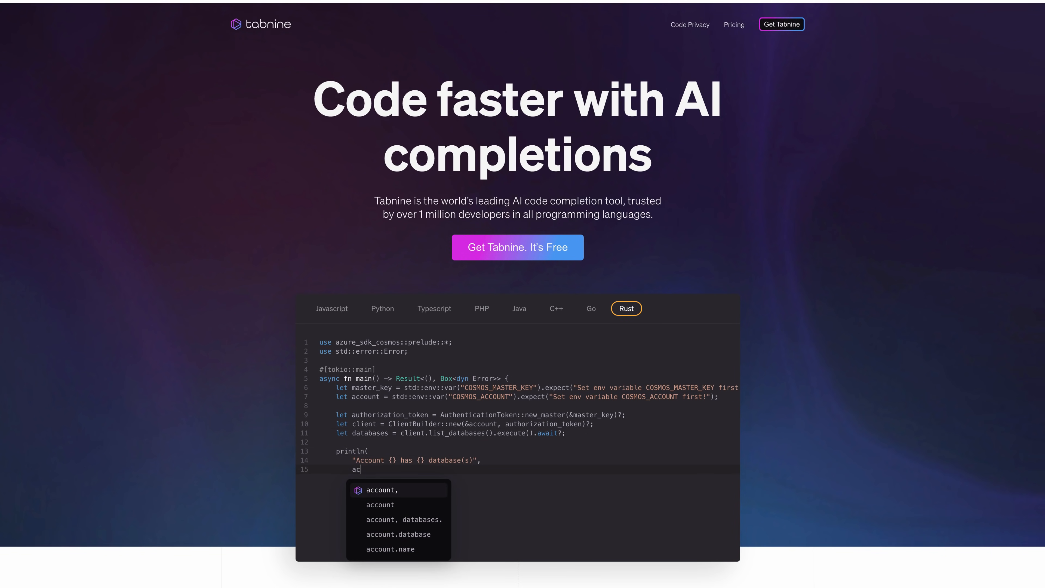
pyautogui.click(332, 308)
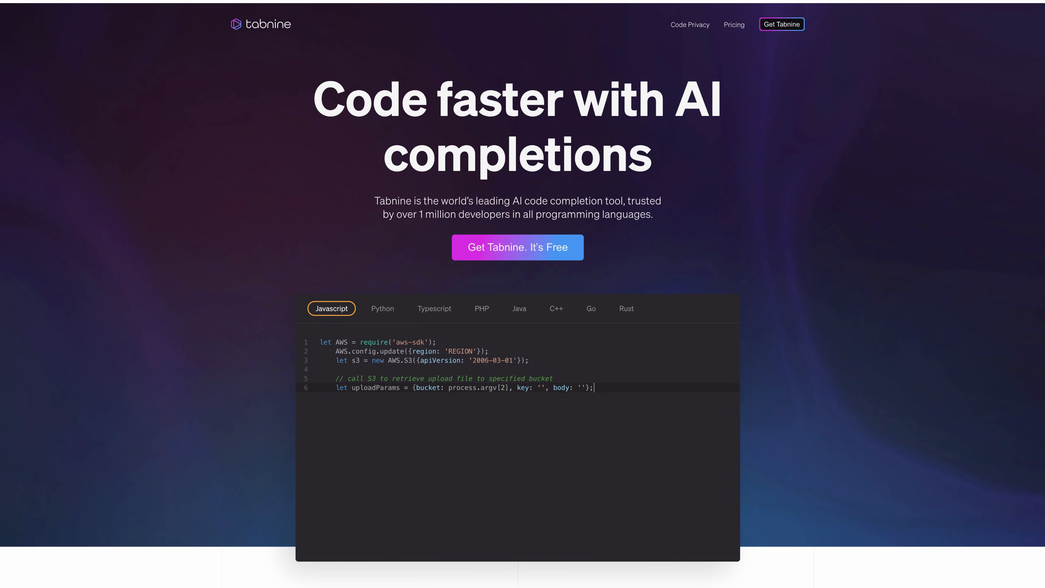
# Step: View the Python, TypeScript and PHP completion examples in the Tabnine demo
pyautogui.click(383, 308)
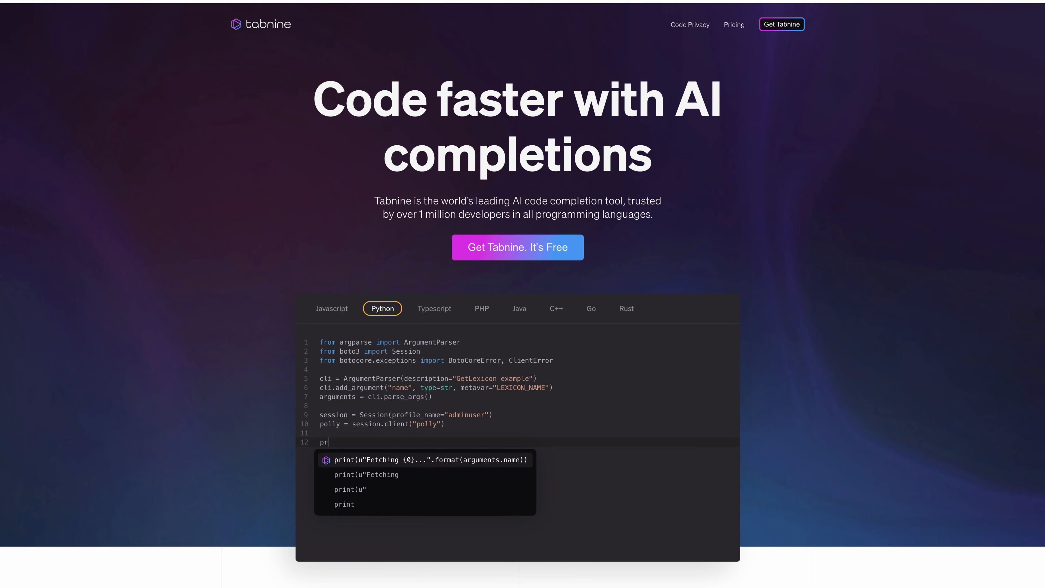
pyautogui.click(434, 308)
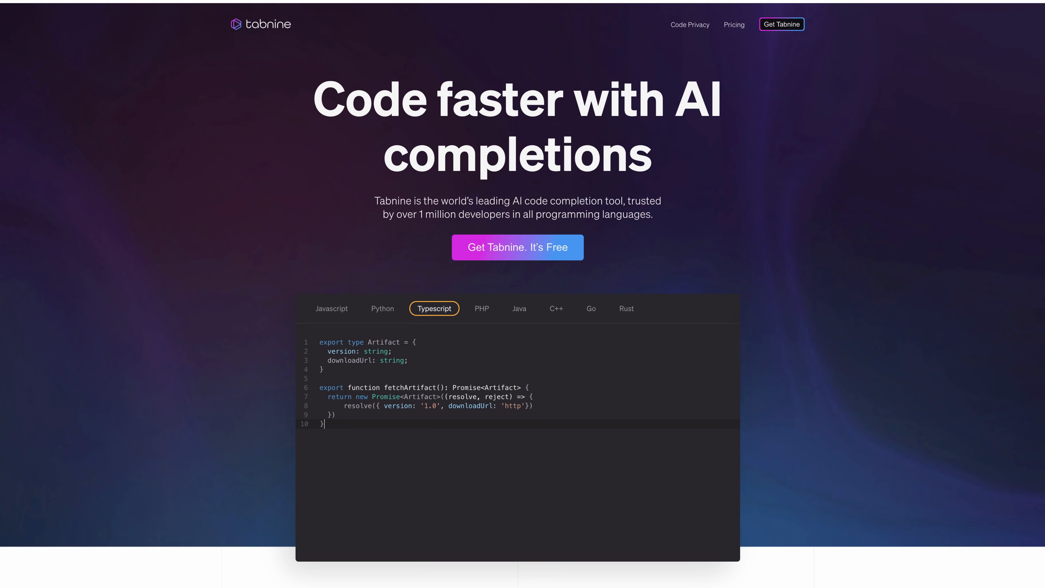
pyautogui.click(481, 308)
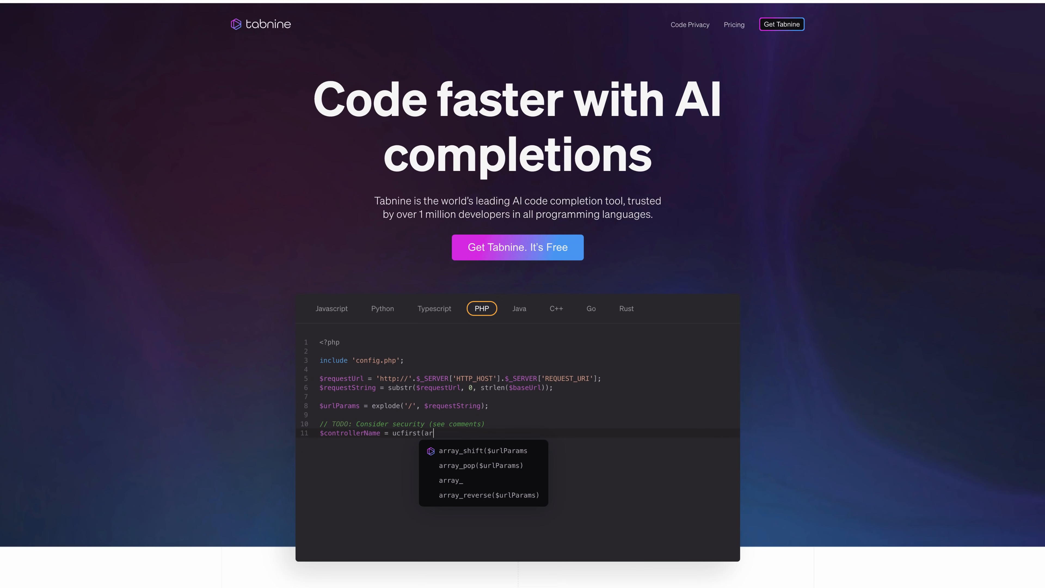
# Step: Scroll down the Tabnine homepage to the Fast, Effective and Accurate section
pyautogui.scroll(-3)
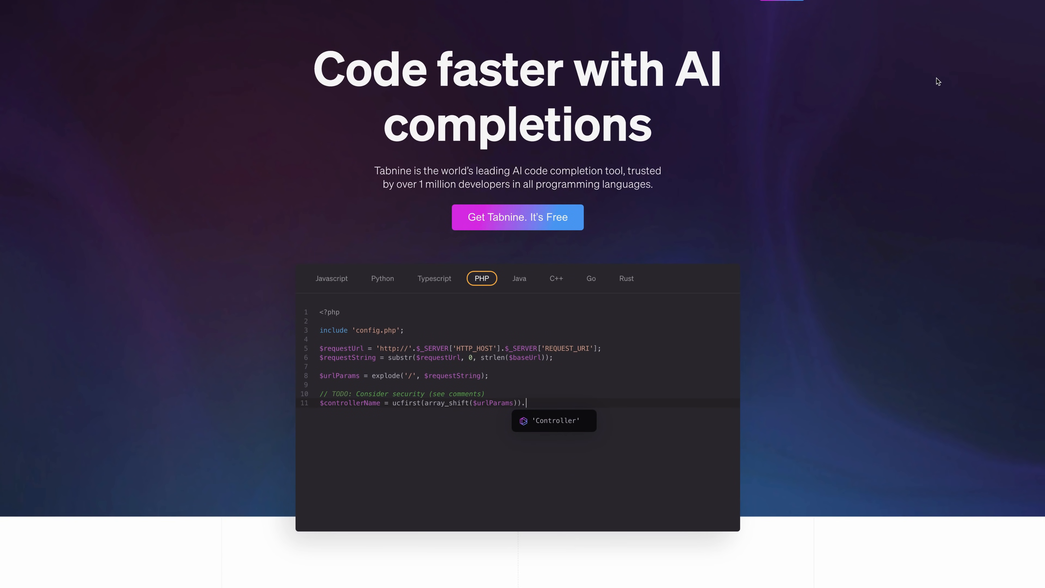
pyautogui.scroll(-3)
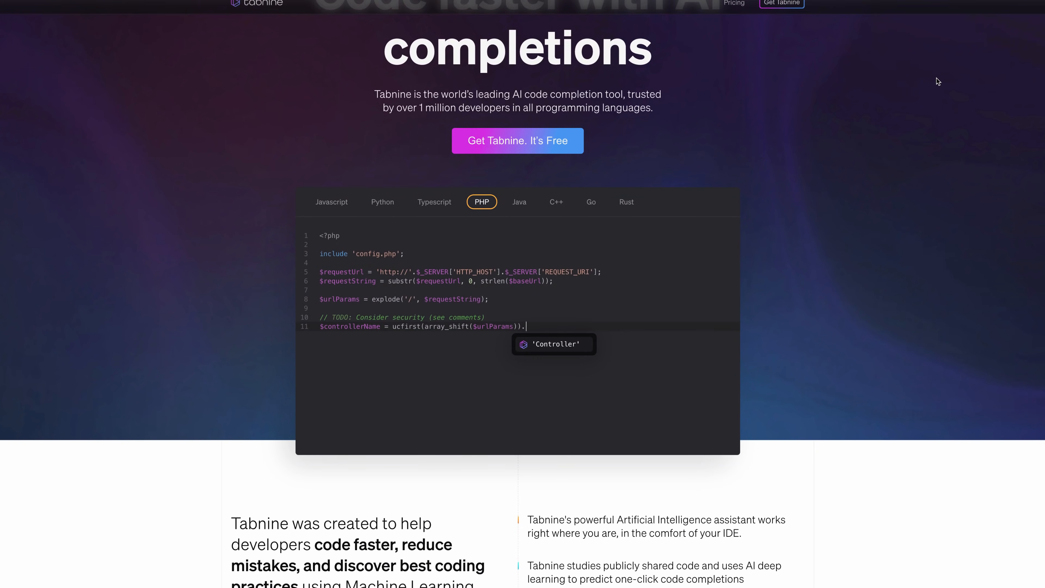
pyautogui.scroll(-3)
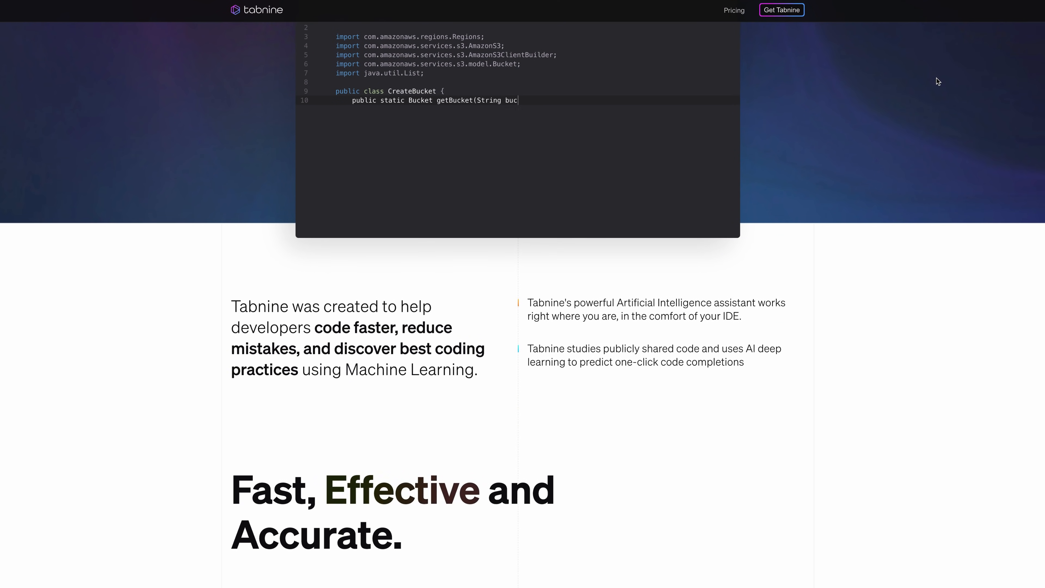
pyautogui.scroll(-3)
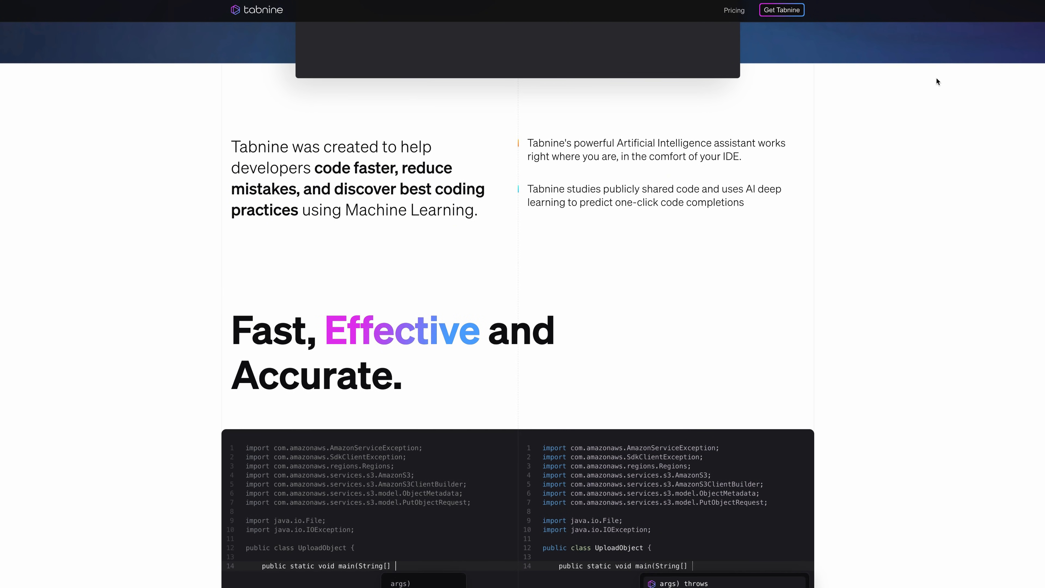
pyautogui.scroll(-3)
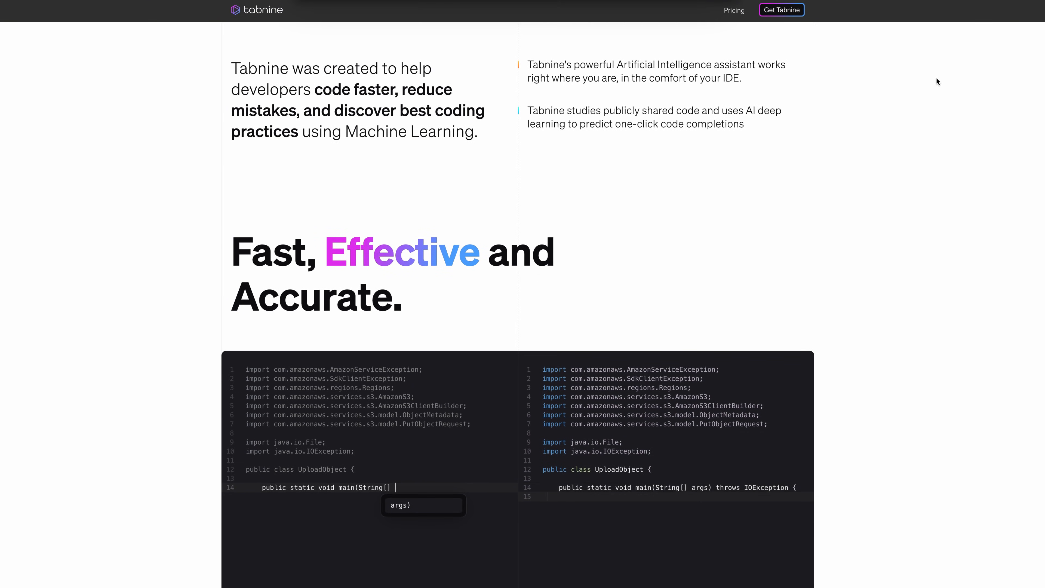
pyautogui.scroll(-3)
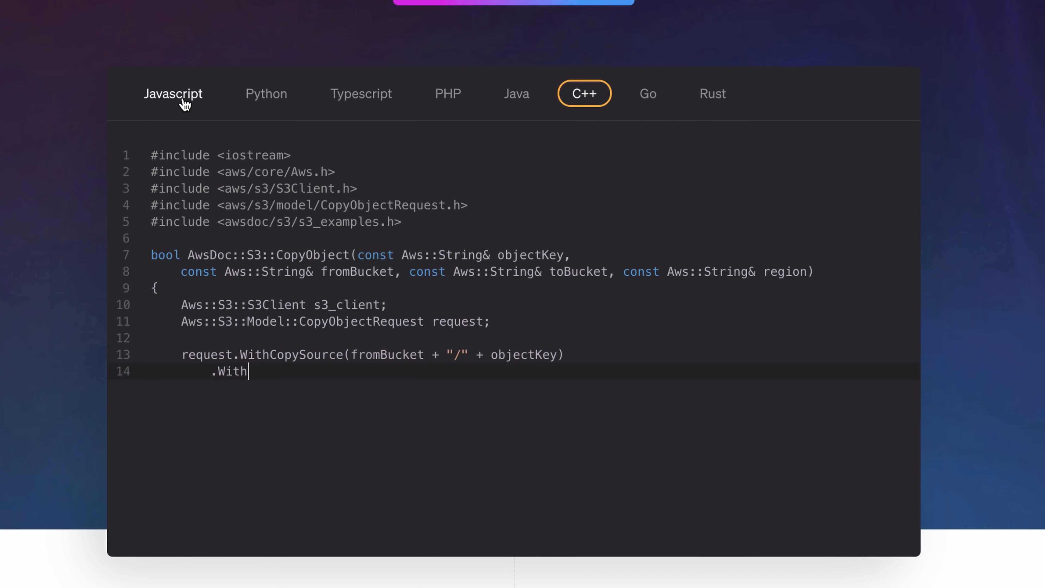
# Step: Preview the Javascript, Typescript and Go examples in the Tabnine code demo
pyautogui.click(266, 93)
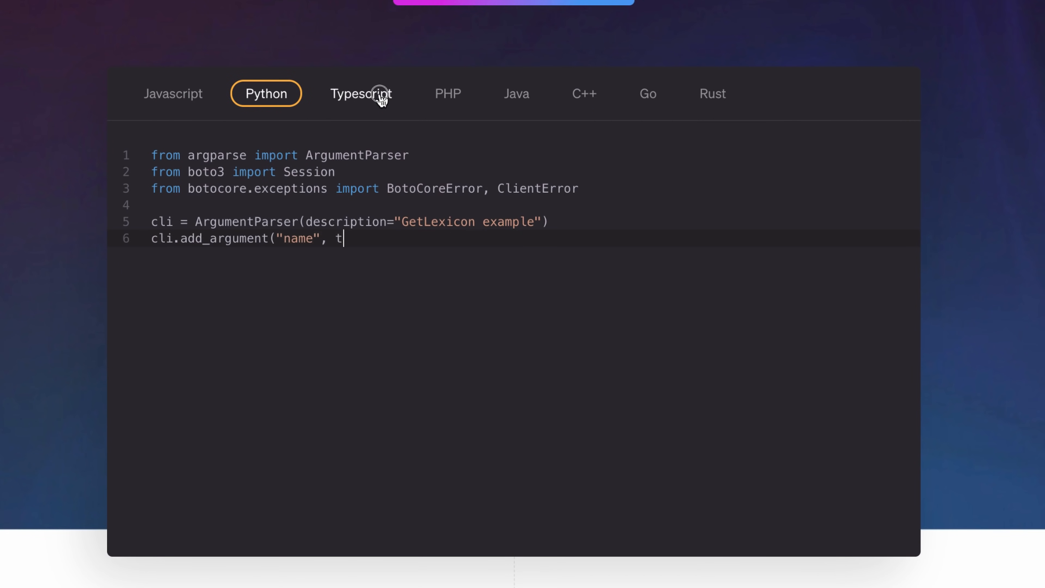
pyautogui.click(576, 93)
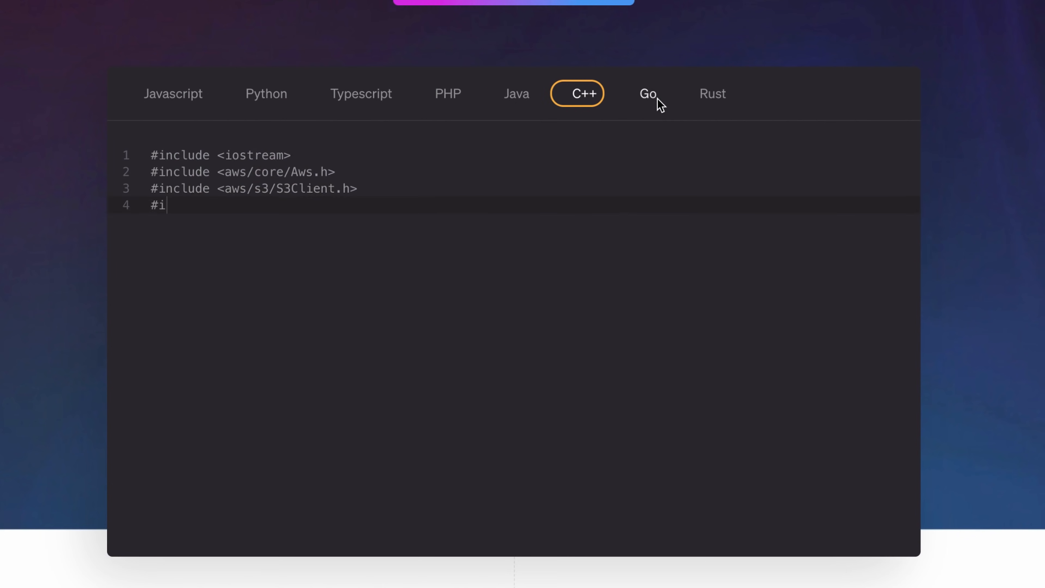
pyautogui.click(711, 93)
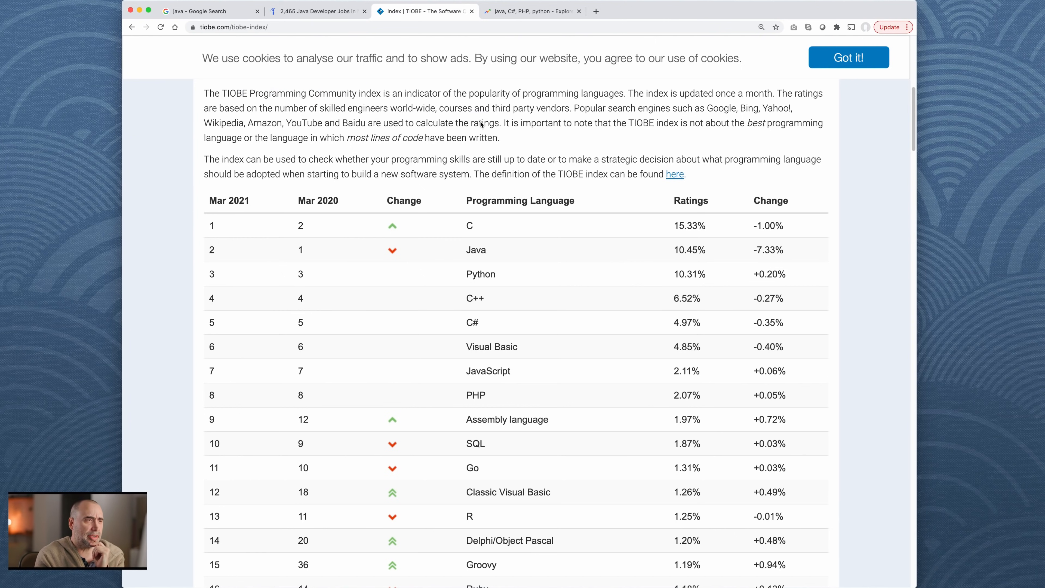
pyautogui.moveTo(603, 105)
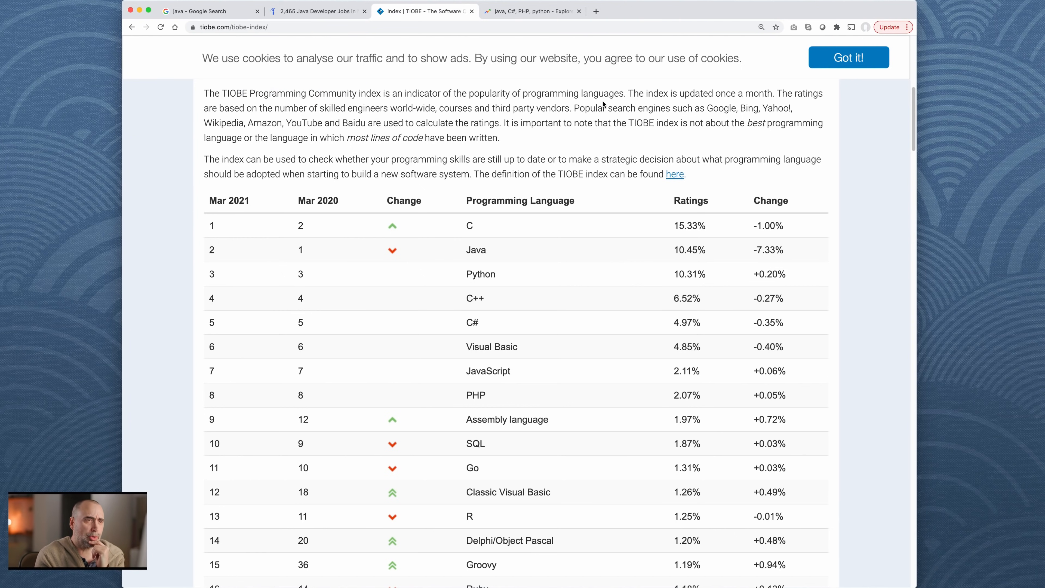
# Step: Read the TIOBE index description and March 2021 ranking table, highlighting a word
pyautogui.doubleClick(602, 92)
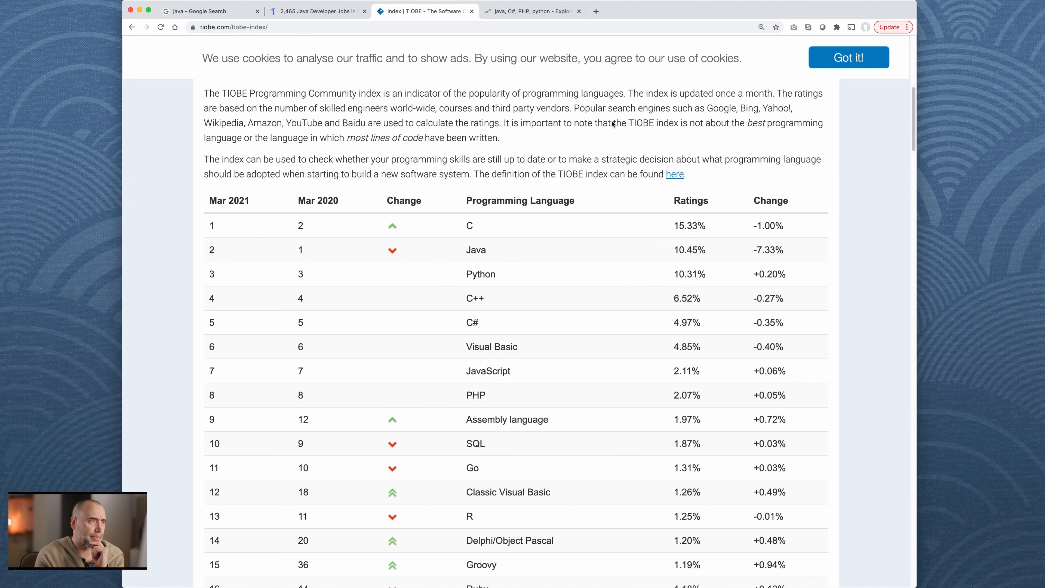
pyautogui.moveTo(629, 105)
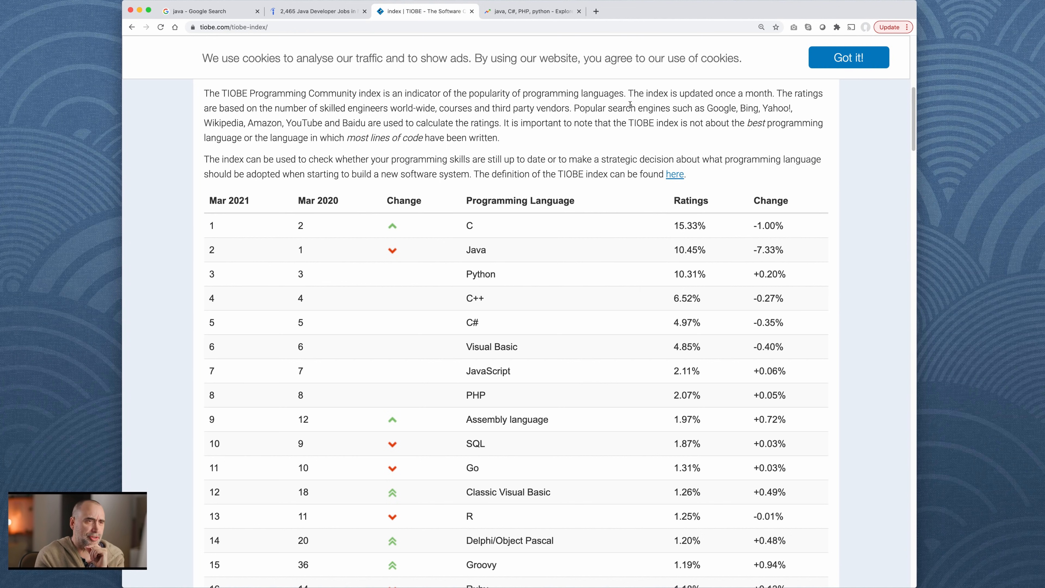
pyautogui.moveTo(380, 139)
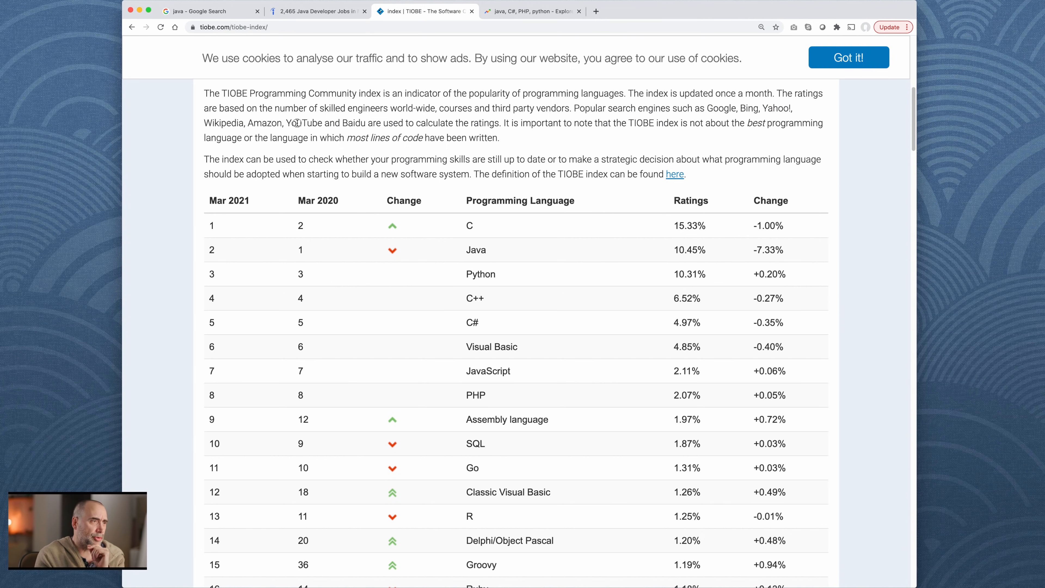
pyautogui.moveTo(562, 128)
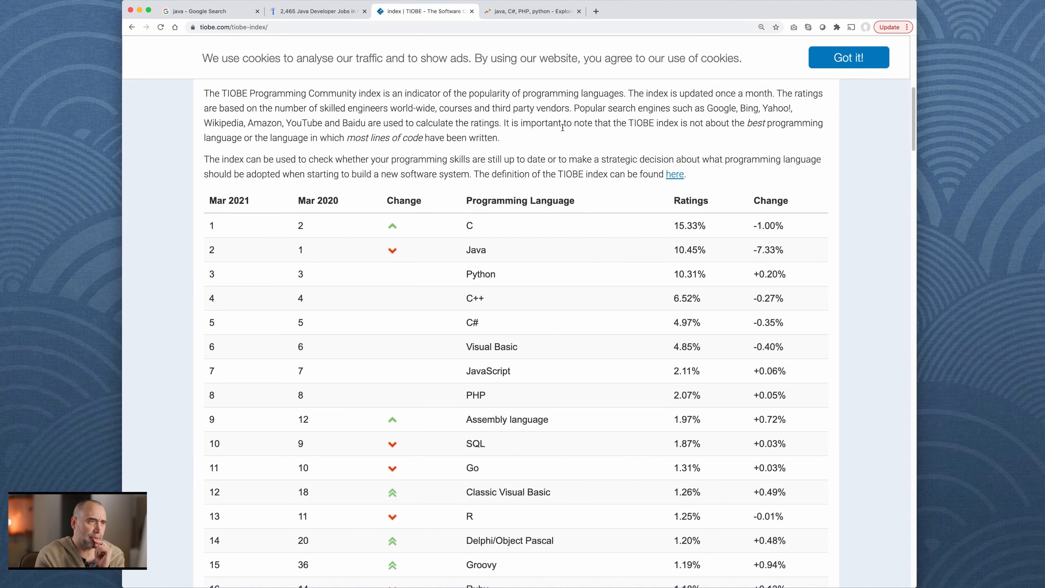
pyautogui.moveTo(659, 130)
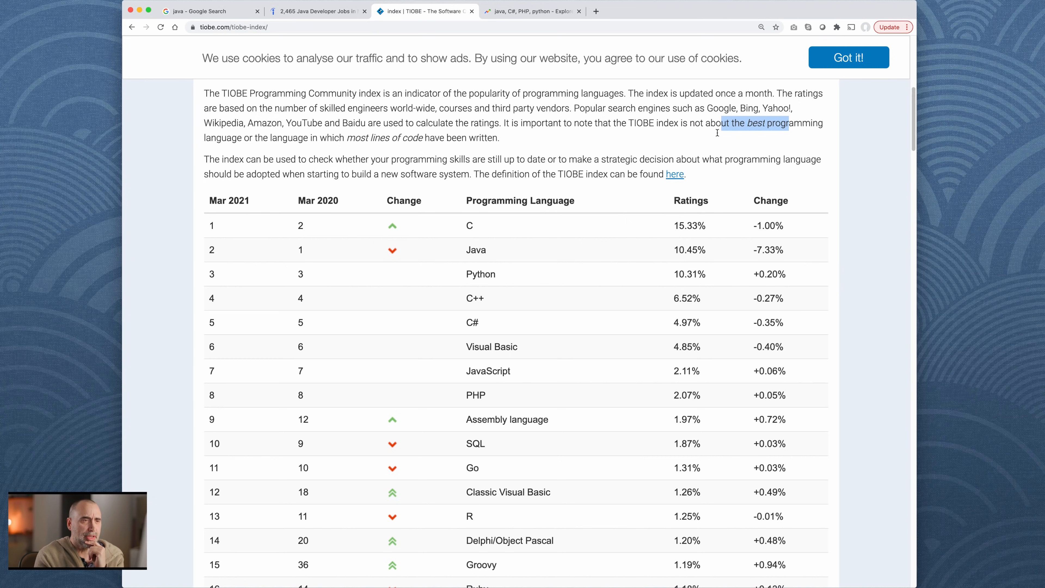
pyautogui.moveTo(347, 136)
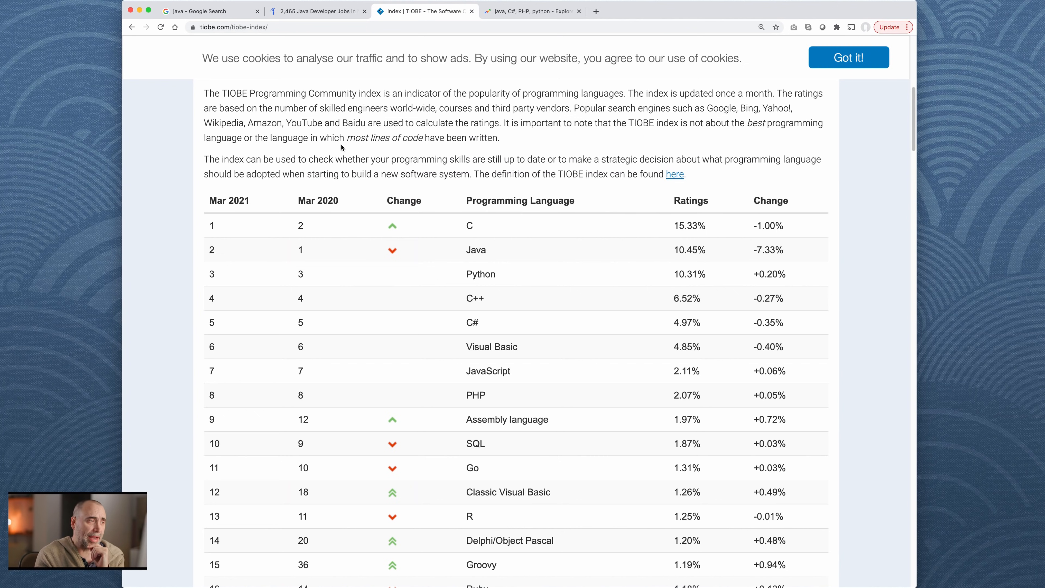
pyautogui.moveTo(449, 136)
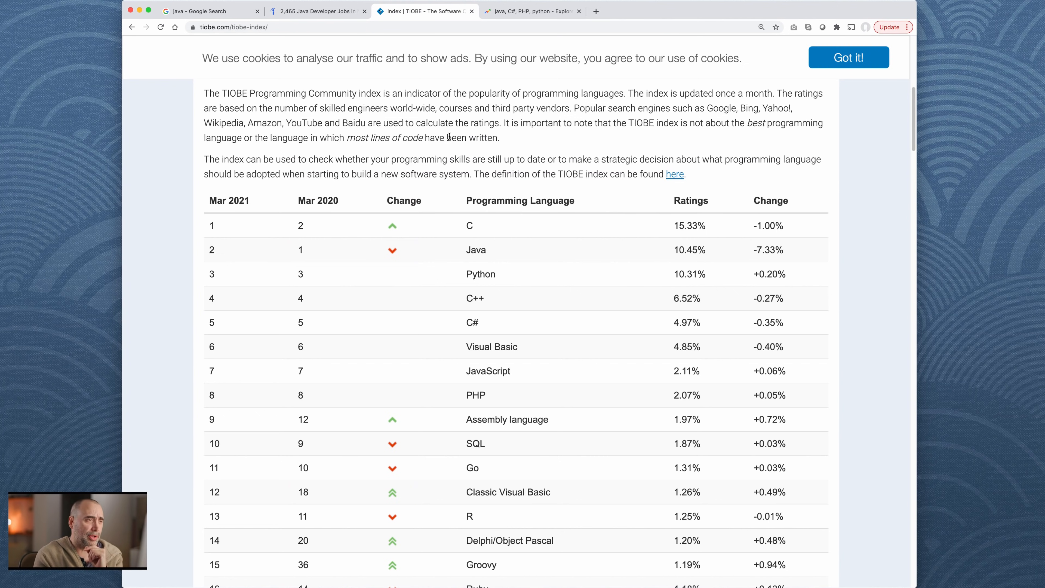
pyautogui.moveTo(252, 161)
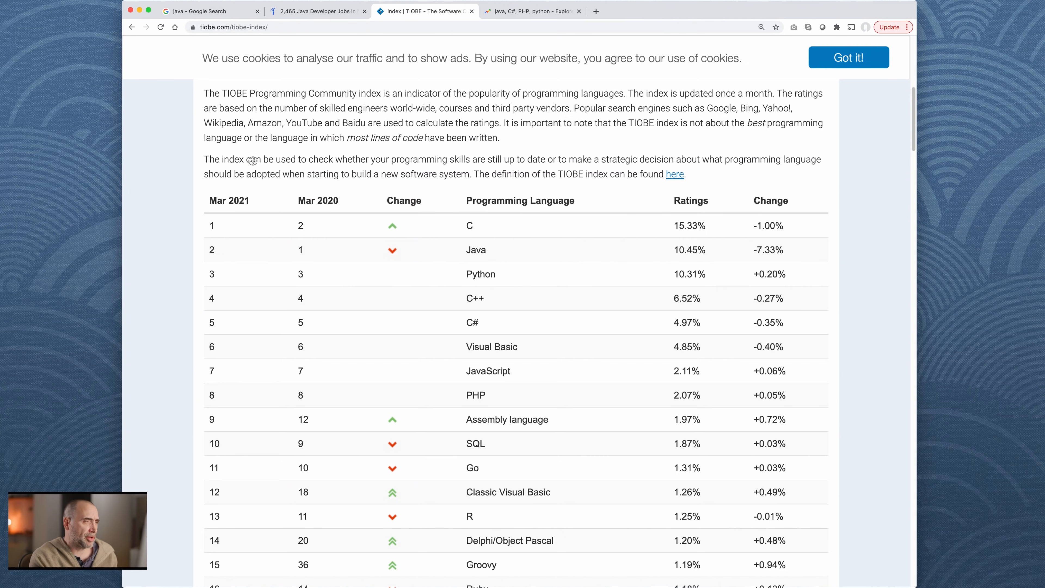
pyautogui.moveTo(522, 163)
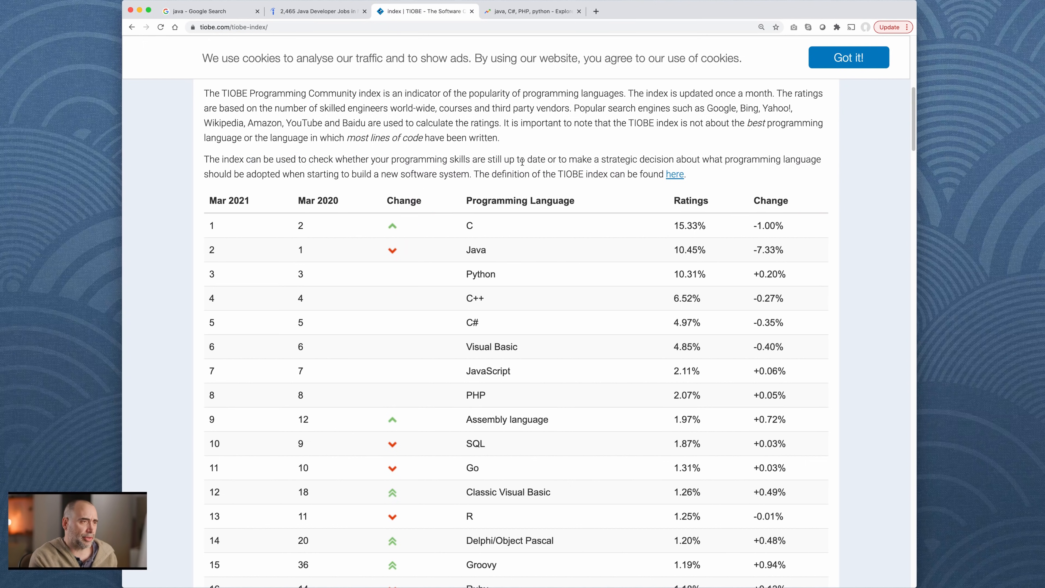
pyautogui.moveTo(603, 151)
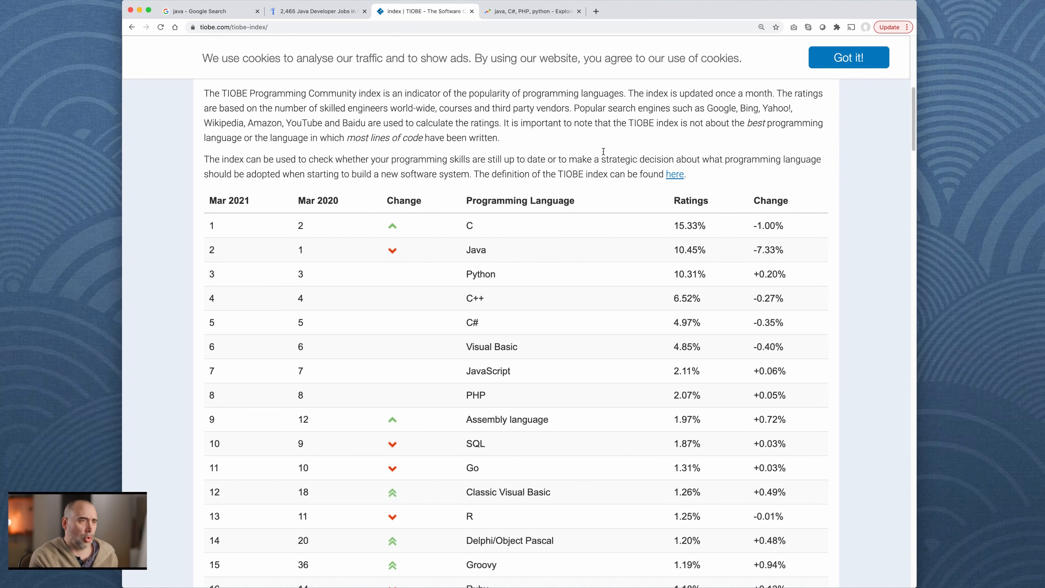
pyautogui.moveTo(758, 160)
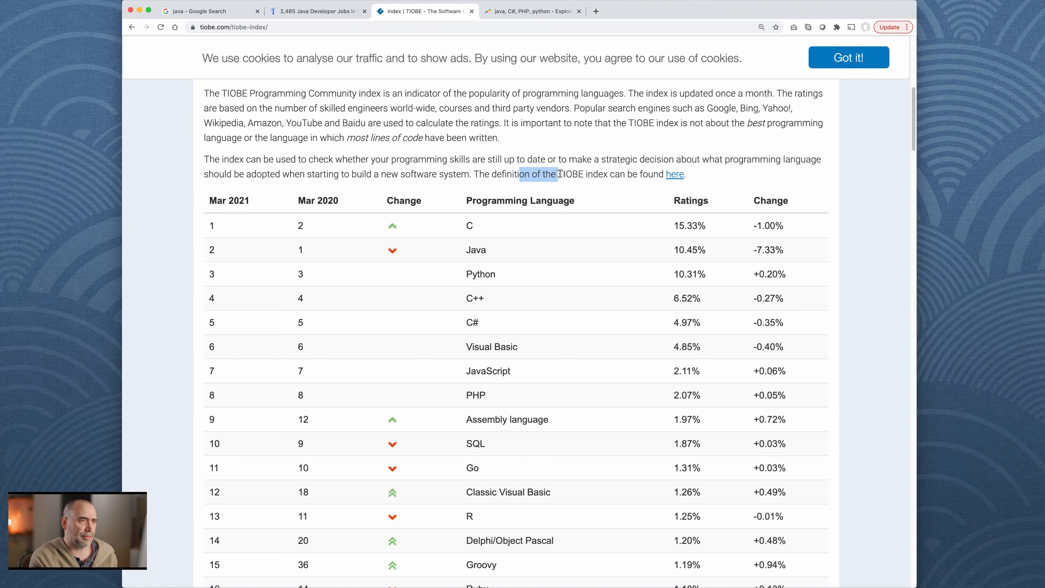
pyautogui.moveTo(559, 168)
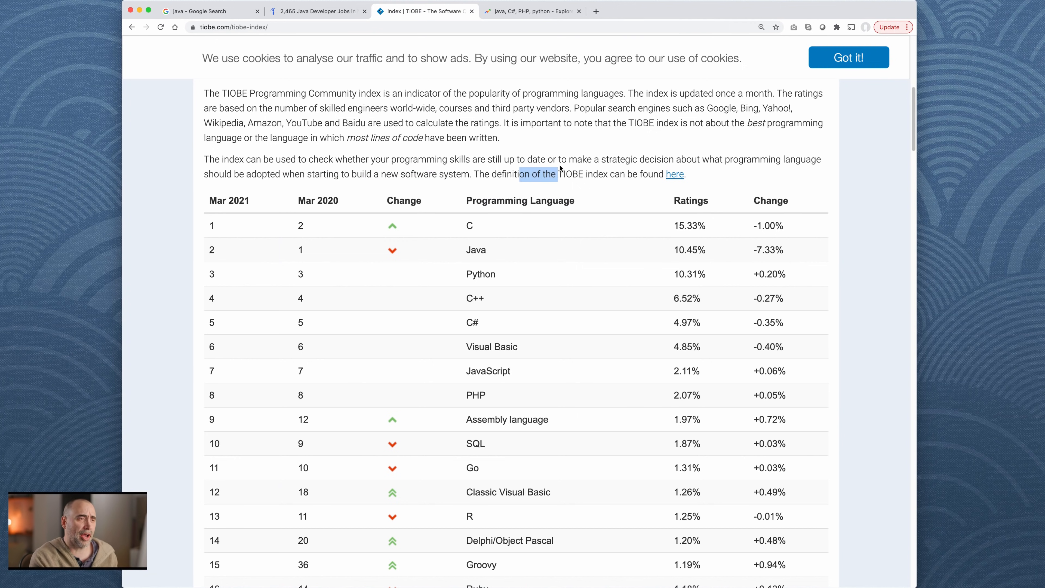
pyautogui.moveTo(601, 160)
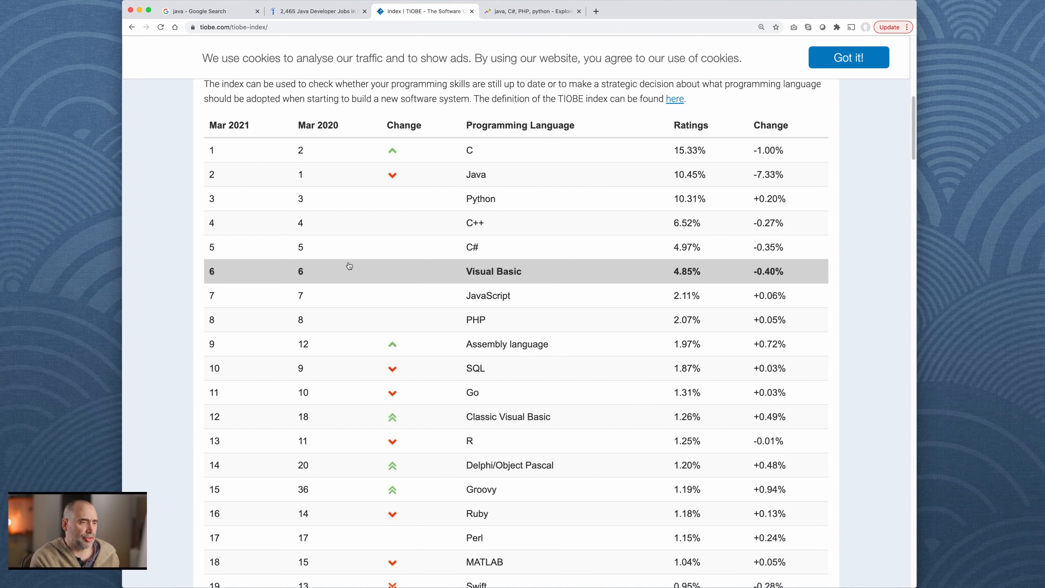
pyautogui.moveTo(508, 150)
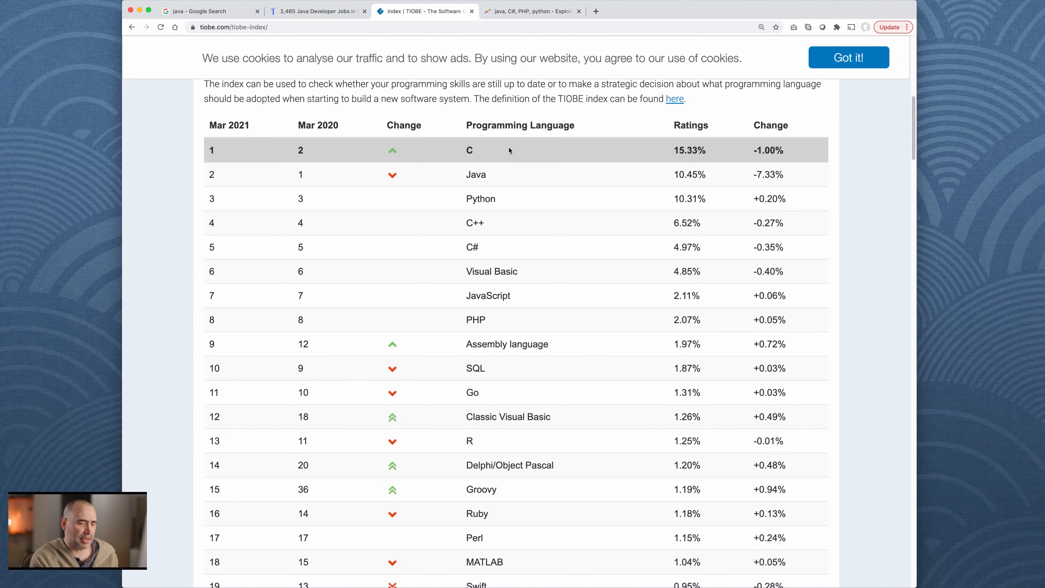
pyautogui.moveTo(617, 137)
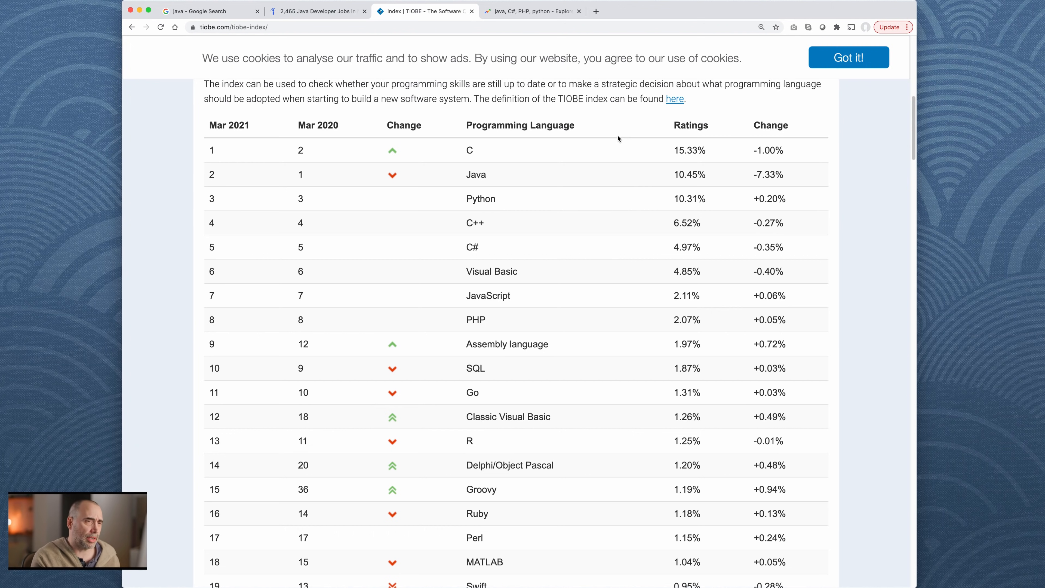
pyautogui.moveTo(538, 175)
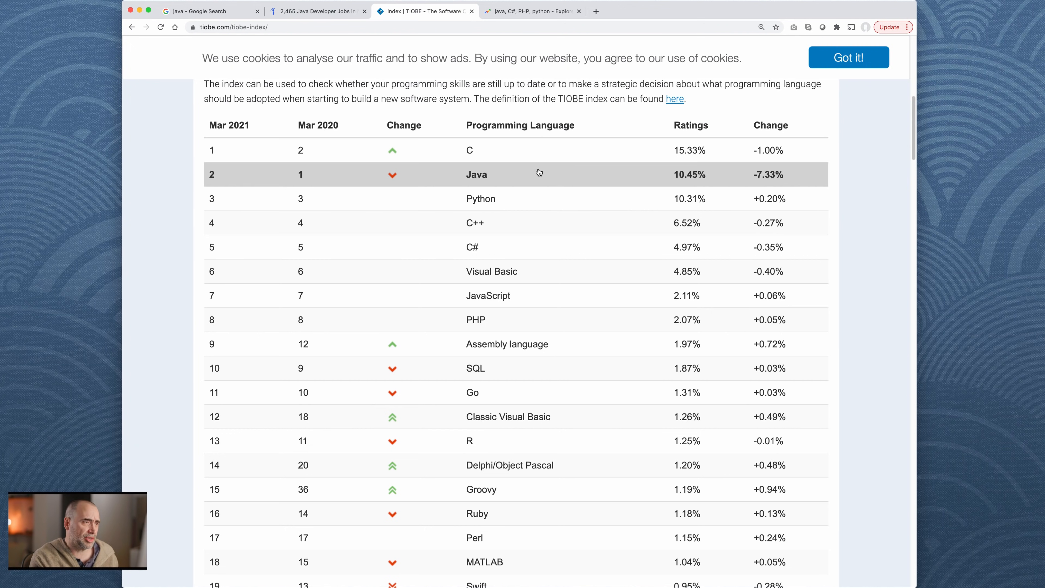
pyautogui.moveTo(538, 178)
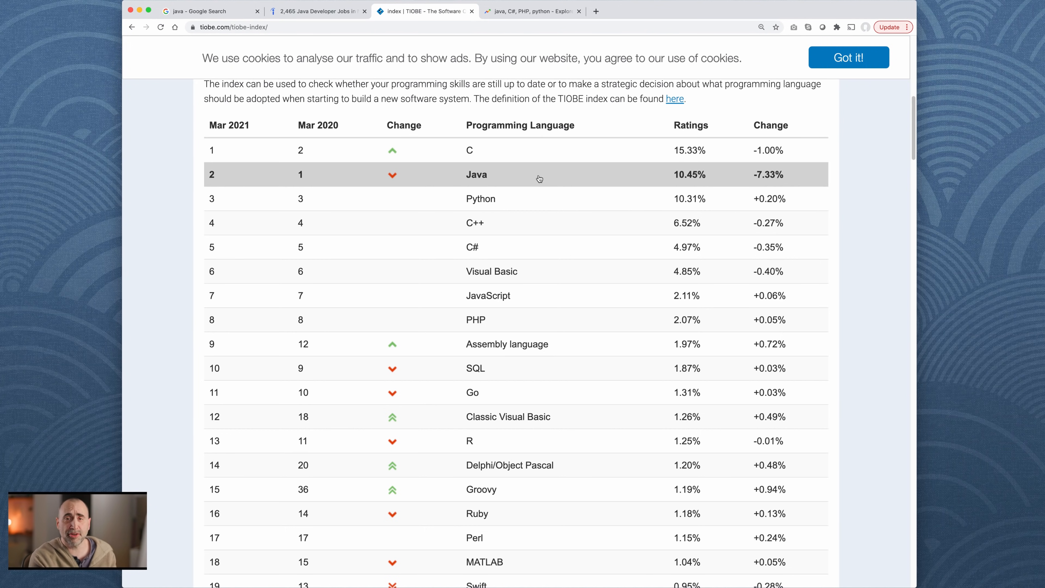
pyautogui.moveTo(526, 199)
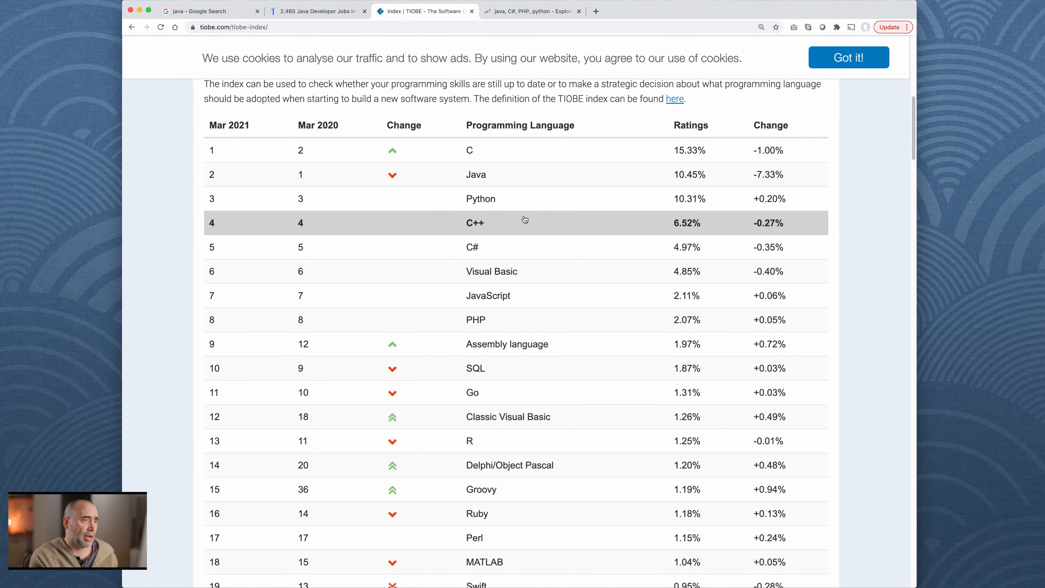
pyautogui.moveTo(522, 247)
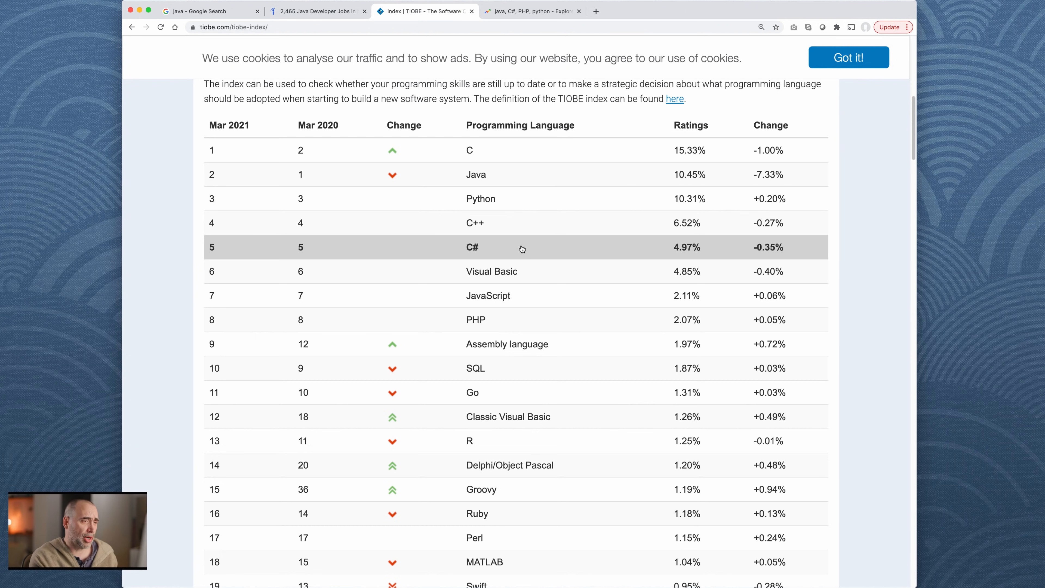
pyautogui.moveTo(600, 271)
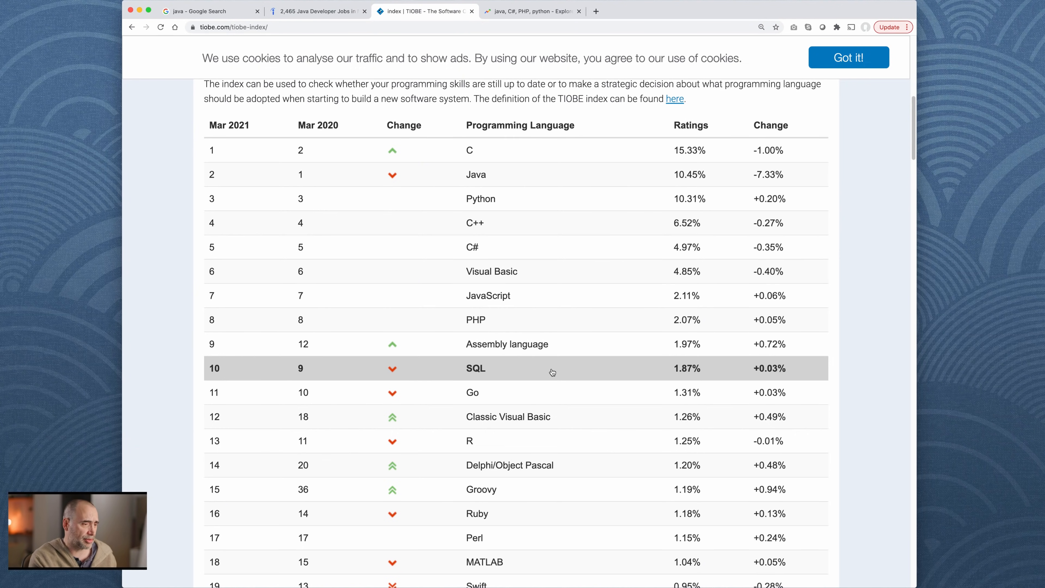
# Step: Scroll the TIOBE ranking table down to row 20, Objective-C, and back up
pyautogui.scroll(-3)
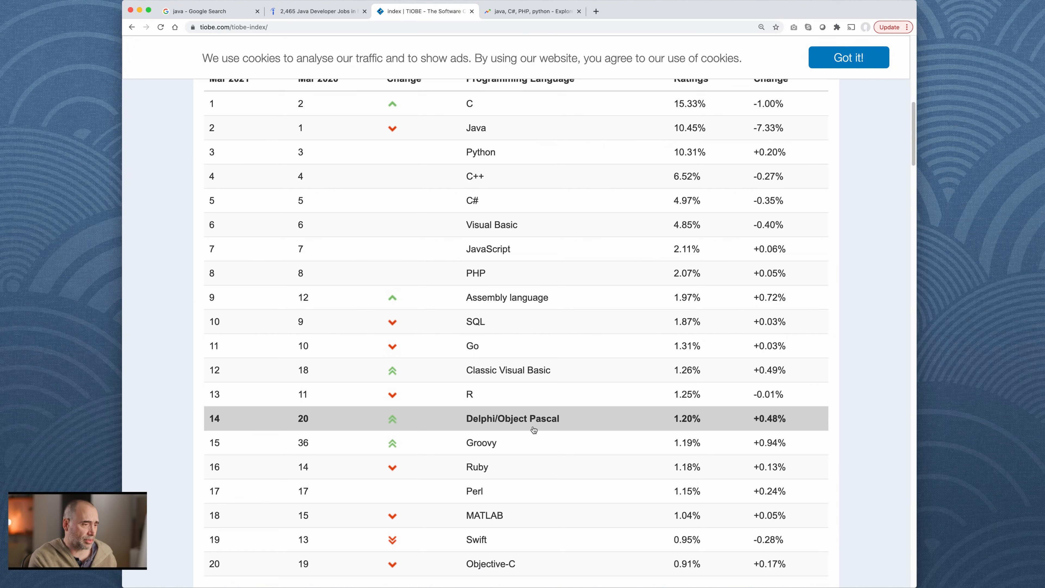
pyautogui.moveTo(527, 466)
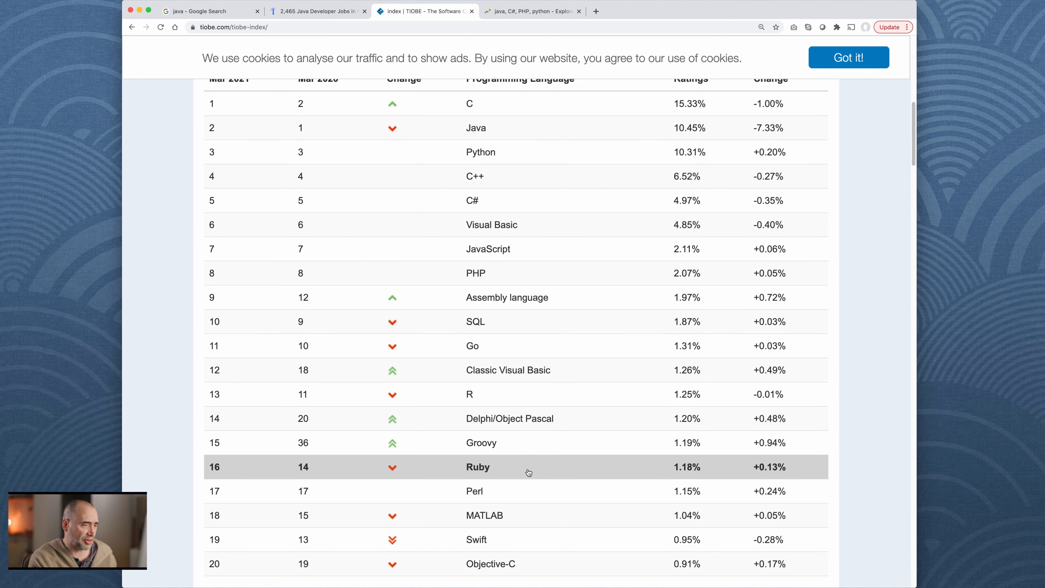
pyautogui.scroll(-3)
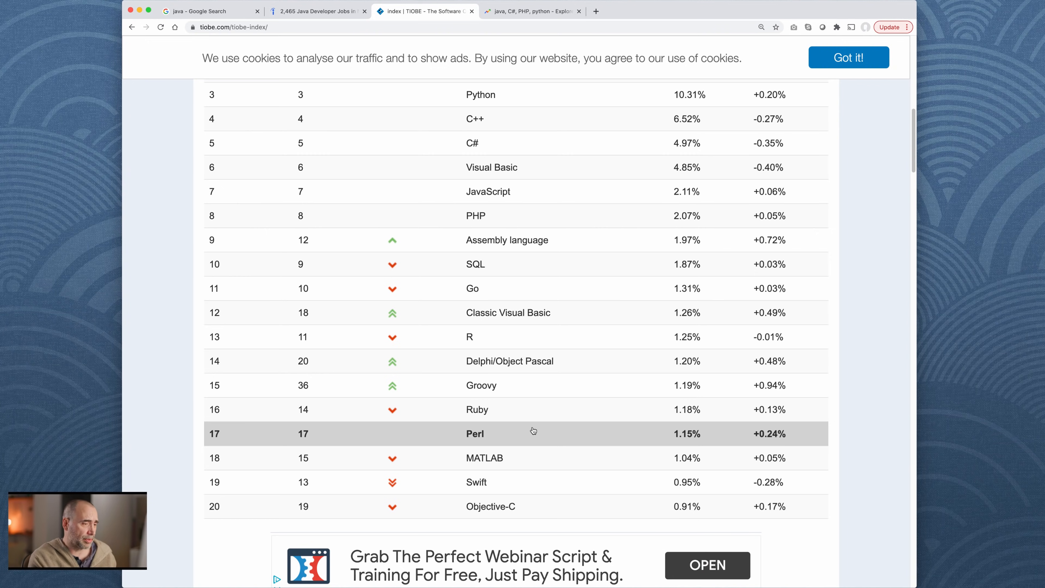
pyautogui.scroll(3)
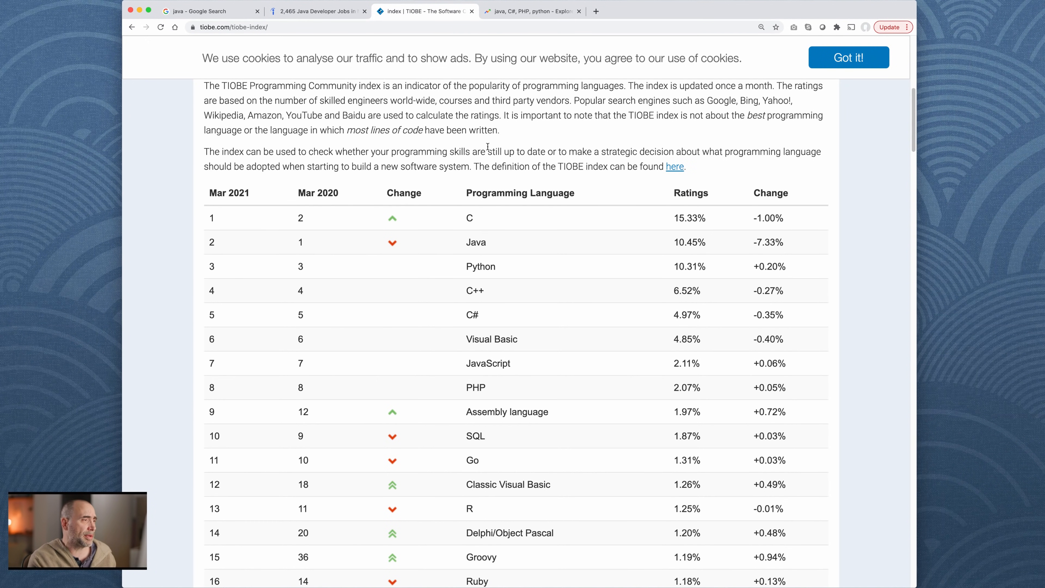
pyautogui.moveTo(503, 143)
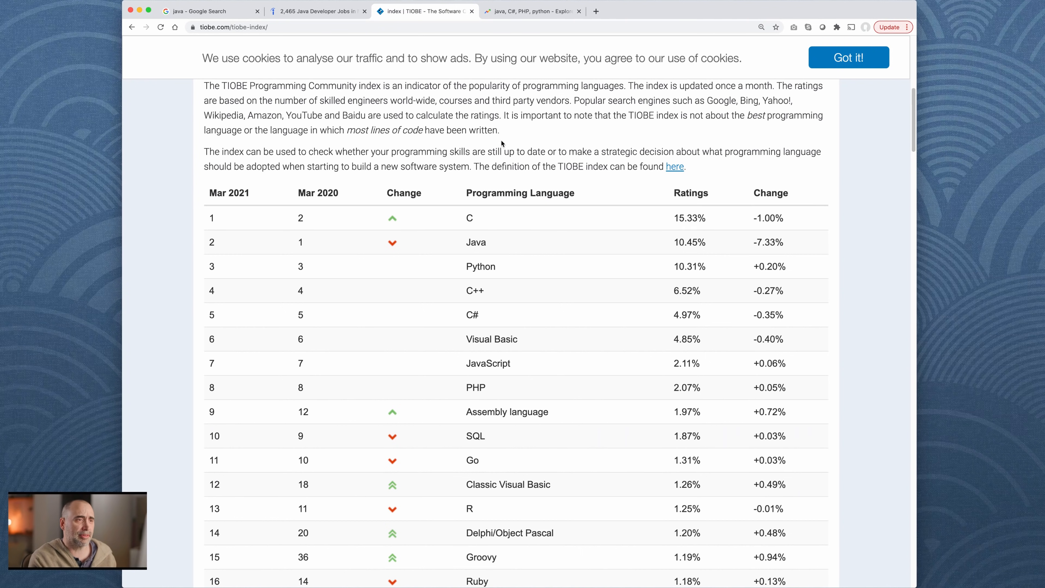
pyautogui.moveTo(282, 152)
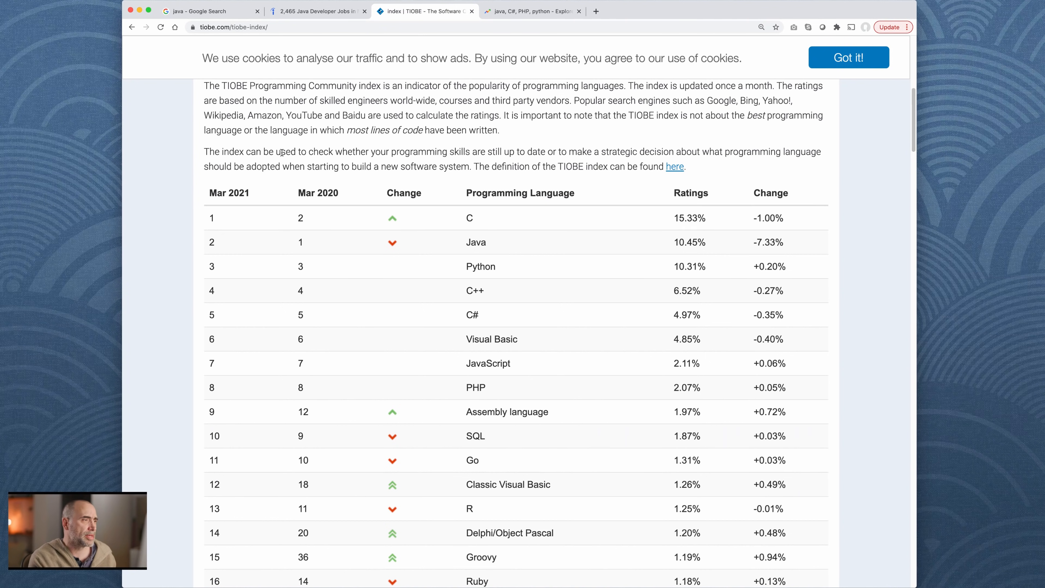
pyautogui.moveTo(245, 151); pyautogui.dragTo(386, 152)
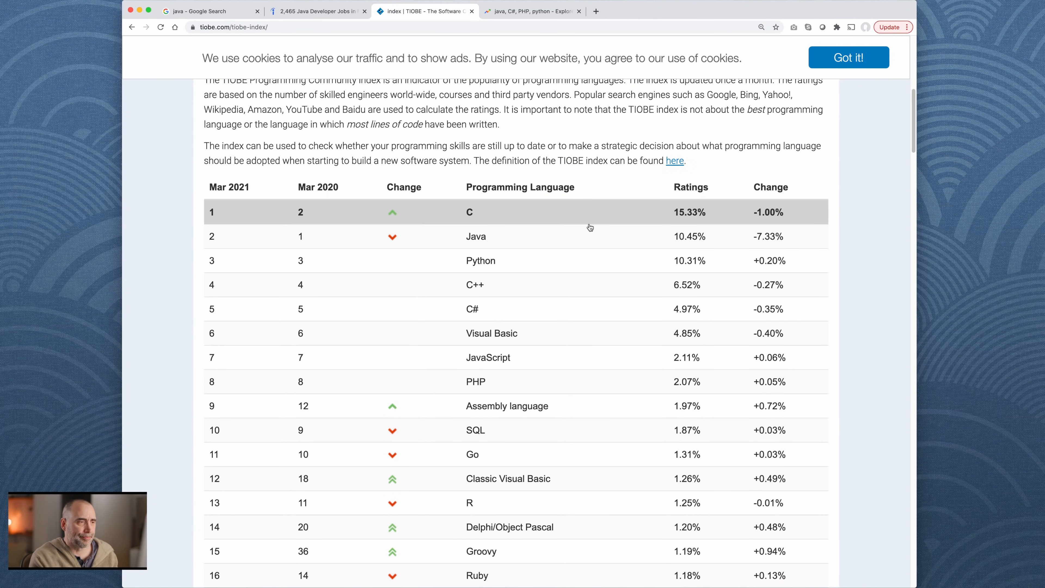
pyautogui.moveTo(532, 260)
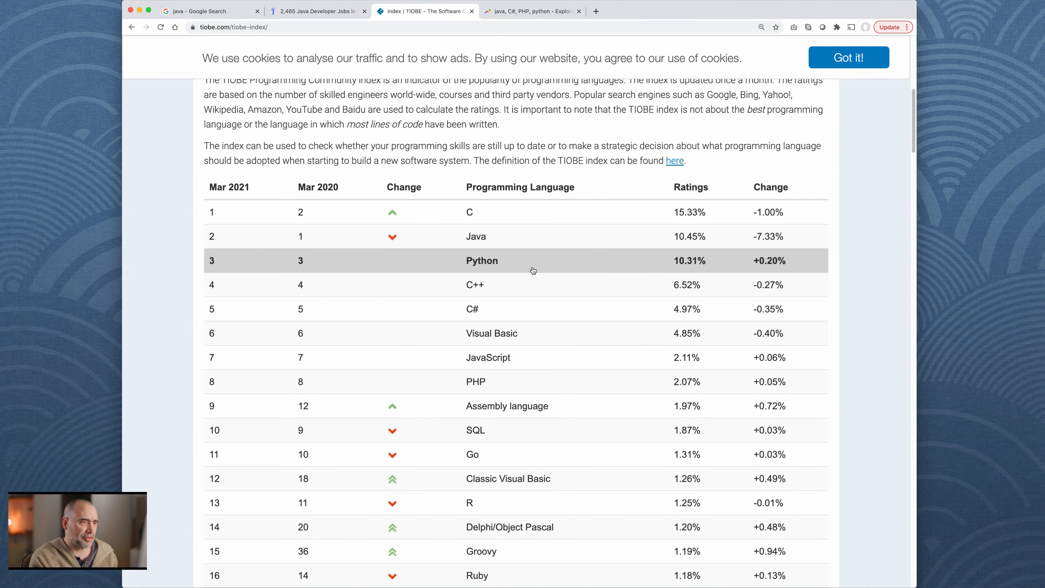
pyautogui.moveTo(568, 362)
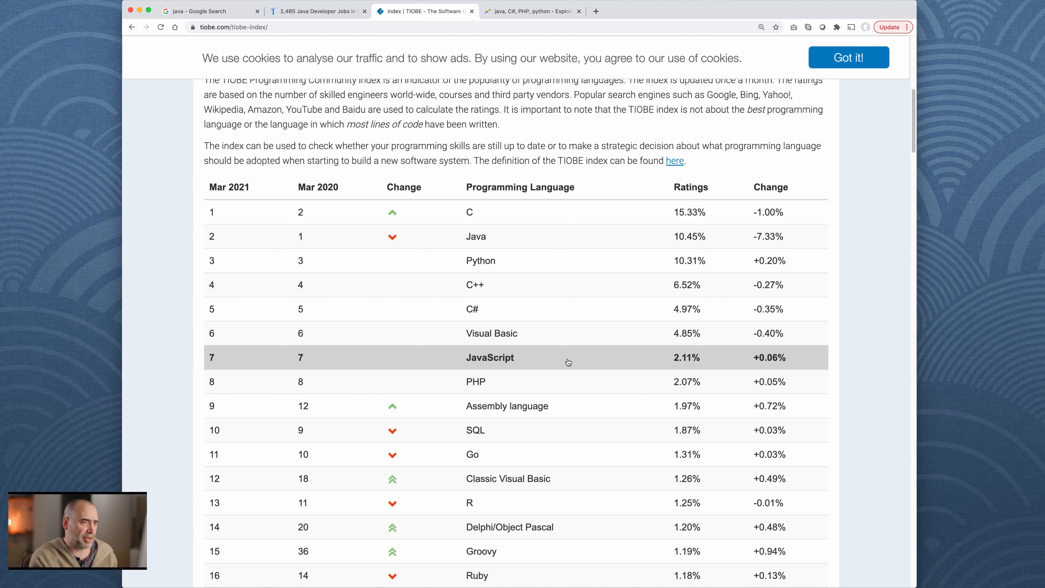
pyautogui.moveTo(570, 376)
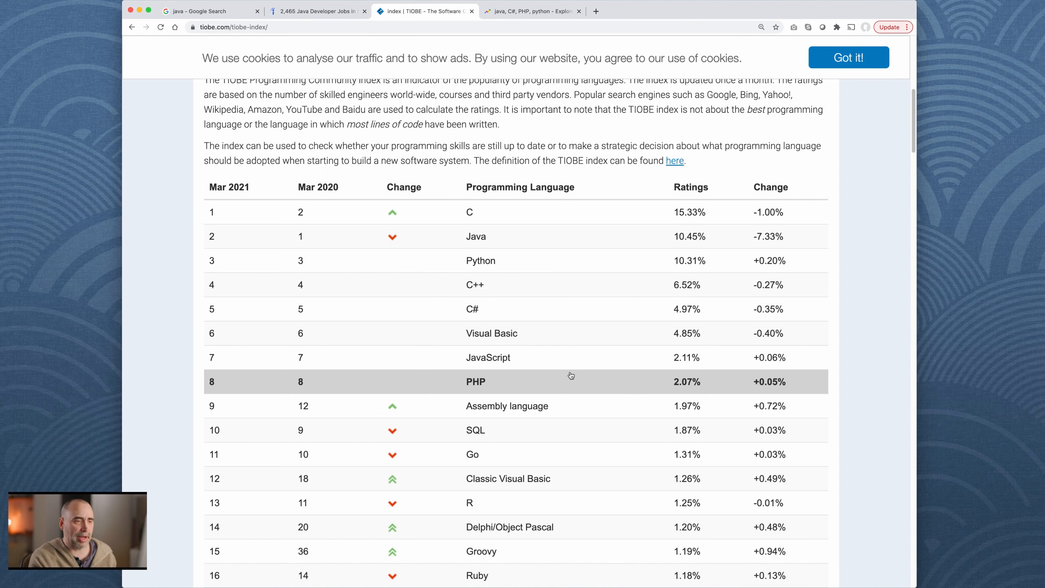
pyautogui.moveTo(513, 261)
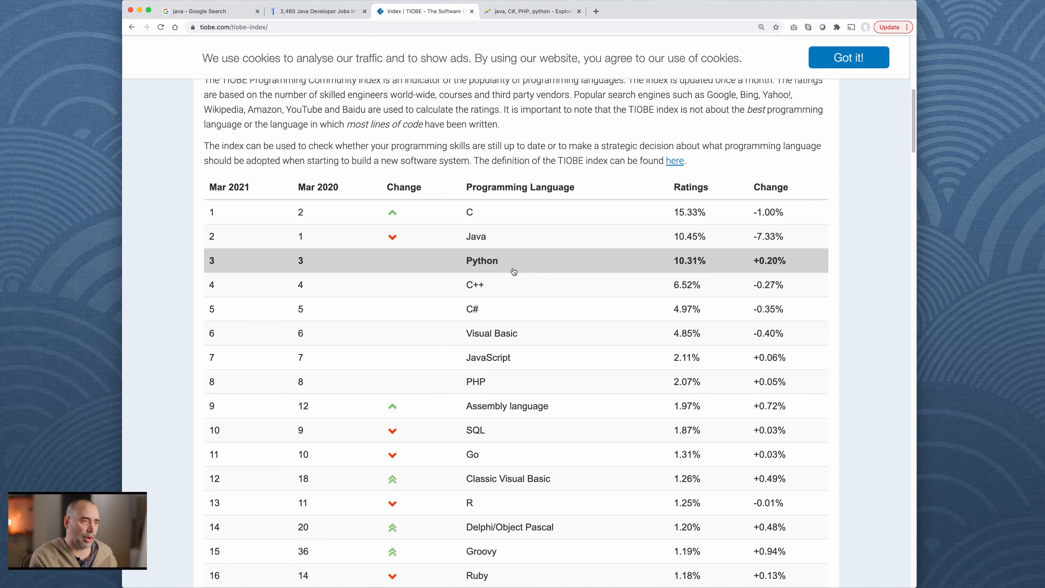
pyautogui.moveTo(517, 357)
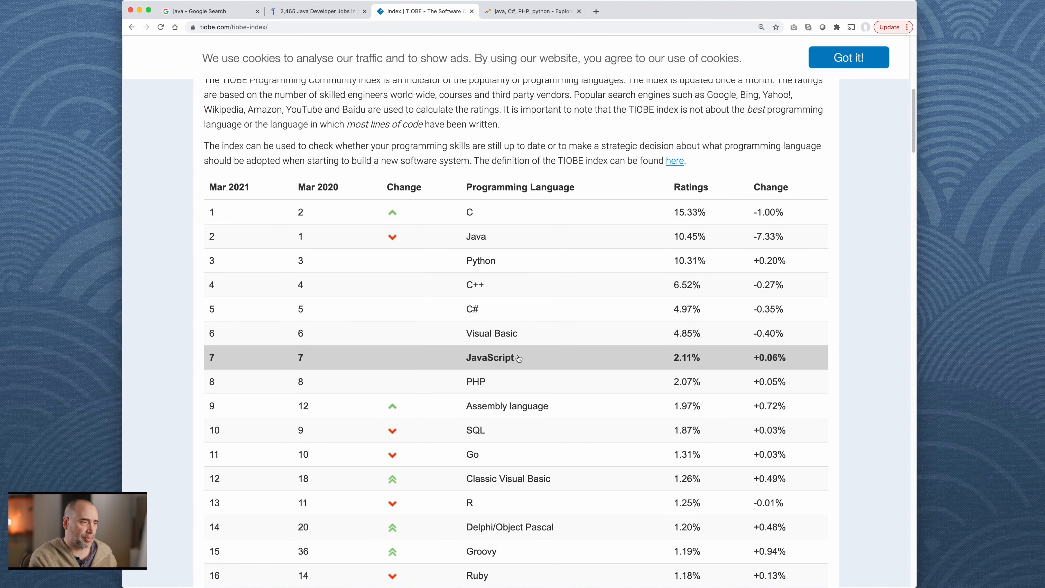
pyautogui.moveTo(522, 260)
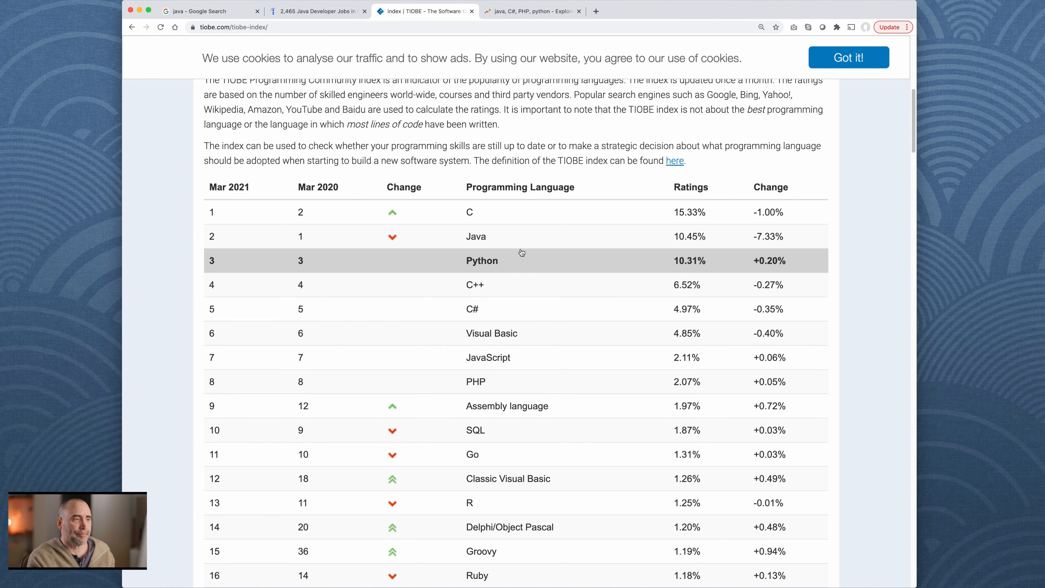
pyautogui.moveTo(510, 406)
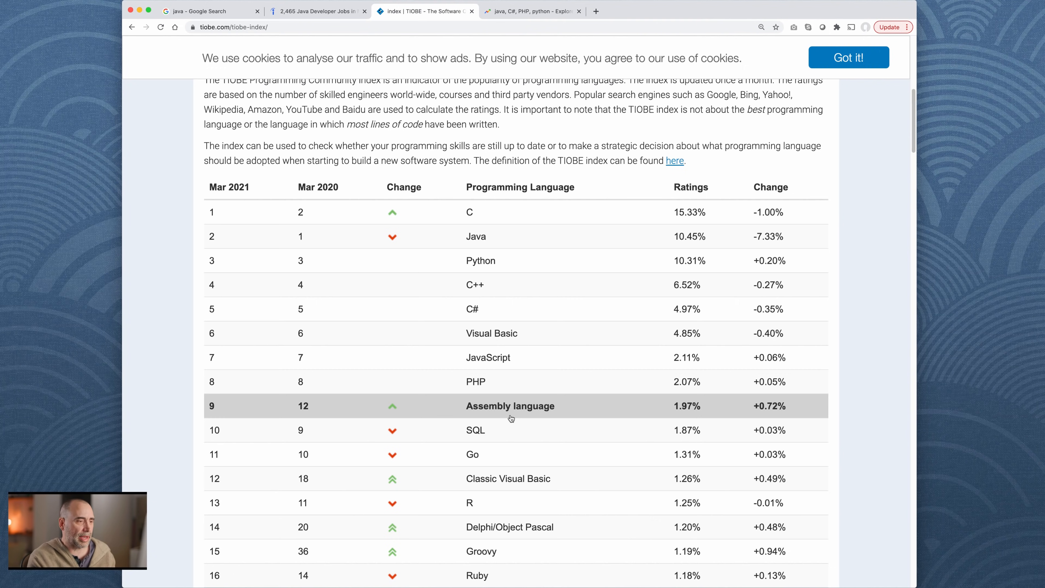
pyautogui.moveTo(510, 430)
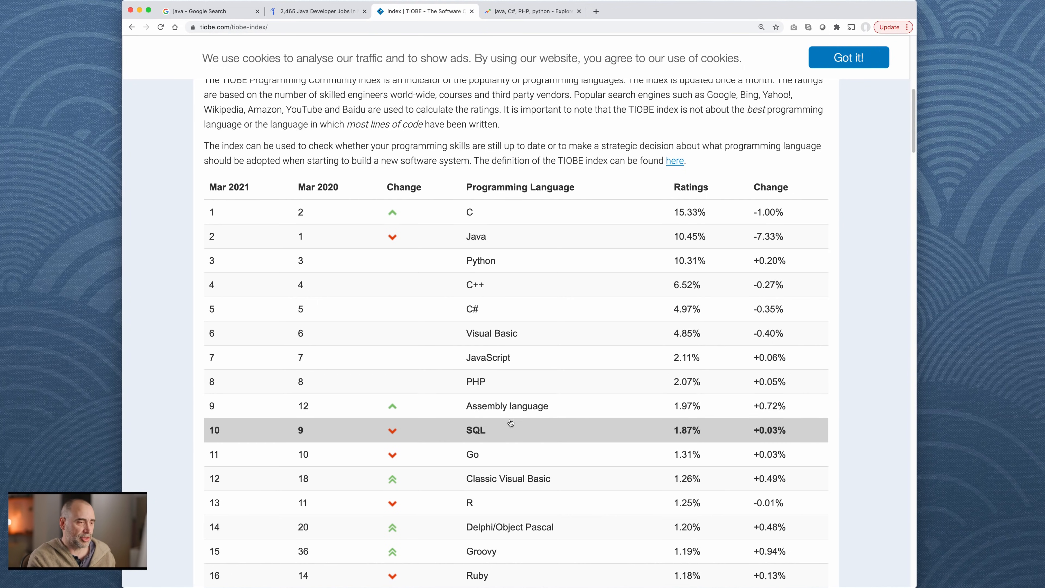
pyautogui.moveTo(476, 455)
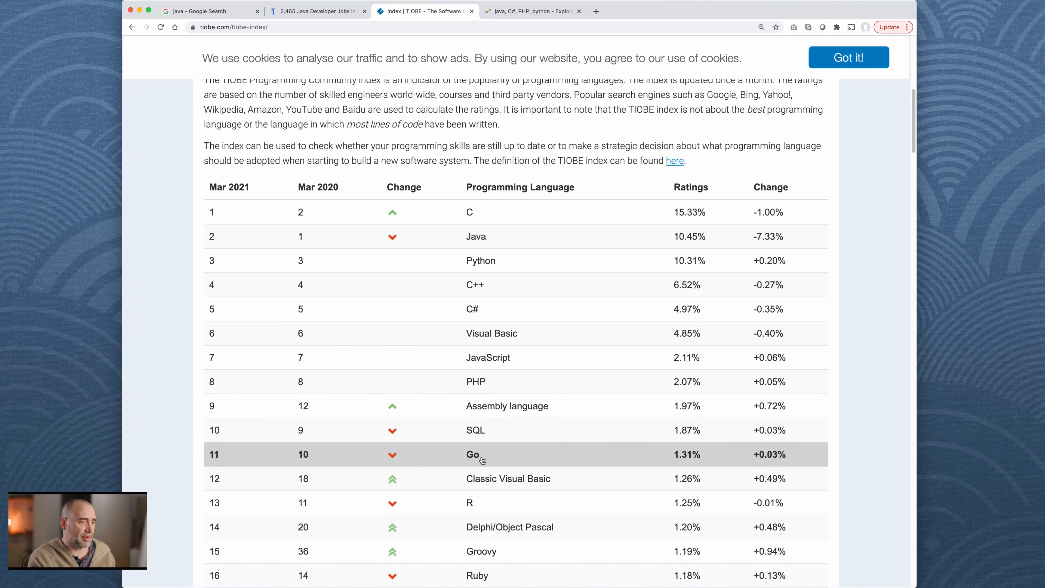
pyautogui.moveTo(507, 280)
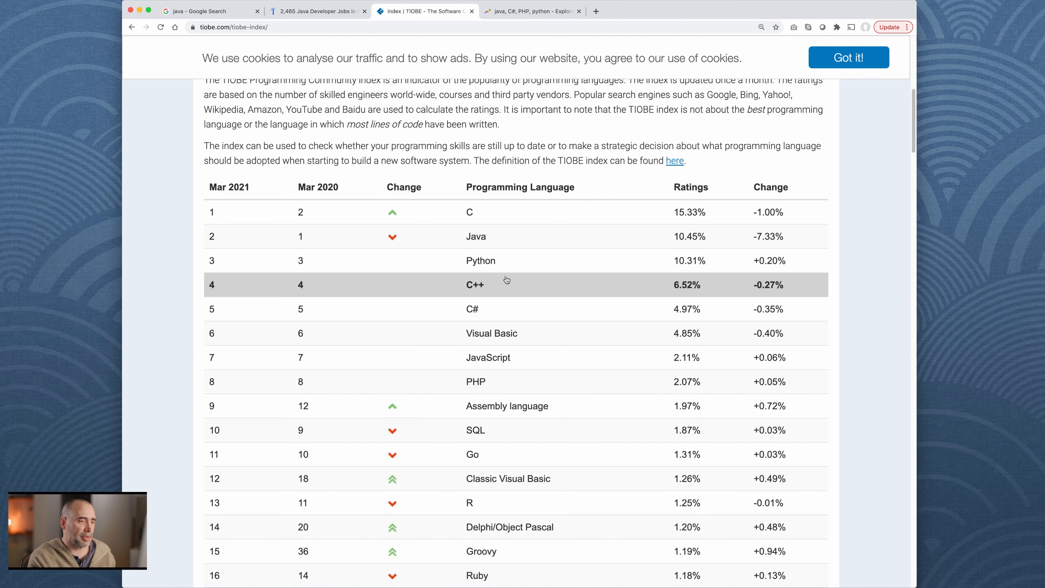
pyautogui.moveTo(484, 189)
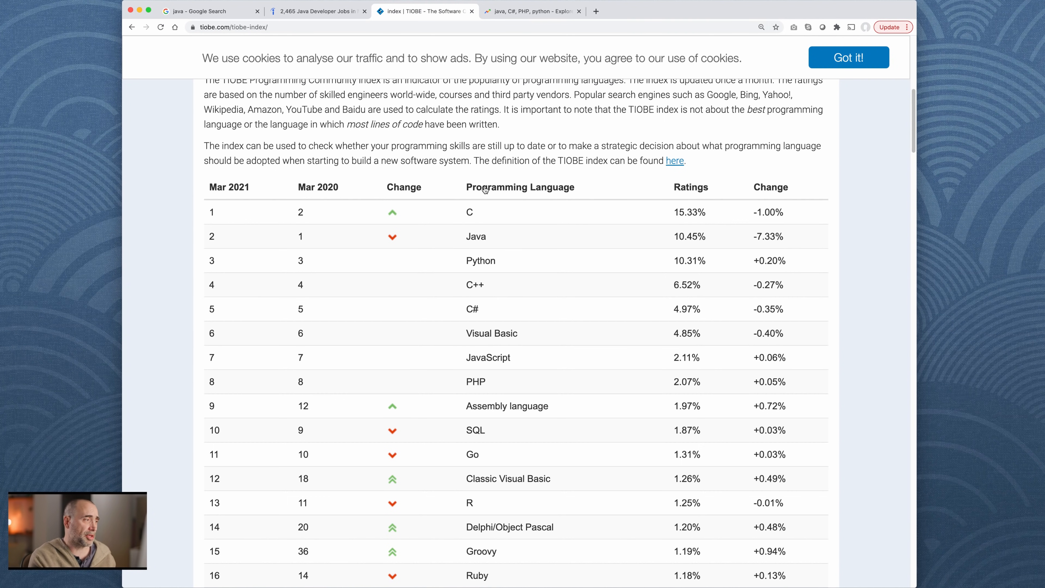
pyautogui.moveTo(315, 36)
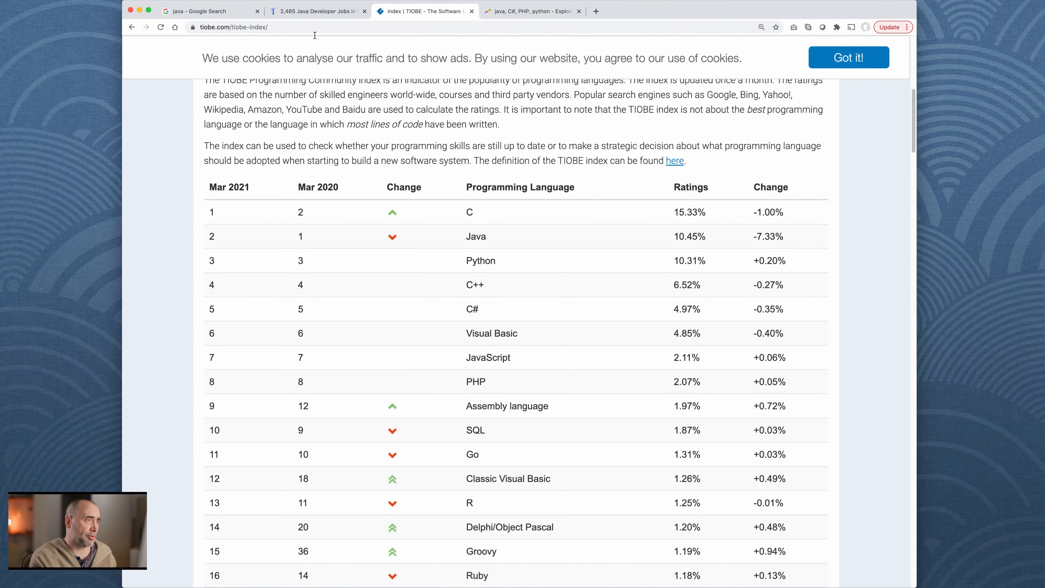
# Step: Switch to the Indeed Java Developer results for New York, NY and select the 2,465 job count
pyautogui.click(316, 11)
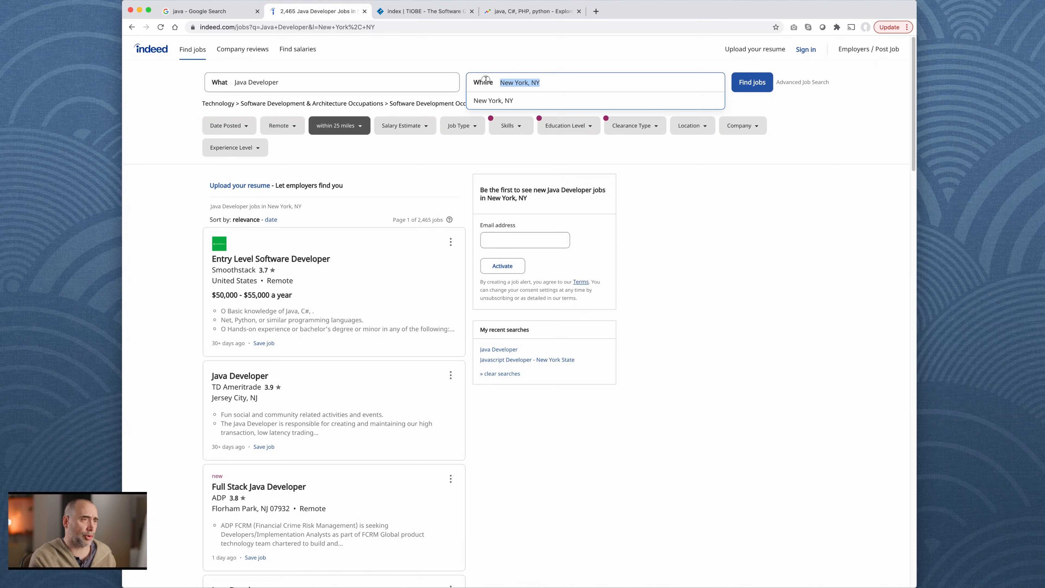
pyautogui.click(146, 165)
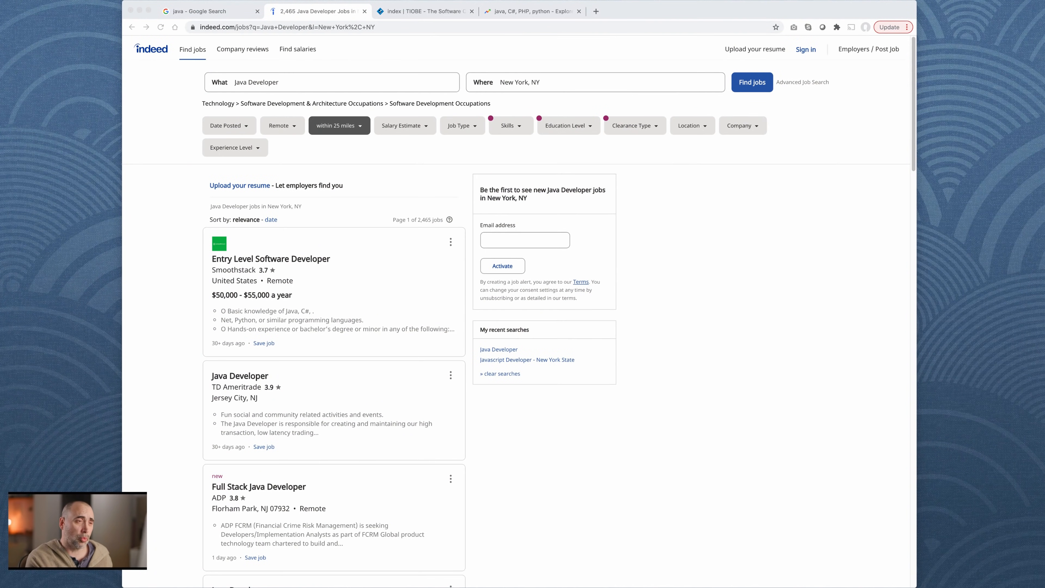
pyautogui.moveTo(698, 240)
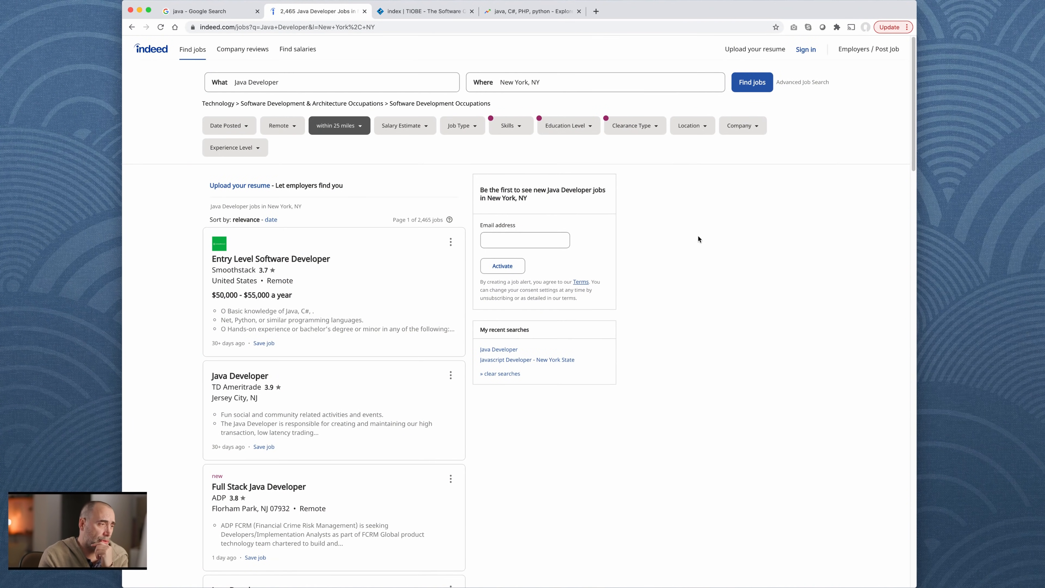
pyautogui.moveTo(773, 308)
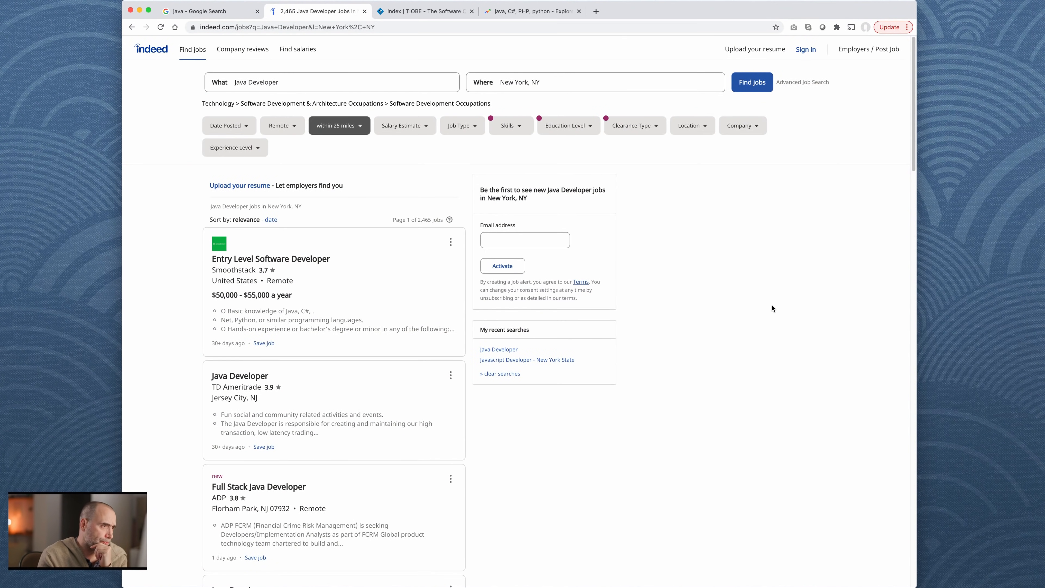
pyautogui.scroll(-3)
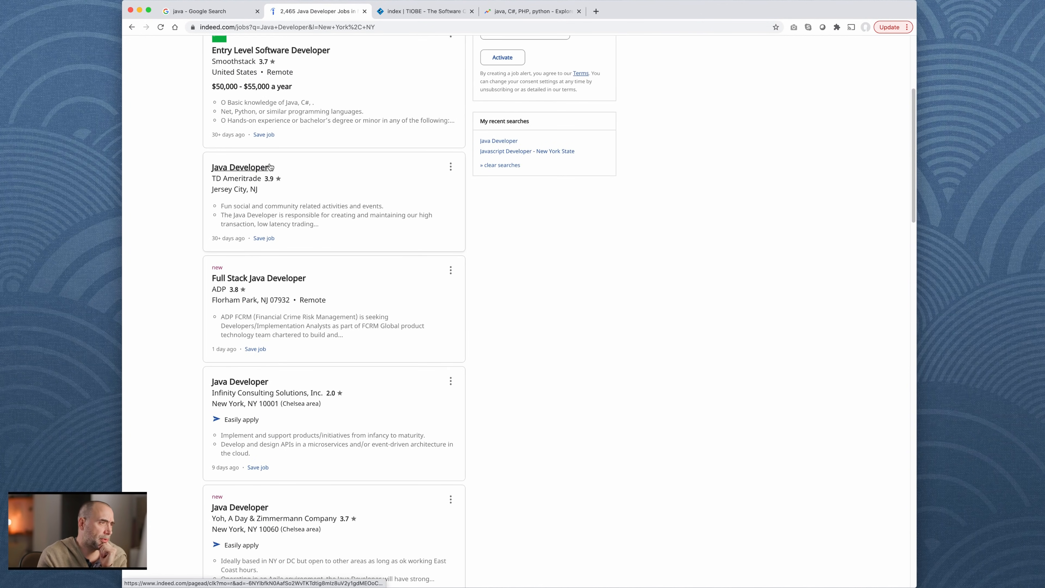
pyautogui.scroll(3)
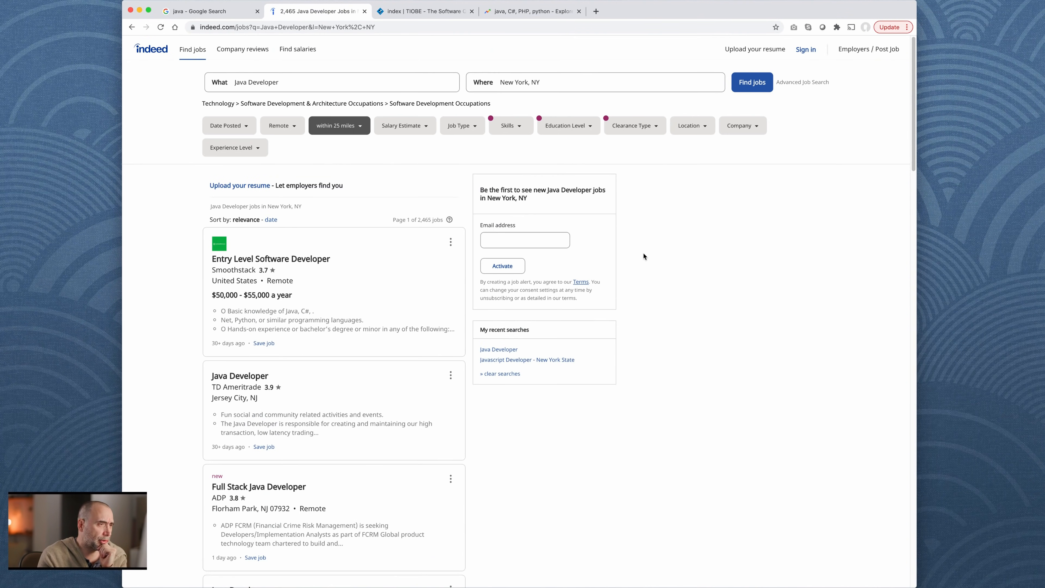
pyautogui.doubleClick(423, 220)
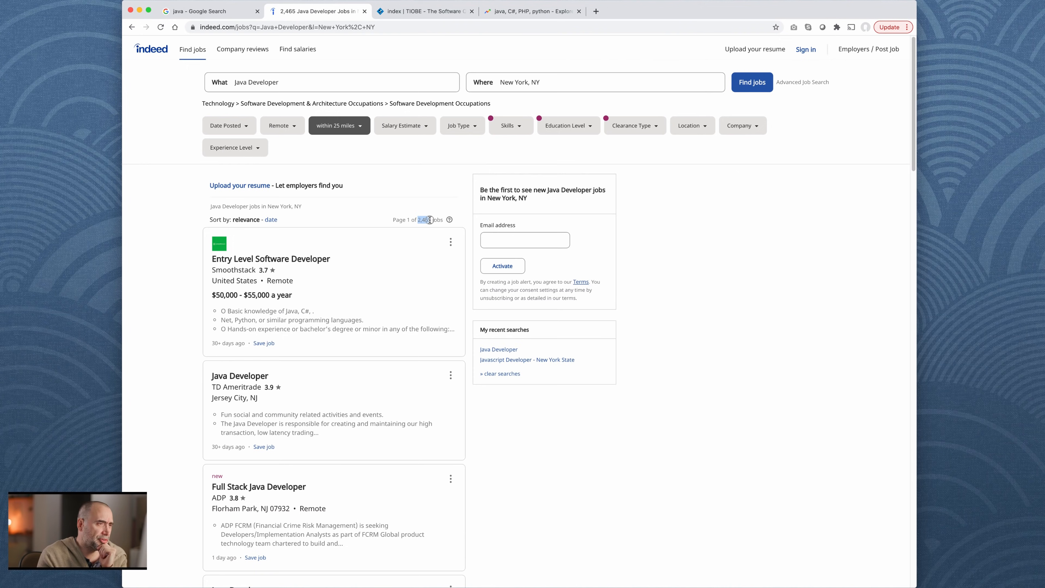
pyautogui.moveTo(689, 315)
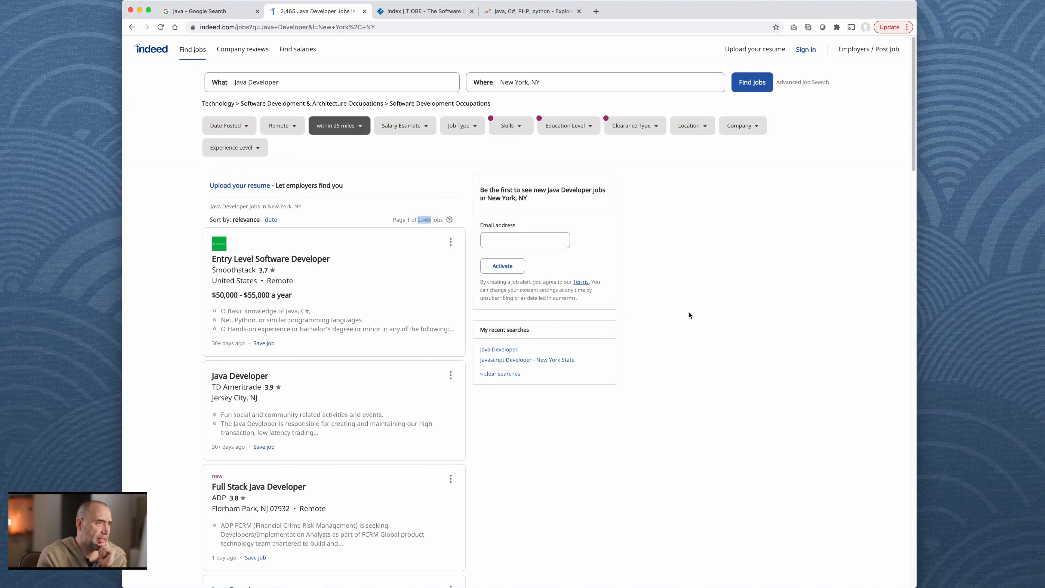
# Step: Scroll through the listings to the Core Java Developer role paying $90 an hour
pyautogui.scroll(-3)
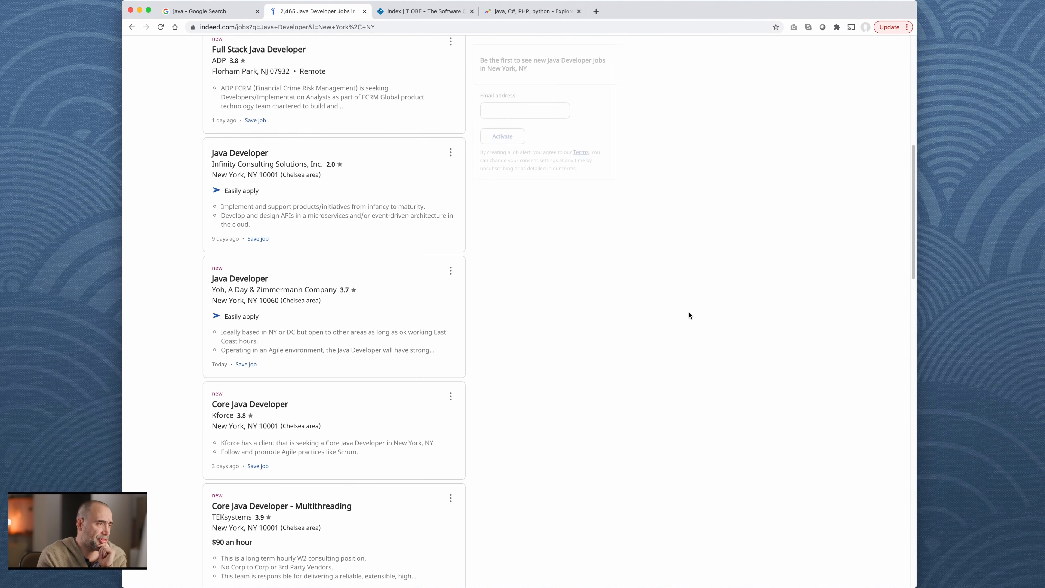
pyautogui.scroll(-3)
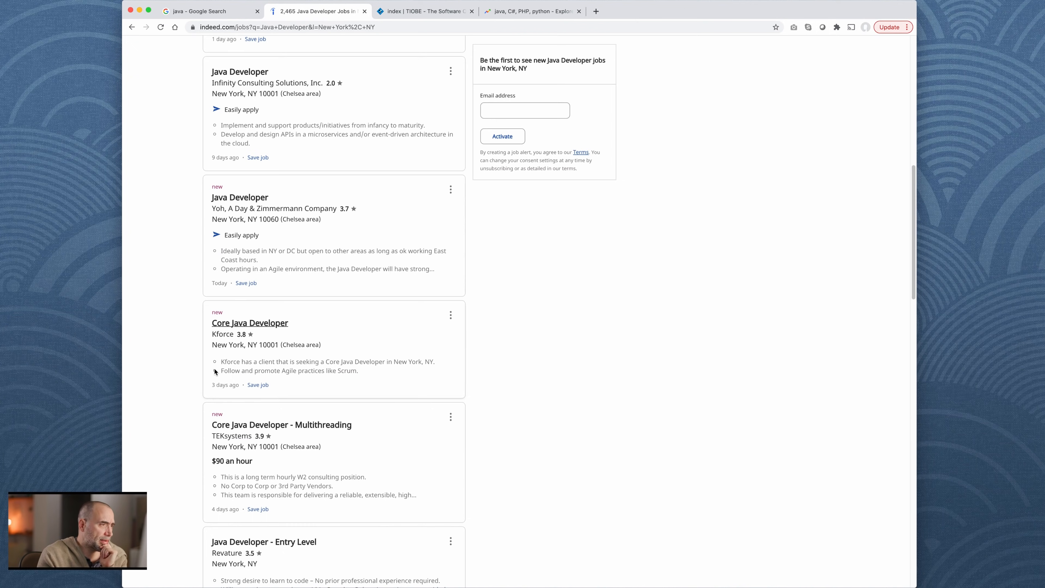
pyautogui.scroll(-3)
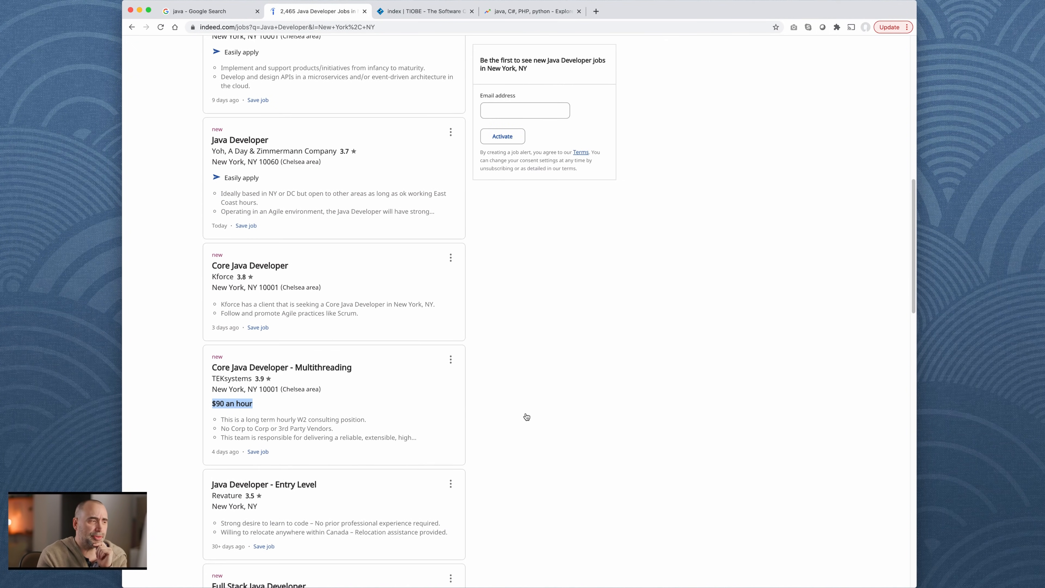
pyautogui.scroll(-3)
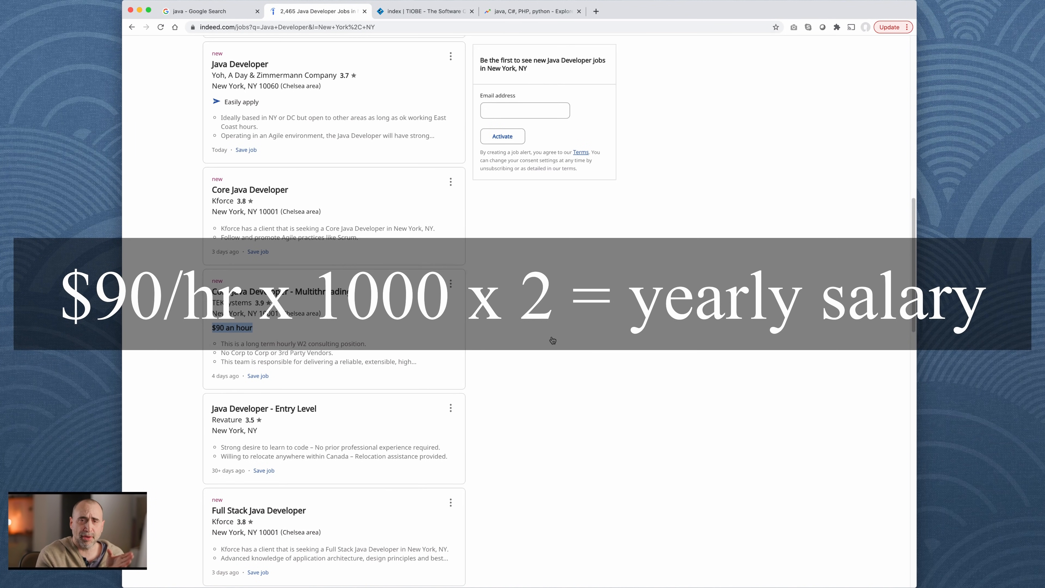
pyautogui.moveTo(556, 359)
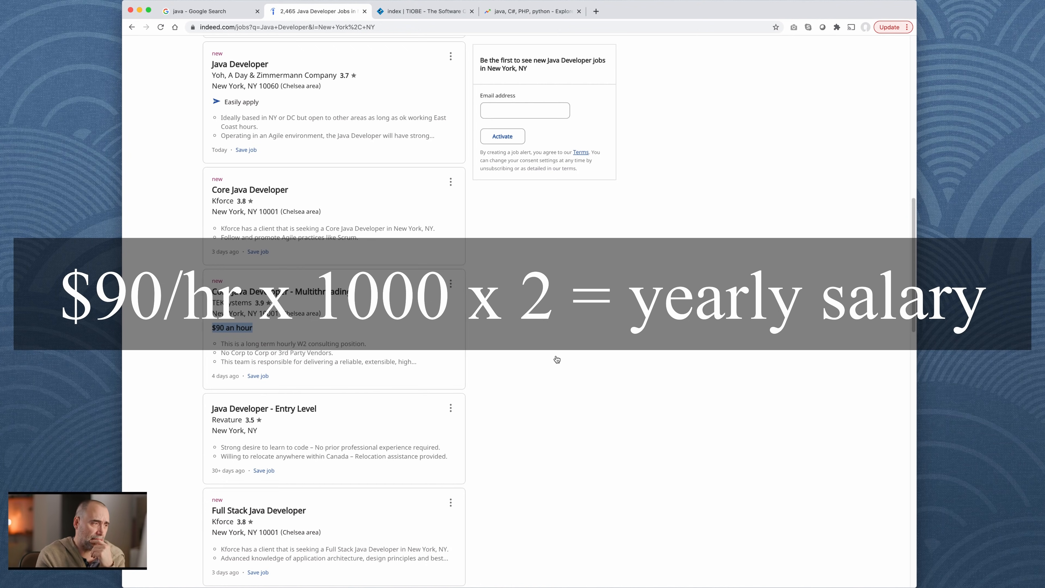
pyautogui.scroll(-3)
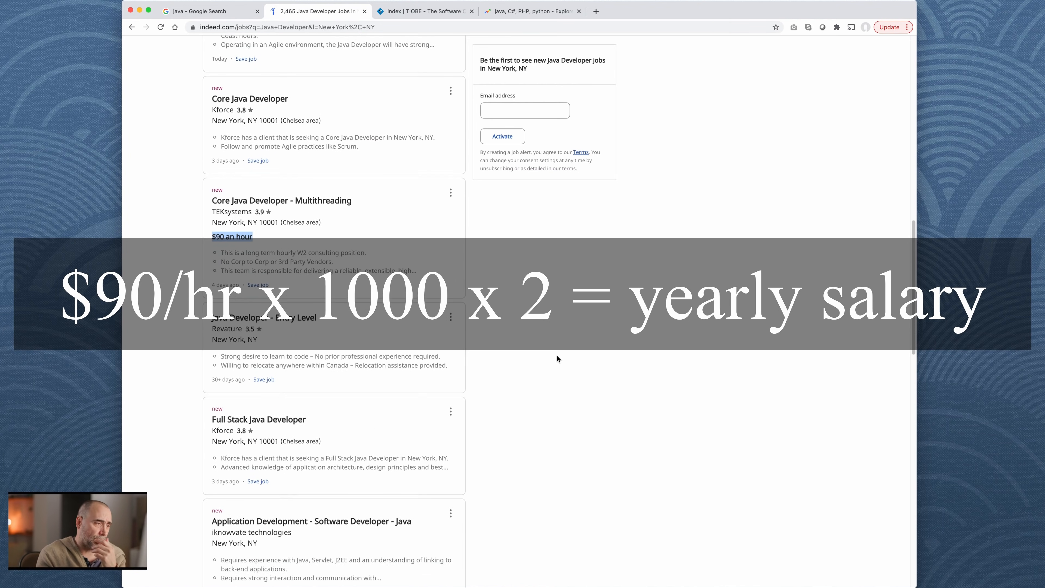
pyautogui.scroll(-3)
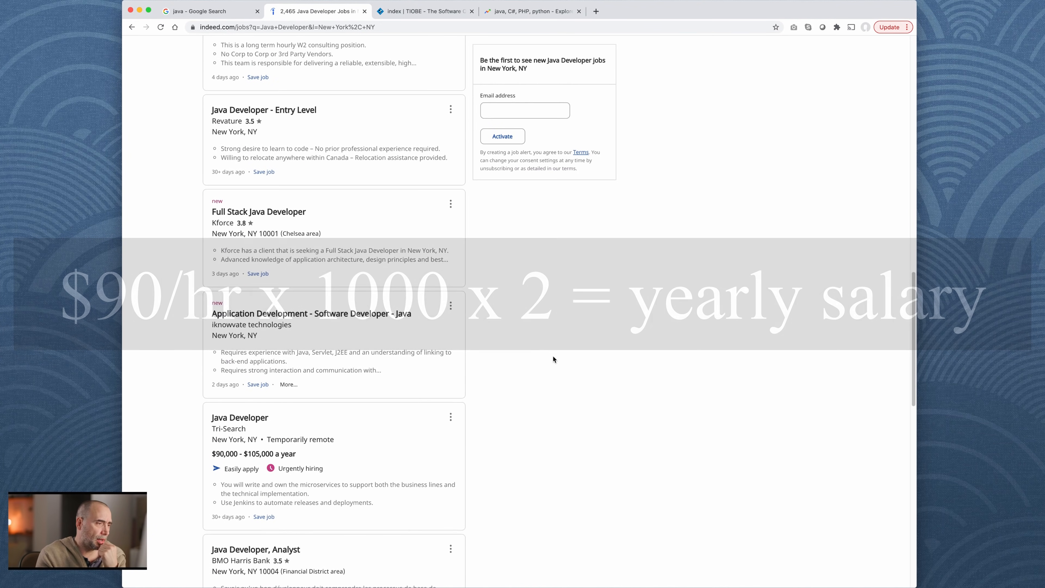
# Step: View the Tri-Search Java Developer job details and read through them
pyautogui.click(240, 417)
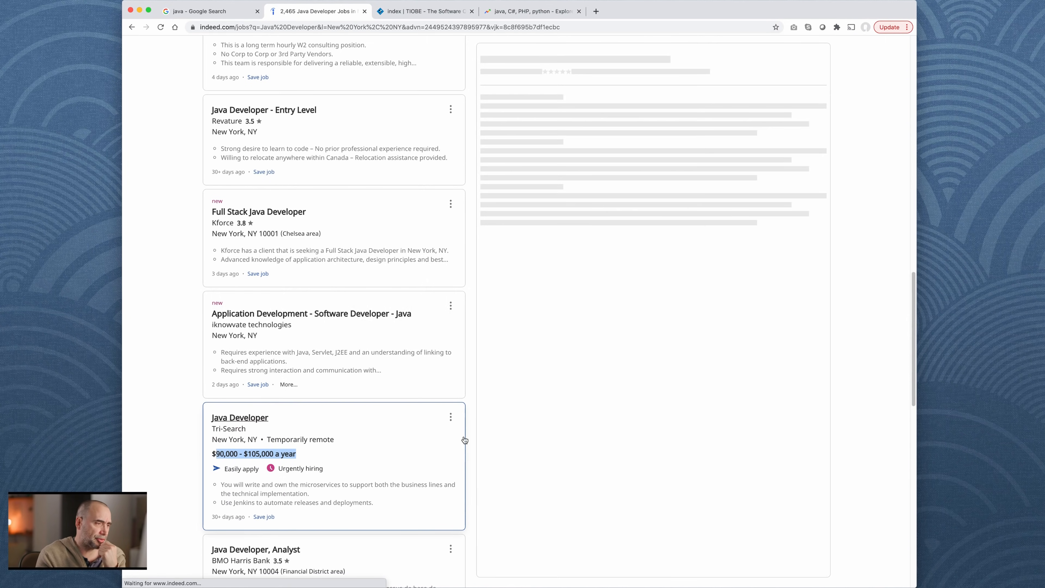
pyautogui.click(239, 418)
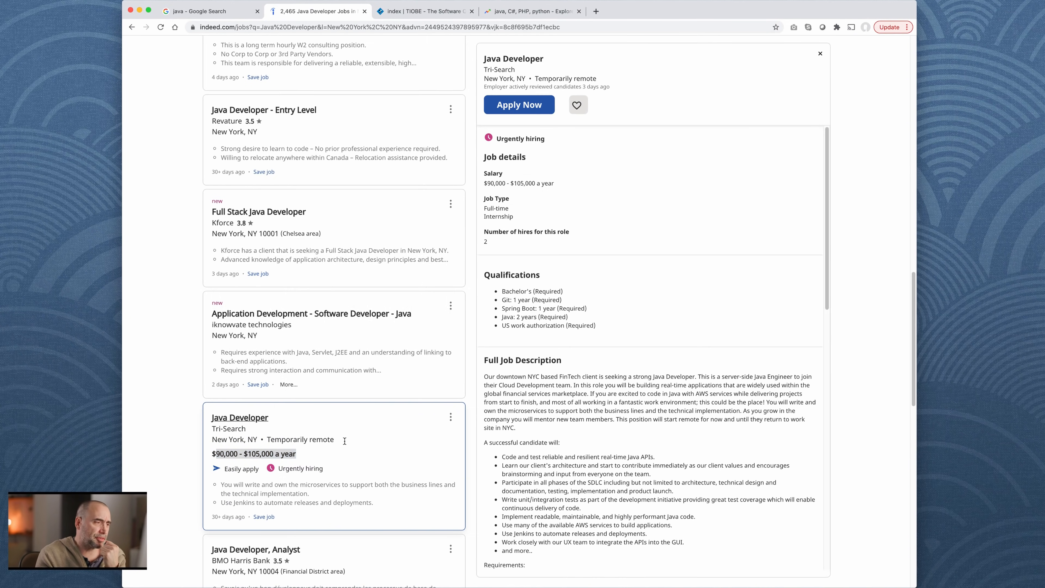
pyautogui.scroll(-3)
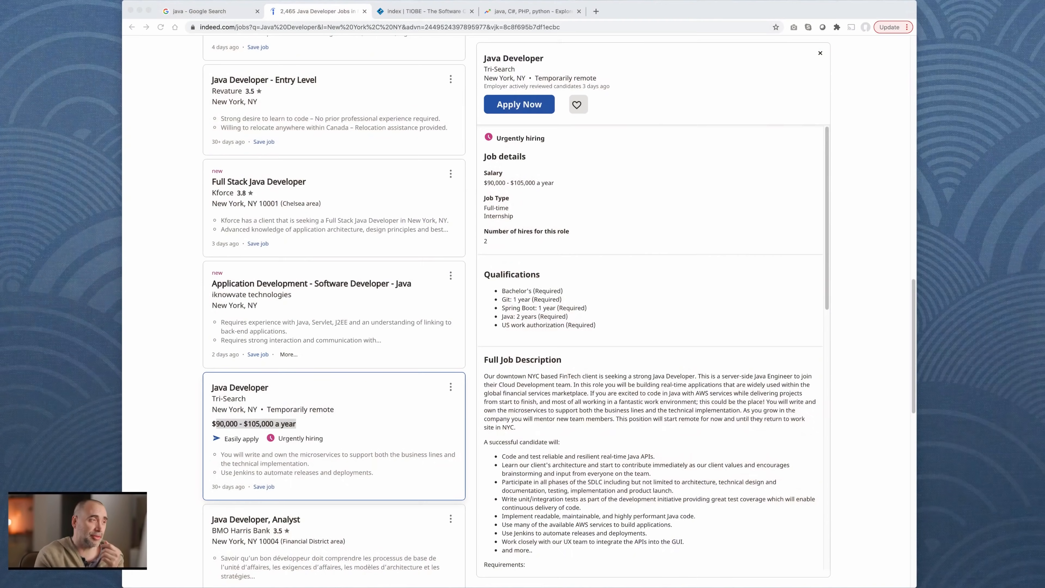
pyautogui.moveTo(470, 359)
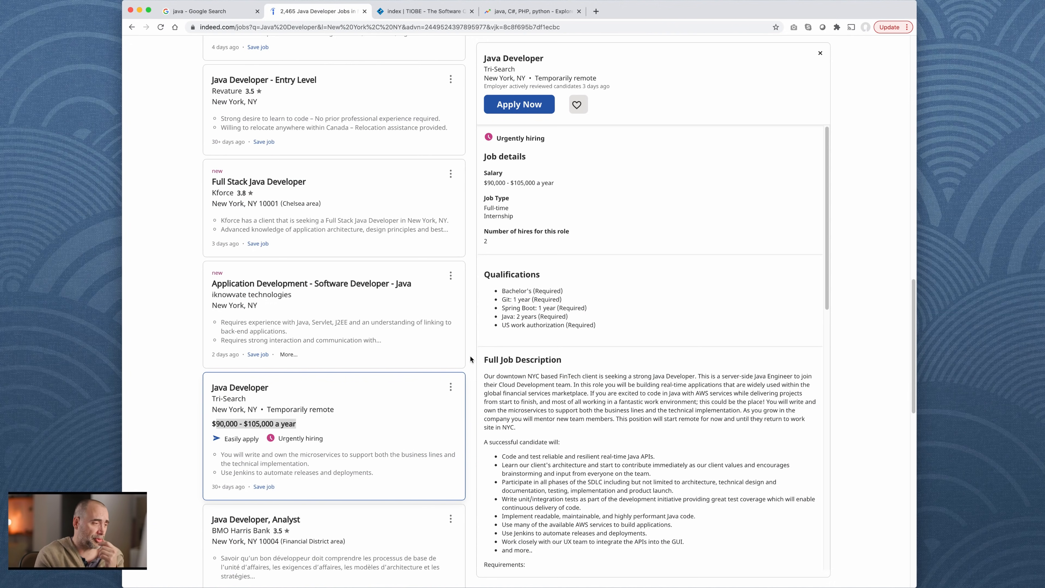
pyautogui.scroll(-3)
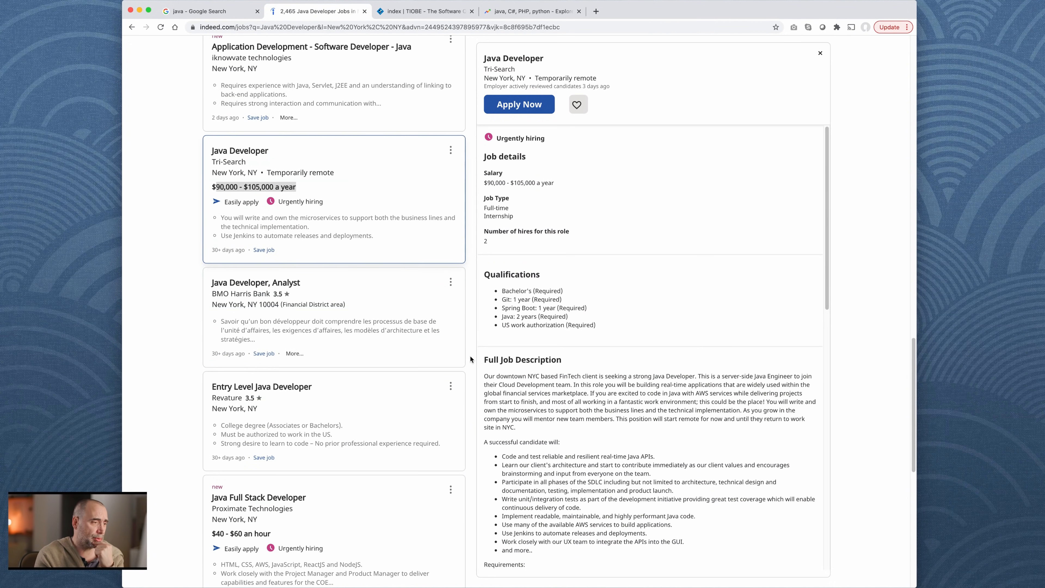
pyautogui.scroll(-3)
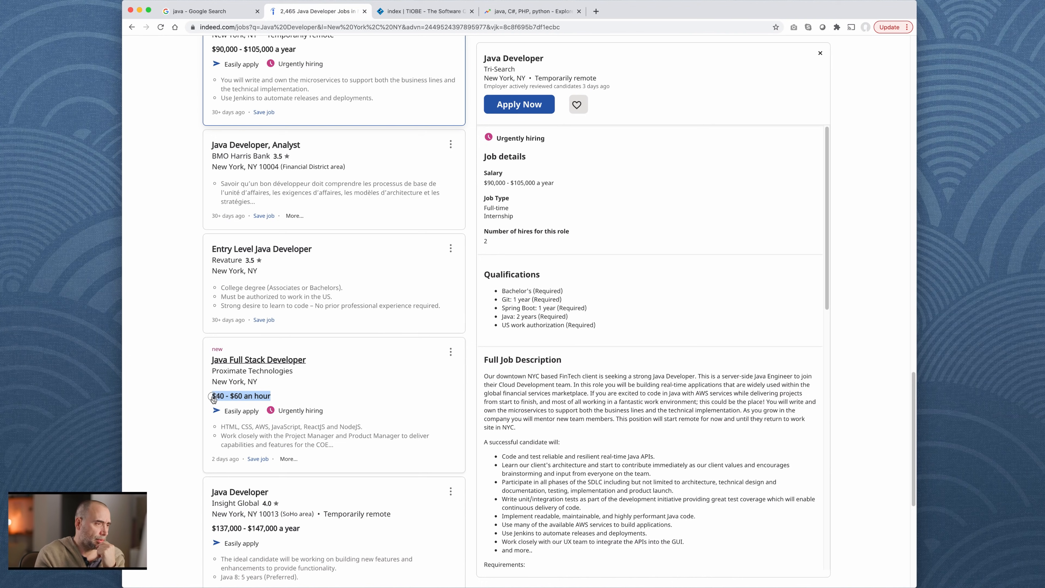
# Step: View the Java Full Stack Developer and Insight Global Java Developer ($137,000–$147,000) details
pyautogui.click(259, 359)
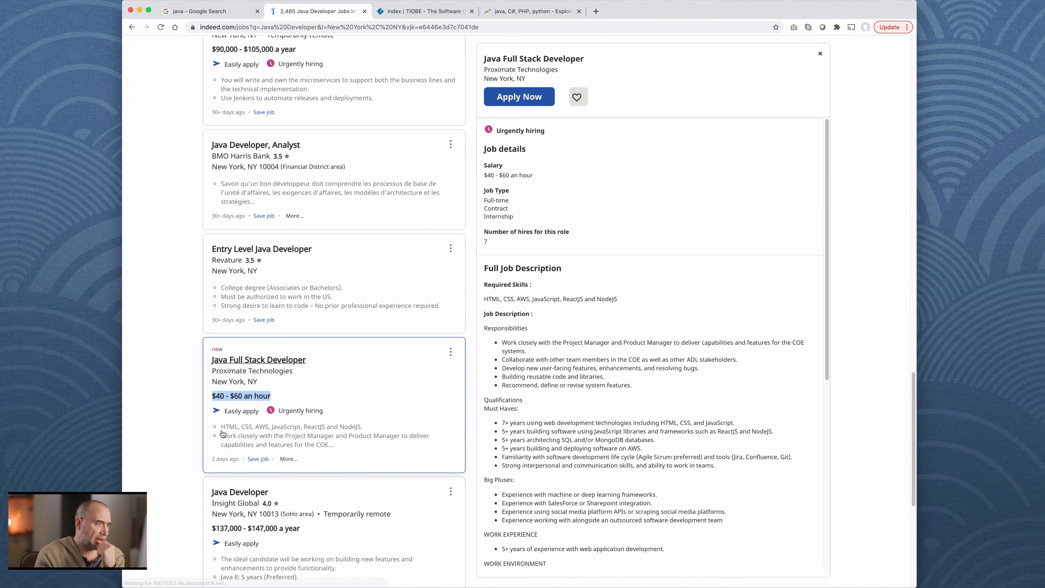
pyautogui.moveTo(335, 436)
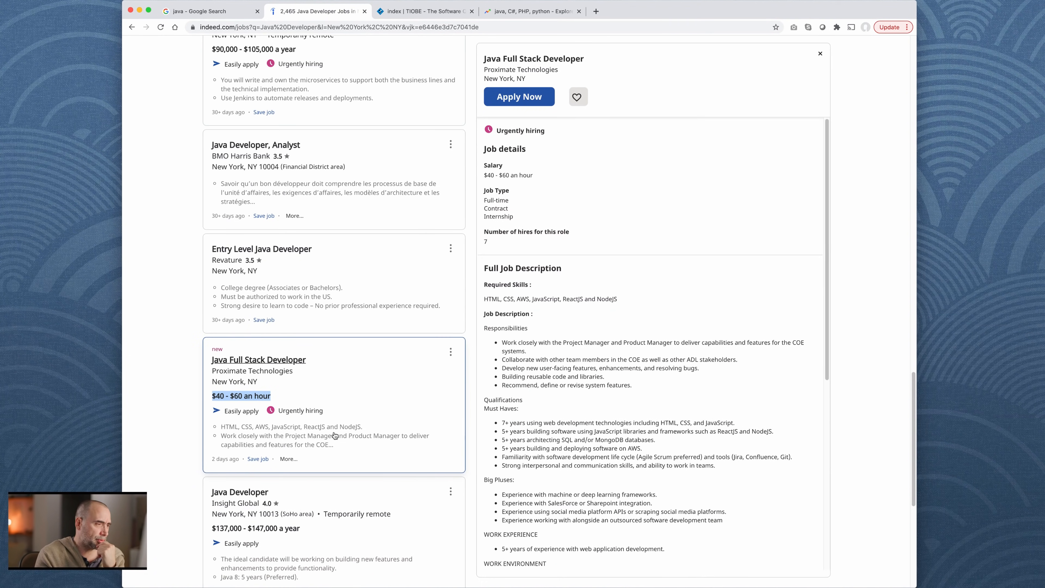
pyautogui.moveTo(268, 410)
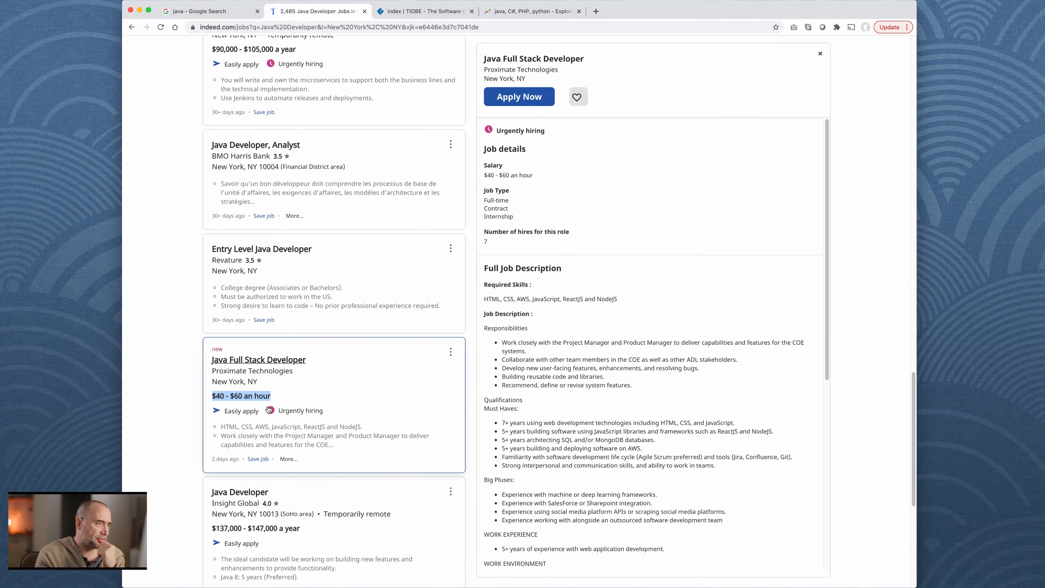
pyautogui.scroll(-3)
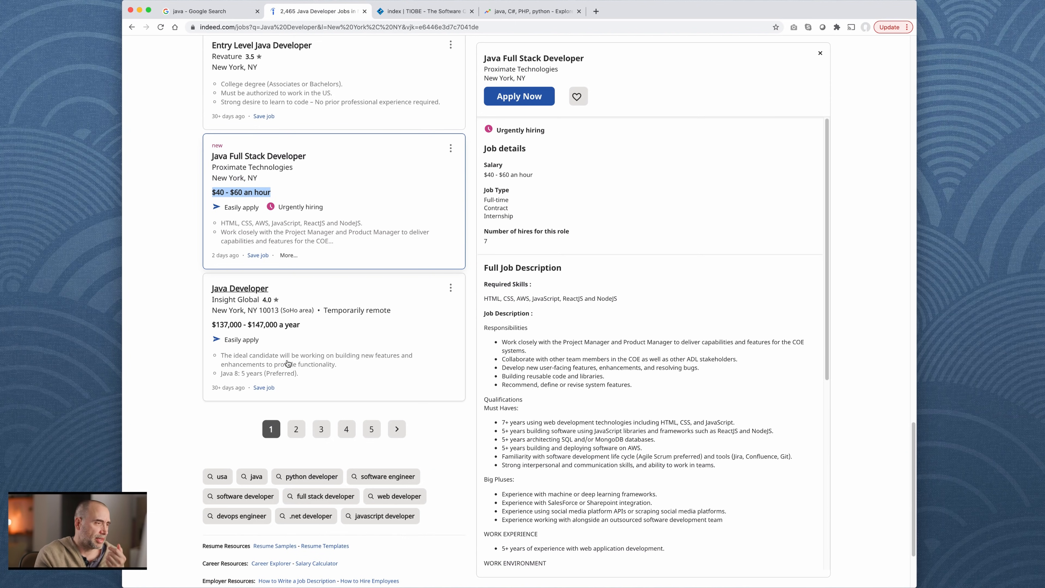
pyautogui.click(239, 288)
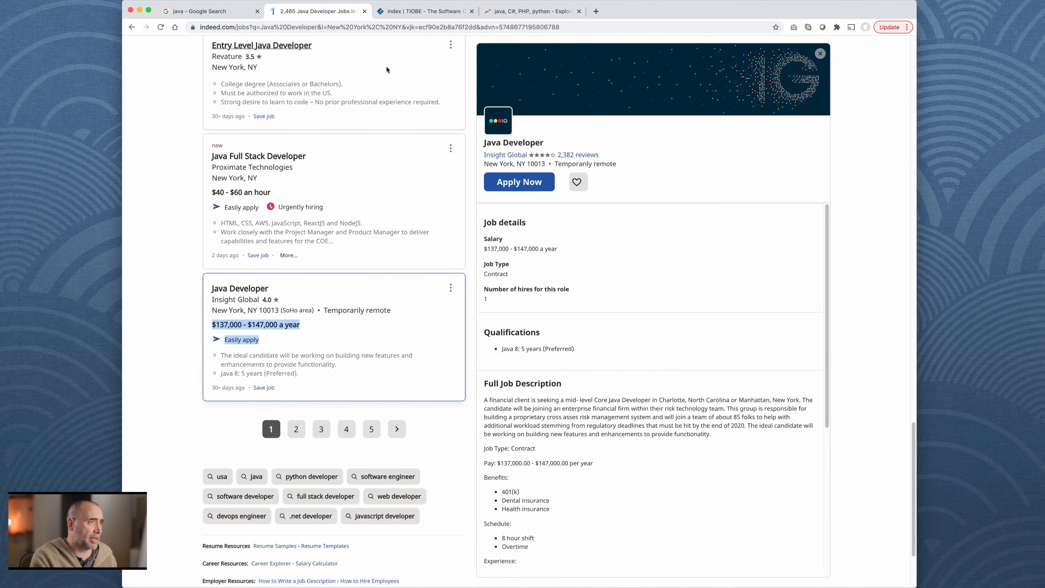
# Step: Try 'Florida' in the Where field and preview its location suggestions
pyautogui.scroll(3)
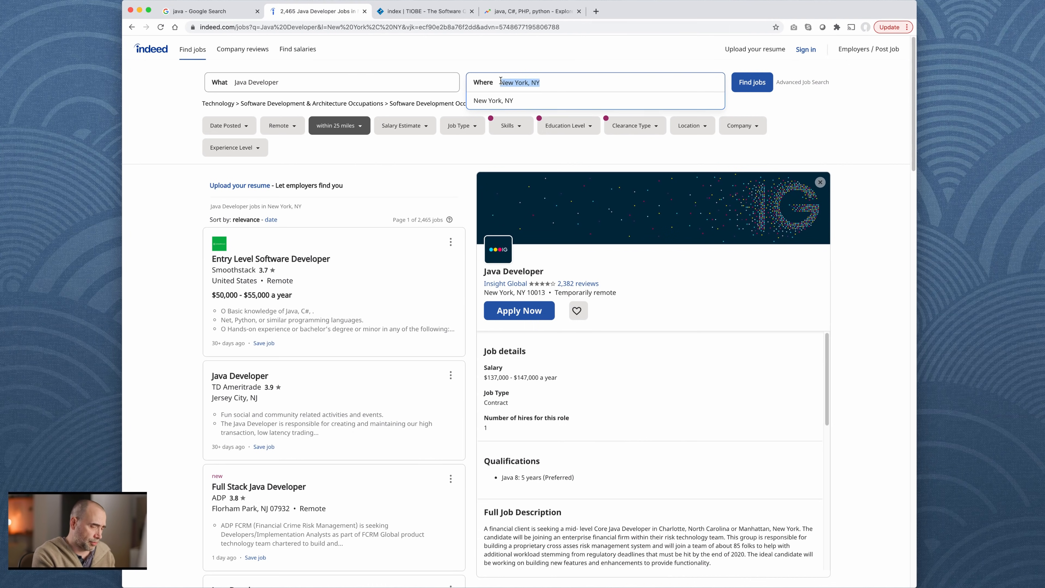
pyautogui.write('Florida')
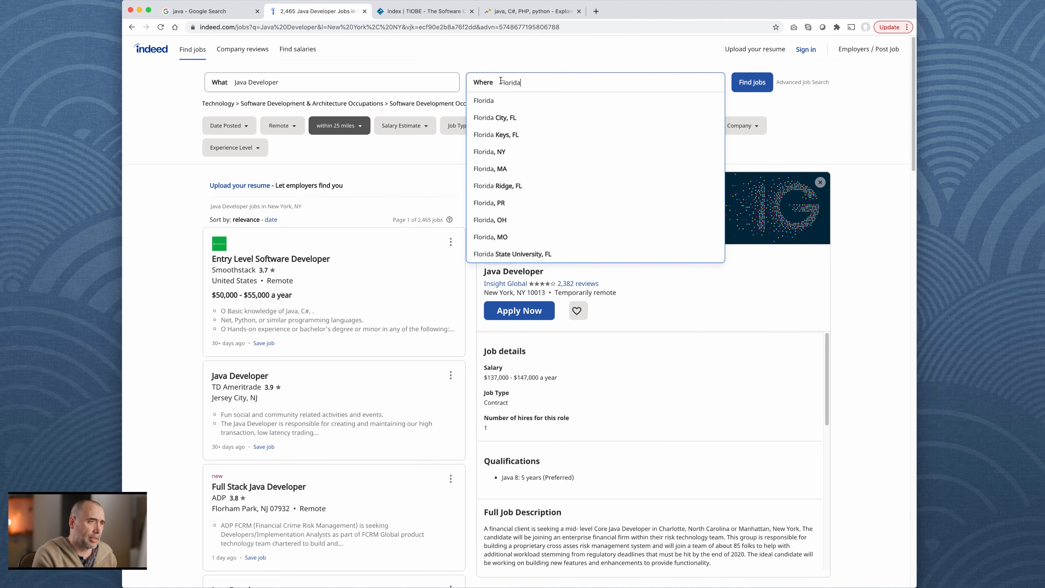
pyautogui.click(491, 151)
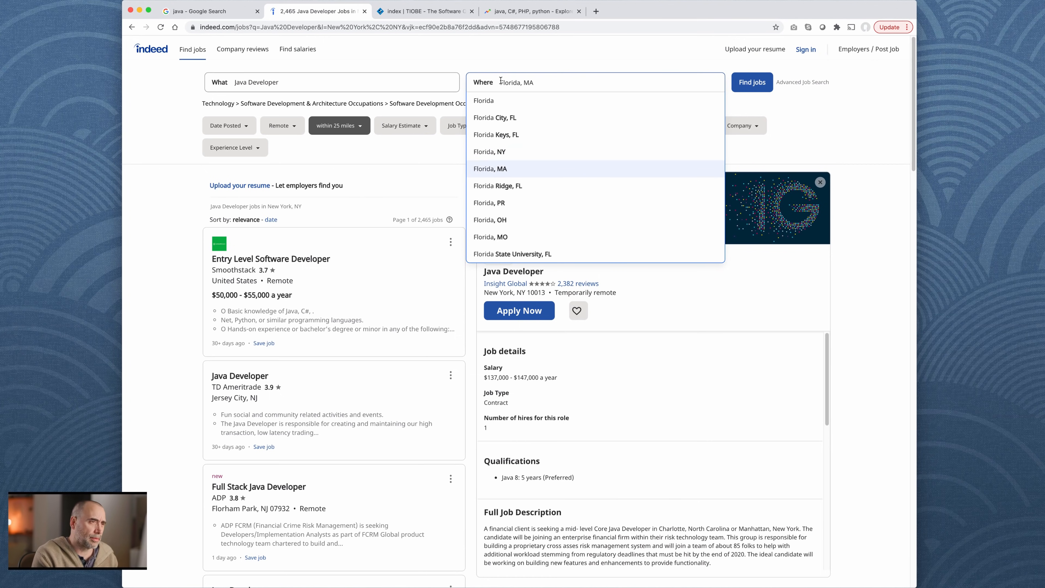
pyautogui.click(496, 135)
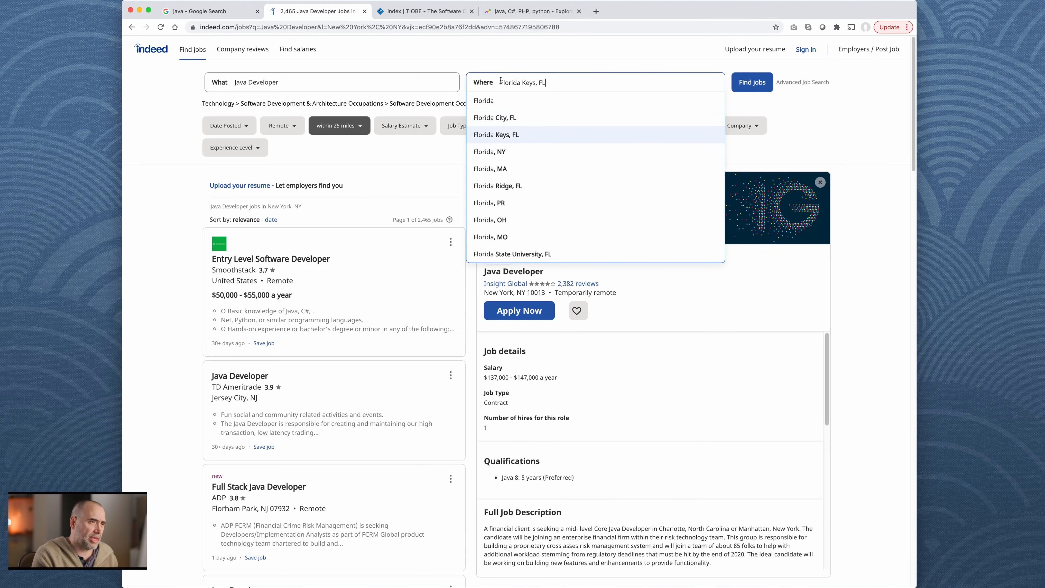
# Step: Set the location to Miami, FL and rerun the Java Developer search
pyautogui.press('Backspace')
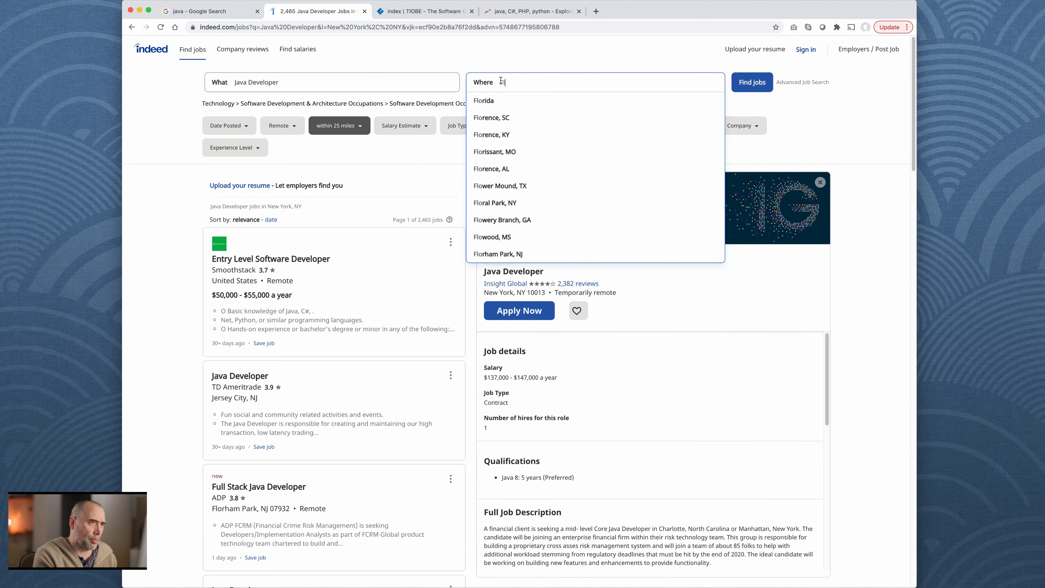
pyautogui.write('Miam')
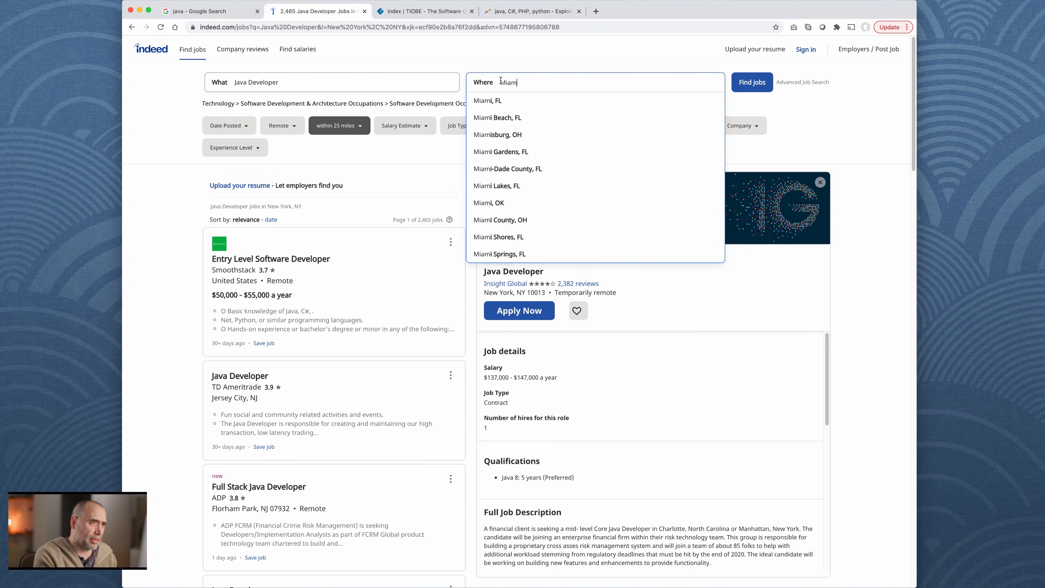
pyautogui.click(489, 100)
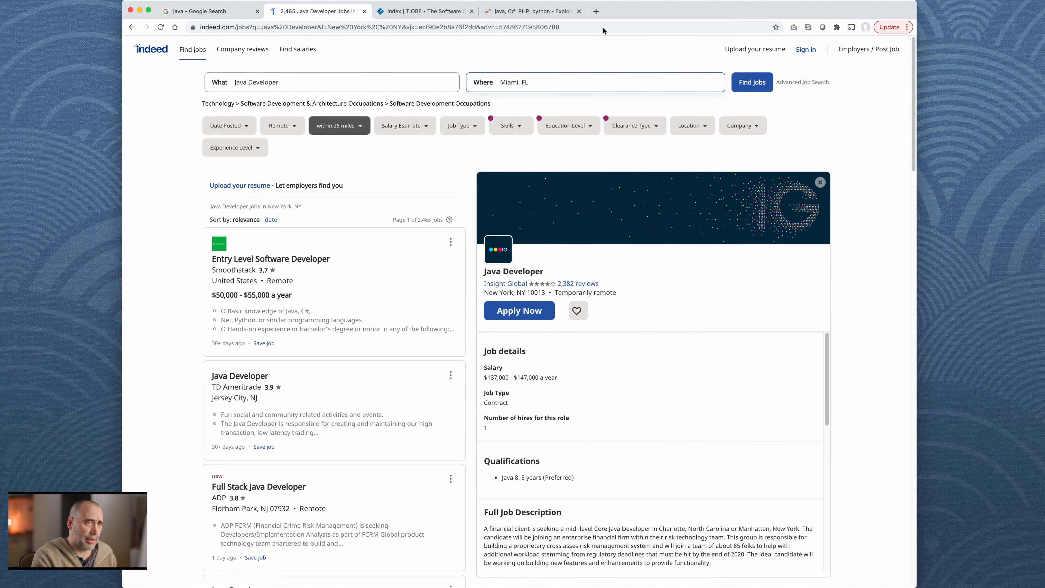
pyautogui.click(751, 82)
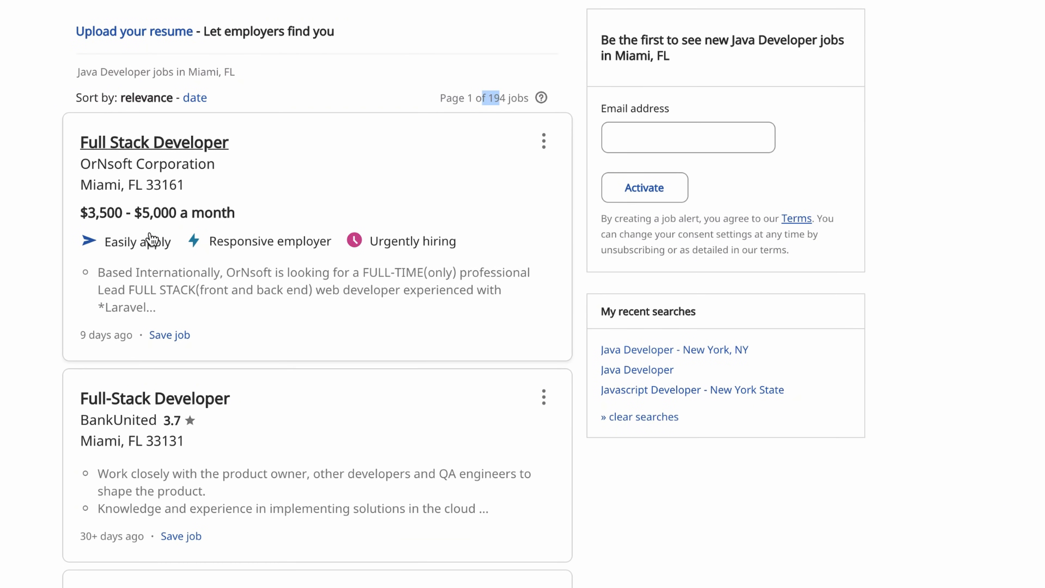
# Step: View the remote Senior Software Engineer role at $130,000 - $200,000 a year among the 194 Miami results
pyautogui.scroll(-3)
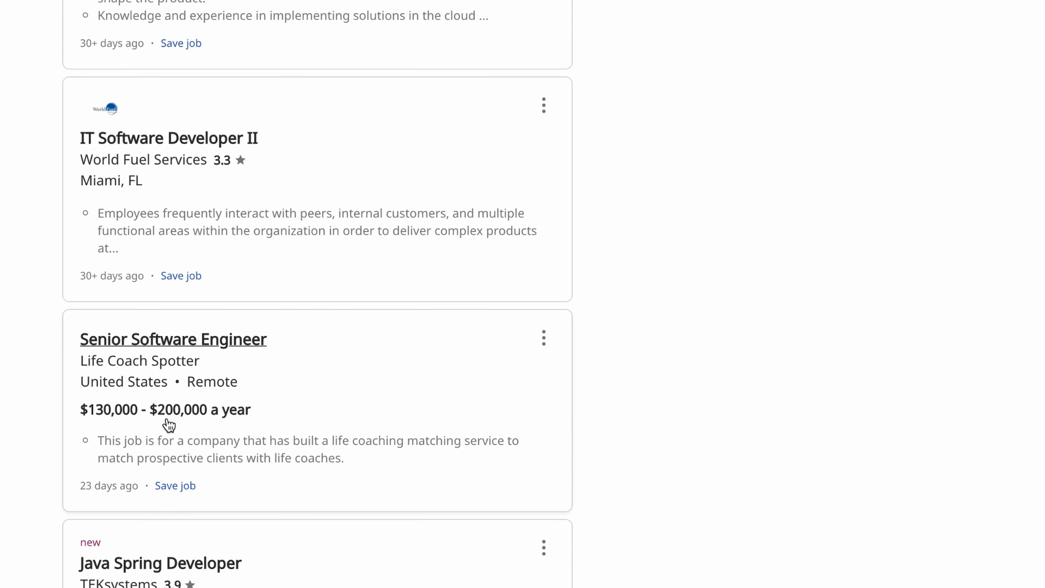
pyautogui.click(172, 338)
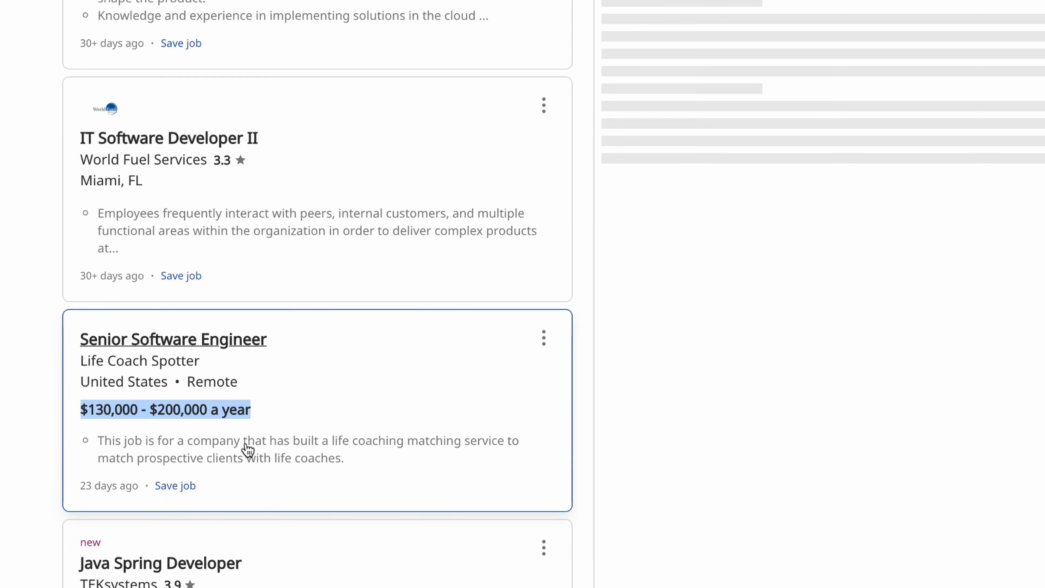
pyautogui.click(173, 339)
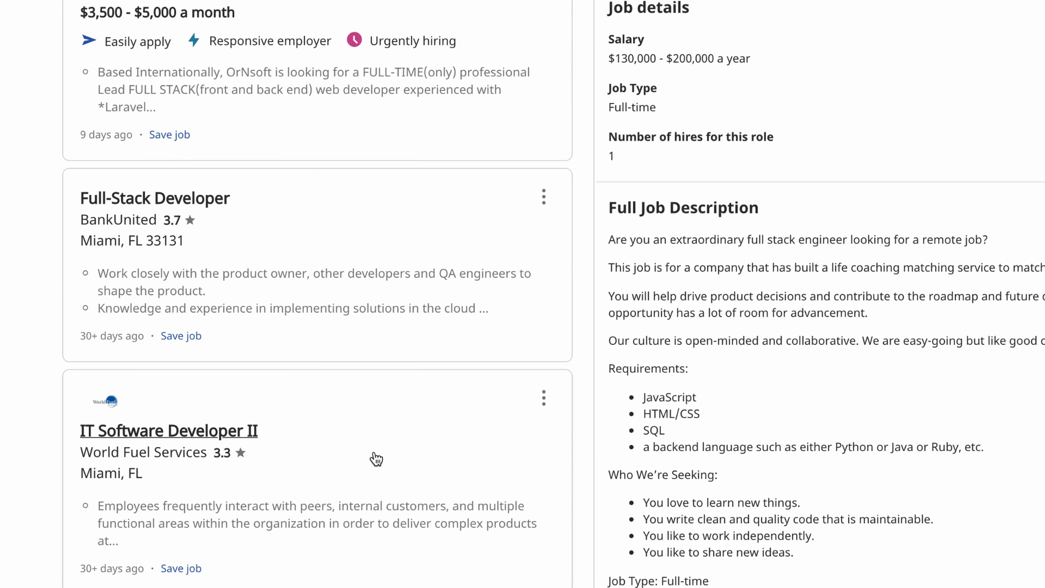
pyautogui.scroll(-3)
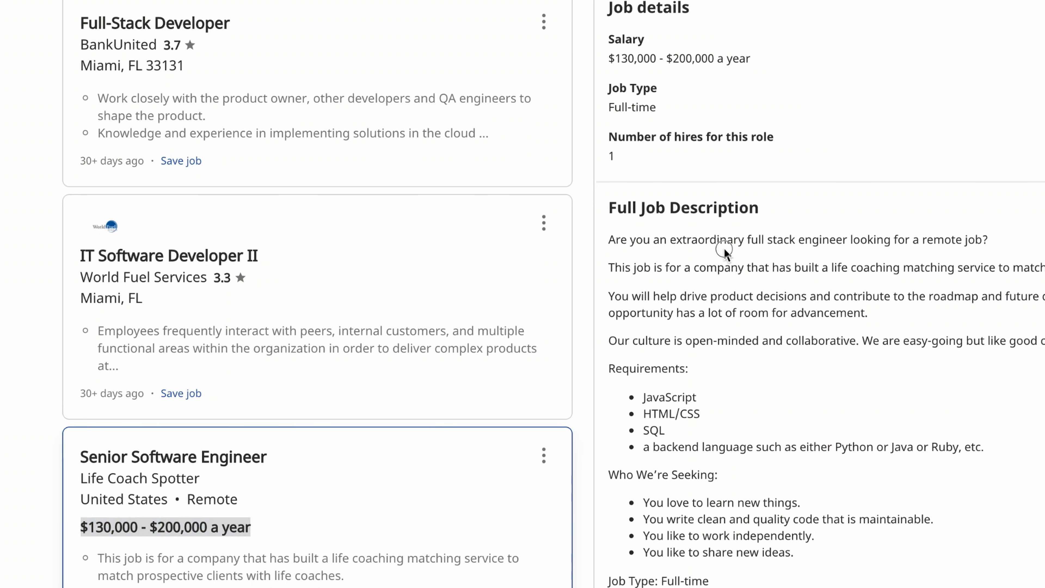
pyautogui.moveTo(158, 529)
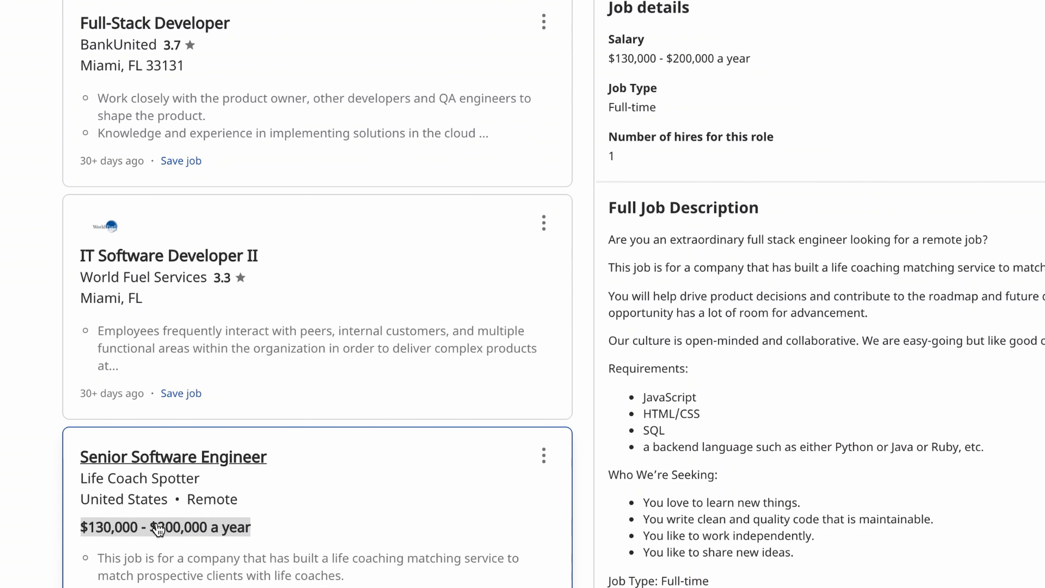
pyautogui.scroll(3)
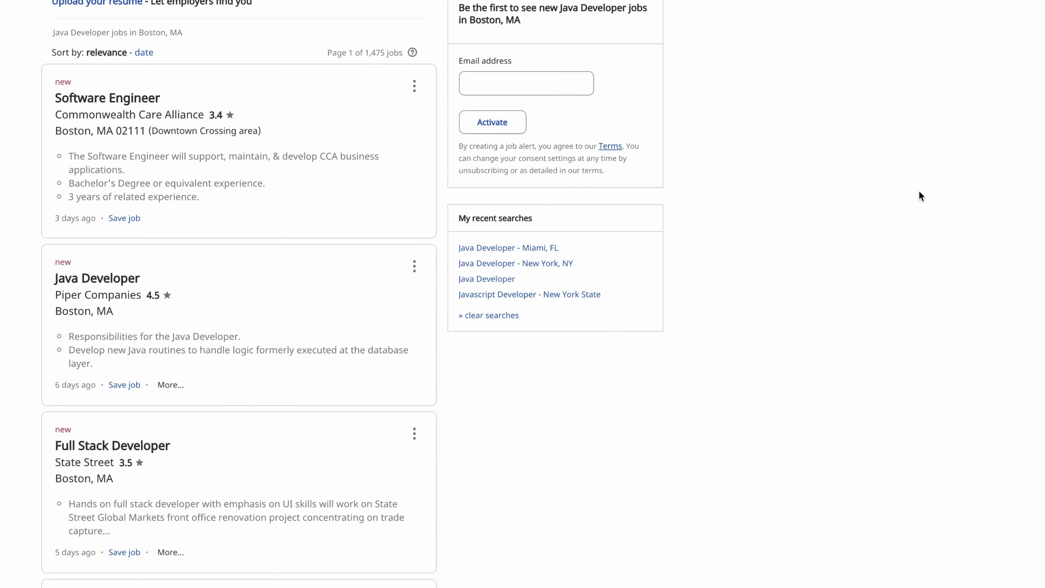
pyautogui.scroll(3)
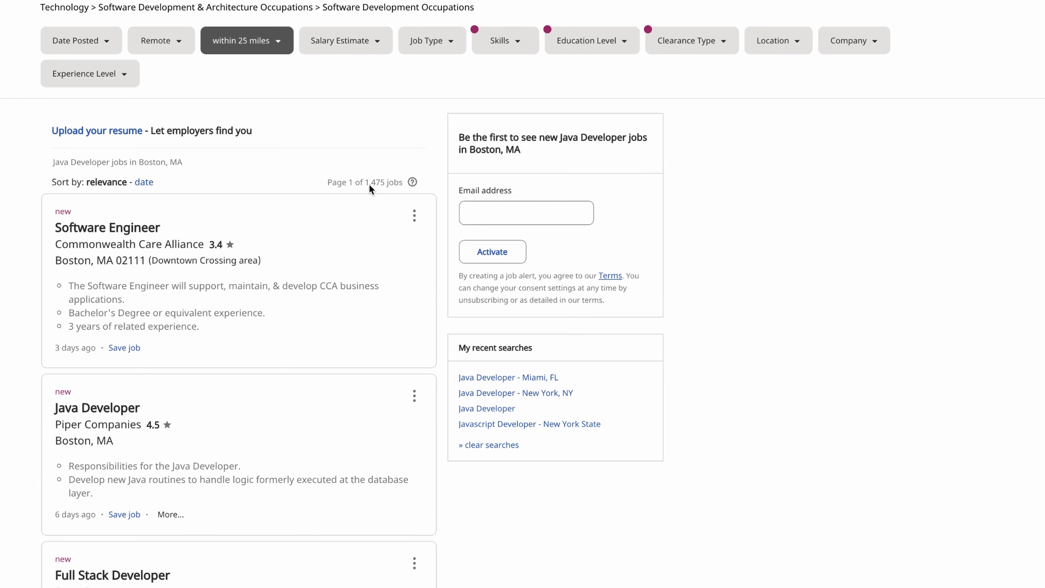
pyautogui.doubleClick(373, 181)
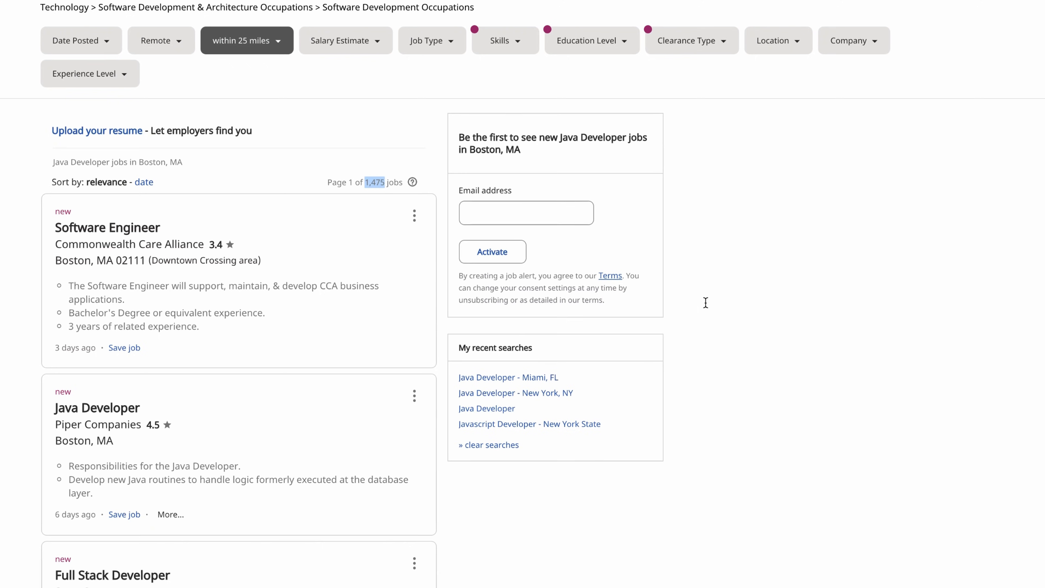
pyautogui.scroll(-3)
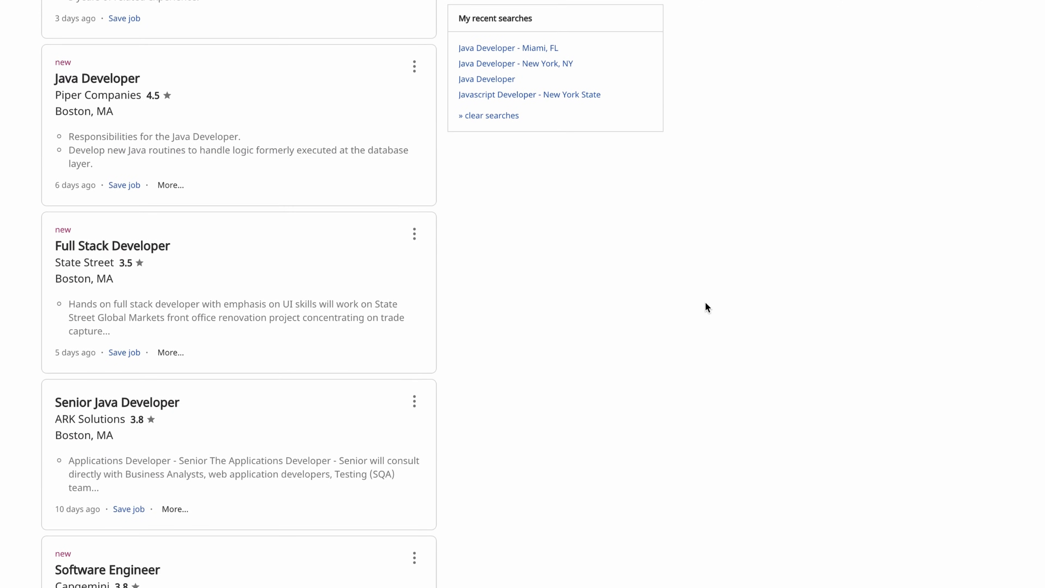
pyautogui.scroll(-3)
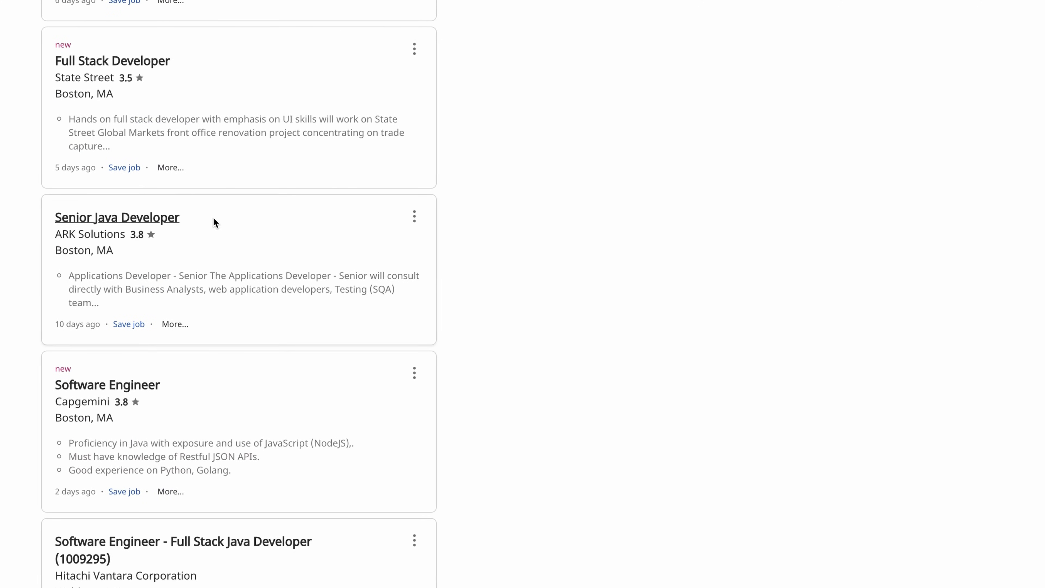
pyautogui.scroll(-3)
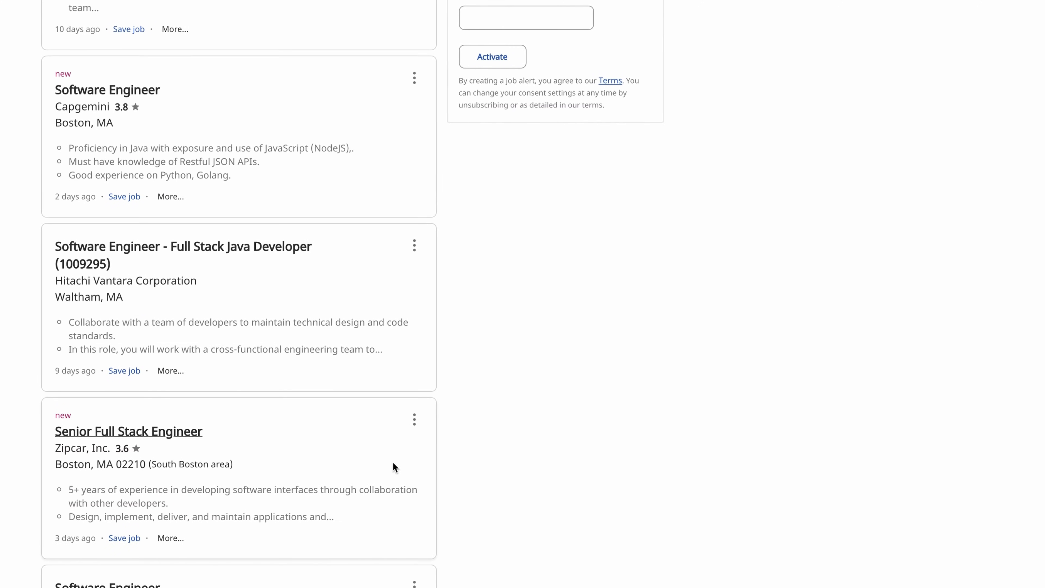
pyautogui.scroll(-3)
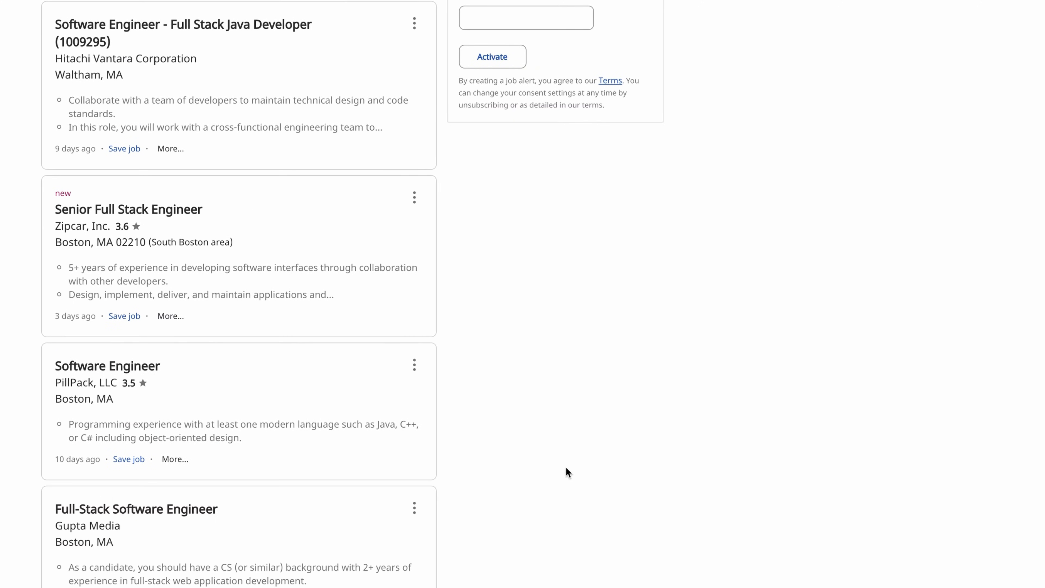
pyautogui.scroll(-3)
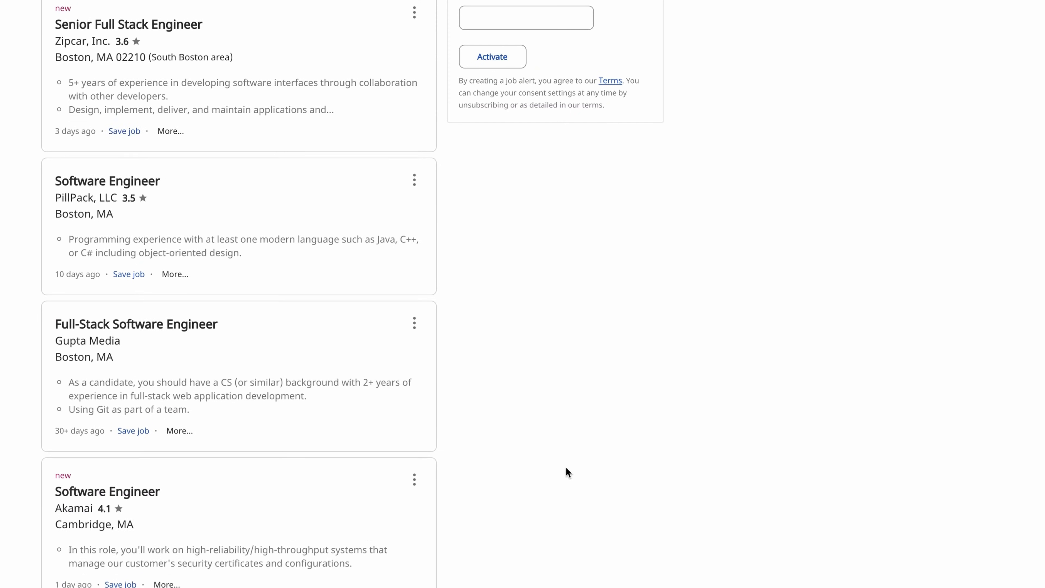
pyautogui.scroll(-3)
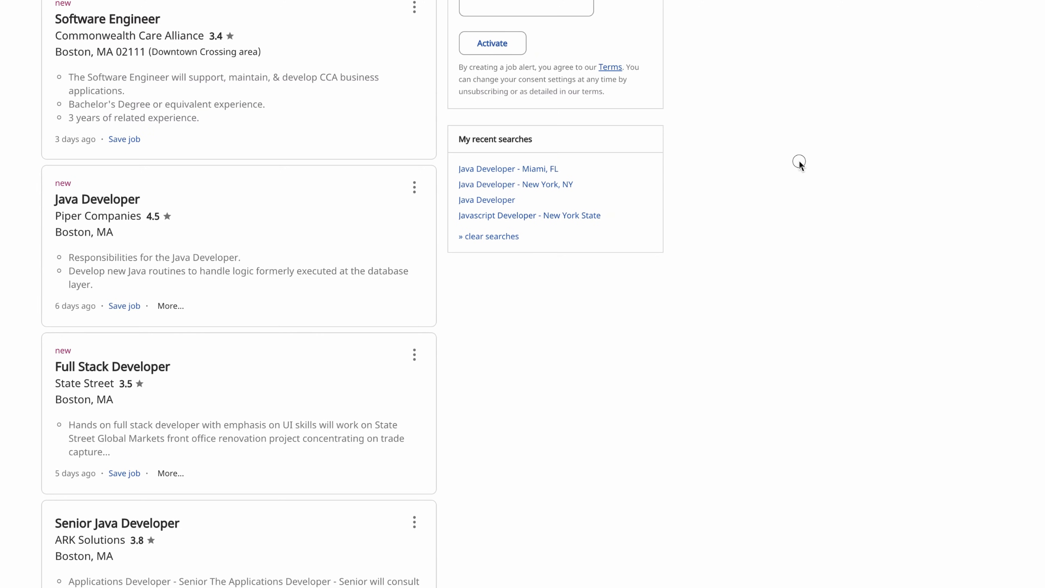
# Step: Switch to the Google Trends comparison of java, C#, PHP and python over the past 12 months
pyautogui.click(532, 10)
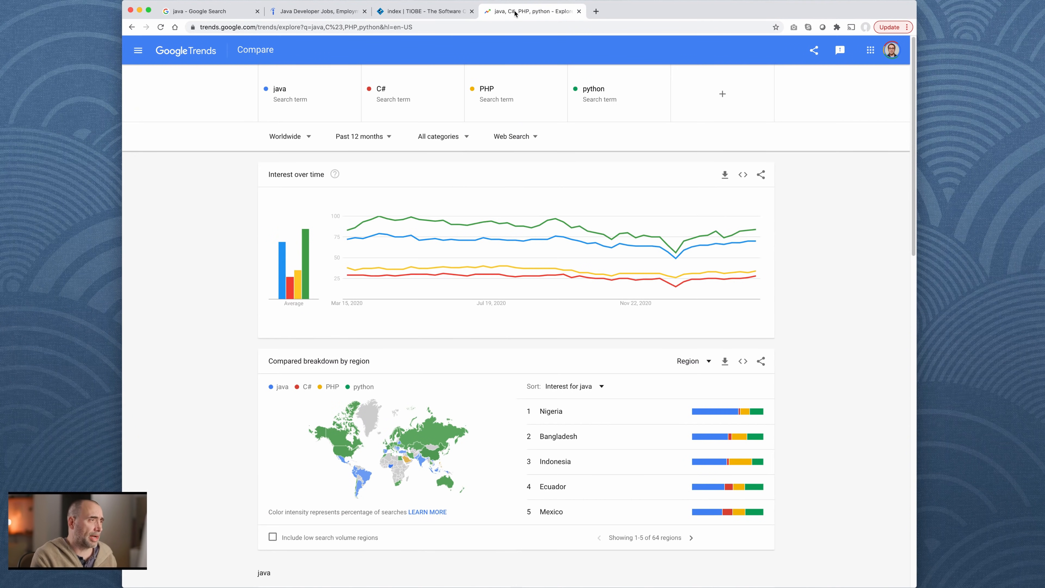
pyautogui.moveTo(98, 107)
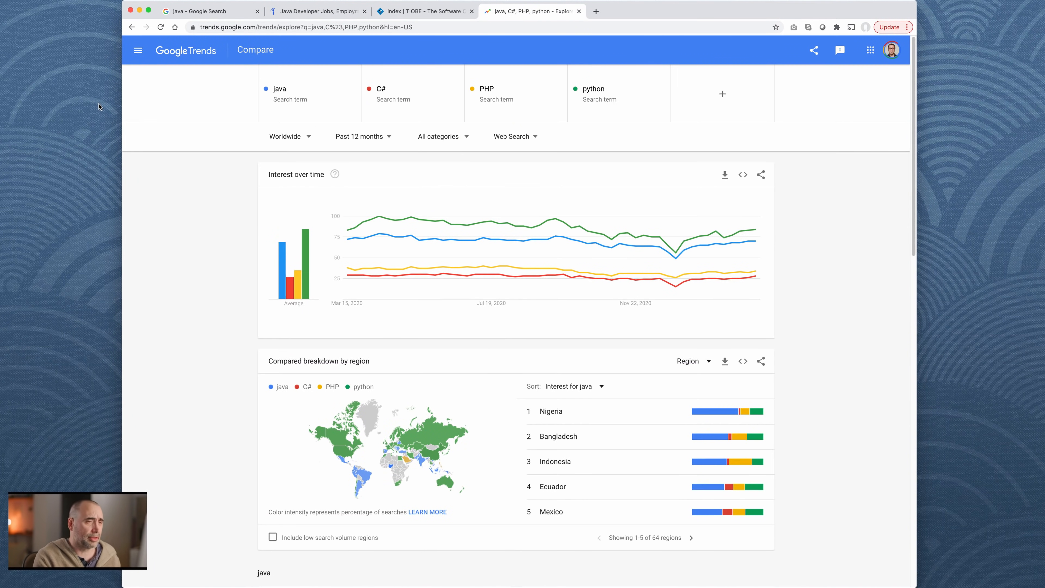
pyautogui.moveTo(345, 163)
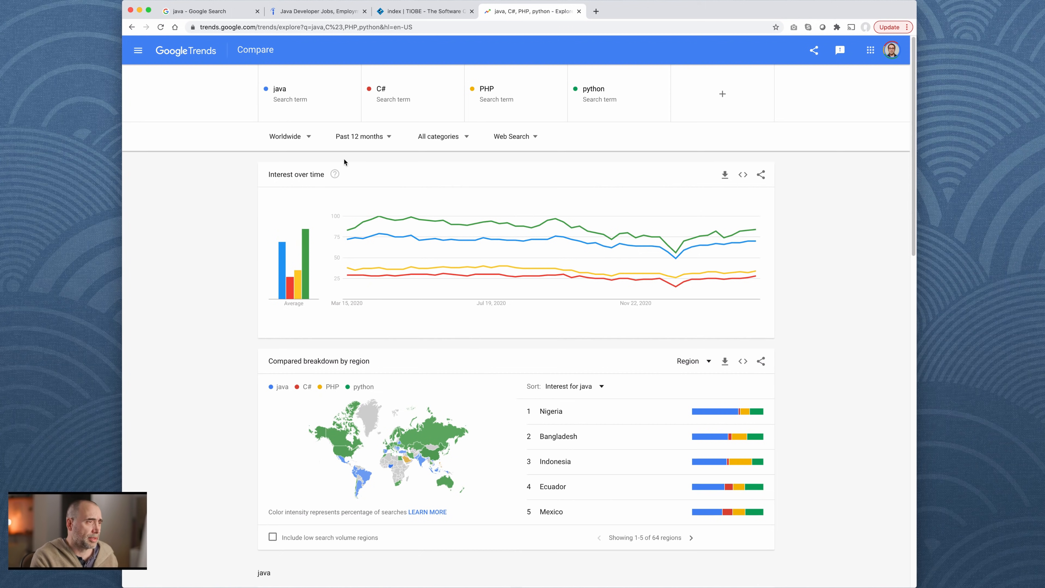
pyautogui.moveTo(279, 93)
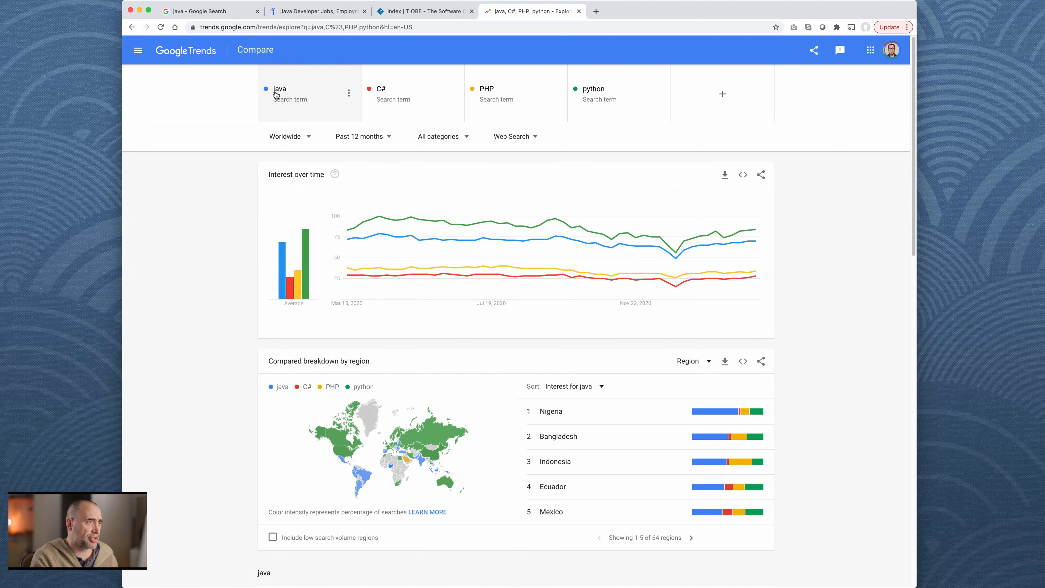
pyautogui.moveTo(496, 101)
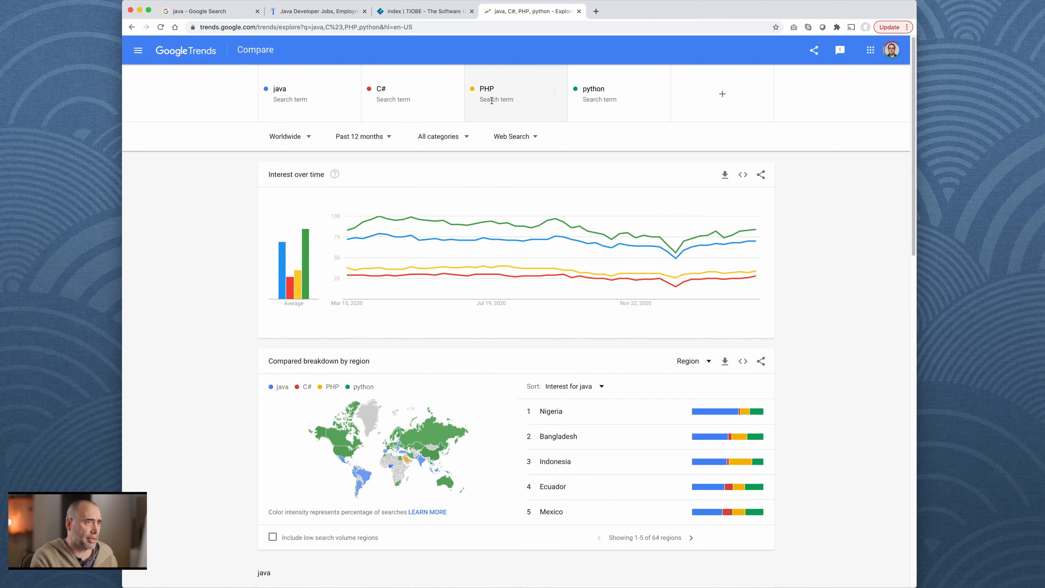
pyautogui.moveTo(604, 103)
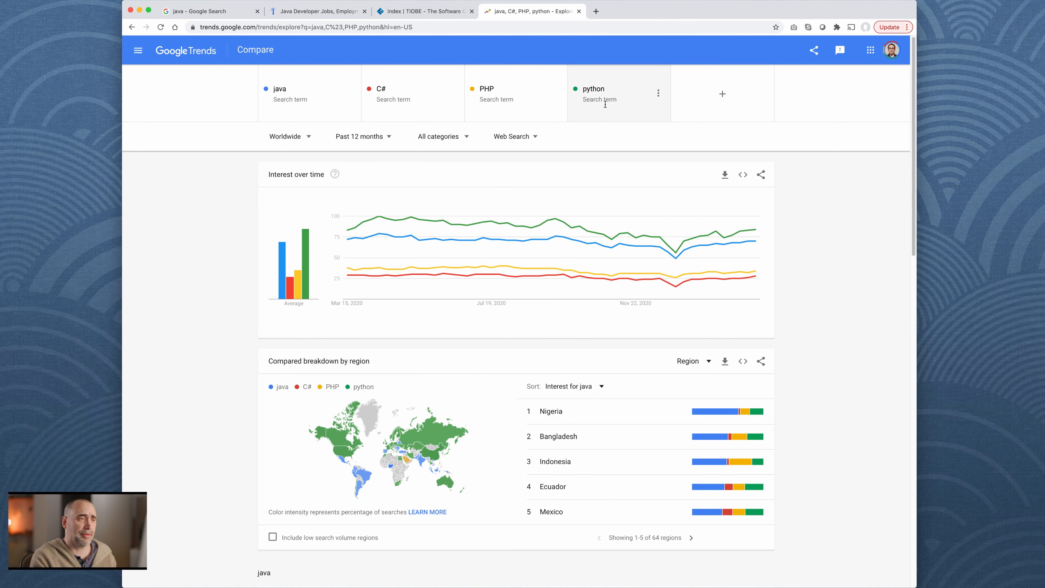
pyautogui.moveTo(346, 240)
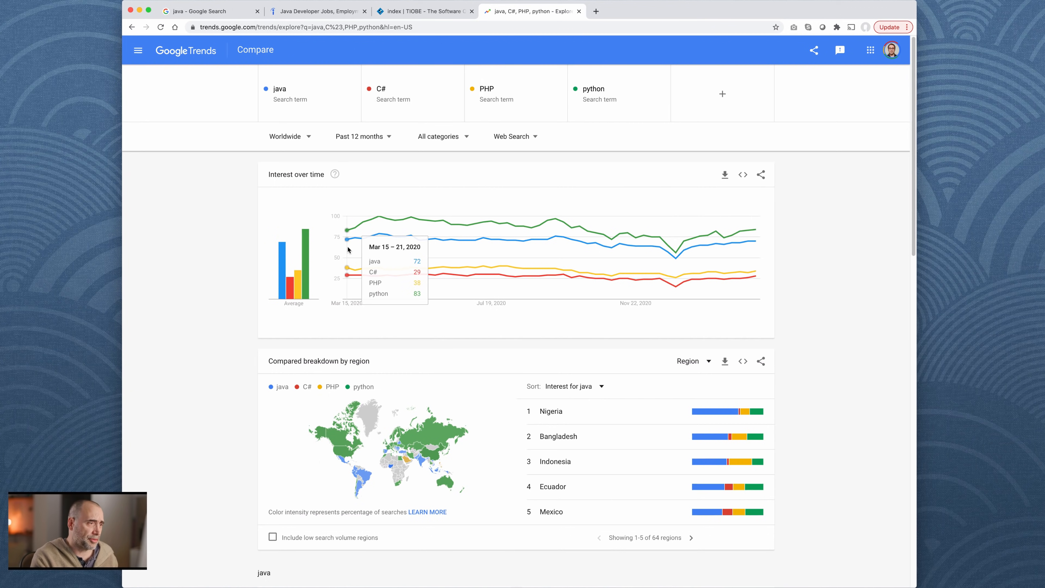
pyautogui.moveTo(403, 252)
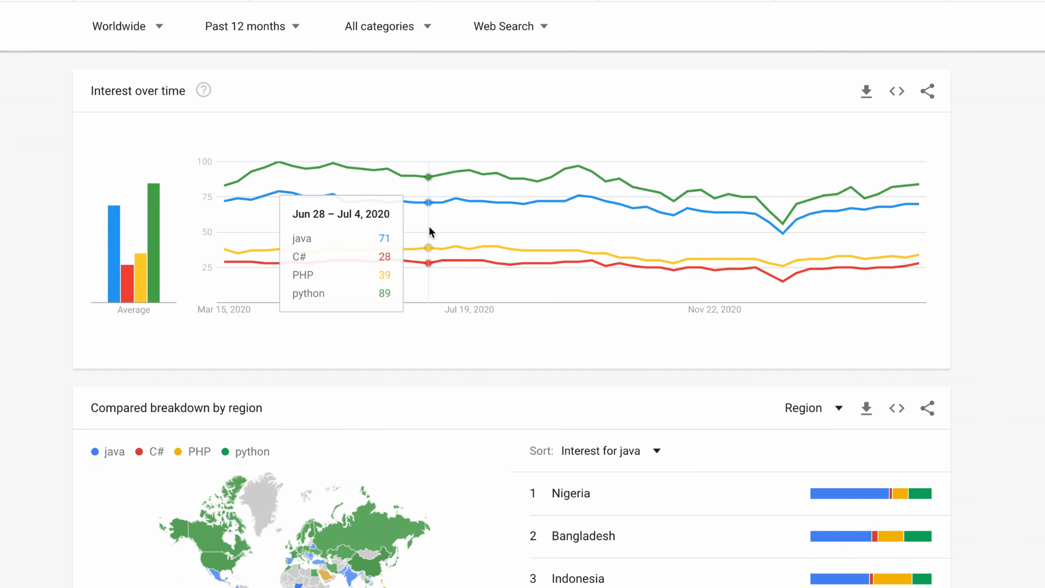
pyautogui.moveTo(469, 234)
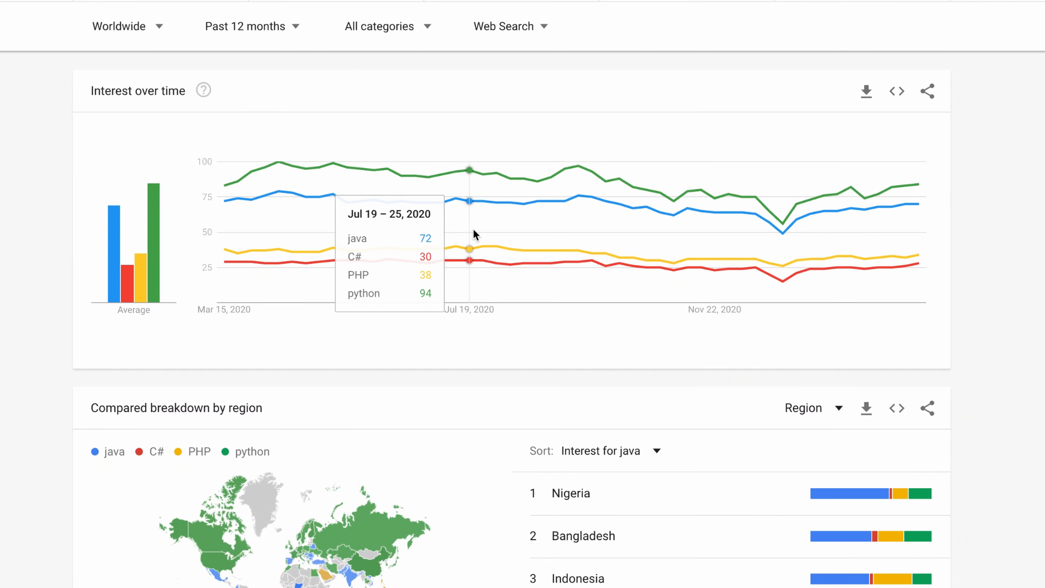
pyautogui.moveTo(714, 242)
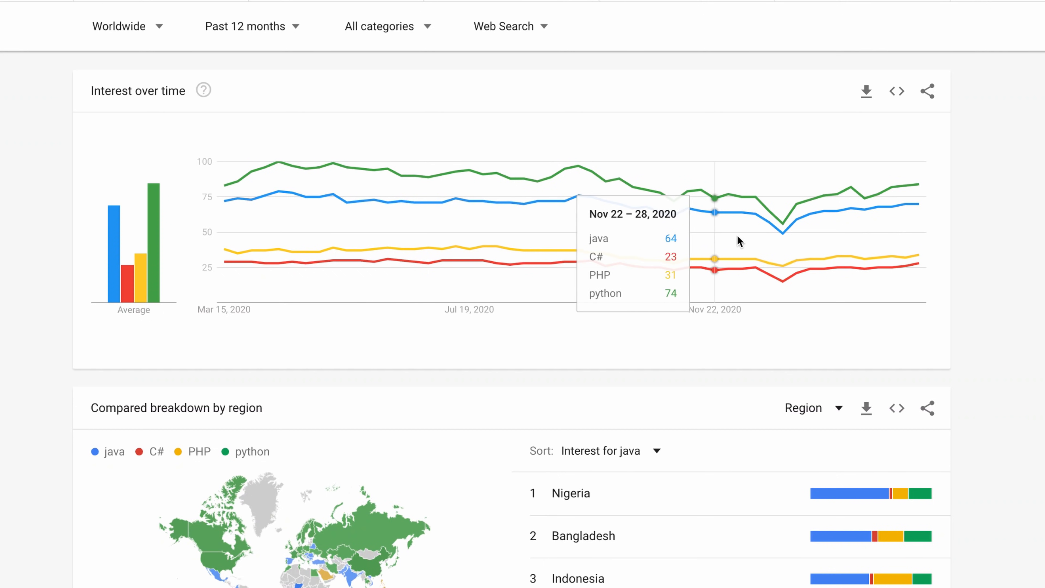
pyautogui.moveTo(837, 237)
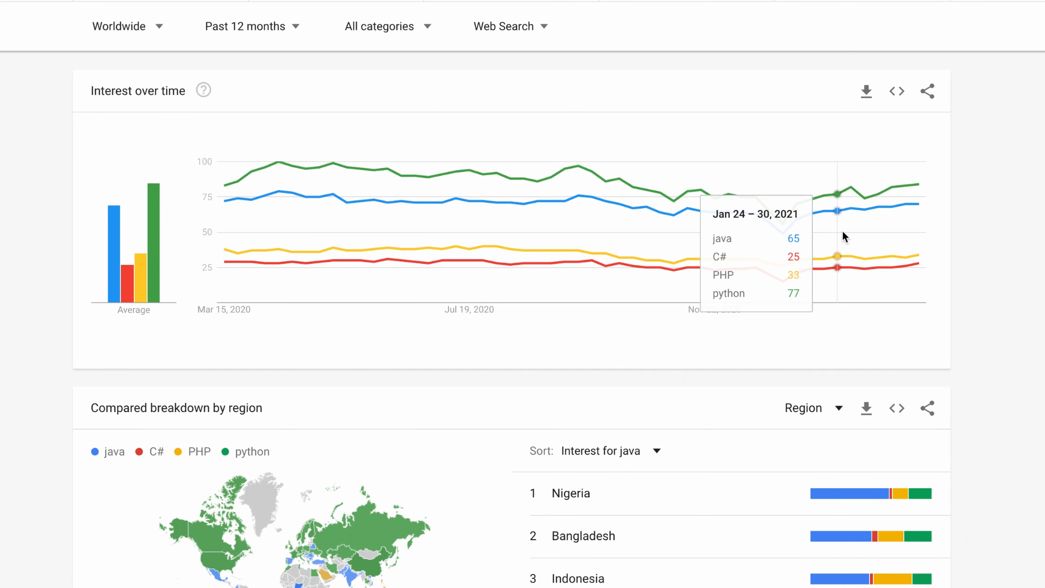
pyautogui.moveTo(925, 234)
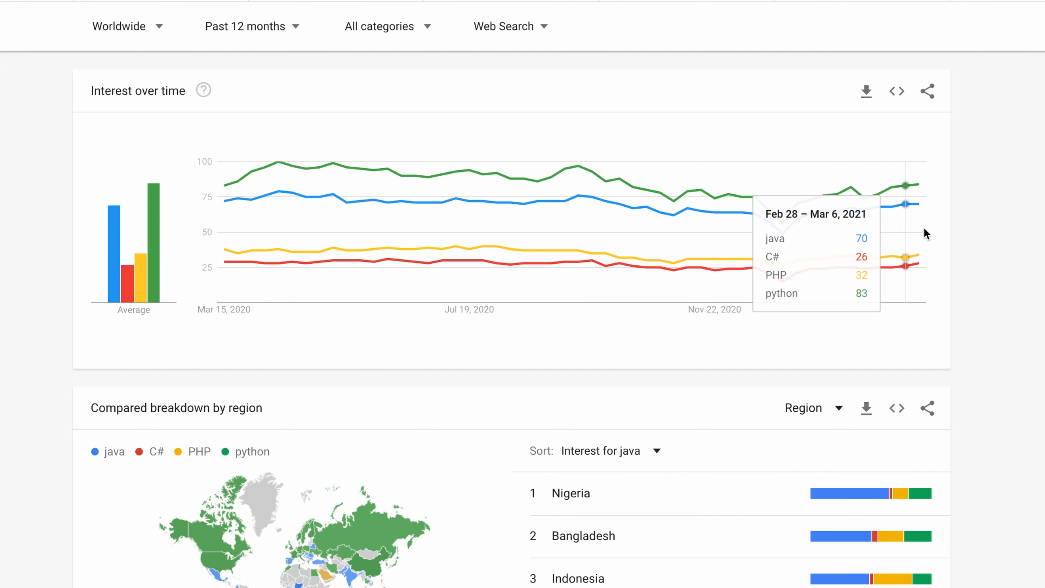
pyautogui.moveTo(235, 225)
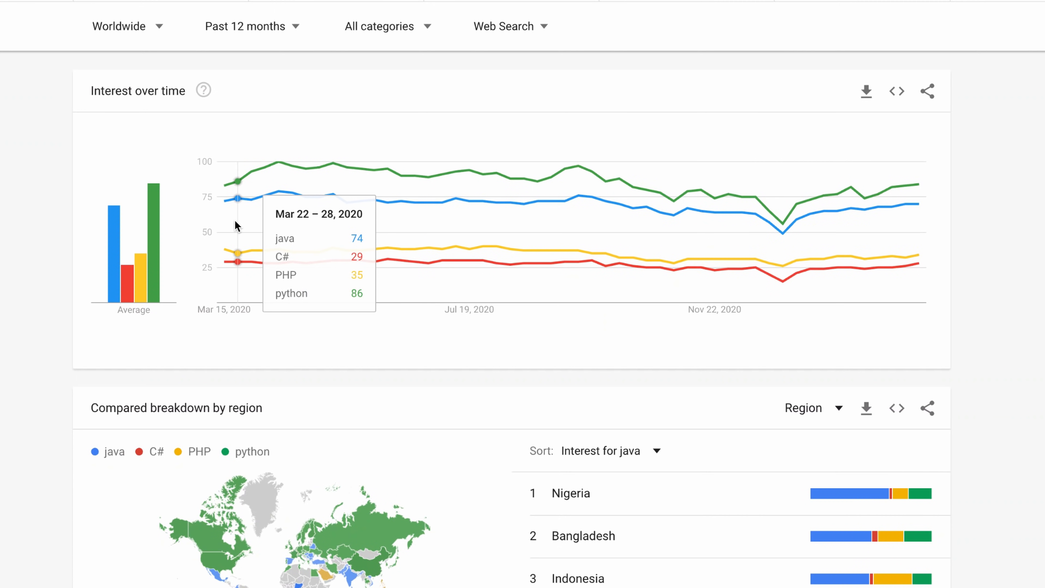
pyautogui.moveTo(292, 232)
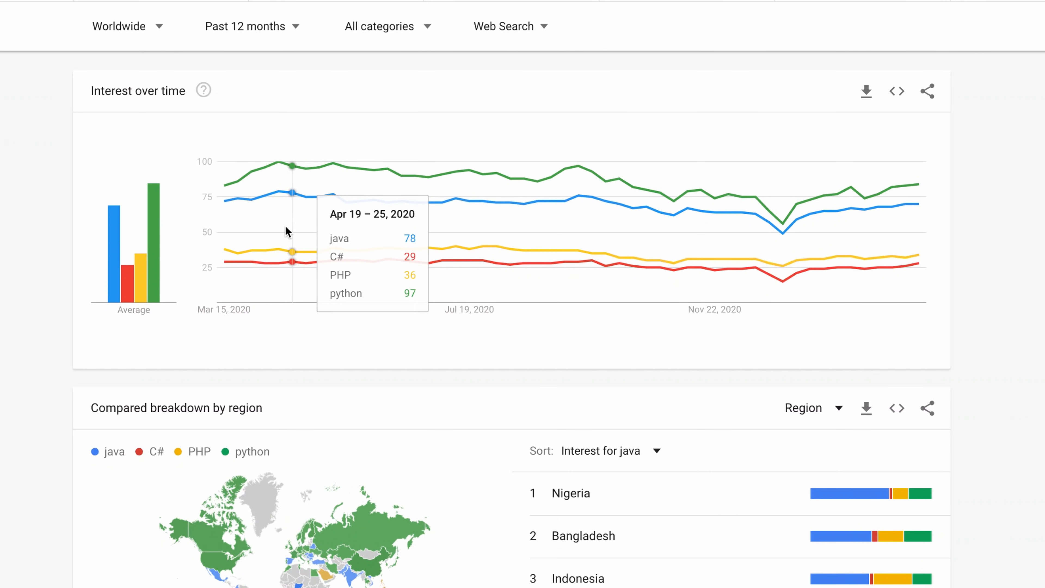
pyautogui.moveTo(372, 234)
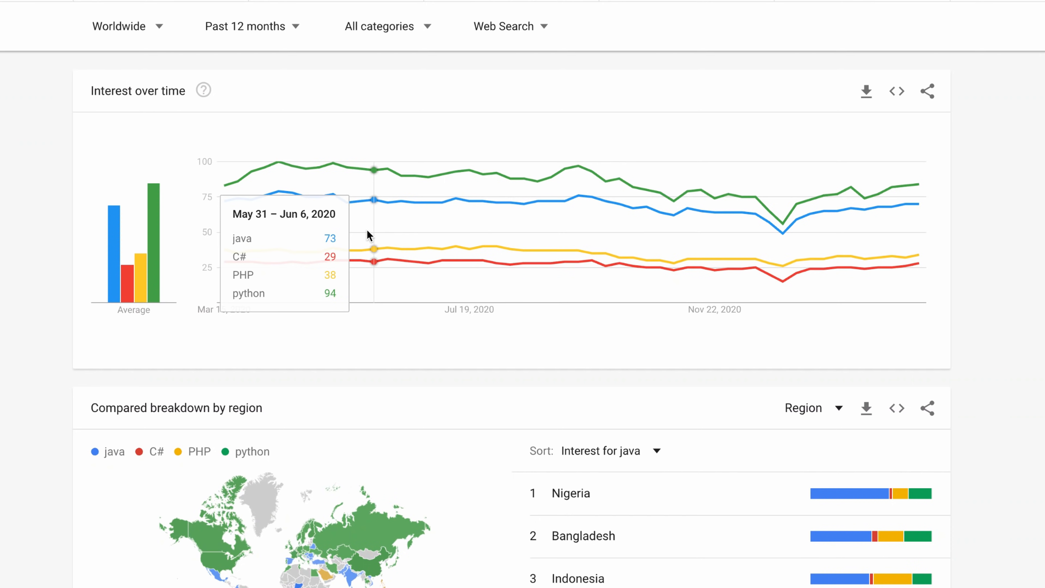
pyautogui.moveTo(260, 41)
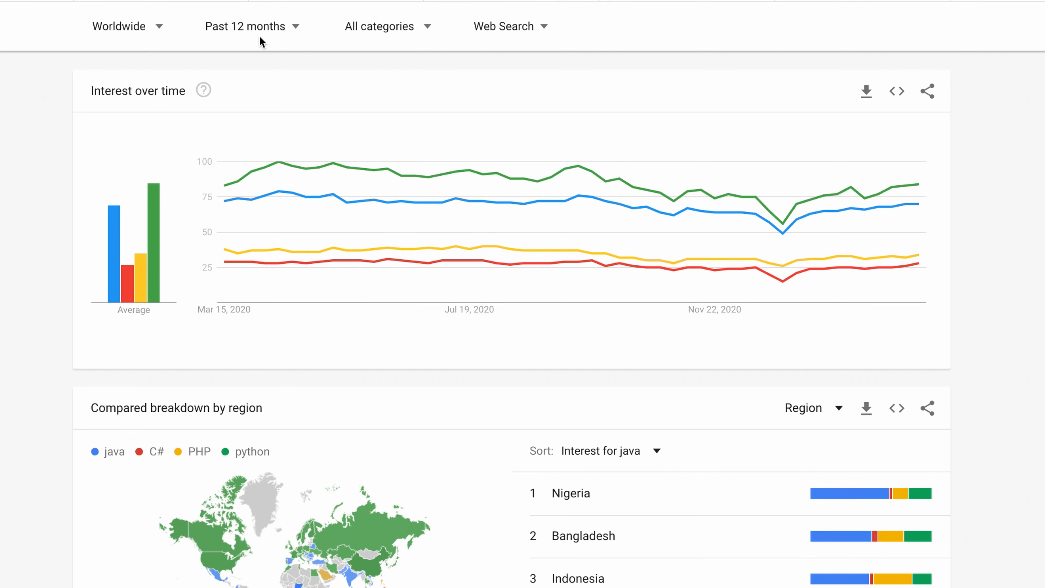
# Step: Widen the Trends comparison's time range to the past 5 years
pyautogui.click(244, 26)
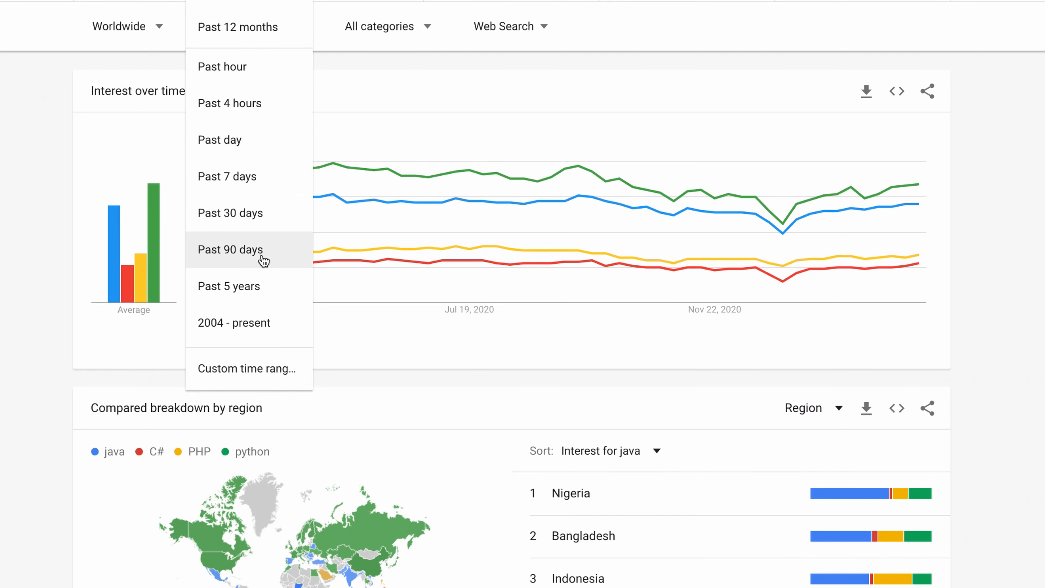
pyautogui.click(229, 286)
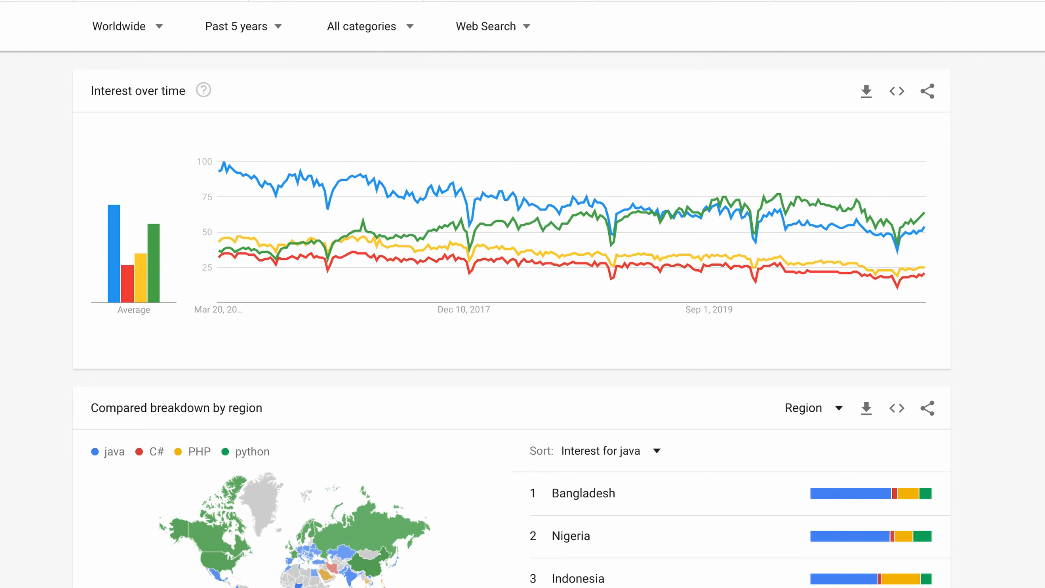
pyautogui.moveTo(410, 243)
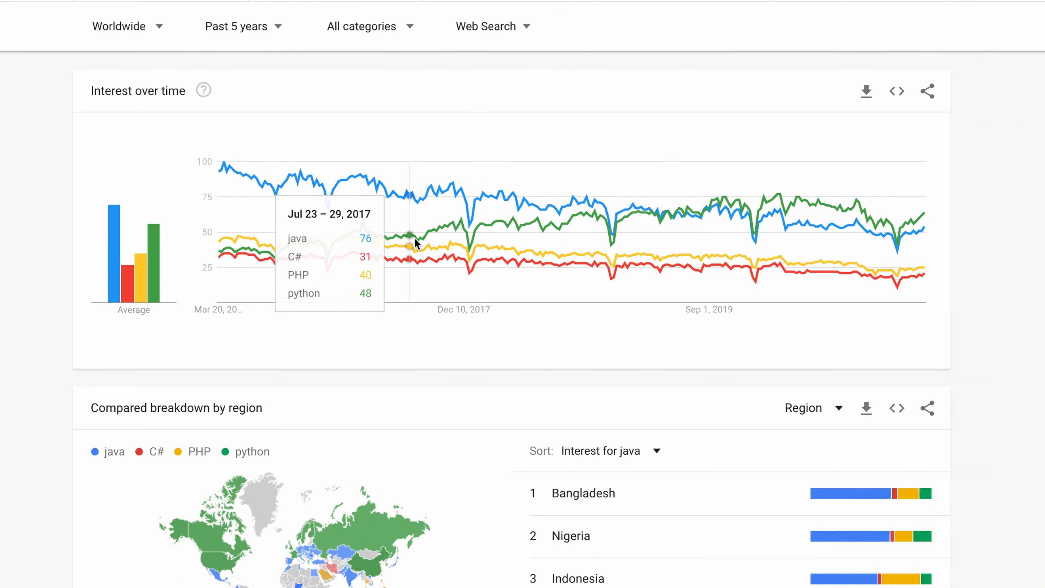
pyautogui.moveTo(539, 240)
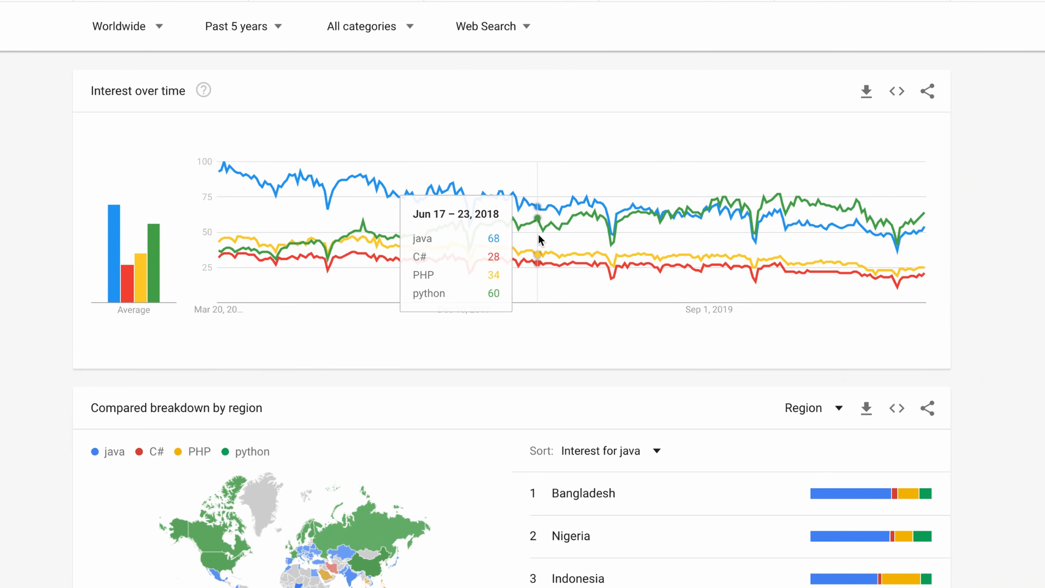
pyautogui.moveTo(351, 188)
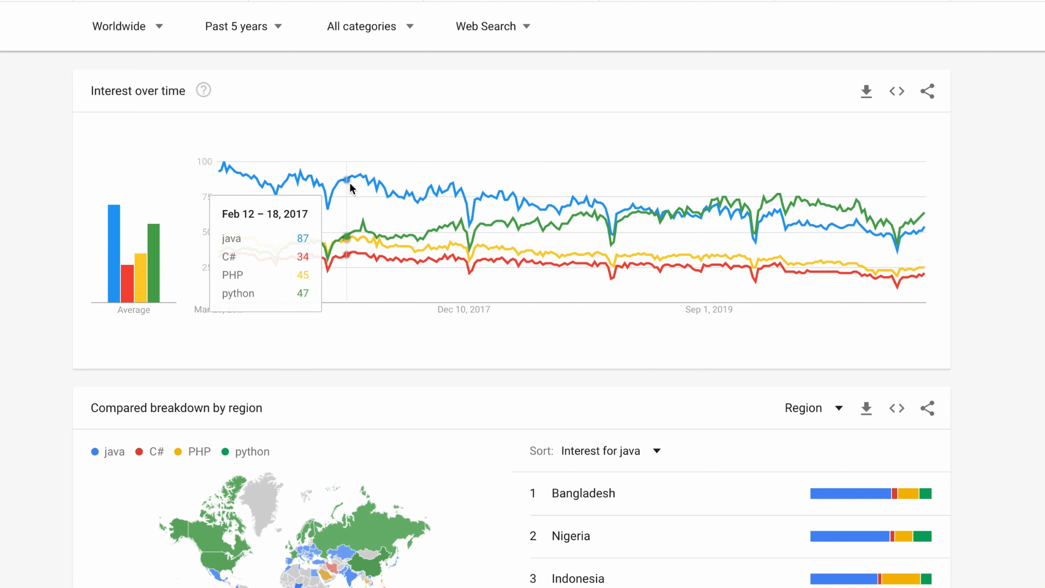
pyautogui.moveTo(844, 238)
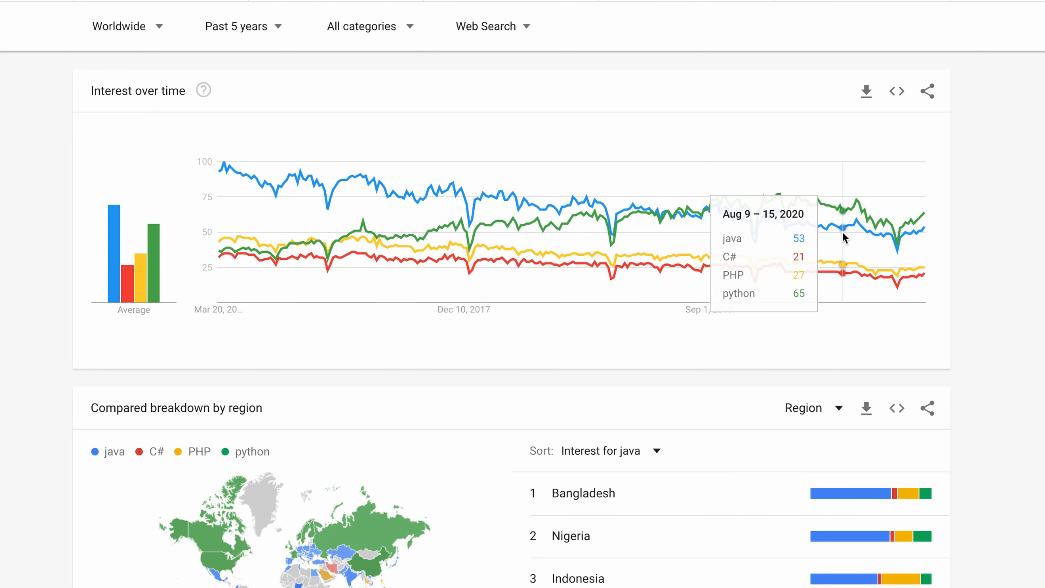
pyautogui.moveTo(280, 30)
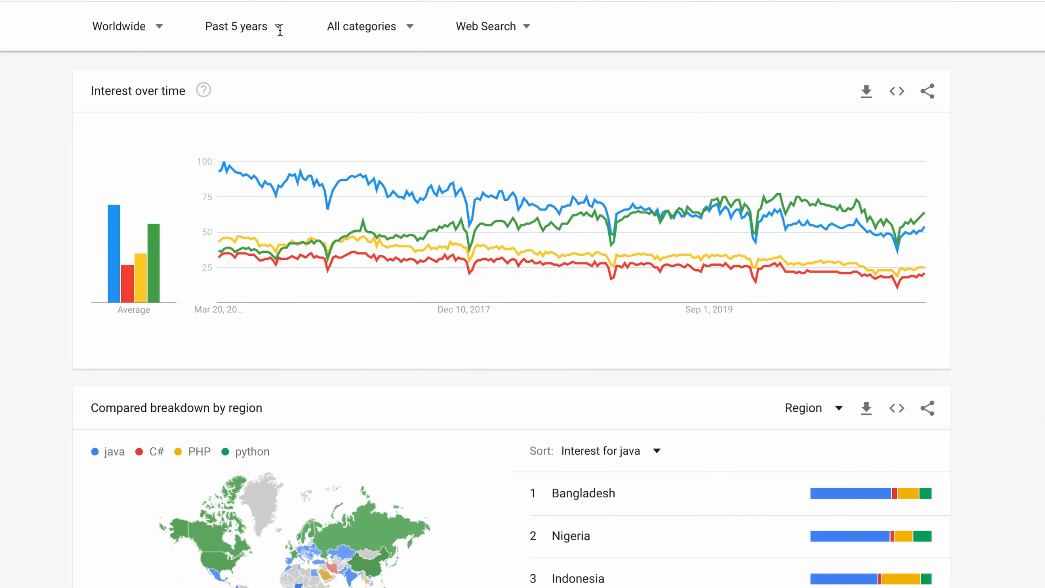
pyautogui.click(236, 27)
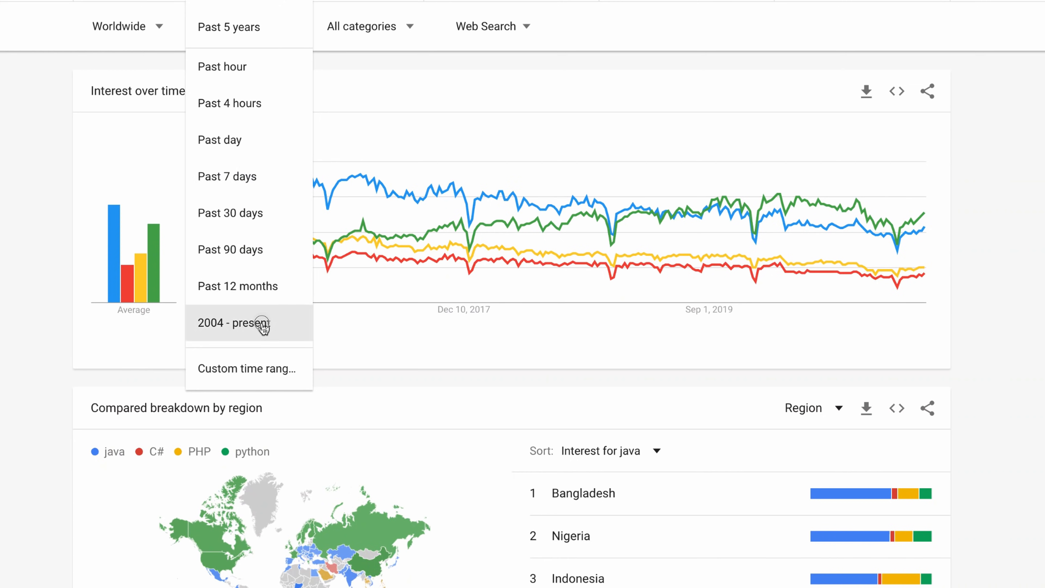
pyautogui.click(233, 323)
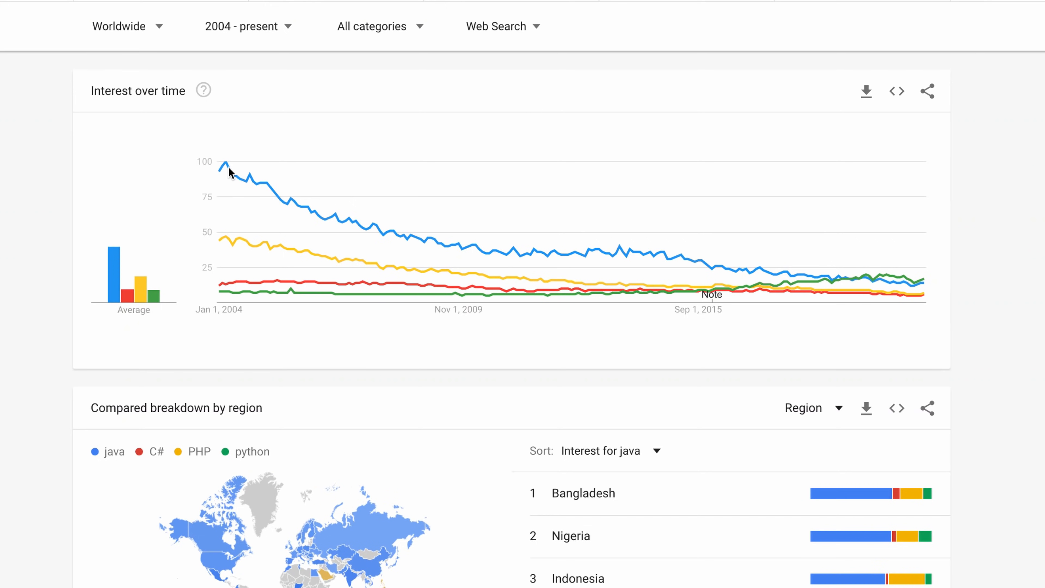
pyautogui.moveTo(223, 170)
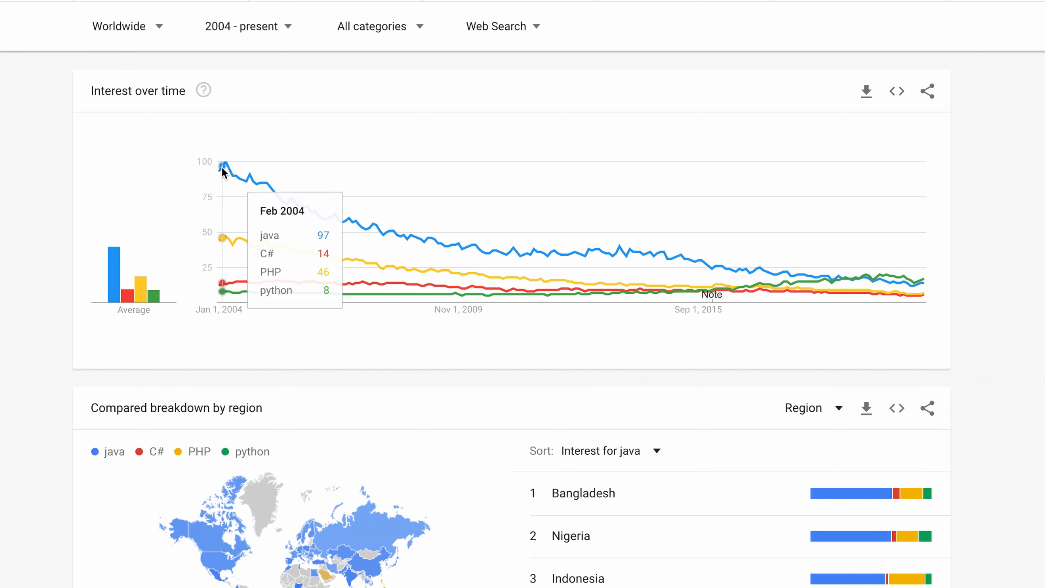
pyautogui.moveTo(226, 164)
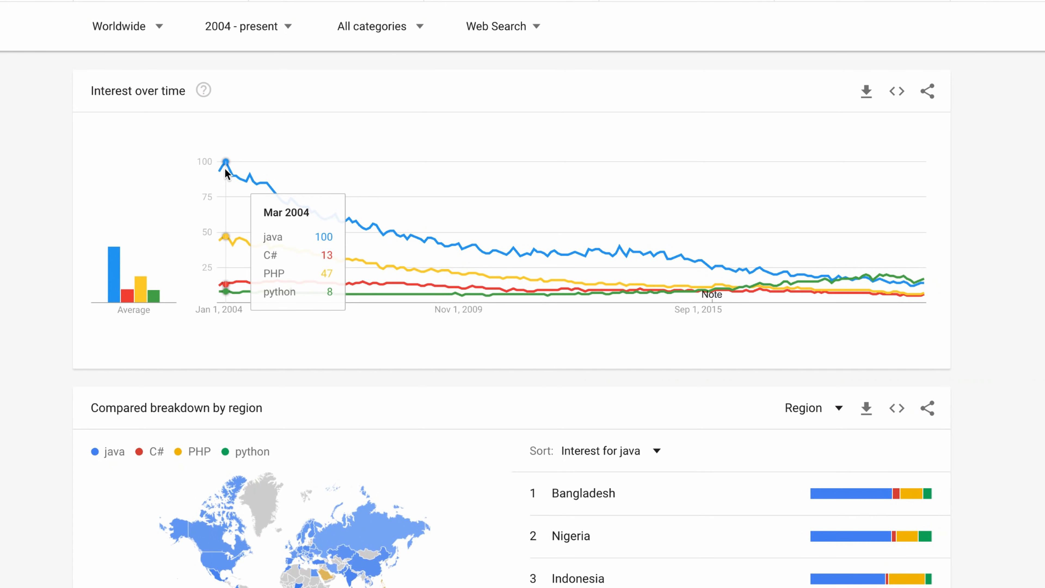
pyautogui.moveTo(246, 183)
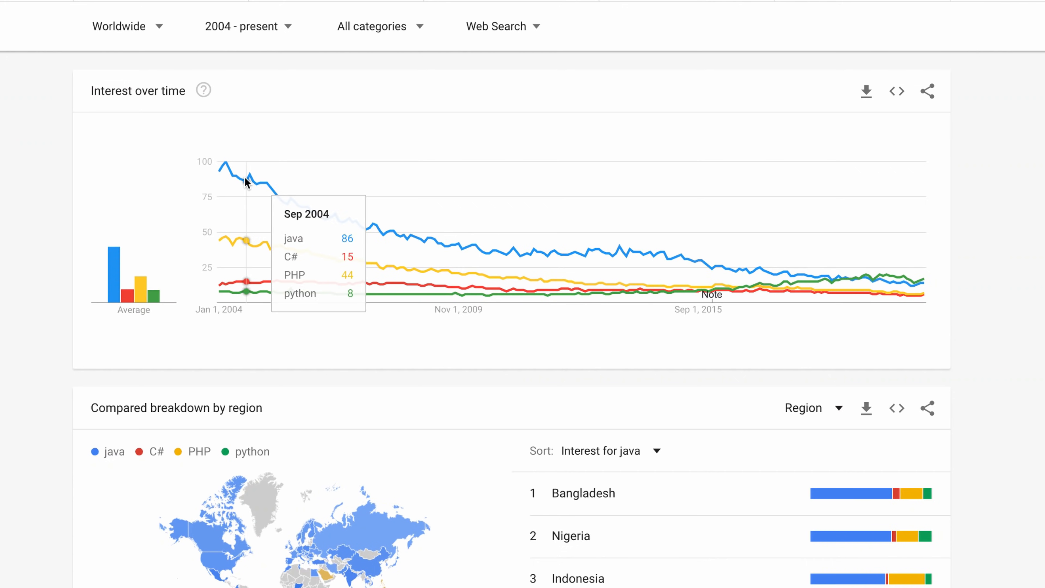
pyautogui.moveTo(341, 220)
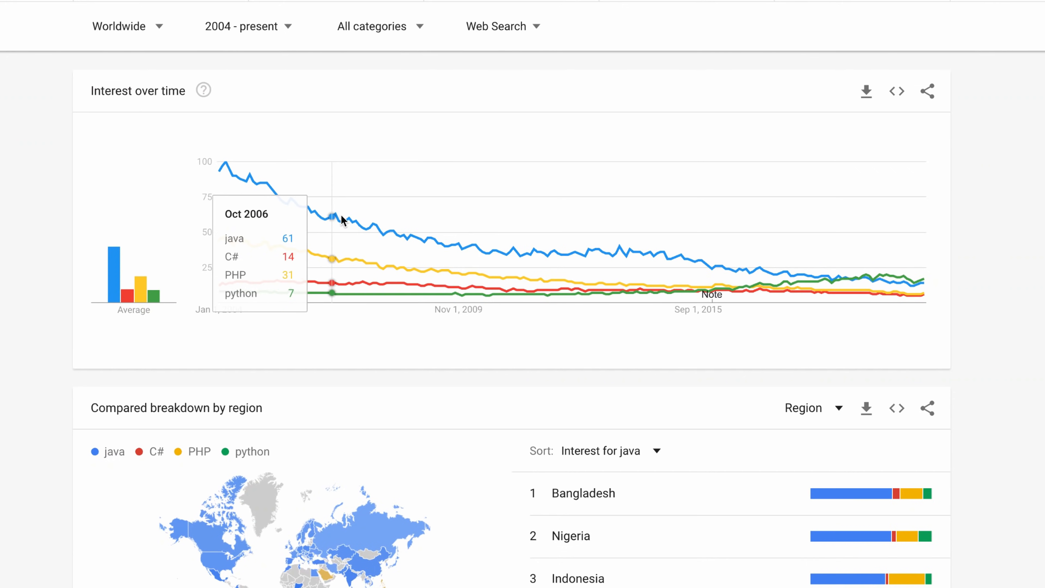
pyautogui.moveTo(835, 280)
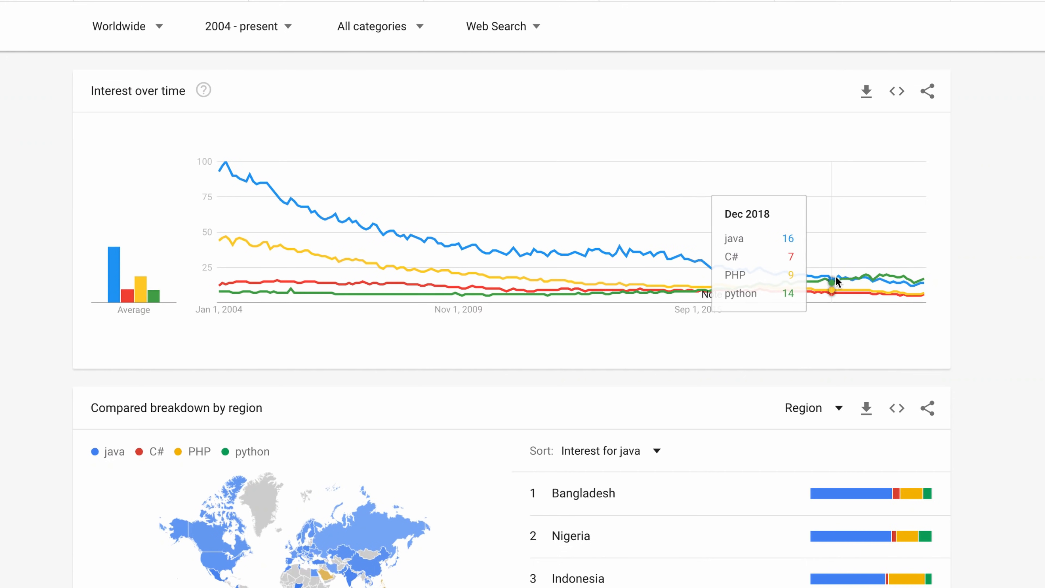
pyautogui.moveTo(510, 250)
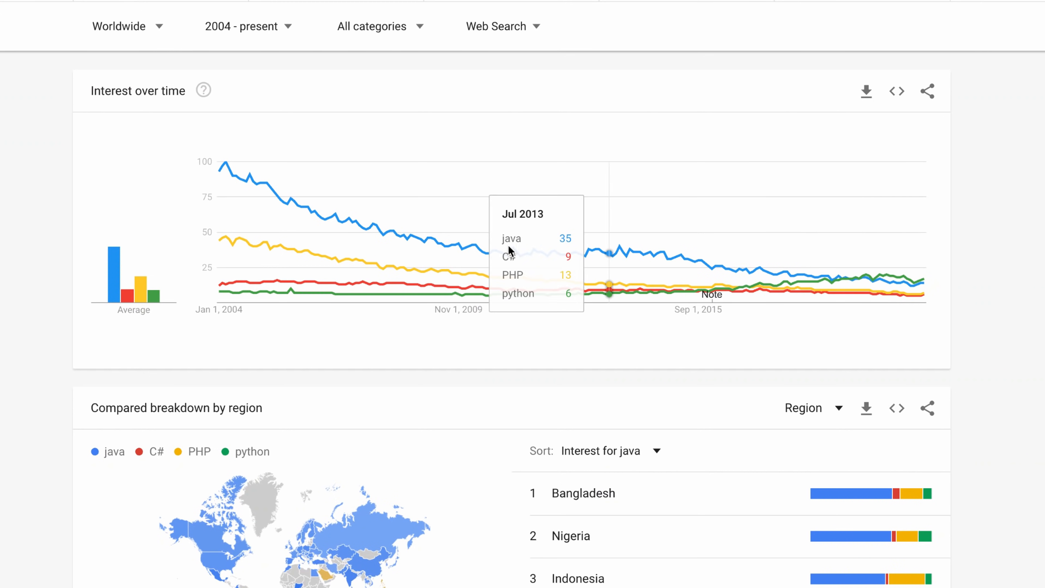
pyautogui.moveTo(1003, 229)
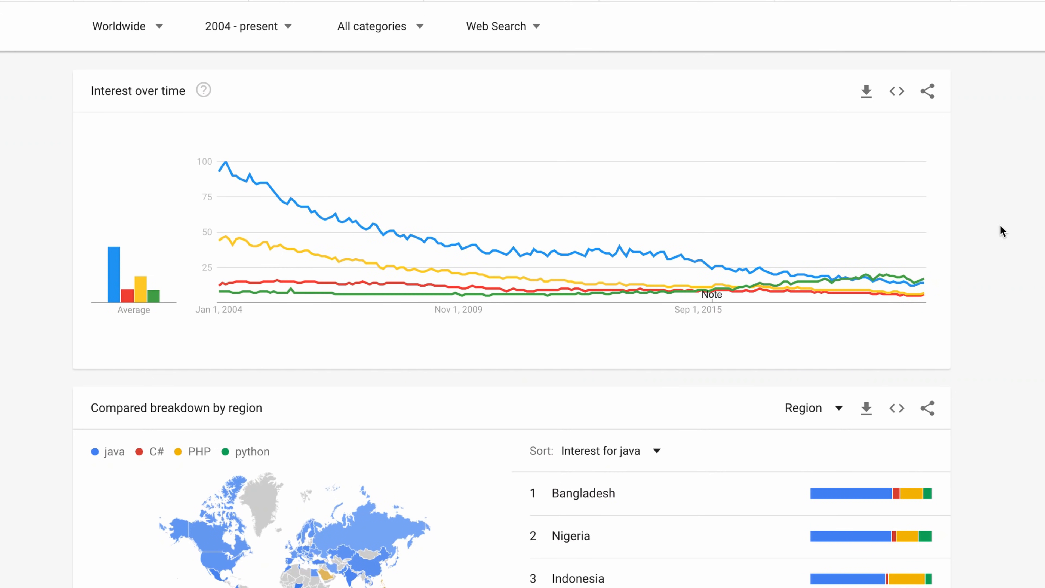
pyautogui.moveTo(997, 224)
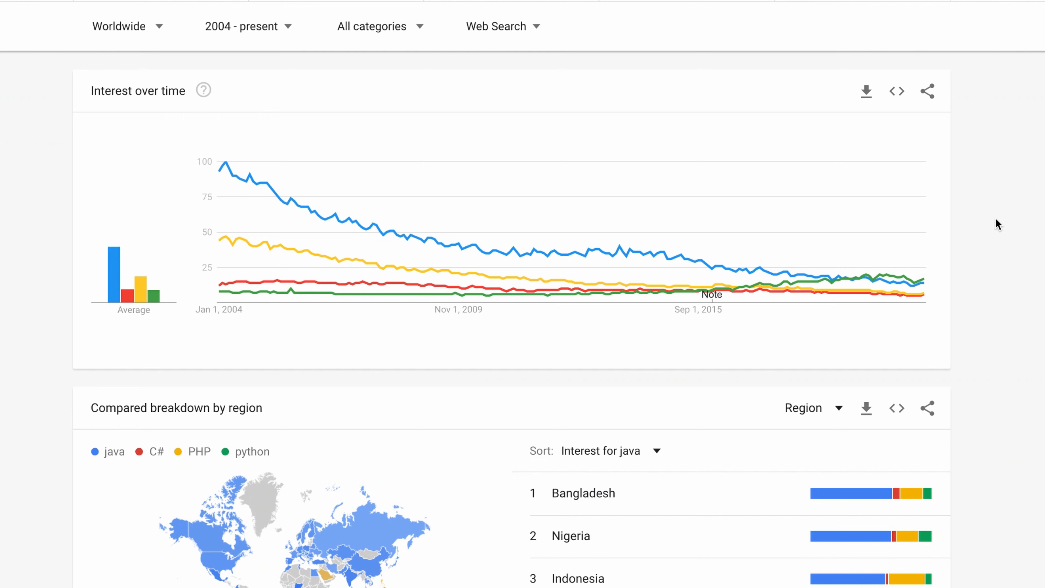
pyautogui.moveTo(961, 222)
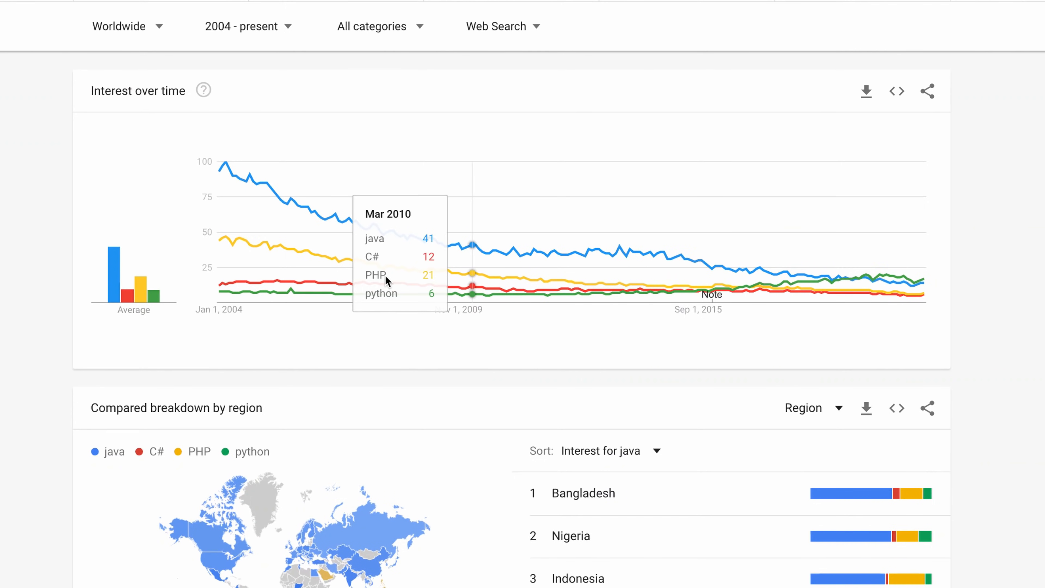
pyautogui.moveTo(611, 462)
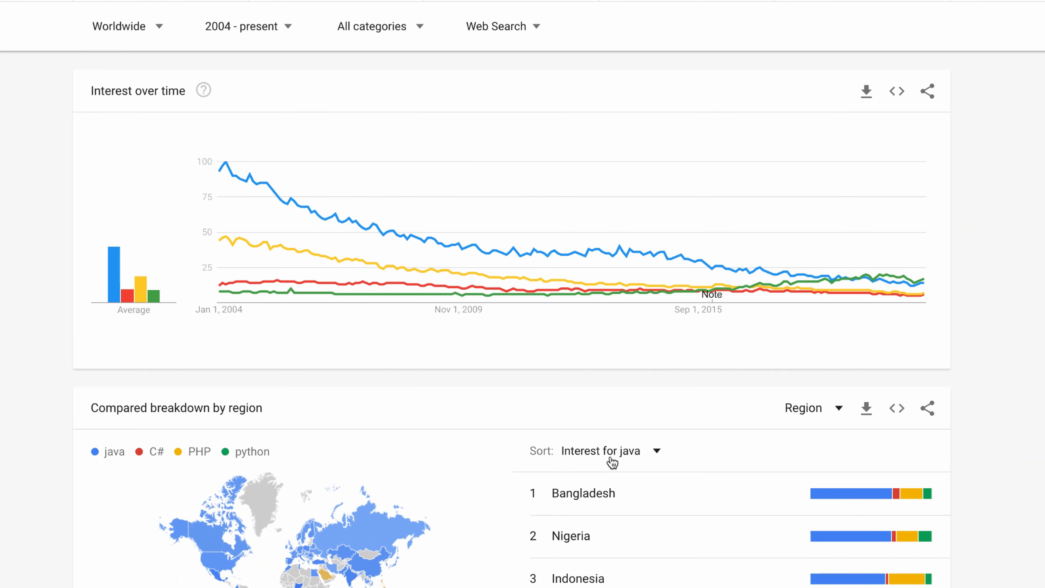
pyautogui.scroll(-3)
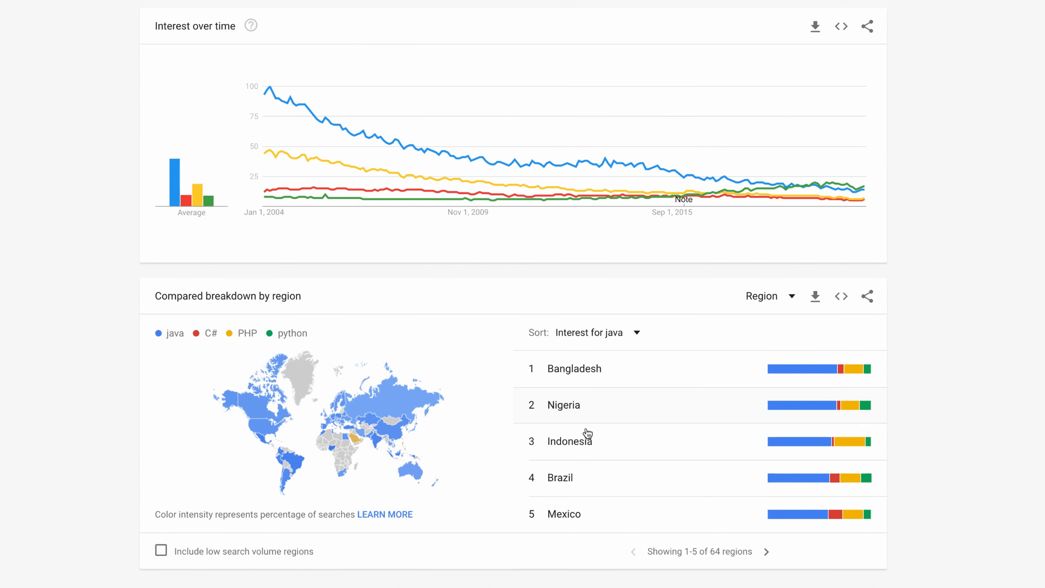
pyautogui.moveTo(624, 494)
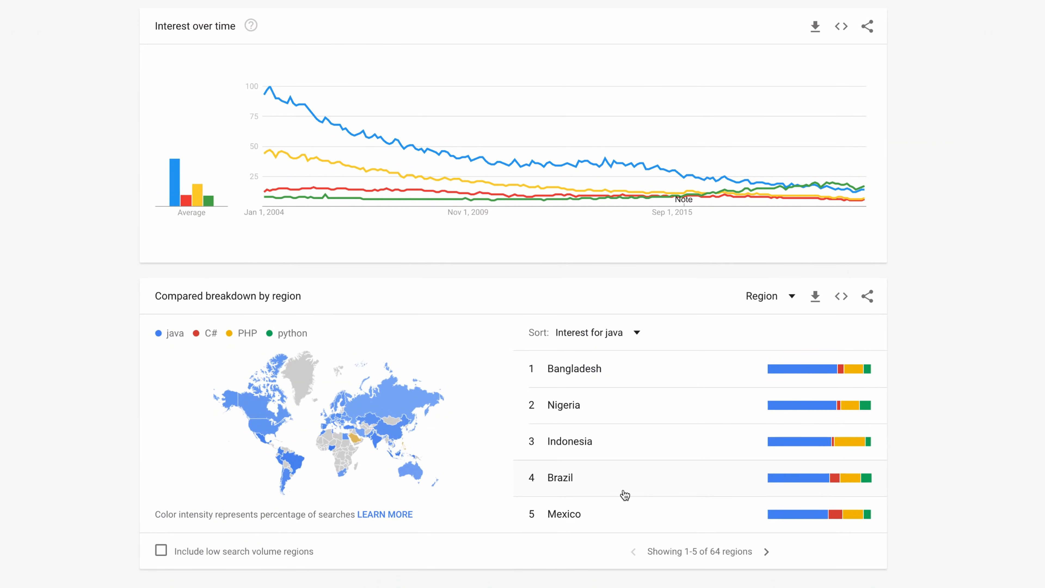
pyautogui.click(766, 552)
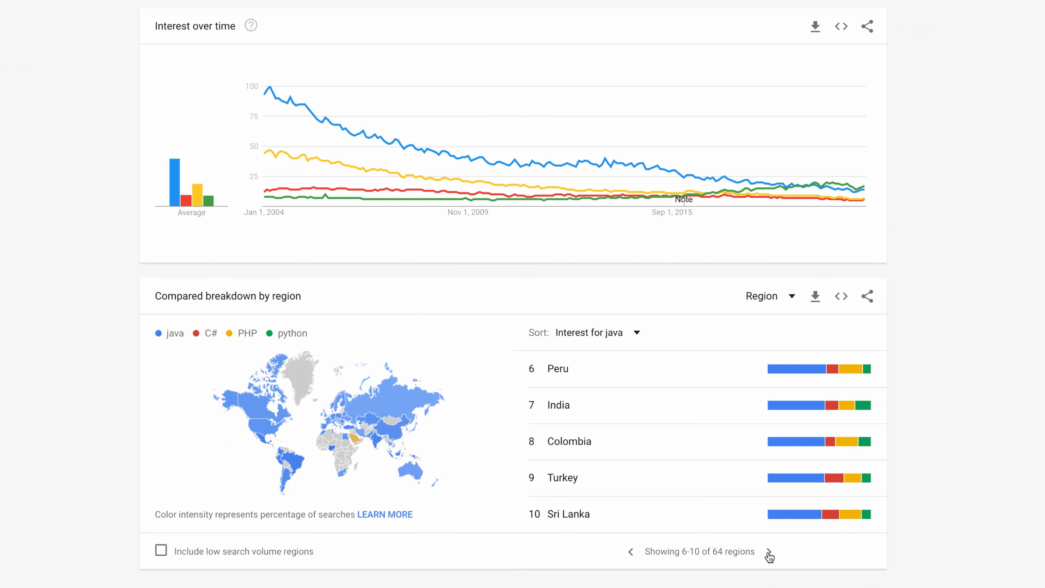
pyautogui.moveTo(654, 549)
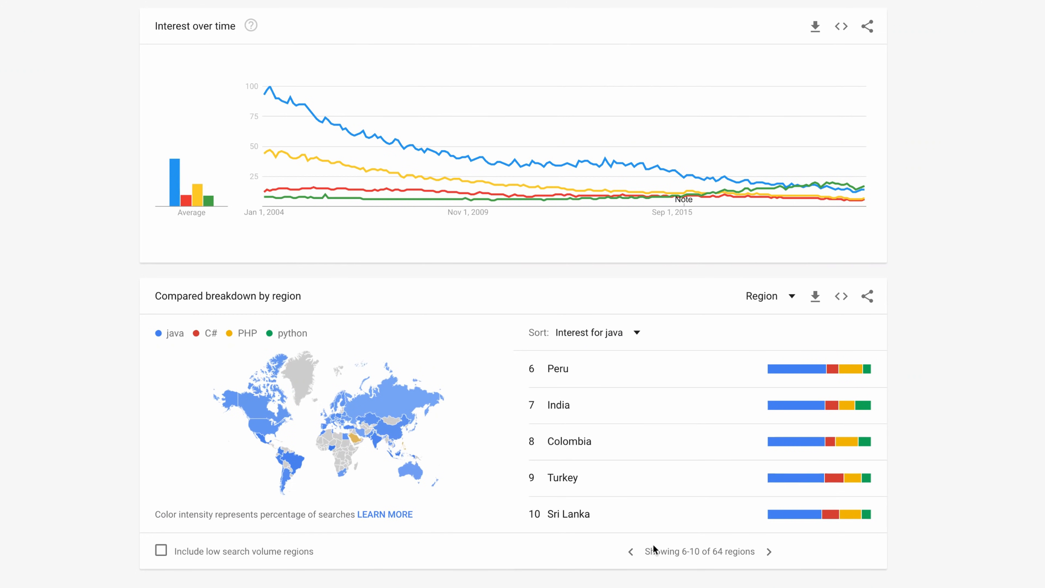
pyautogui.click(629, 551)
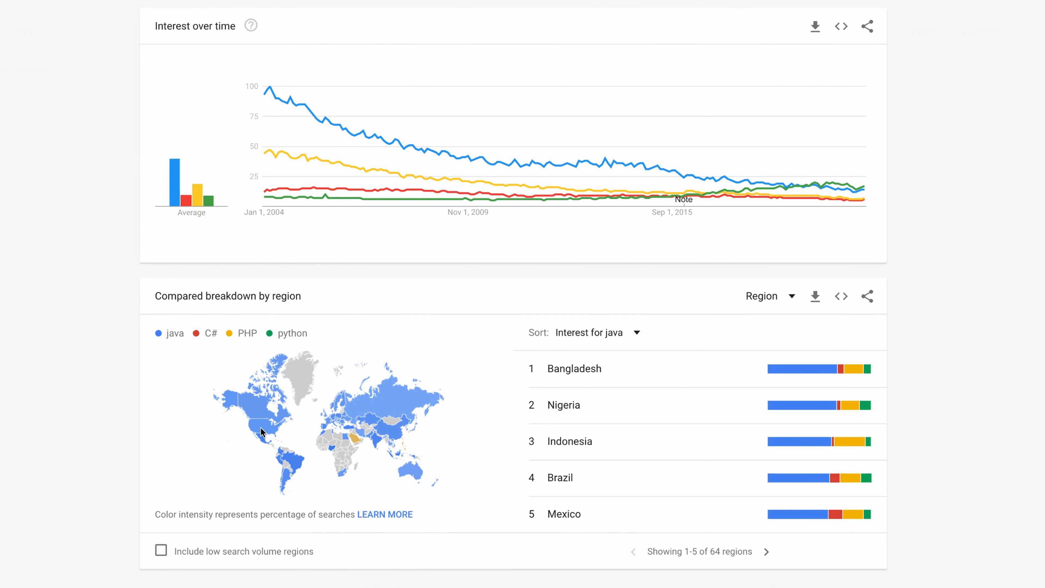
pyautogui.moveTo(253, 426)
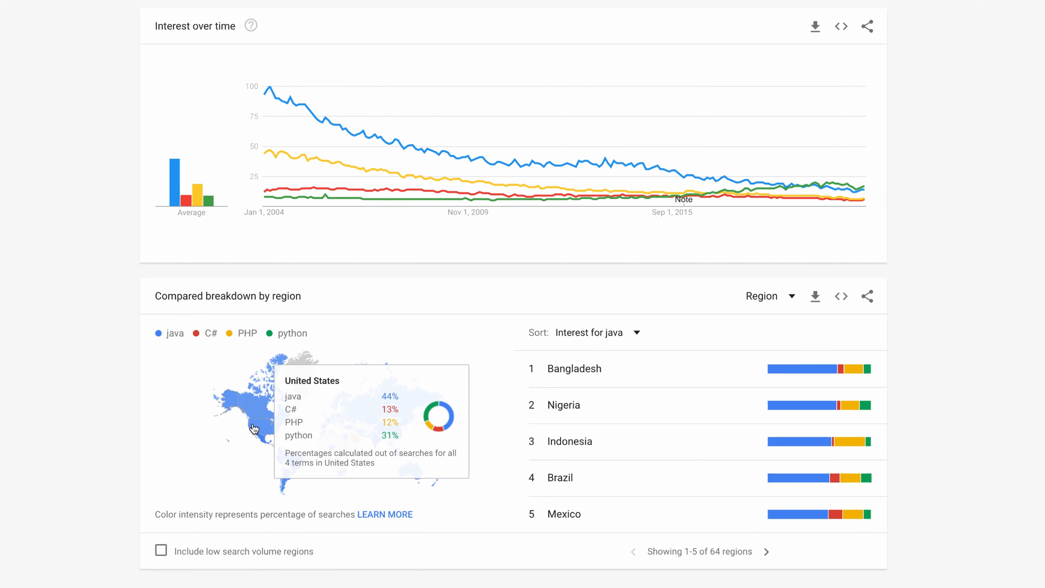
pyautogui.moveTo(567, 414)
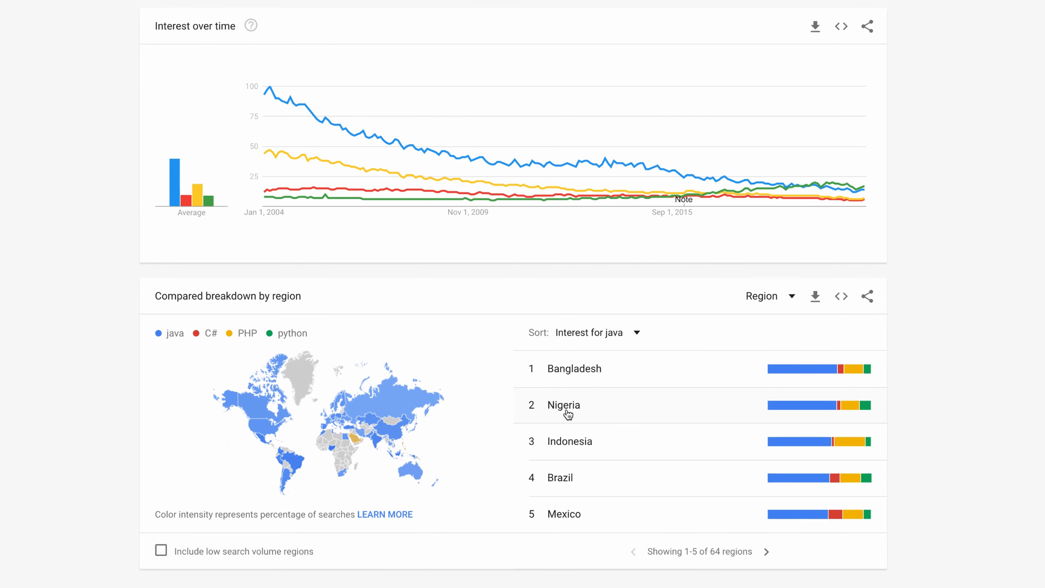
pyautogui.click(760, 296)
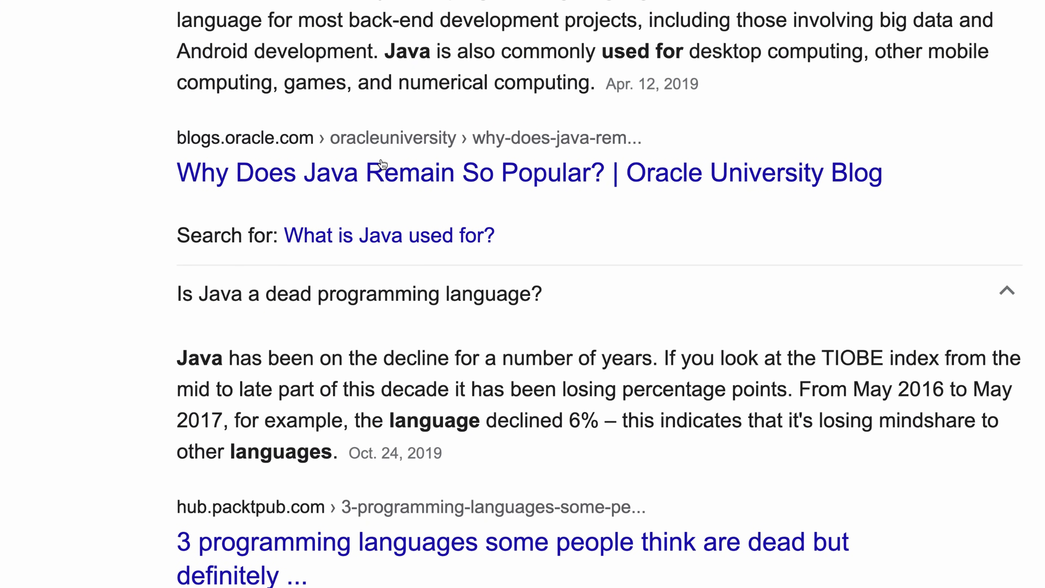
# Step: Read the expanded Tom's Guide answer that Java is less necessary today
pyautogui.scroll(-3)
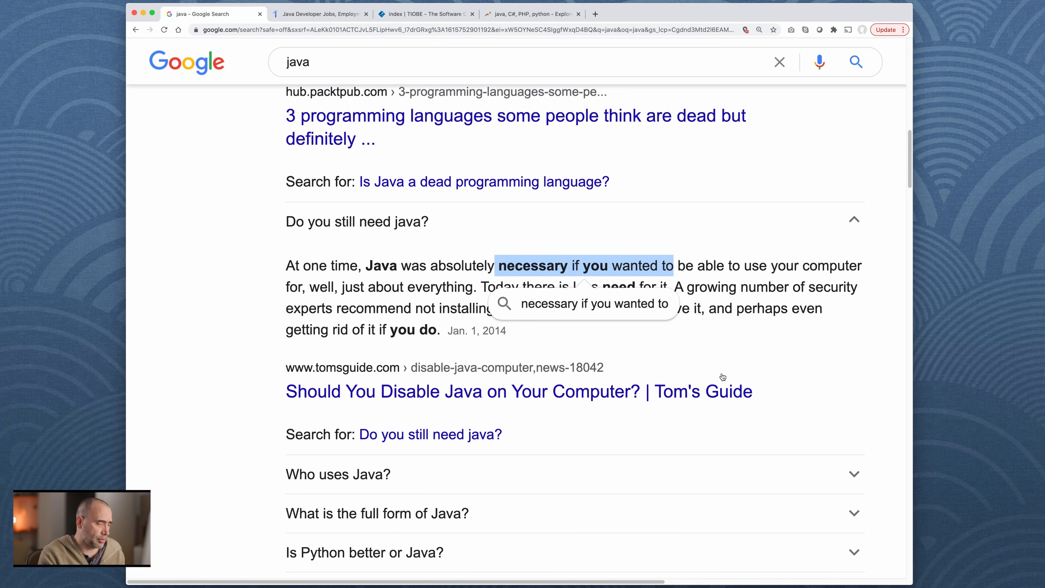
pyautogui.moveTo(720, 369)
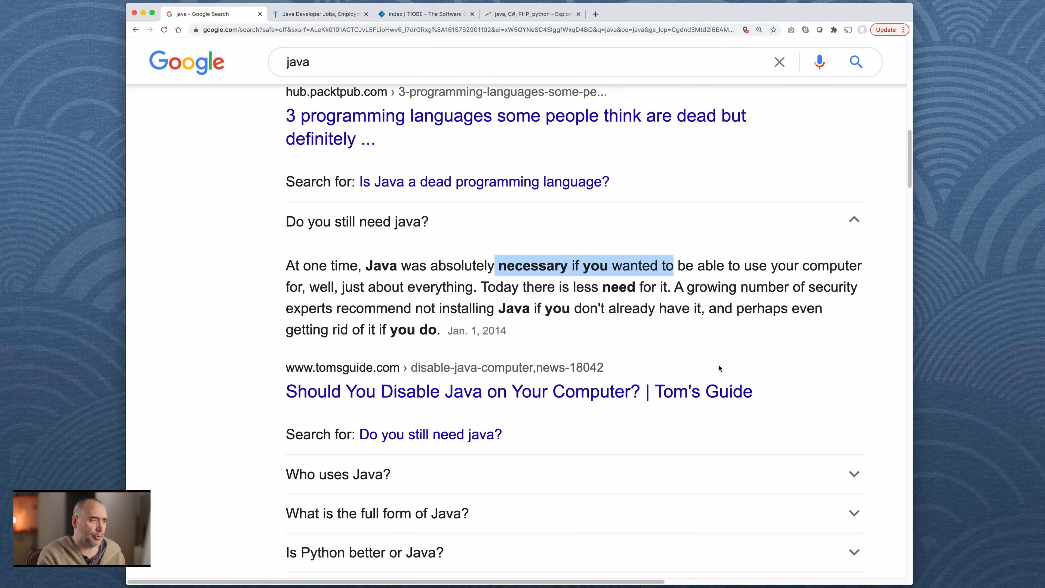
pyautogui.moveTo(639, 341)
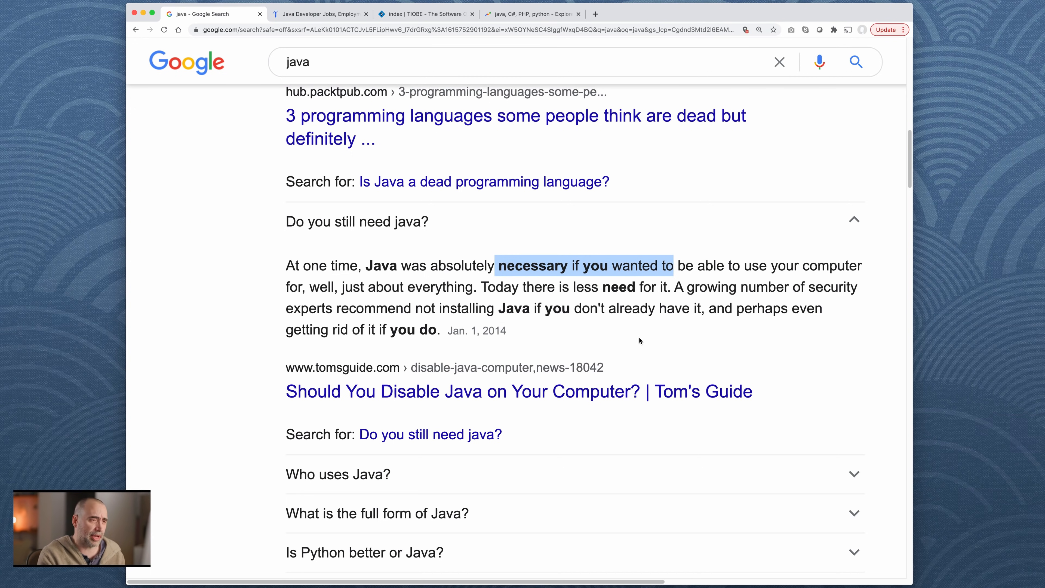
pyautogui.moveTo(632, 326)
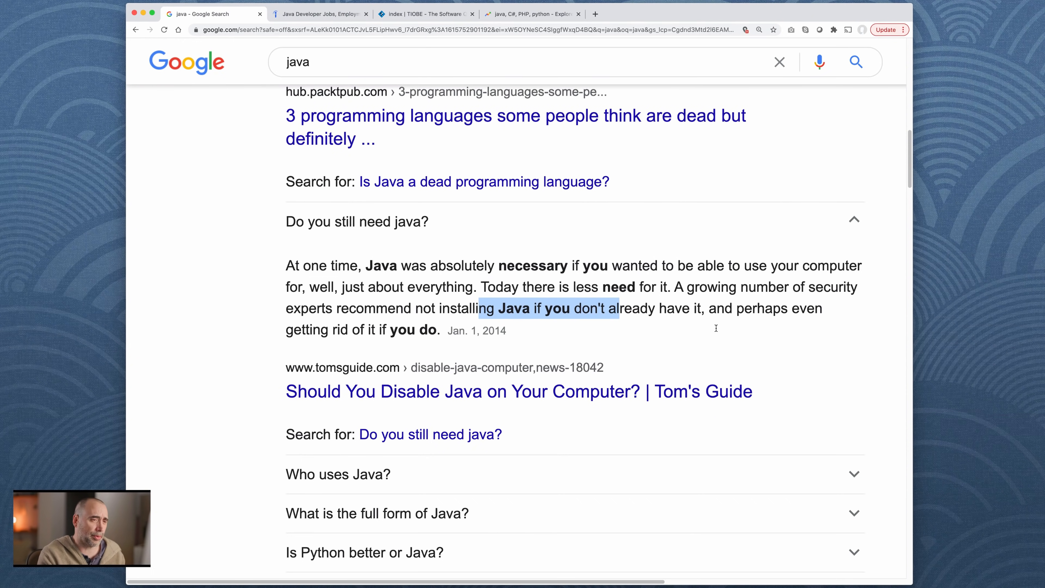
pyautogui.scroll(-3)
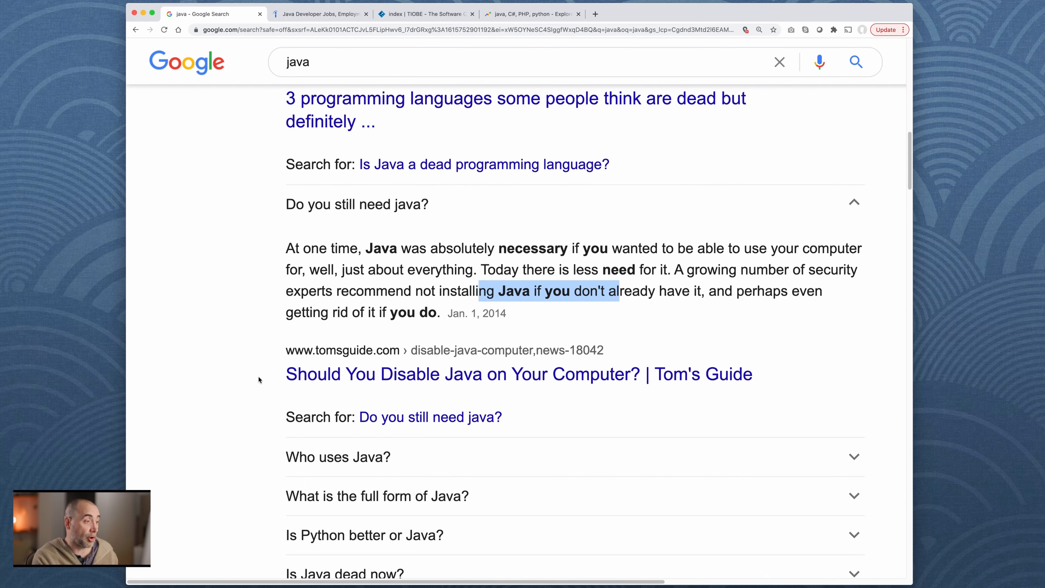
# Step: Read 'Who uses Java?' and then the upGrad Python-versus-Java comparison table
pyautogui.scroll(-3)
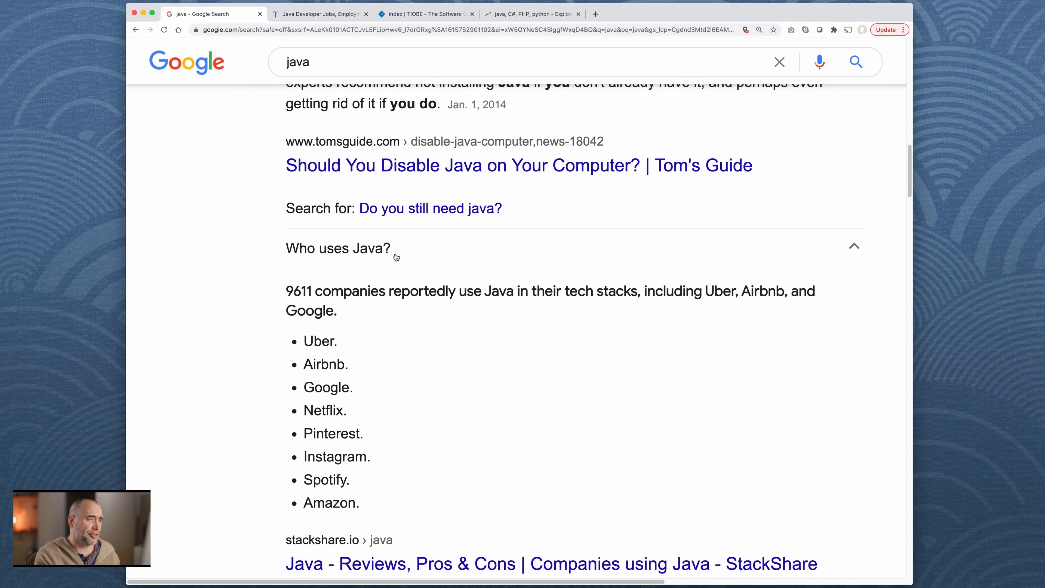
pyautogui.scroll(-3)
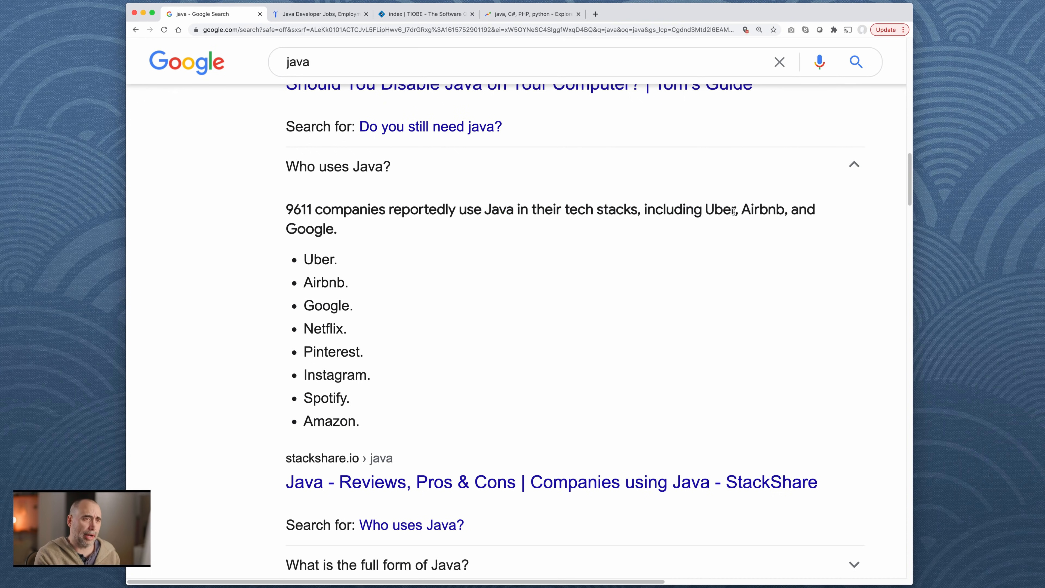
pyautogui.moveTo(389, 249)
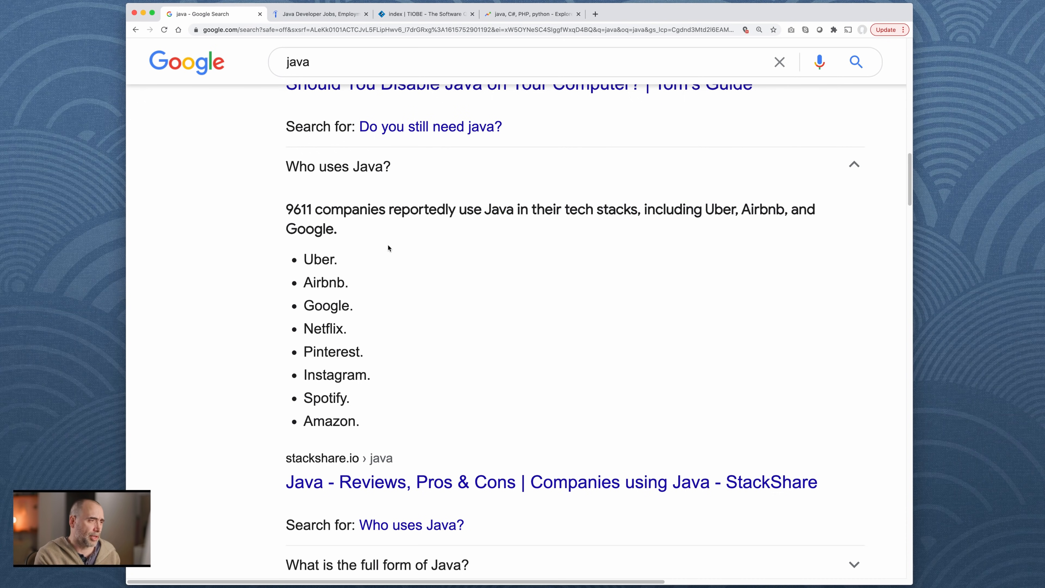
pyautogui.moveTo(340, 330)
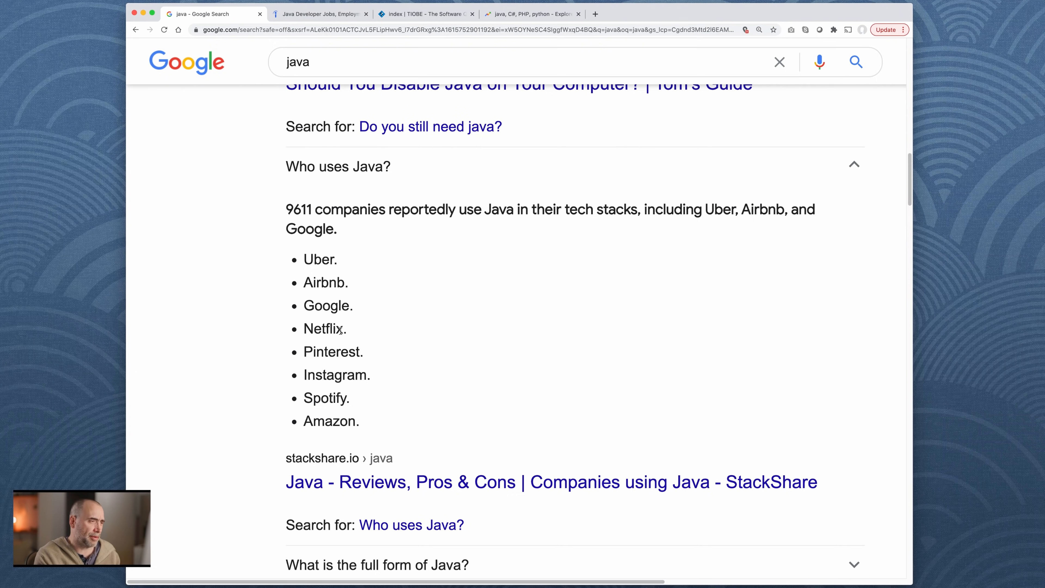
pyautogui.scroll(-3)
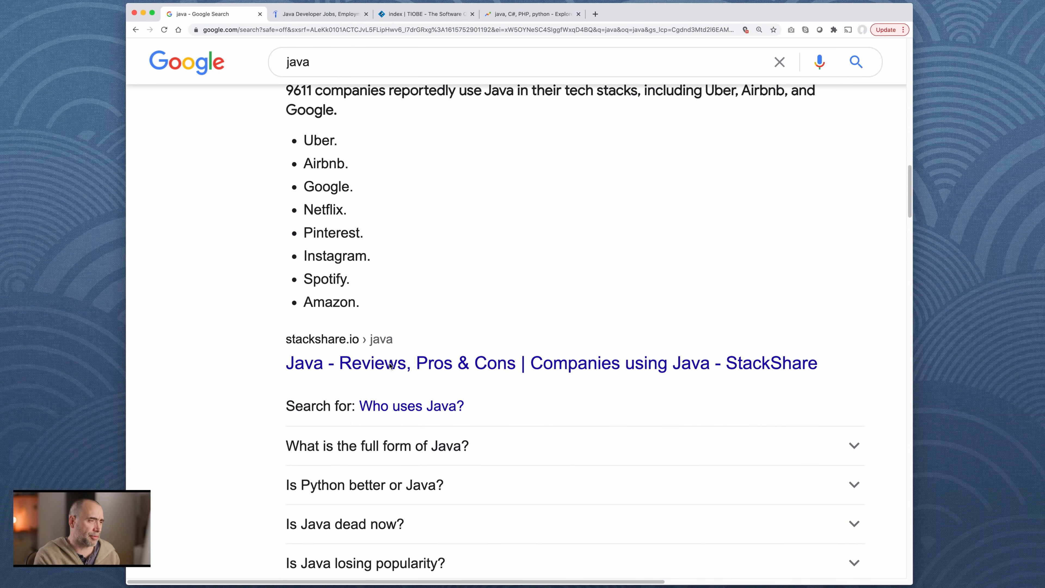
pyautogui.moveTo(471, 279)
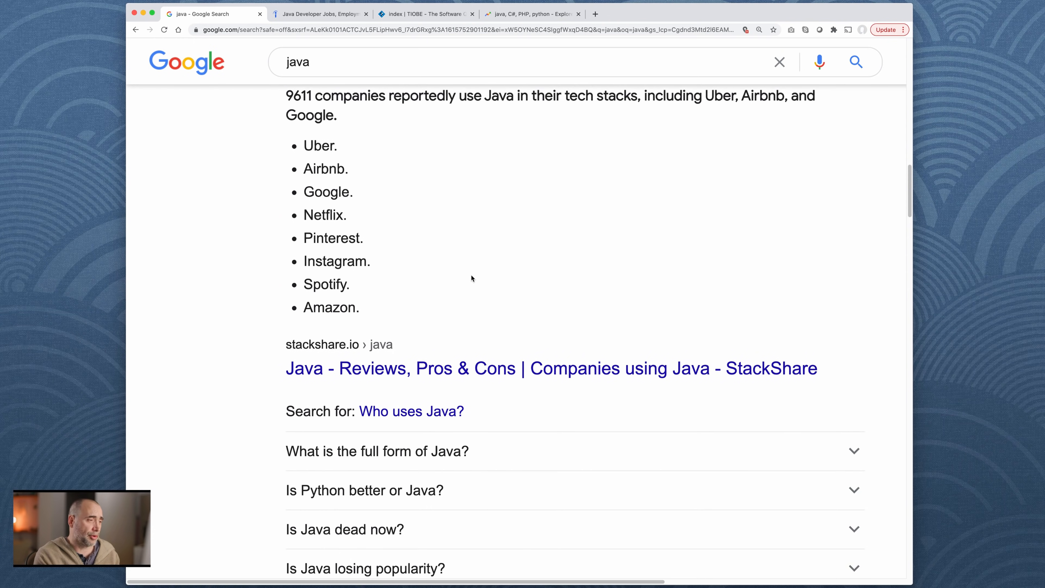
pyautogui.scroll(3)
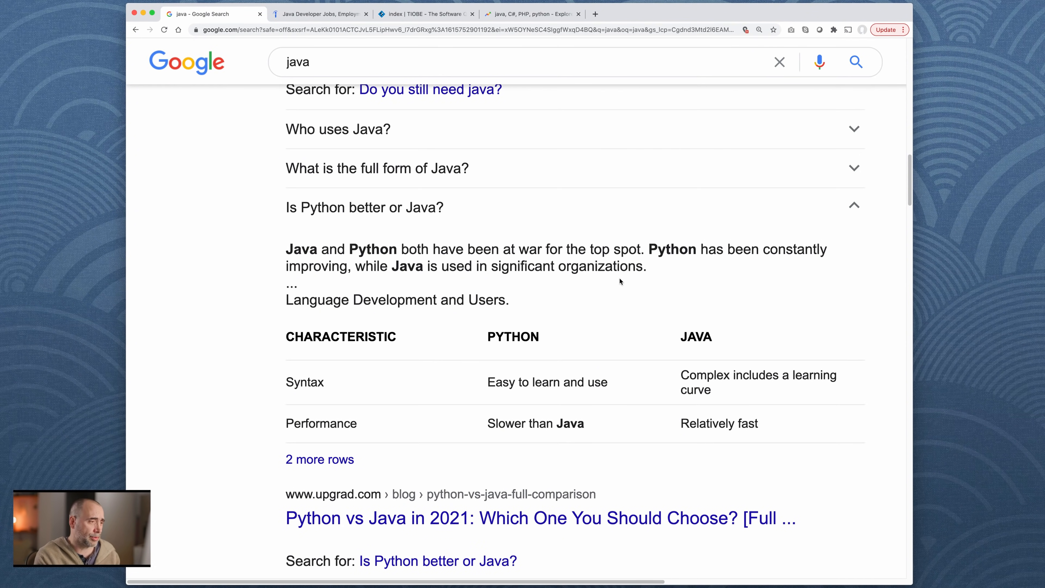
pyautogui.moveTo(362, 259)
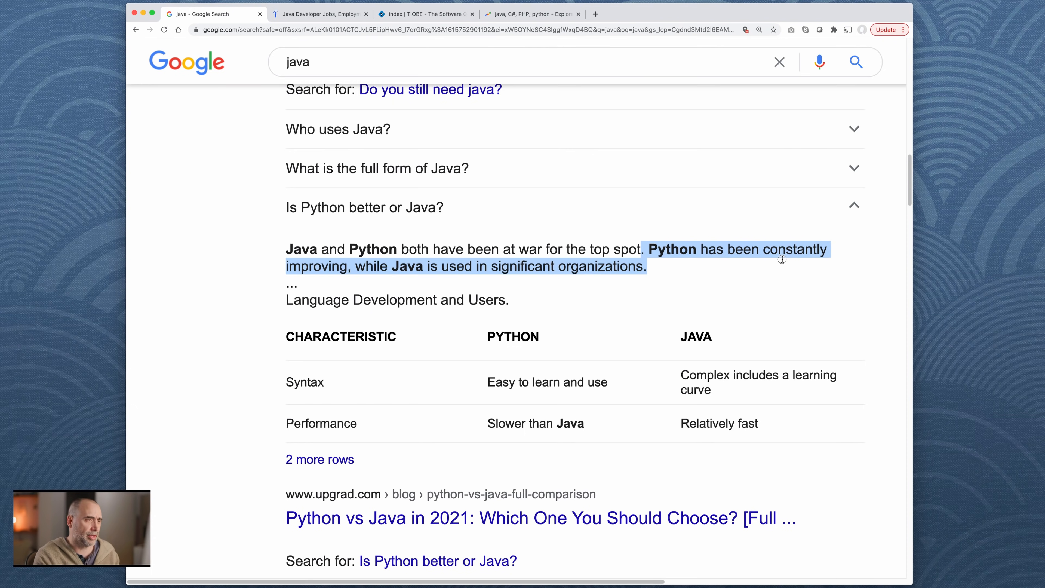
pyautogui.moveTo(709, 271)
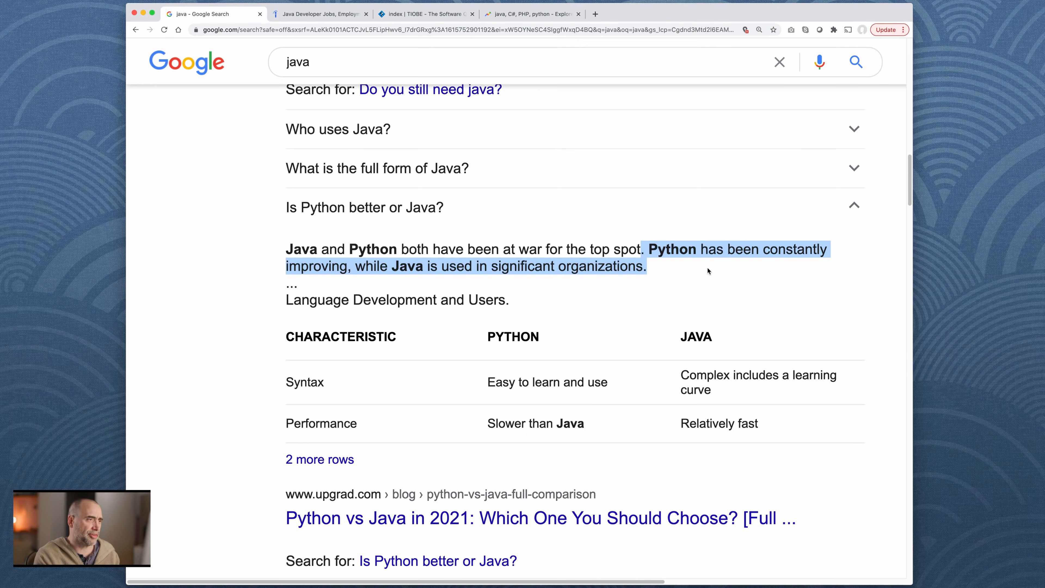
# Step: Read 'Is Java dead now?' and then Techzine's 4.72-point decline answer dated Dec. 7, 2020
pyautogui.click(853, 205)
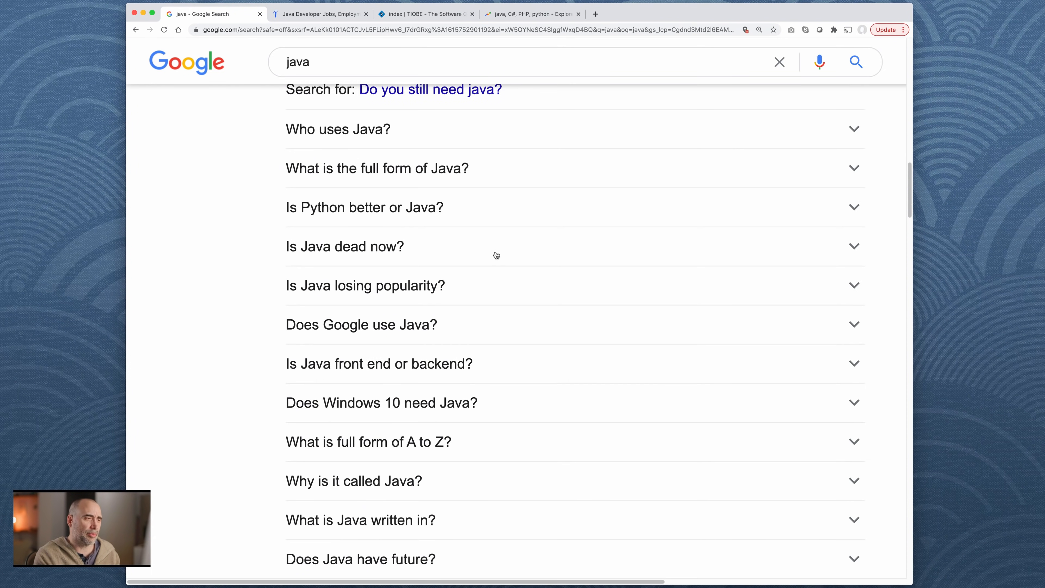
pyautogui.click(345, 246)
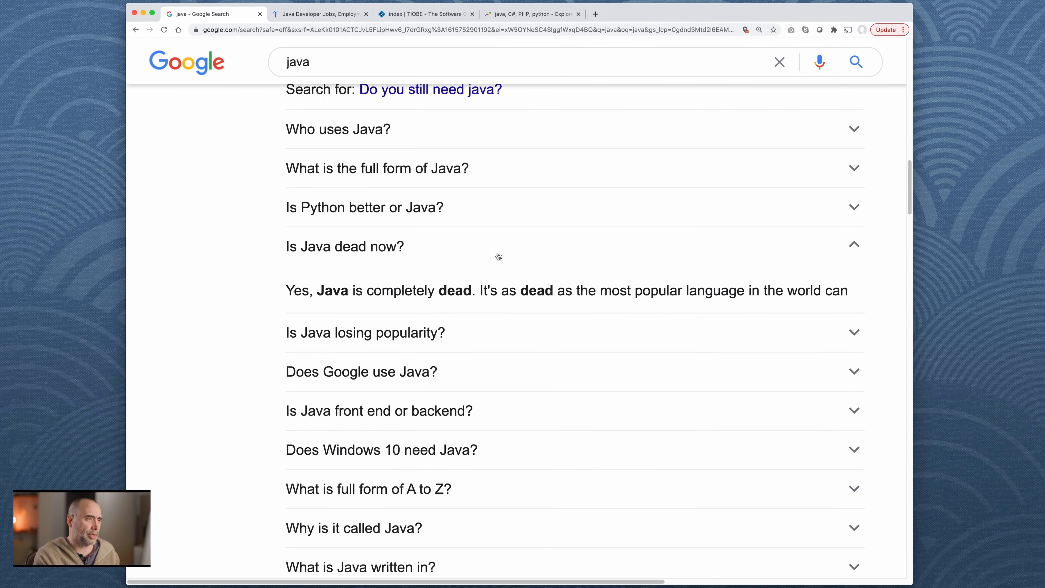
pyautogui.click(344, 246)
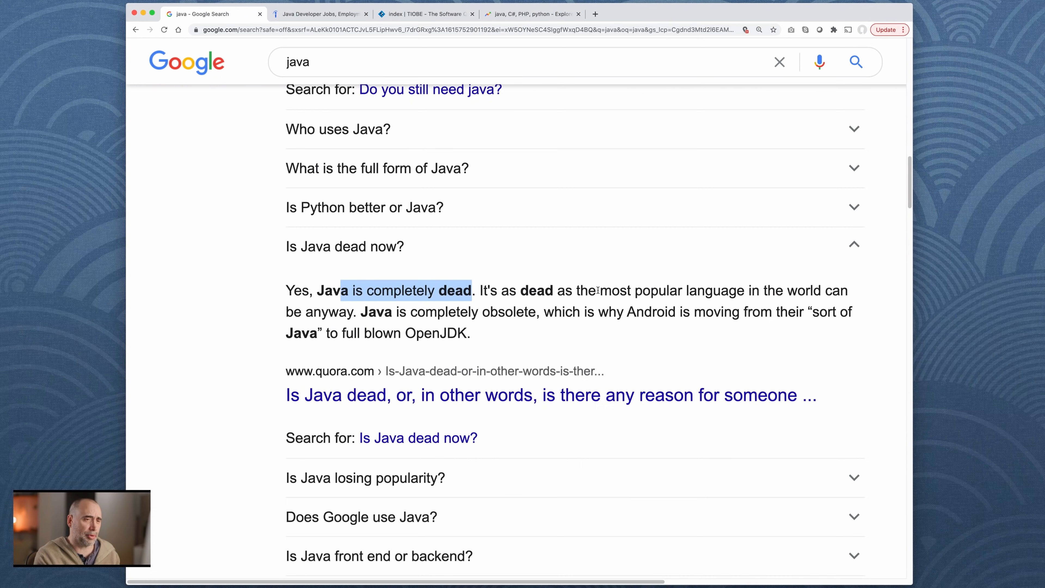
pyautogui.moveTo(406, 314)
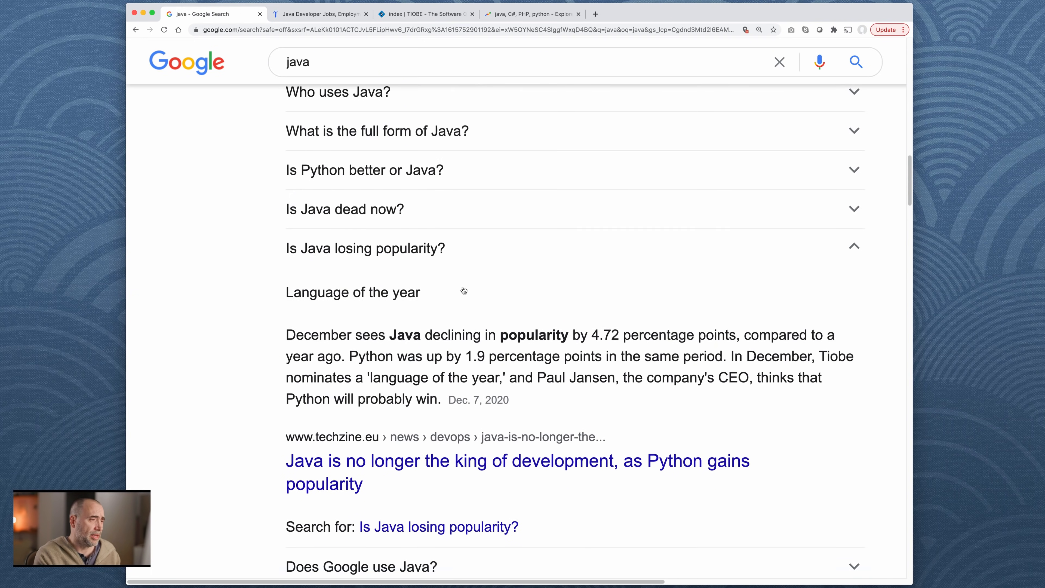
pyautogui.scroll(-3)
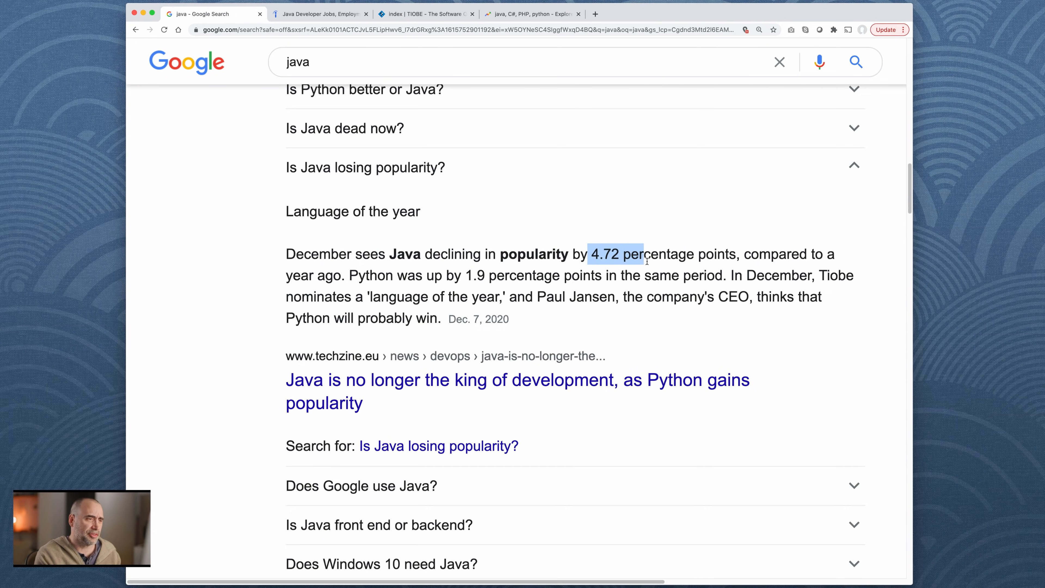
pyautogui.moveTo(523, 322)
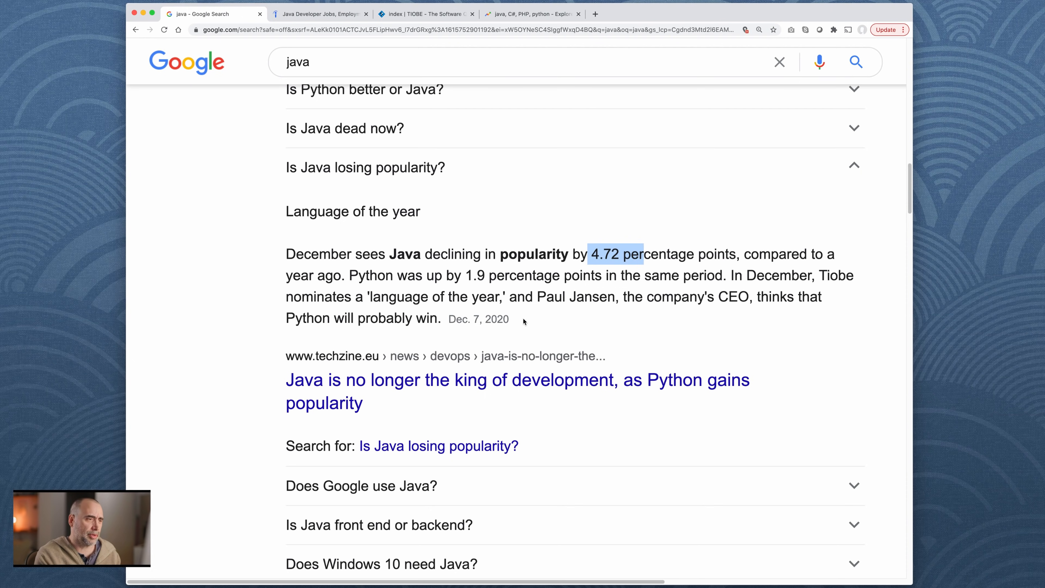
pyautogui.doubleClick(478, 319)
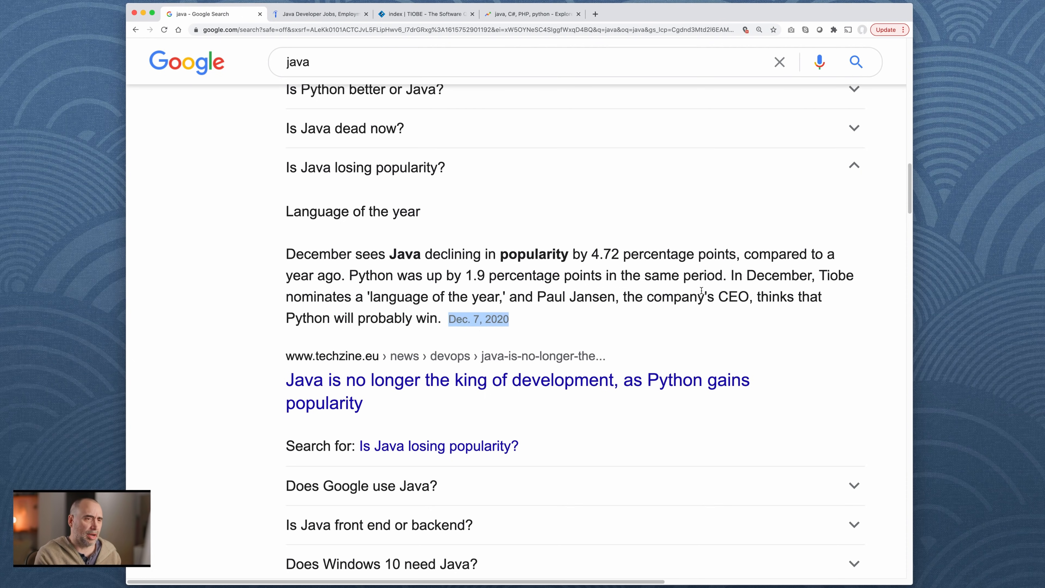
pyautogui.moveTo(472, 294)
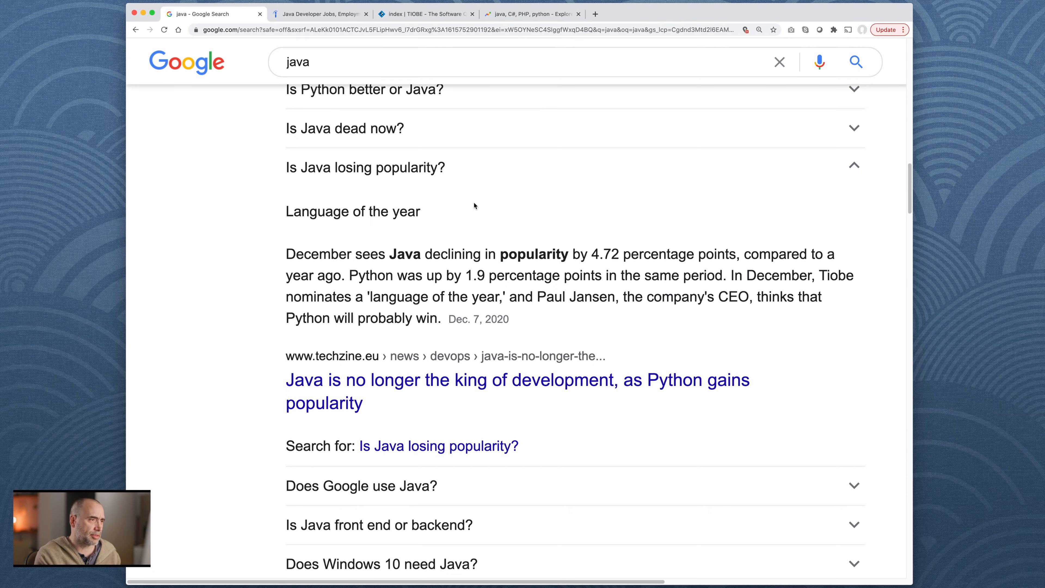
# Step: Expand and read 'Does Google use Java?' and the front-end question below it
pyautogui.scroll(-3)
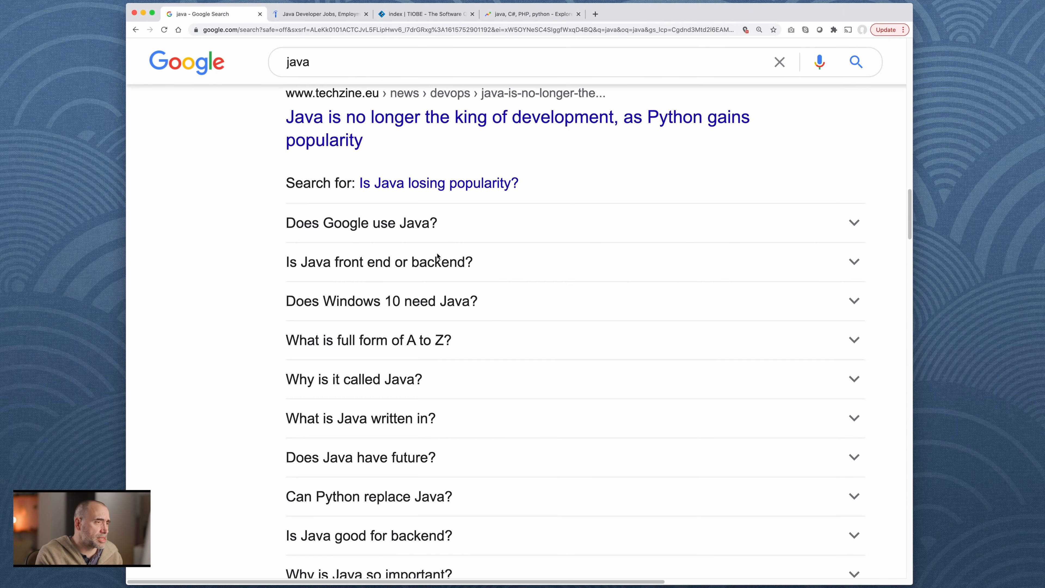
pyautogui.click(361, 222)
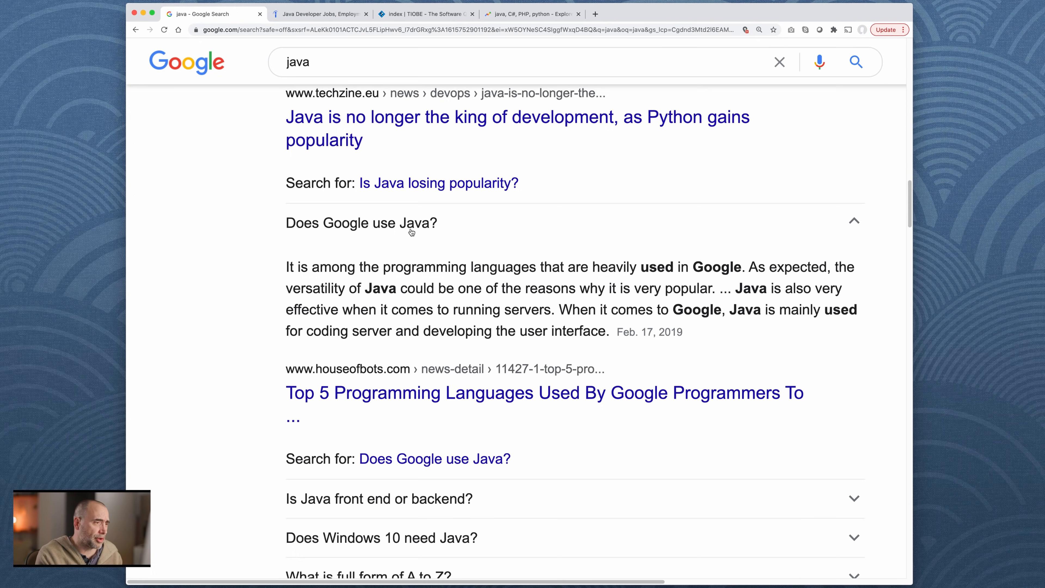
pyautogui.scroll(-3)
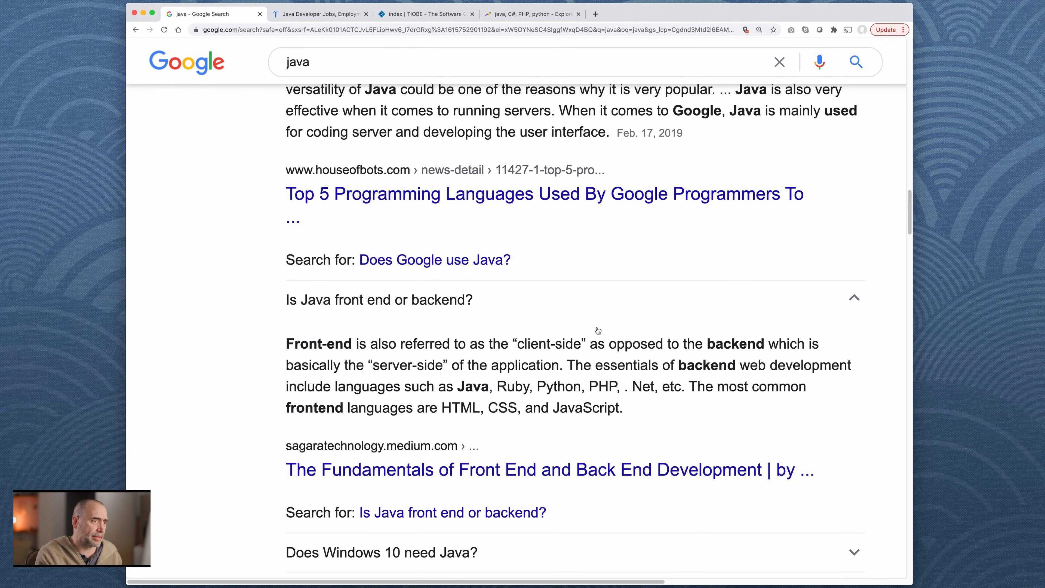
pyautogui.scroll(-3)
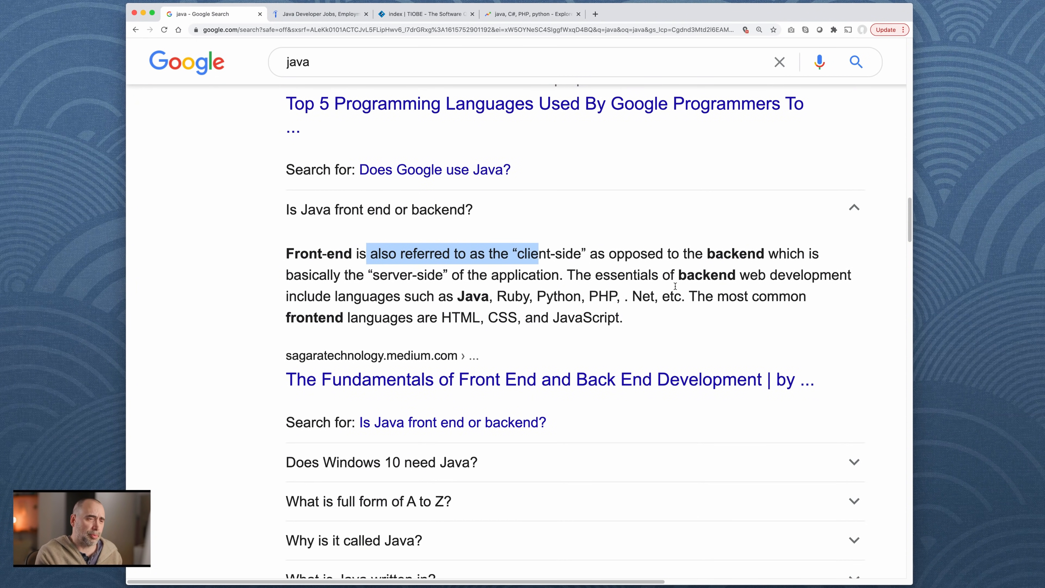
pyautogui.moveTo(370, 275)
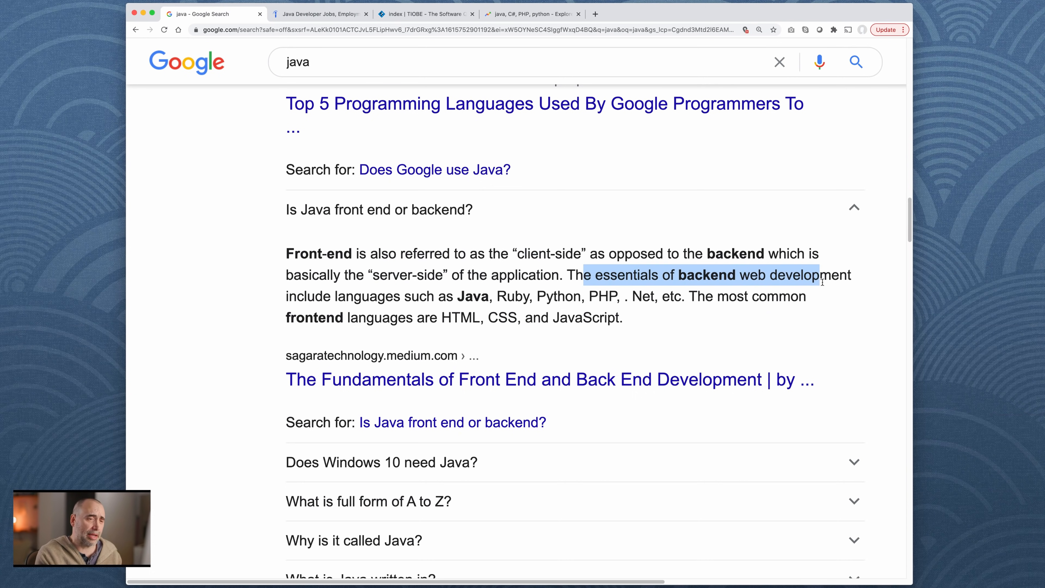
pyautogui.moveTo(303, 297)
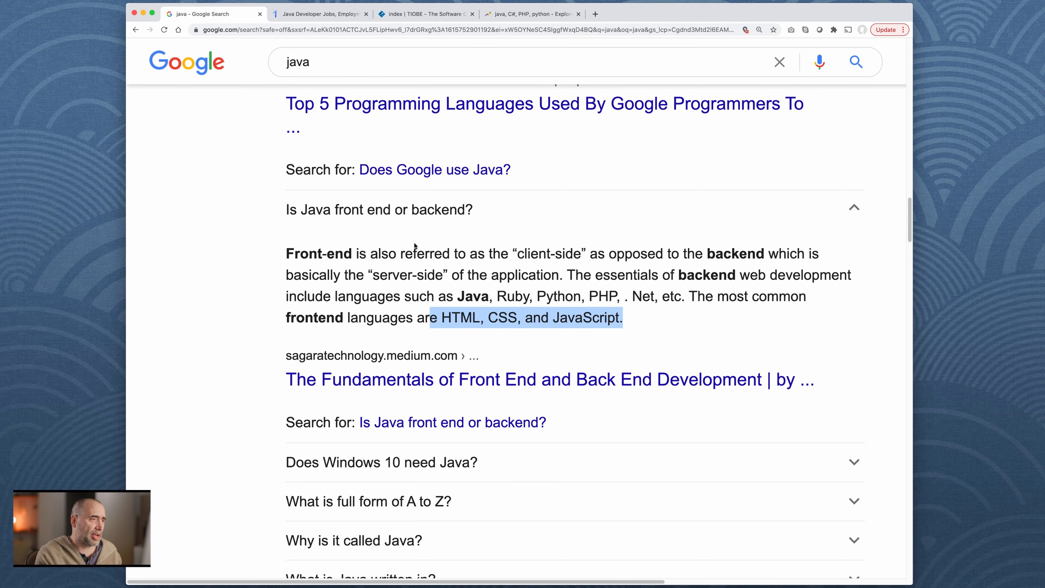
pyautogui.scroll(-3)
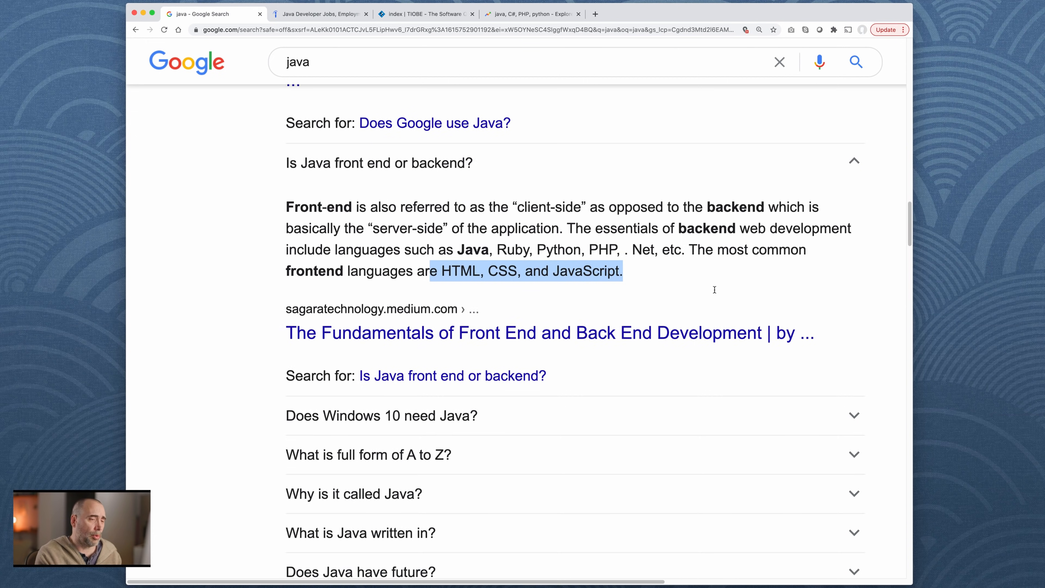
pyautogui.scroll(-3)
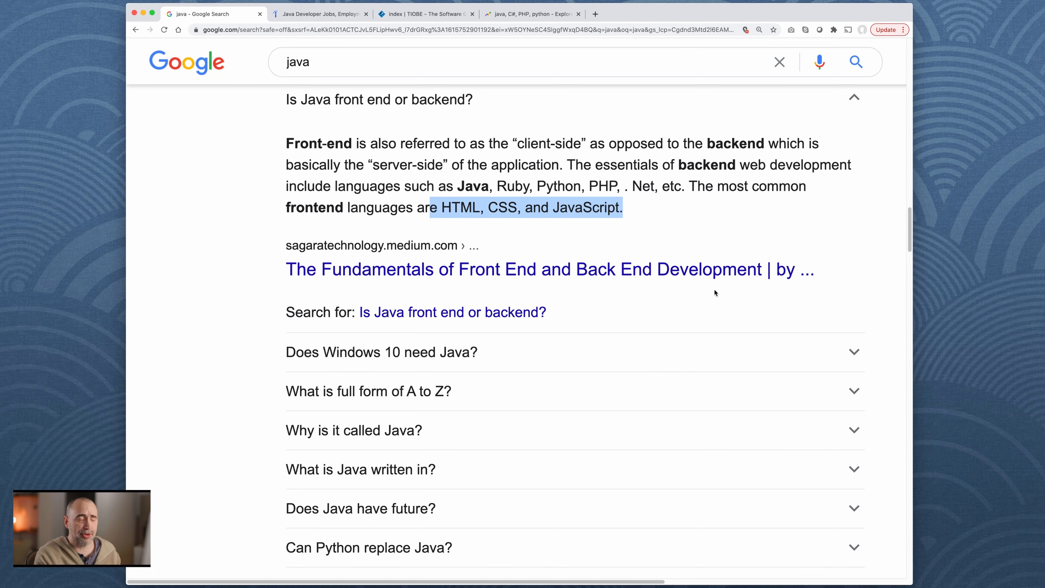
pyautogui.moveTo(443, 363)
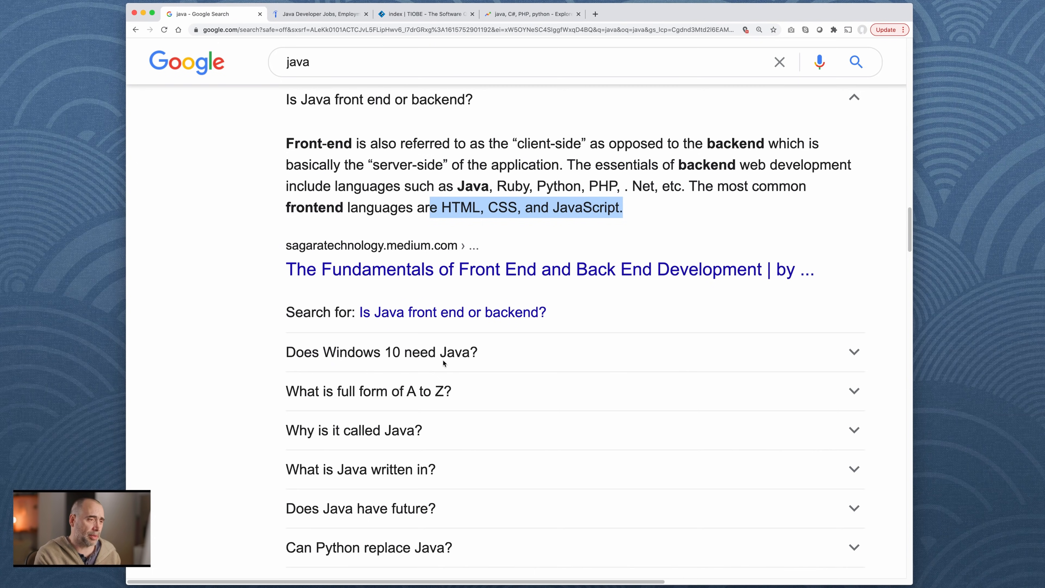
# Step: Read and close 'Does Windows 10 need Java?', then the 'written in' answer naming Sun Microsystems
pyautogui.scroll(-3)
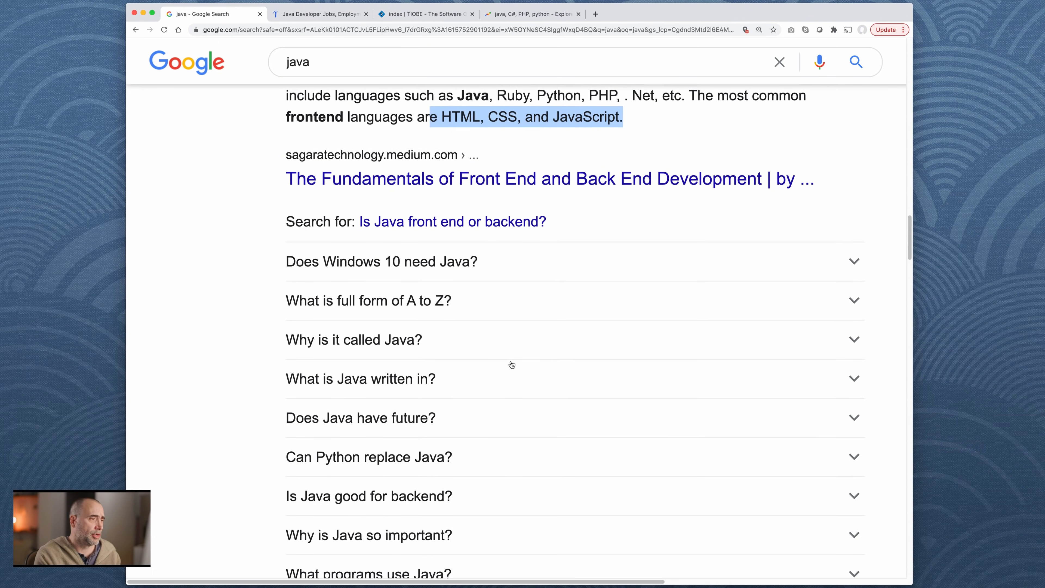
pyautogui.scroll(-3)
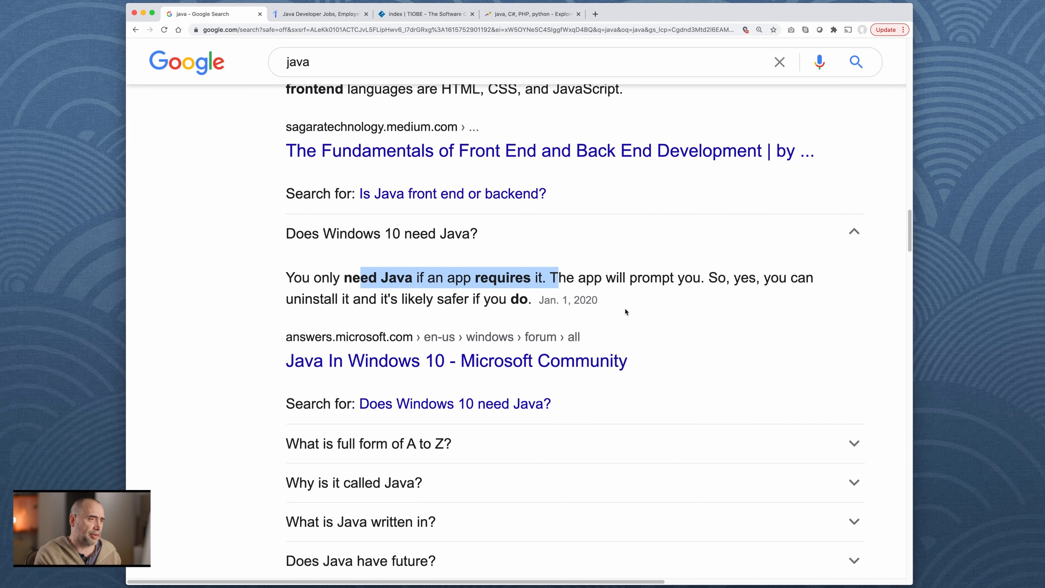
pyautogui.click(854, 231)
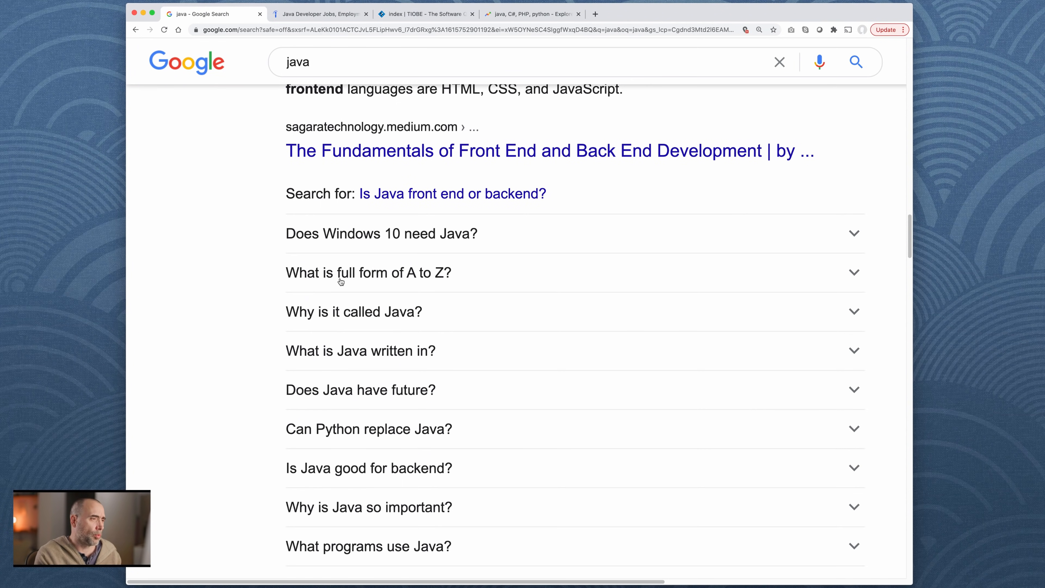
pyautogui.moveTo(364, 283)
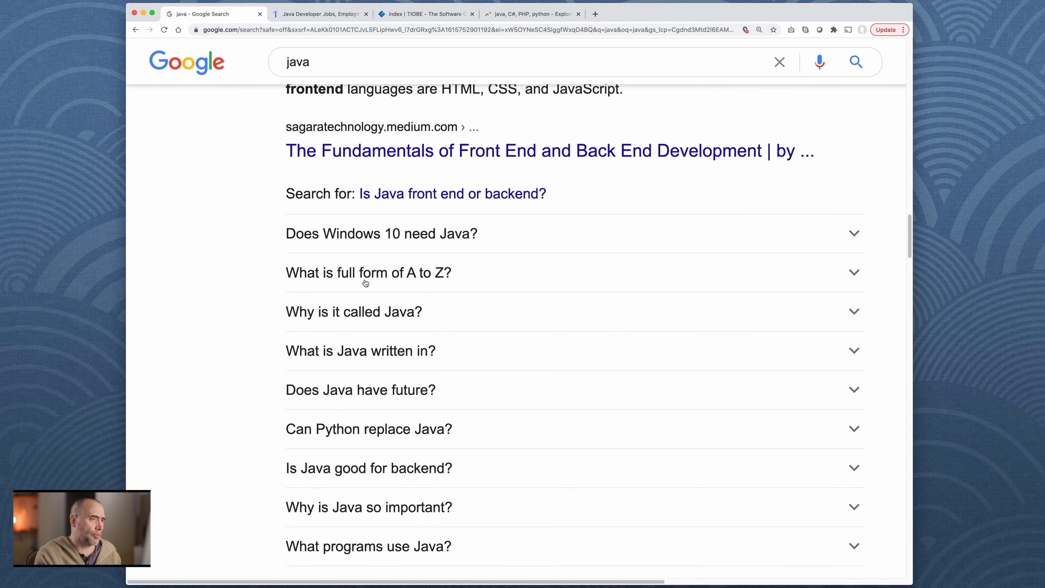
pyautogui.scroll(-3)
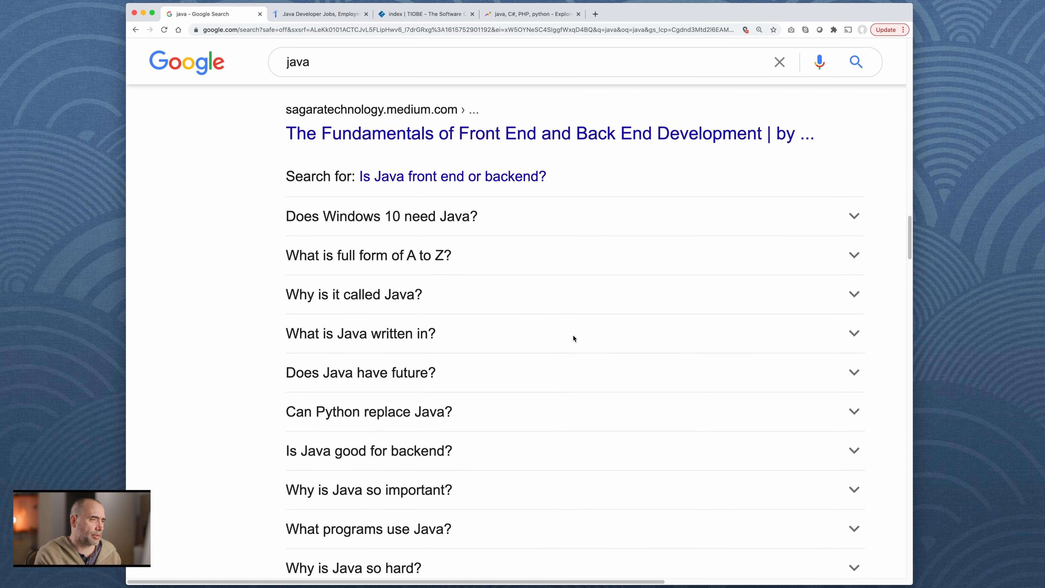
pyautogui.scroll(-3)
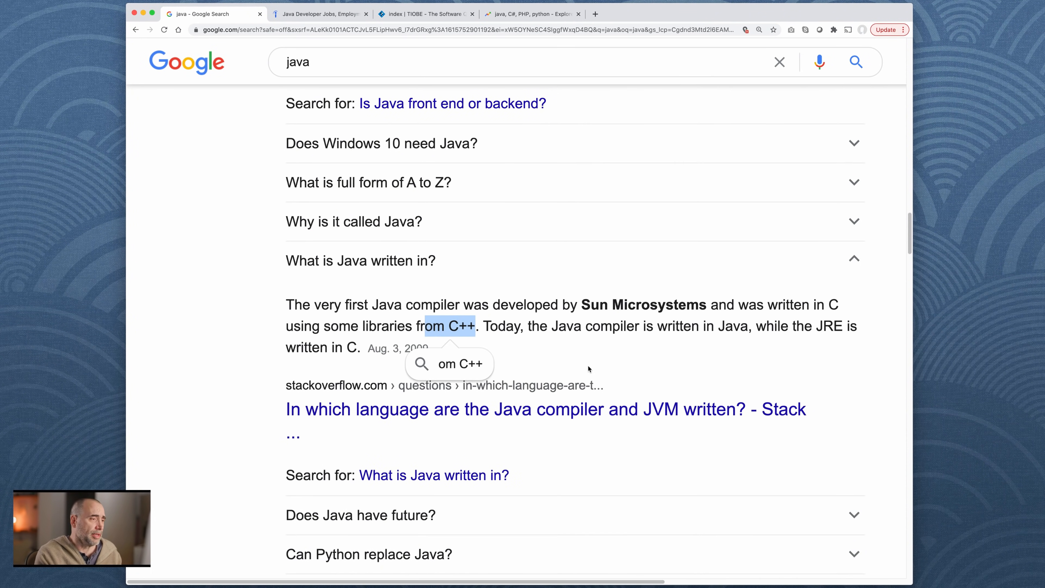
pyautogui.moveTo(588, 367)
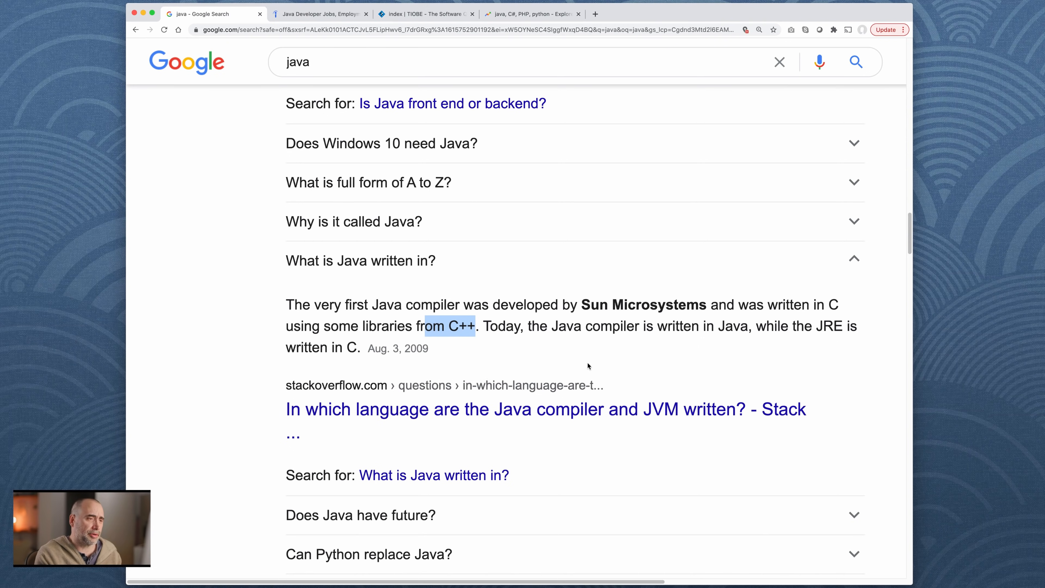
pyautogui.doubleClick(643, 305)
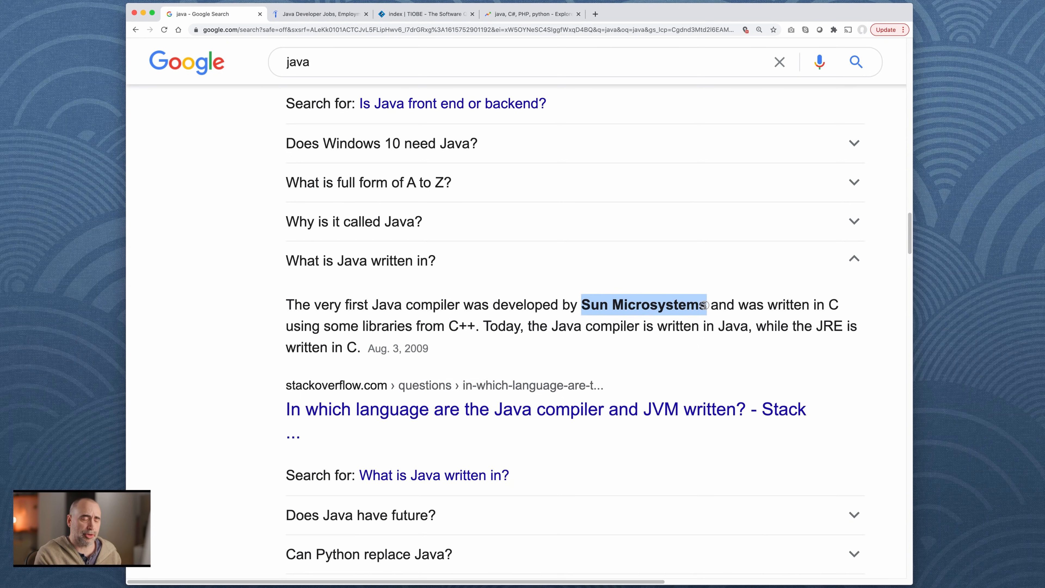
pyautogui.moveTo(714, 346)
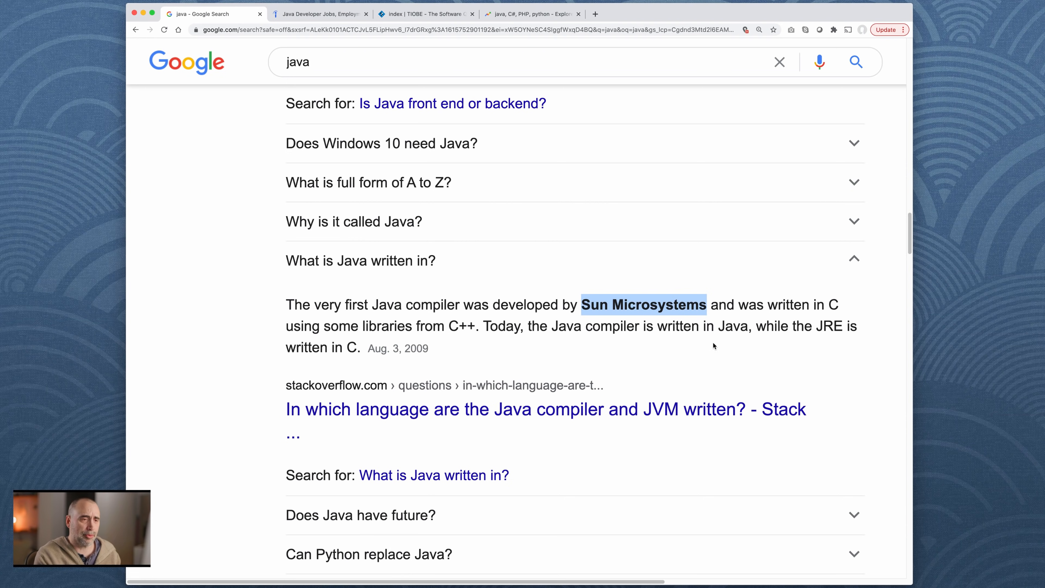
pyautogui.moveTo(322, 327)
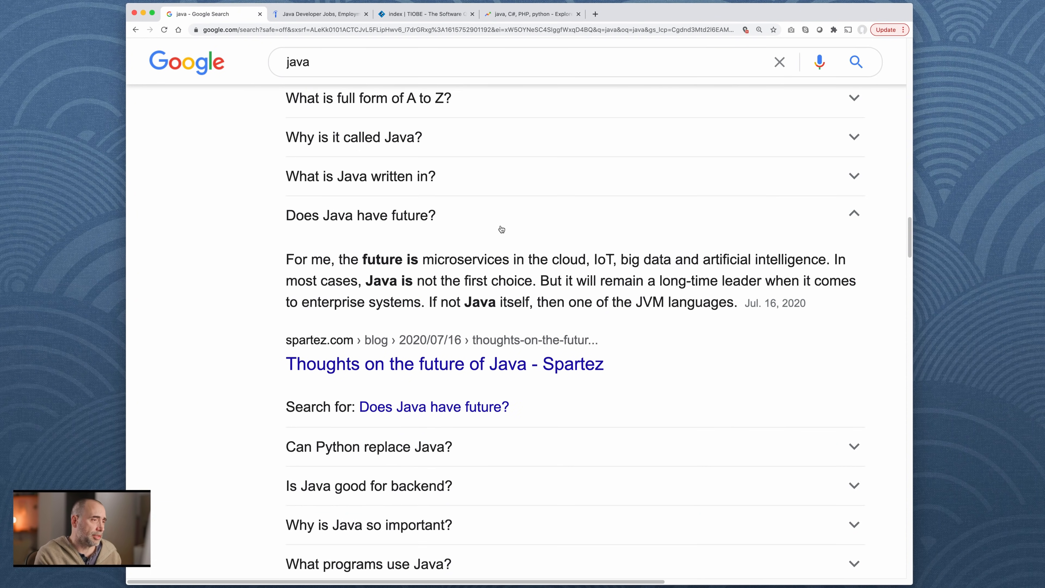
pyautogui.moveTo(575, 208)
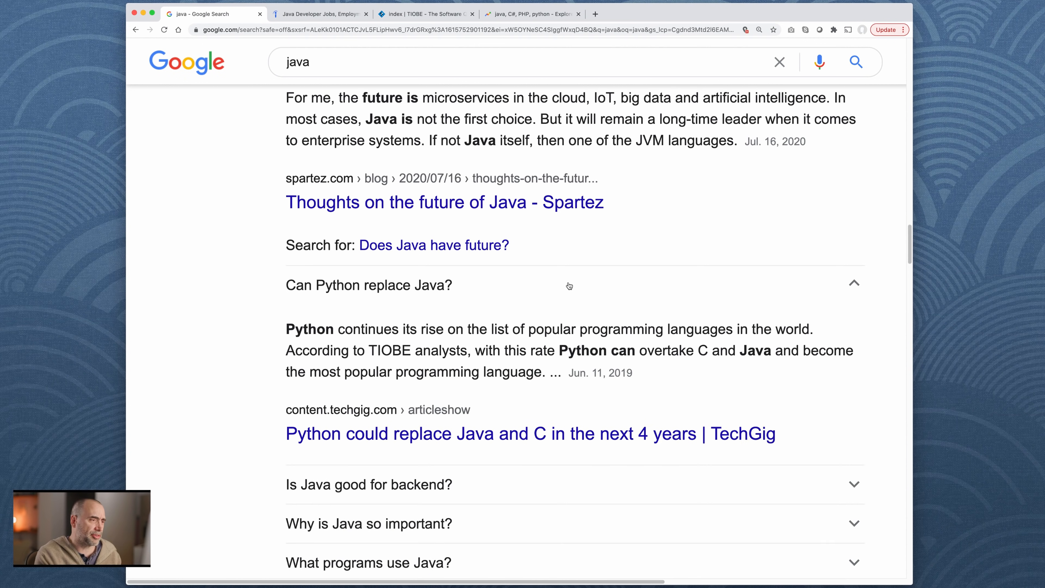
# Step: Read 'Does Java have future?' and TechGig's 'Can Python replace Java?' answer on Python's rising popularity
pyautogui.scroll(-3)
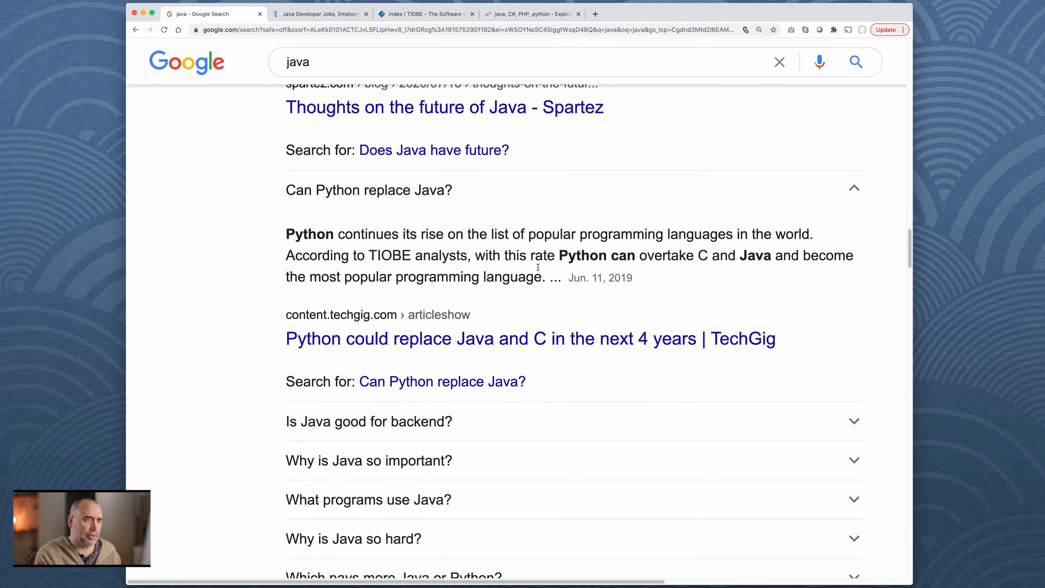
pyautogui.moveTo(338, 234); pyautogui.dragTo(562, 234)
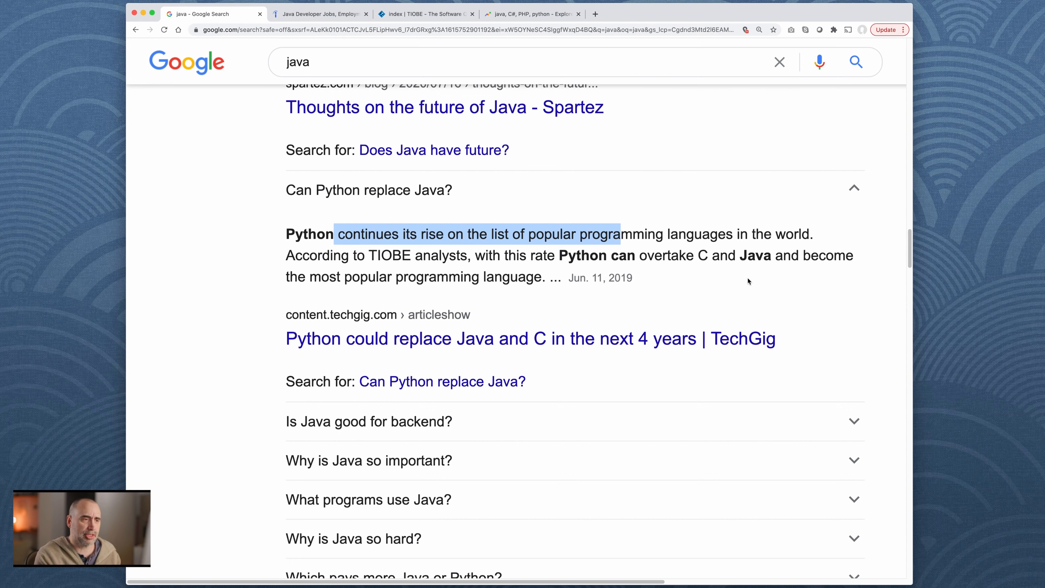
pyautogui.moveTo(579, 264)
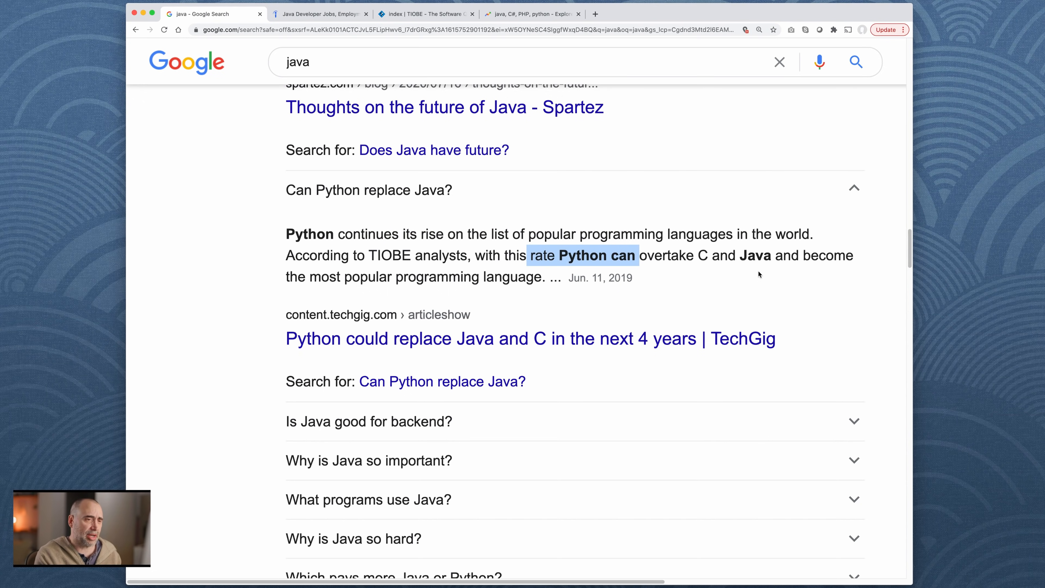
pyautogui.moveTo(642, 260)
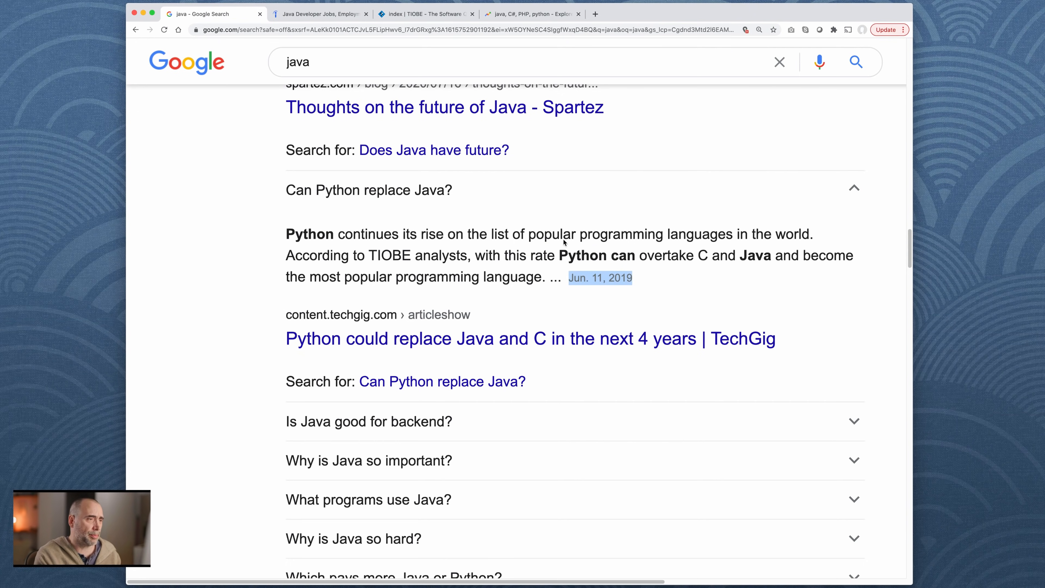
pyautogui.scroll(-3)
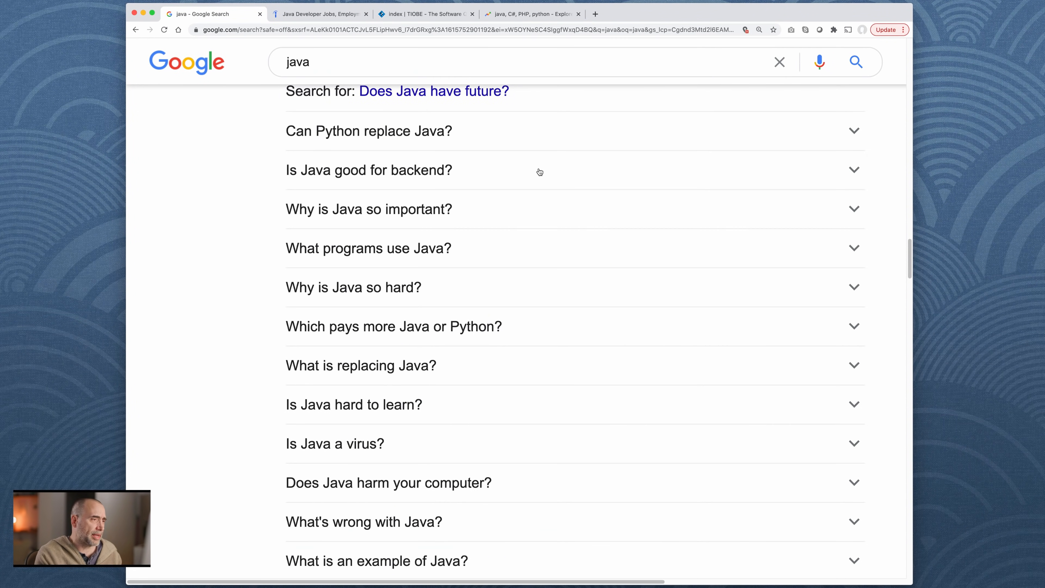
pyautogui.click(368, 208)
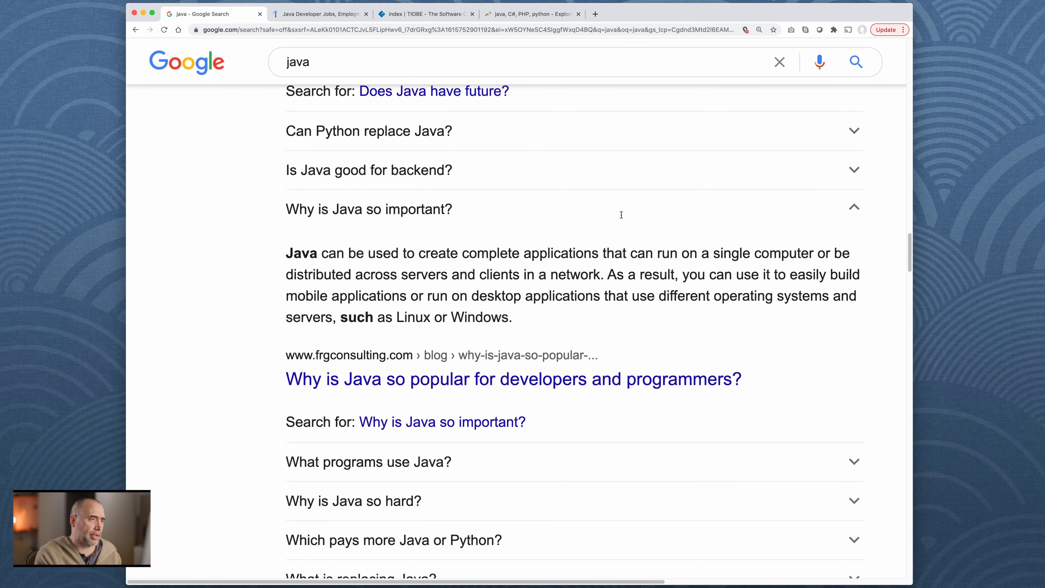
pyautogui.scroll(-3)
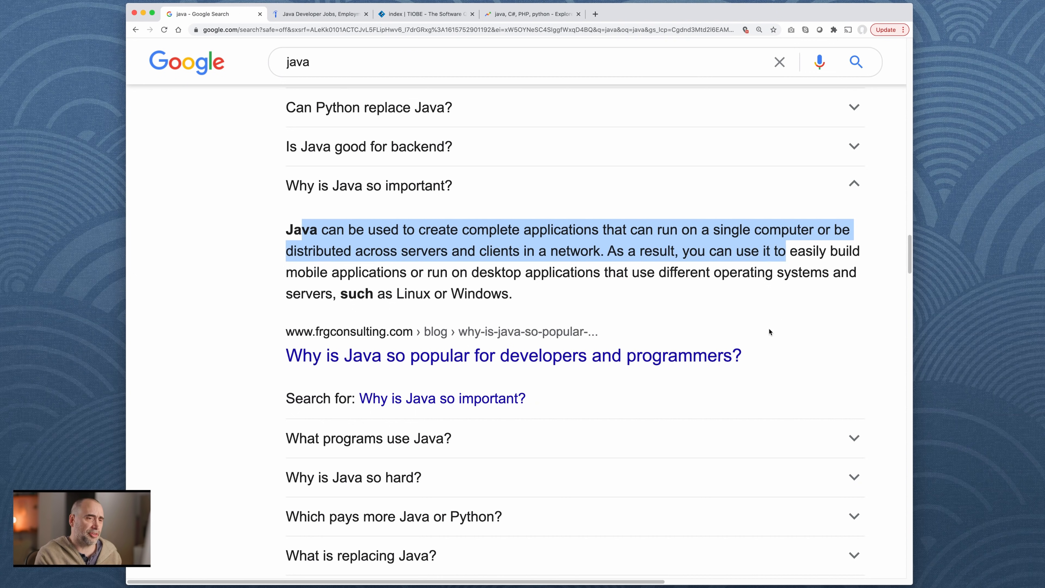
pyautogui.moveTo(699, 315)
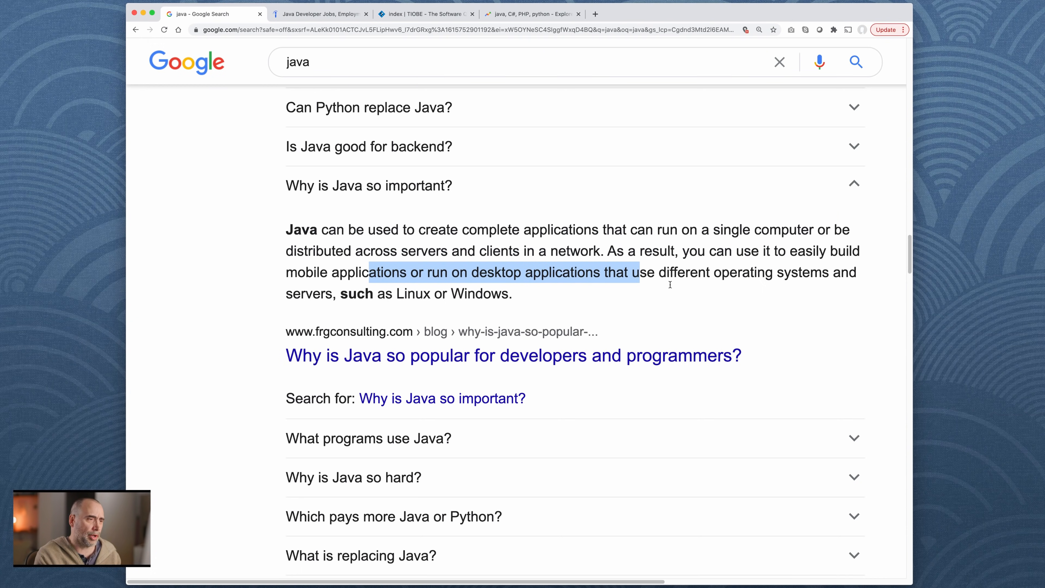
pyautogui.moveTo(683, 300)
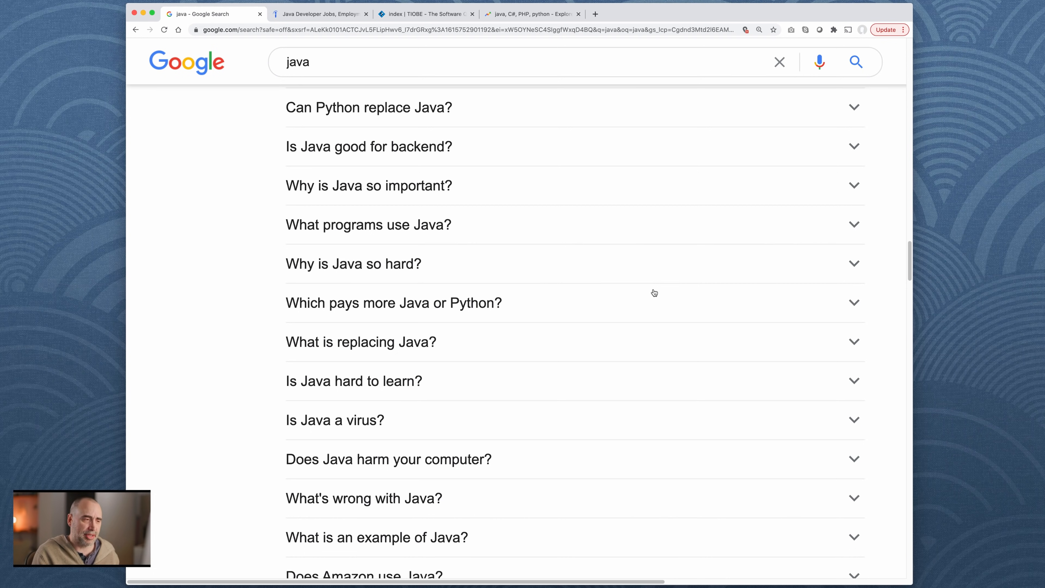
pyautogui.moveTo(593, 221)
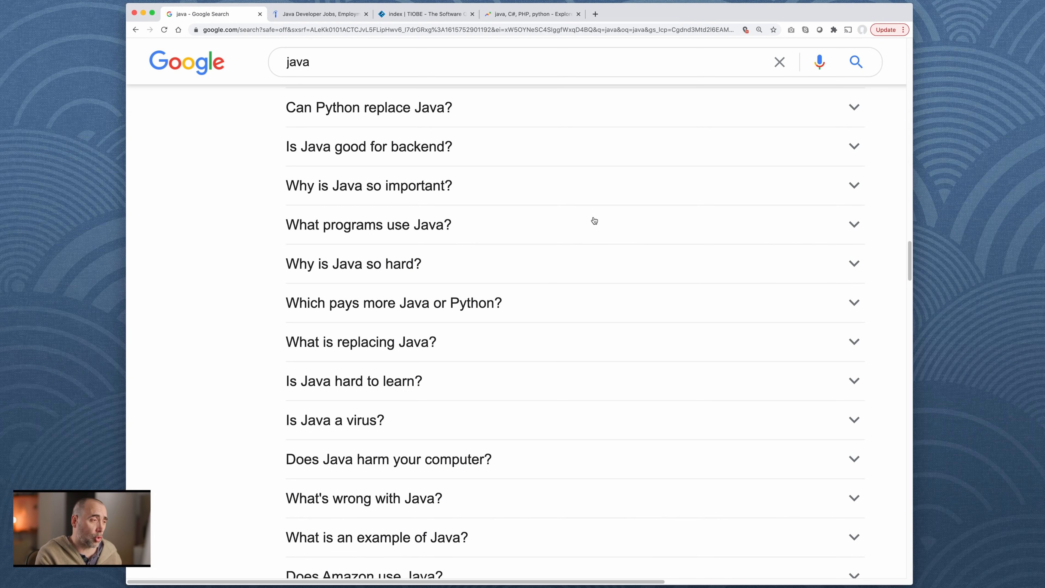
pyautogui.moveTo(360, 258)
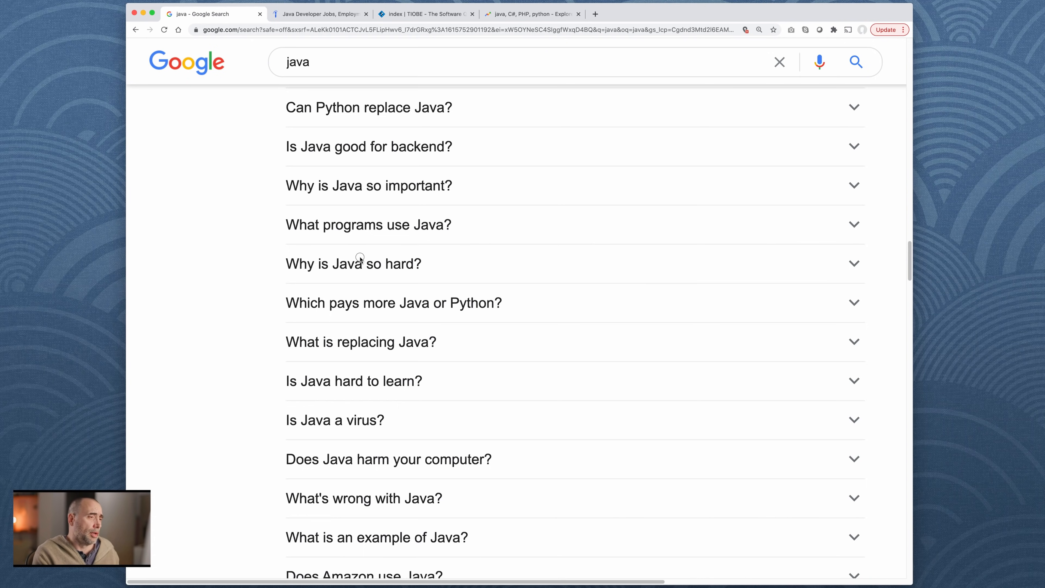
# Step: Read 'Why is Java so hard?', open and close 'Which pays more Java or Python?', and reach 'Does Facebook use Java?'
pyautogui.click(354, 263)
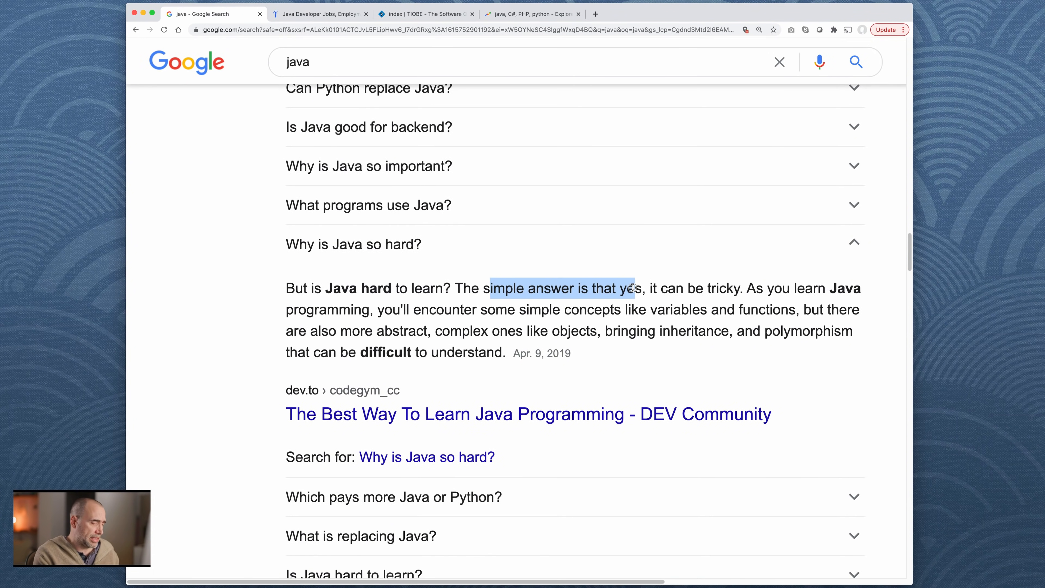
pyautogui.moveTo(701, 315)
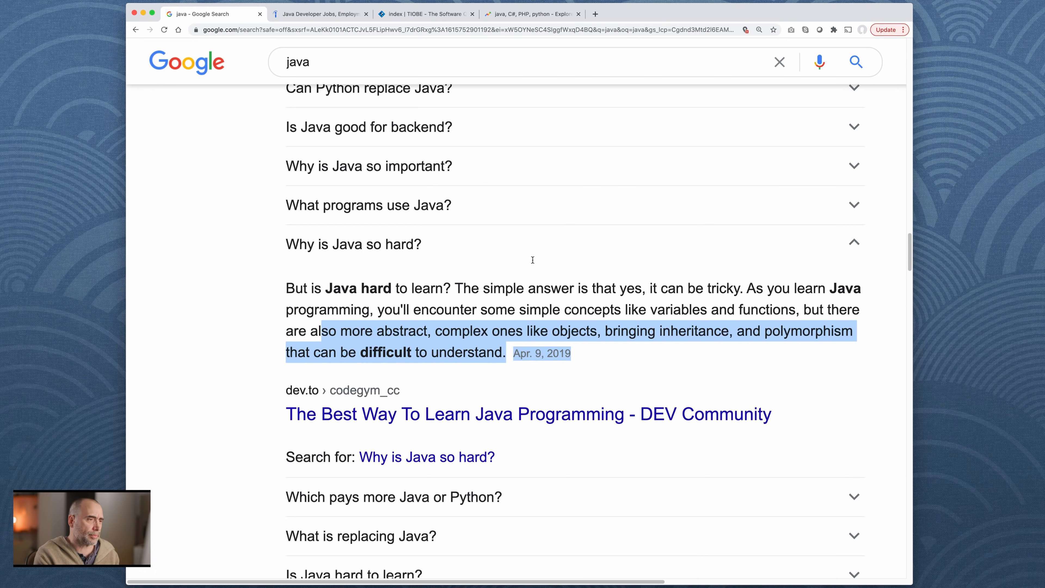
pyautogui.scroll(-3)
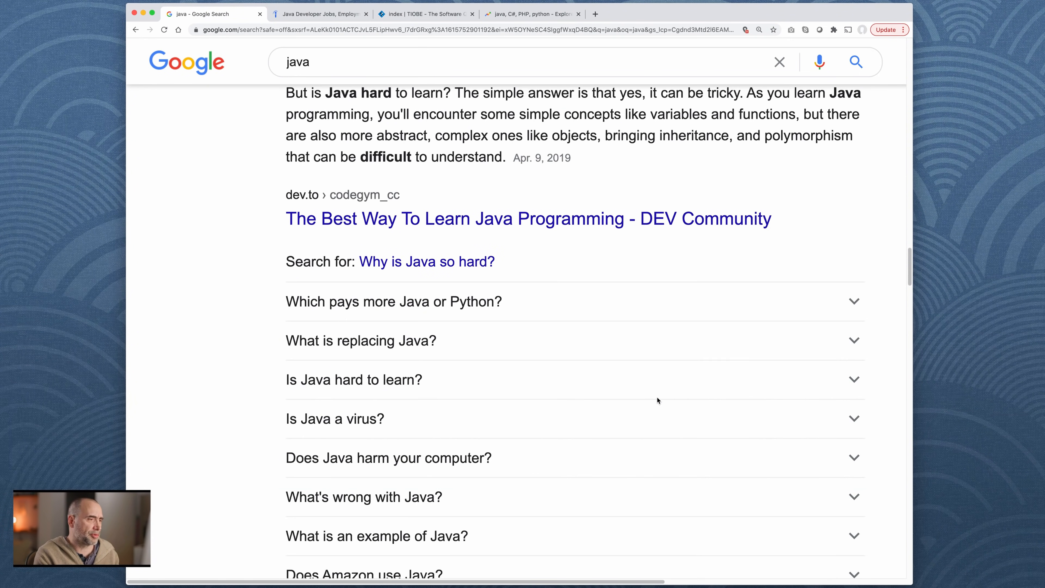
pyautogui.moveTo(446, 308)
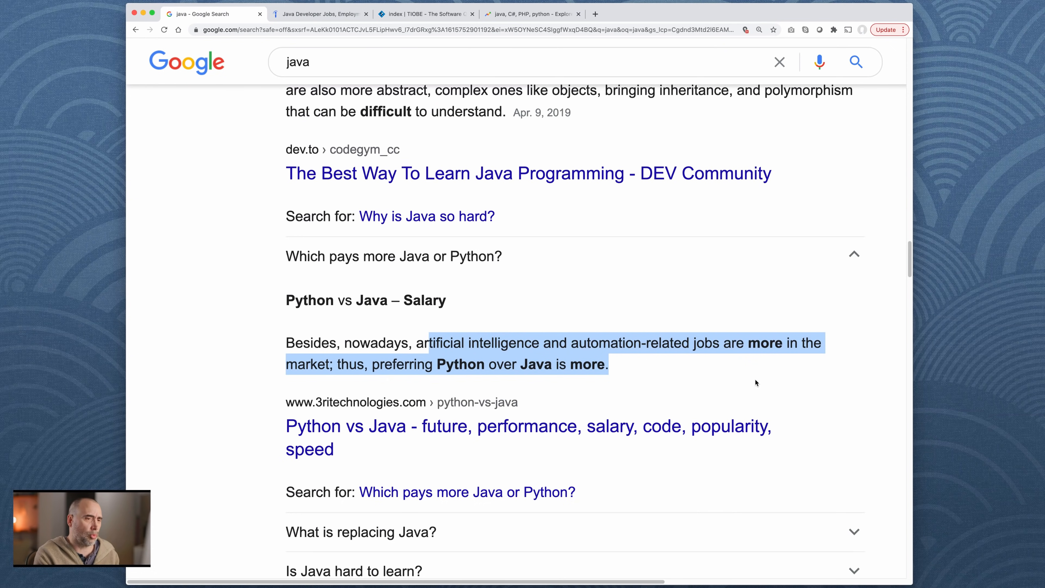
pyautogui.moveTo(640, 358)
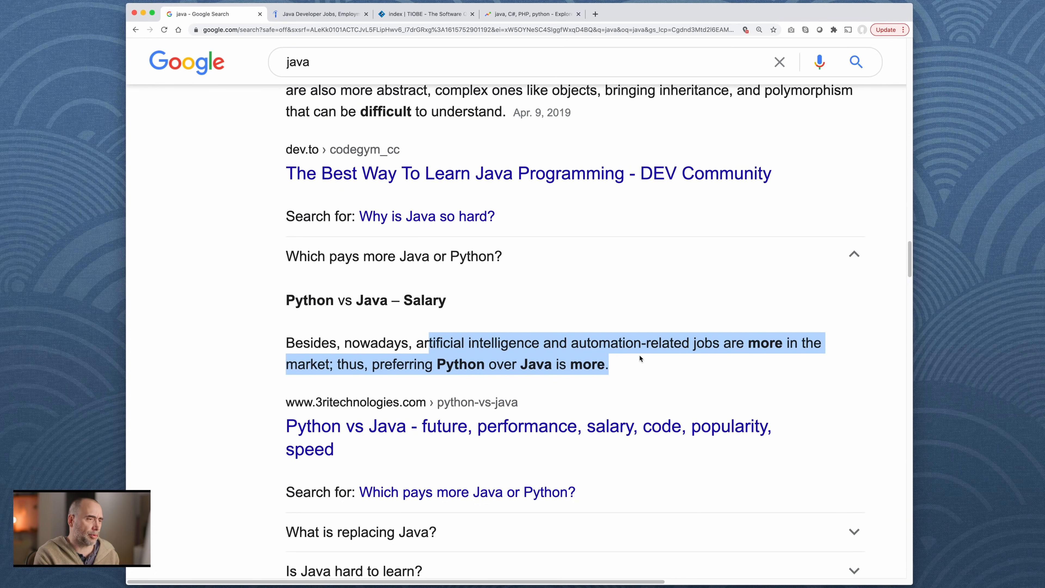
pyautogui.click(852, 256)
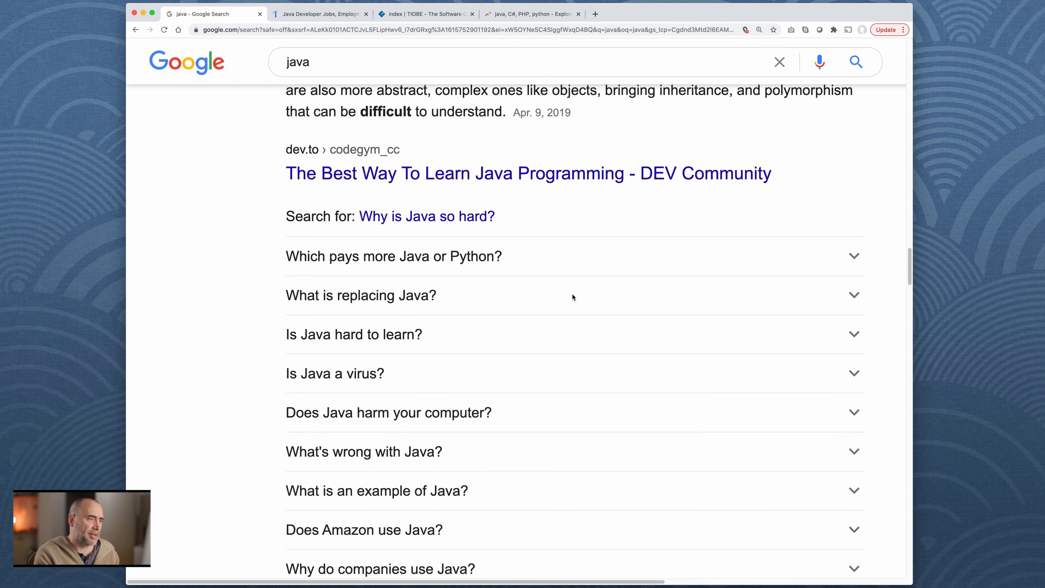
pyautogui.scroll(-3)
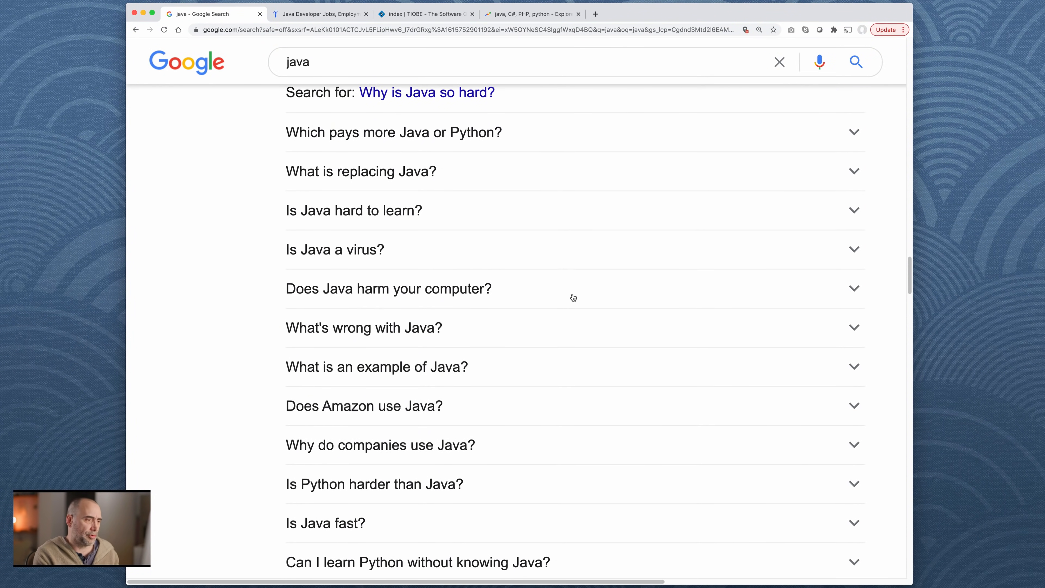
pyautogui.scroll(-3)
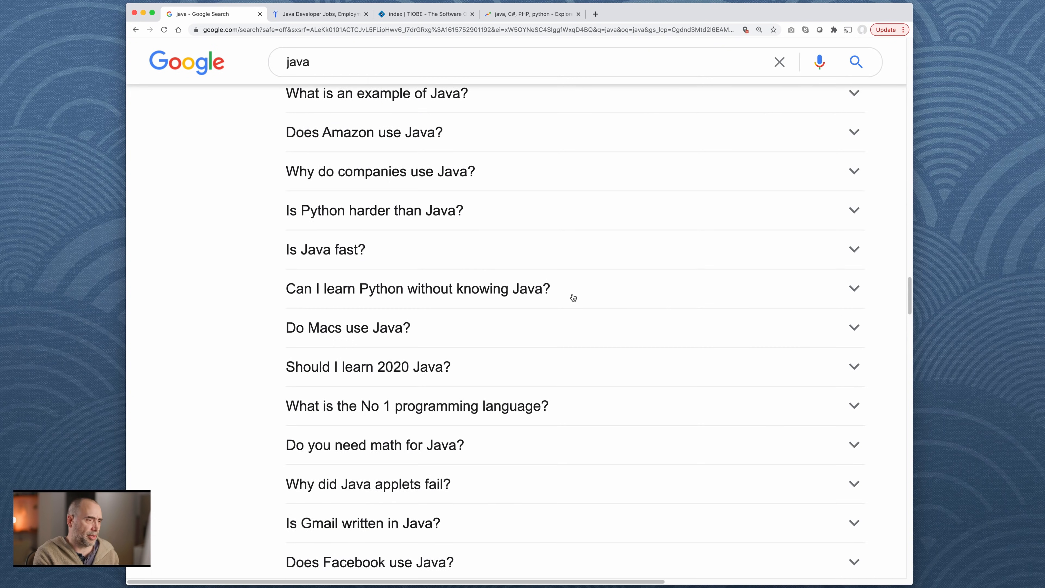
# Step: Expand and read ITProPortal's answer that Java remains worth learning in 2020
pyautogui.click(367, 366)
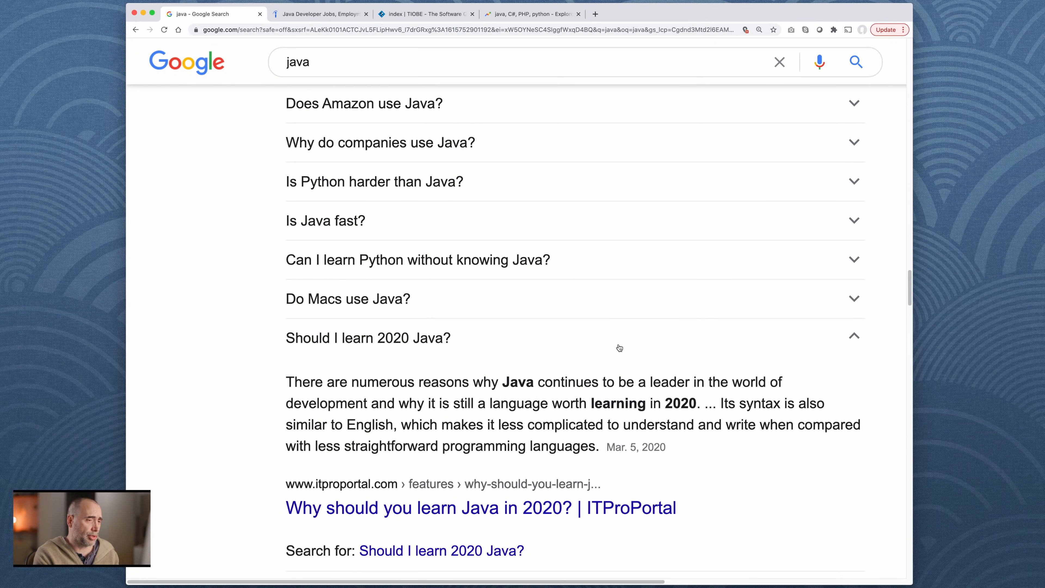
pyautogui.scroll(-3)
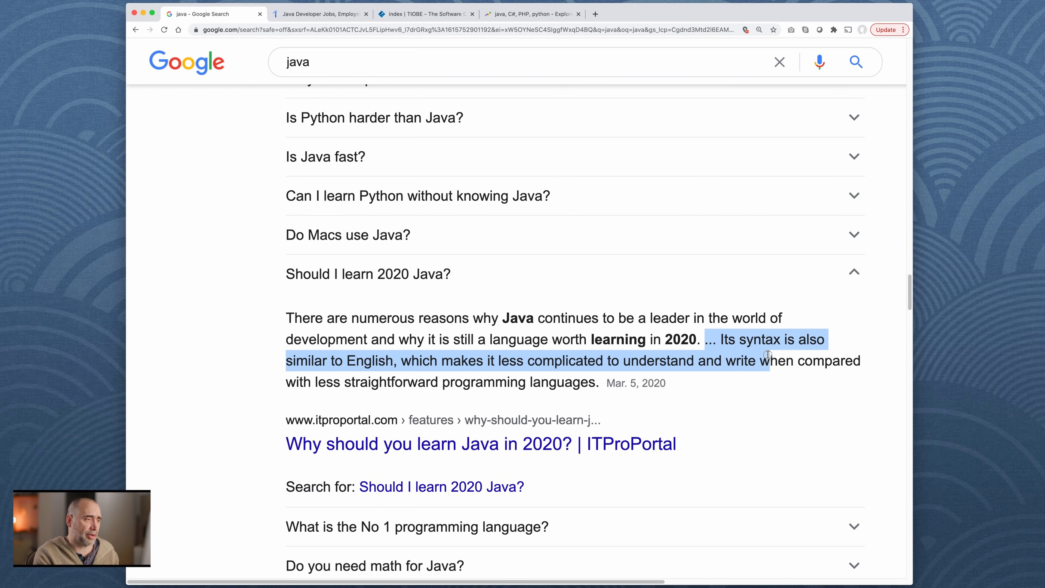
pyautogui.scroll(-3)
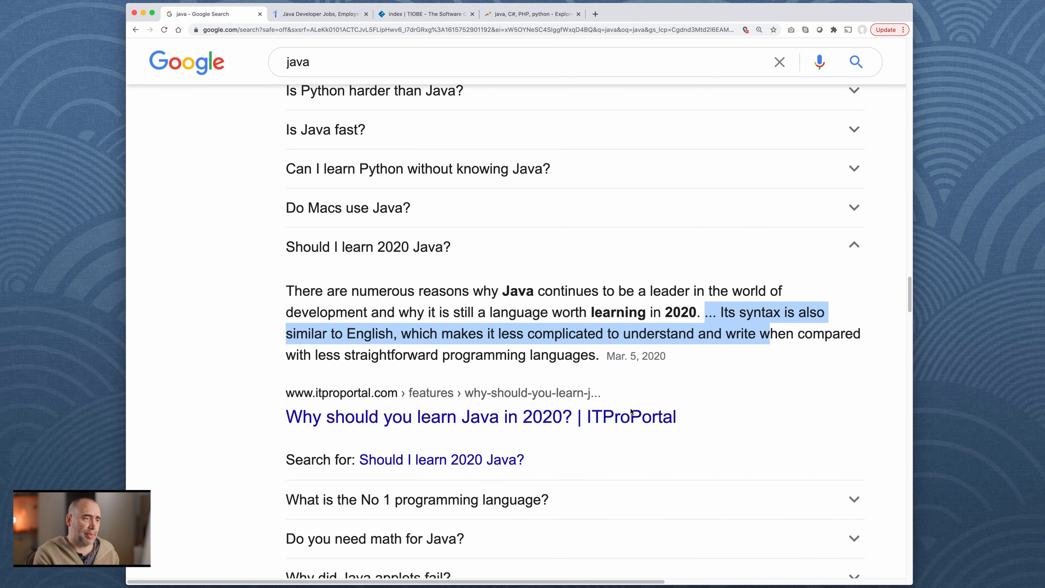
pyautogui.moveTo(745, 370)
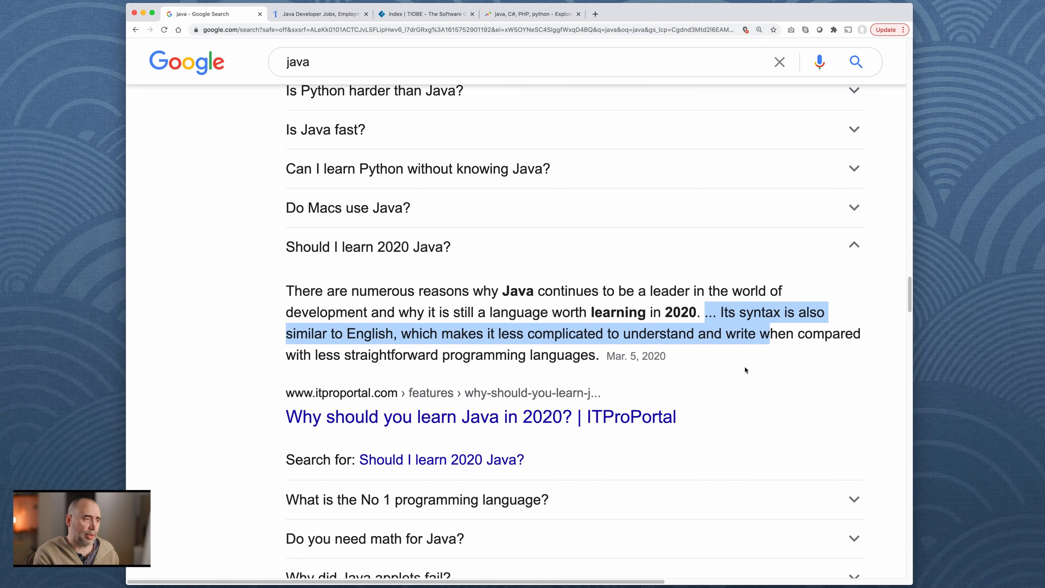
pyautogui.moveTo(505, 261)
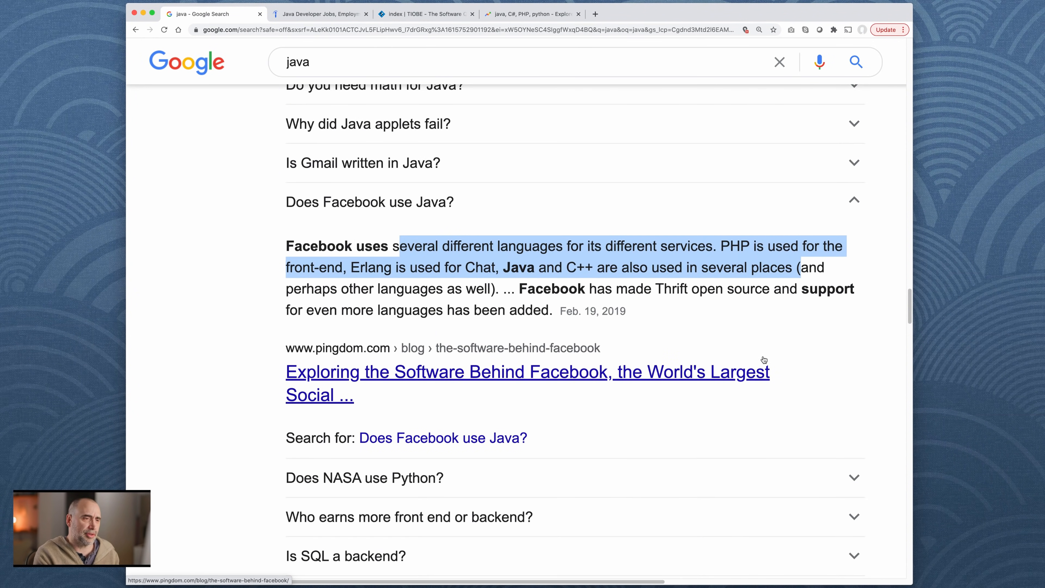
pyautogui.moveTo(781, 331)
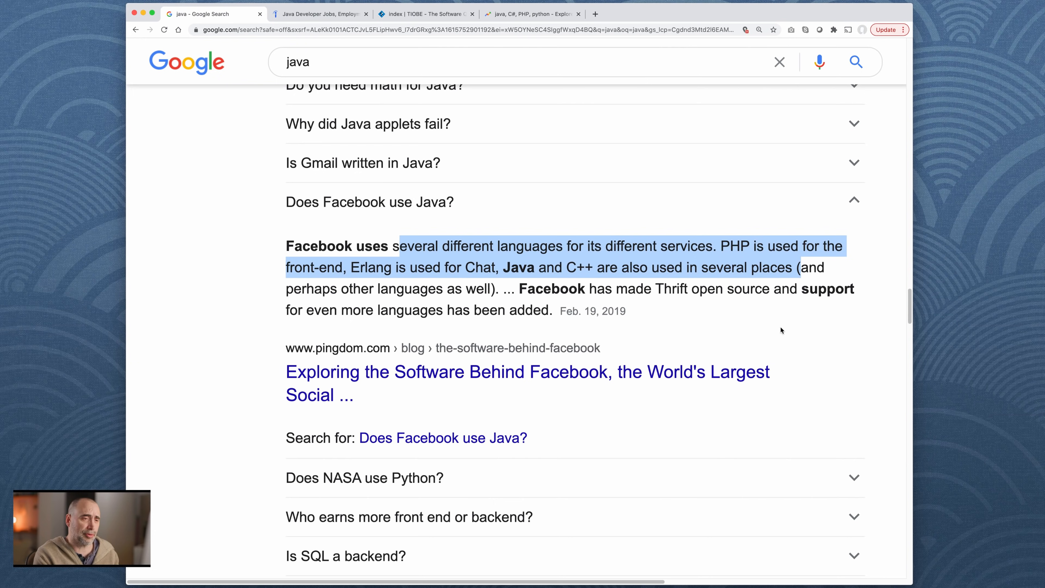
pyautogui.moveTo(562, 312)
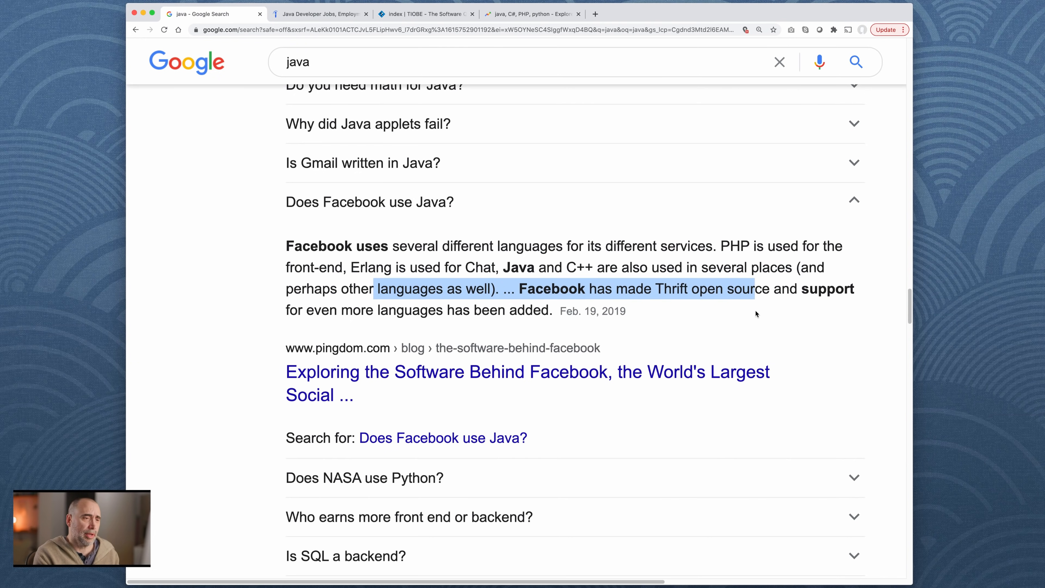
pyautogui.moveTo(753, 333)
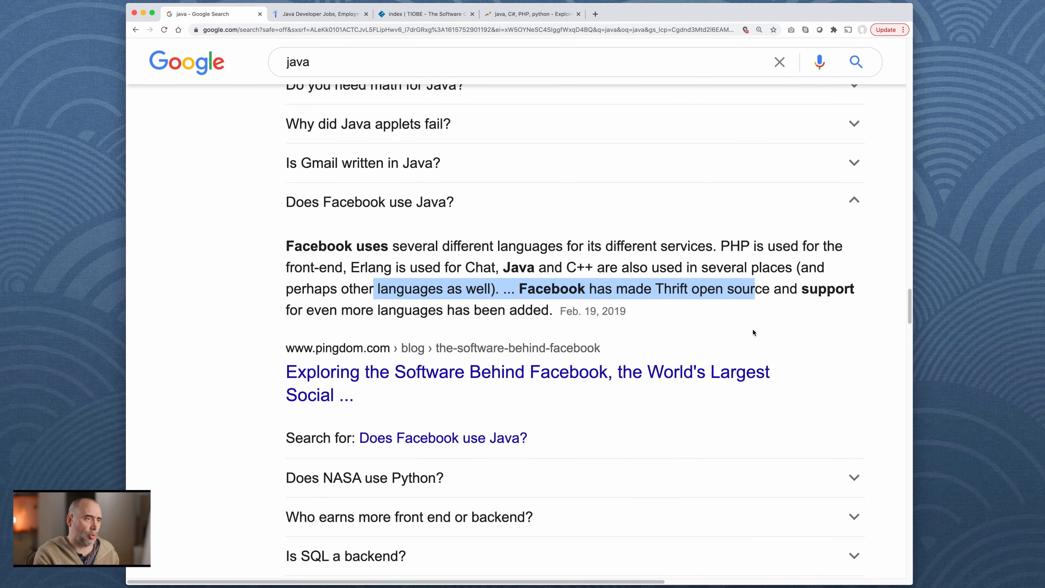
# Step: Expand 'Does Facebook use Java?' showing Facebook uses PHP, Erlang, Java and C++
pyautogui.scroll(-3)
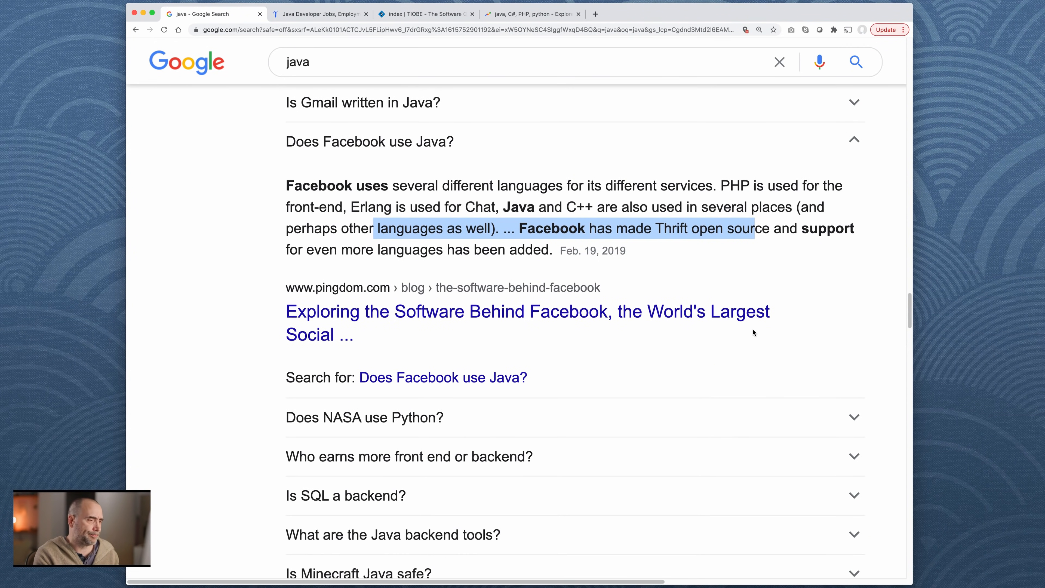